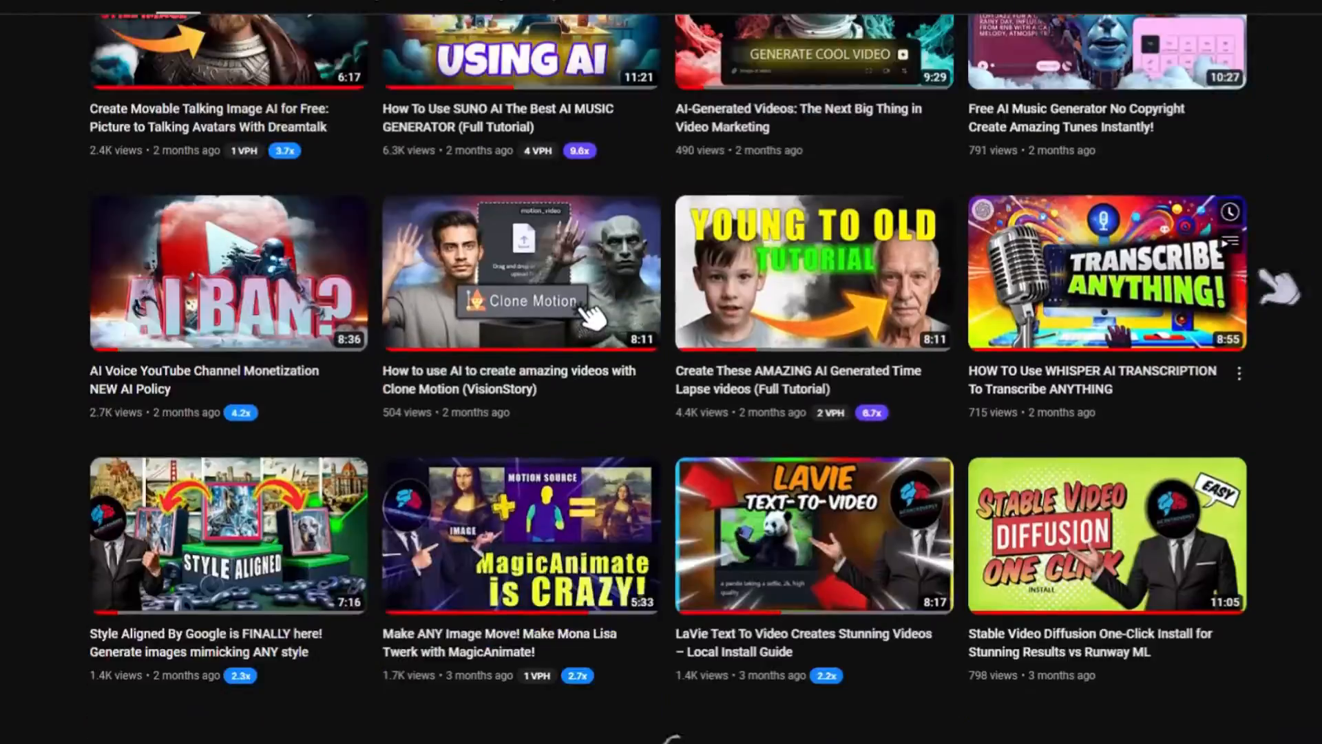
# Scroll the AI video thumbnails, then the past-day Google Trends chart for 'perplexity ai'.
pyautogui.scroll(-3)
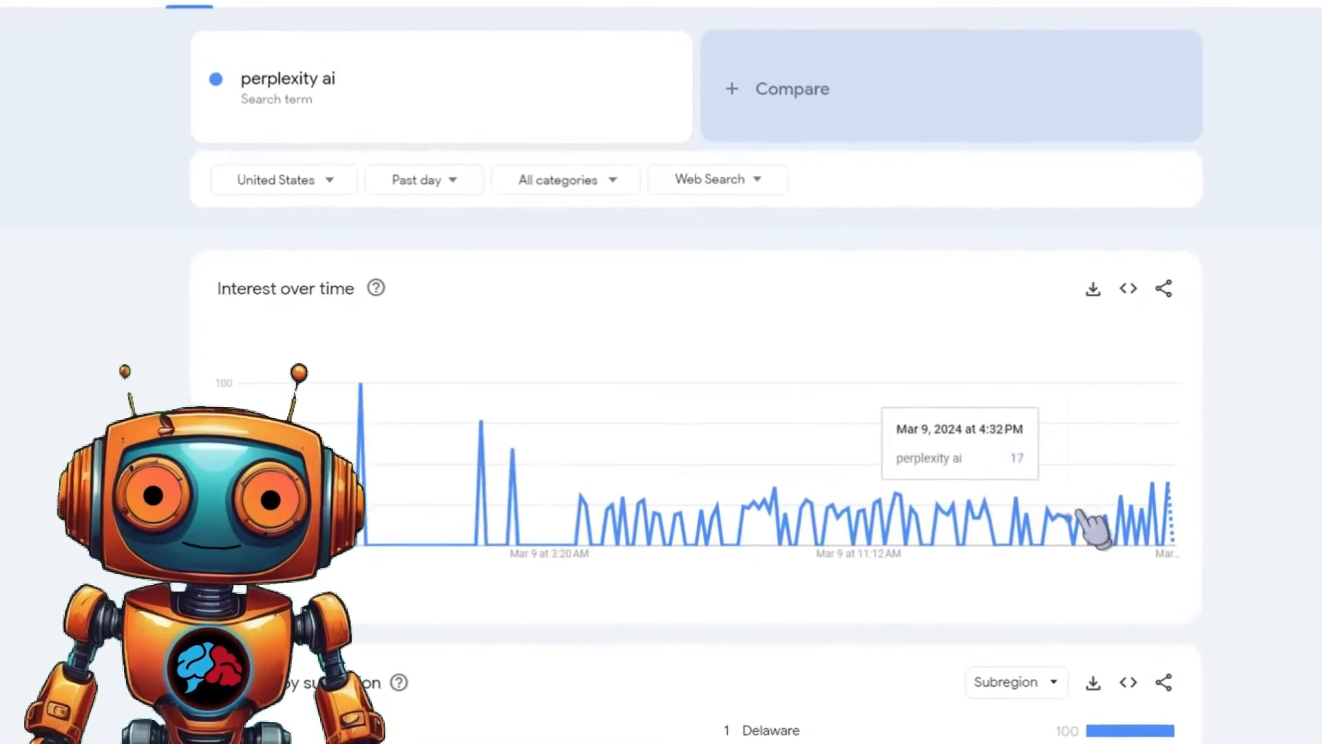
pyautogui.scroll(-3)
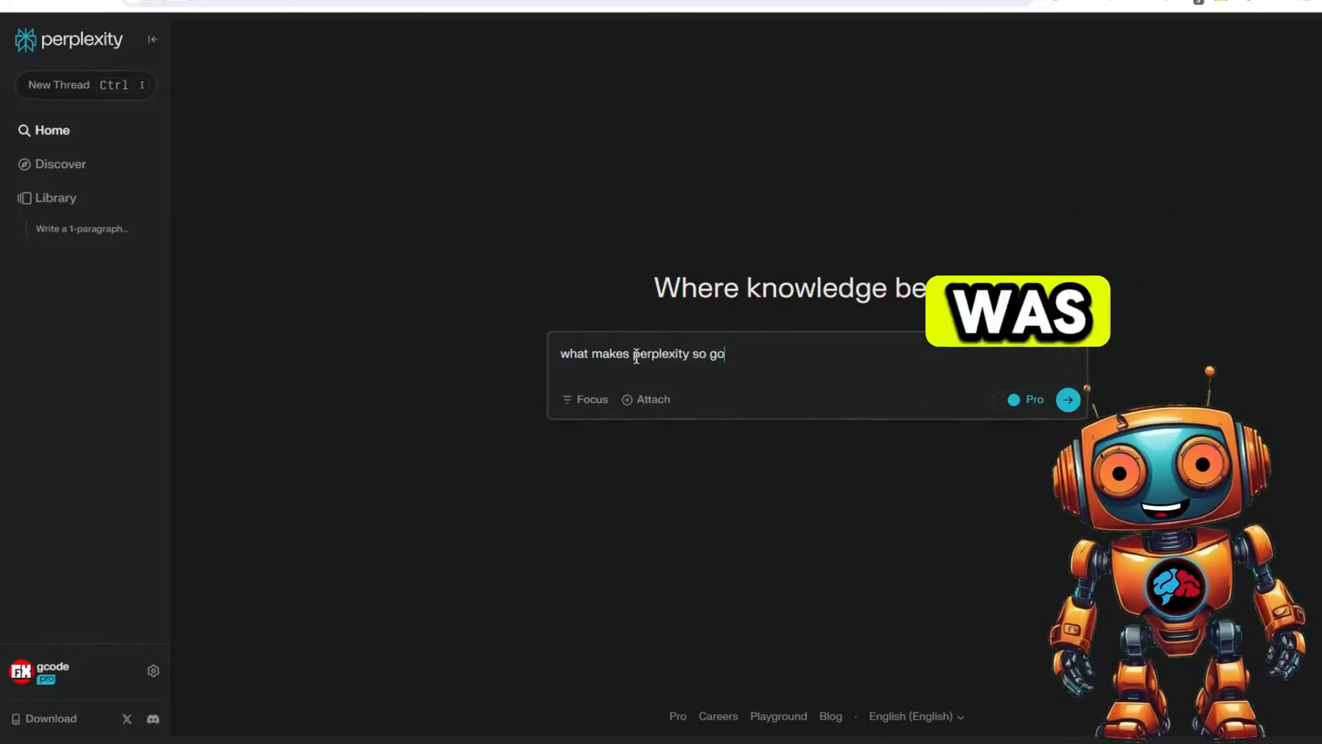
# Submit 'what makes perplexity so good?', read the answer and browse all 18 sources.
pyautogui.click(1067, 398)
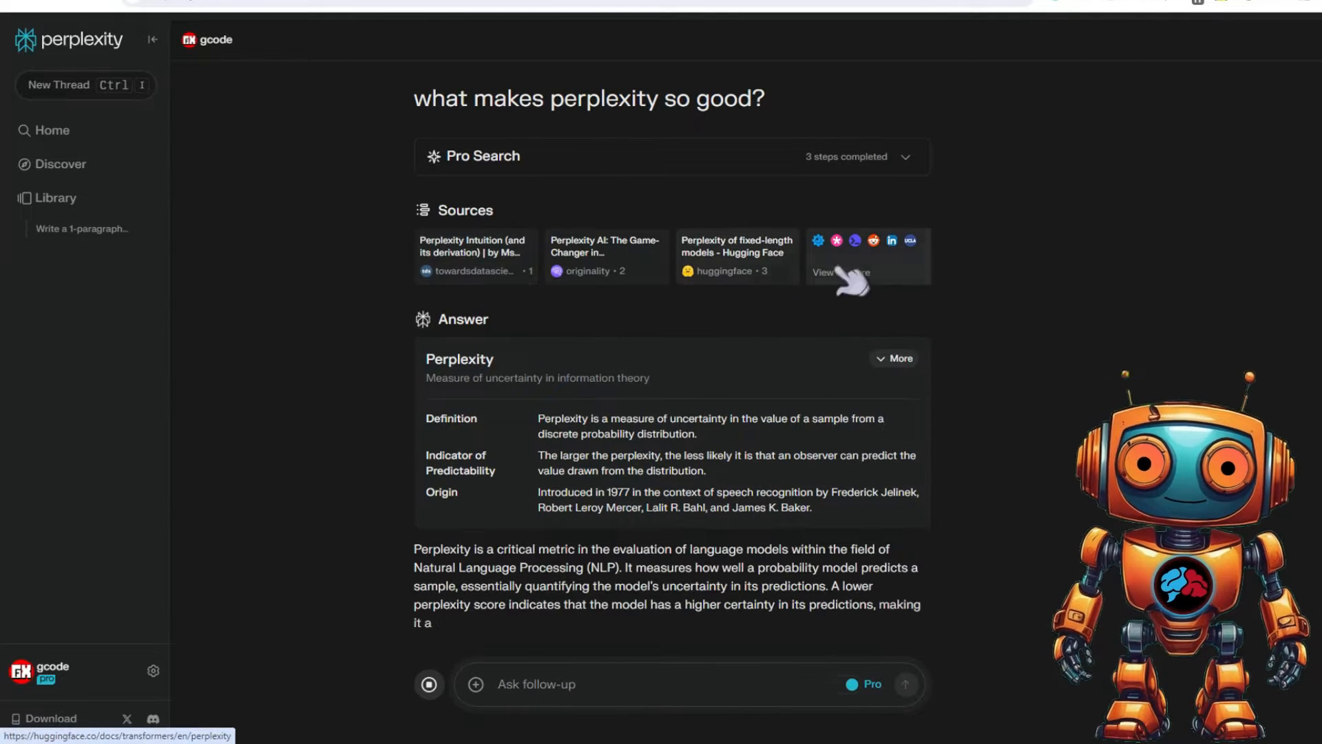
pyautogui.scroll(-3)
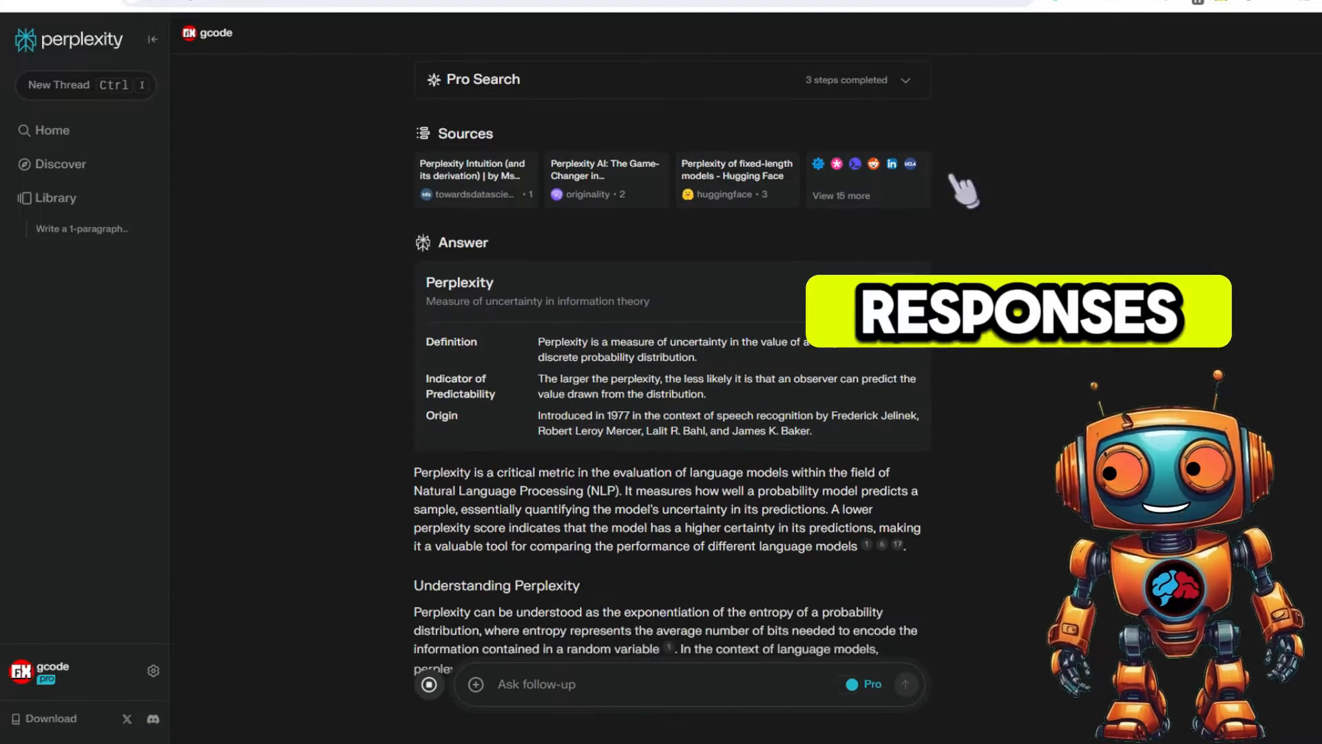
pyautogui.click(841, 195)
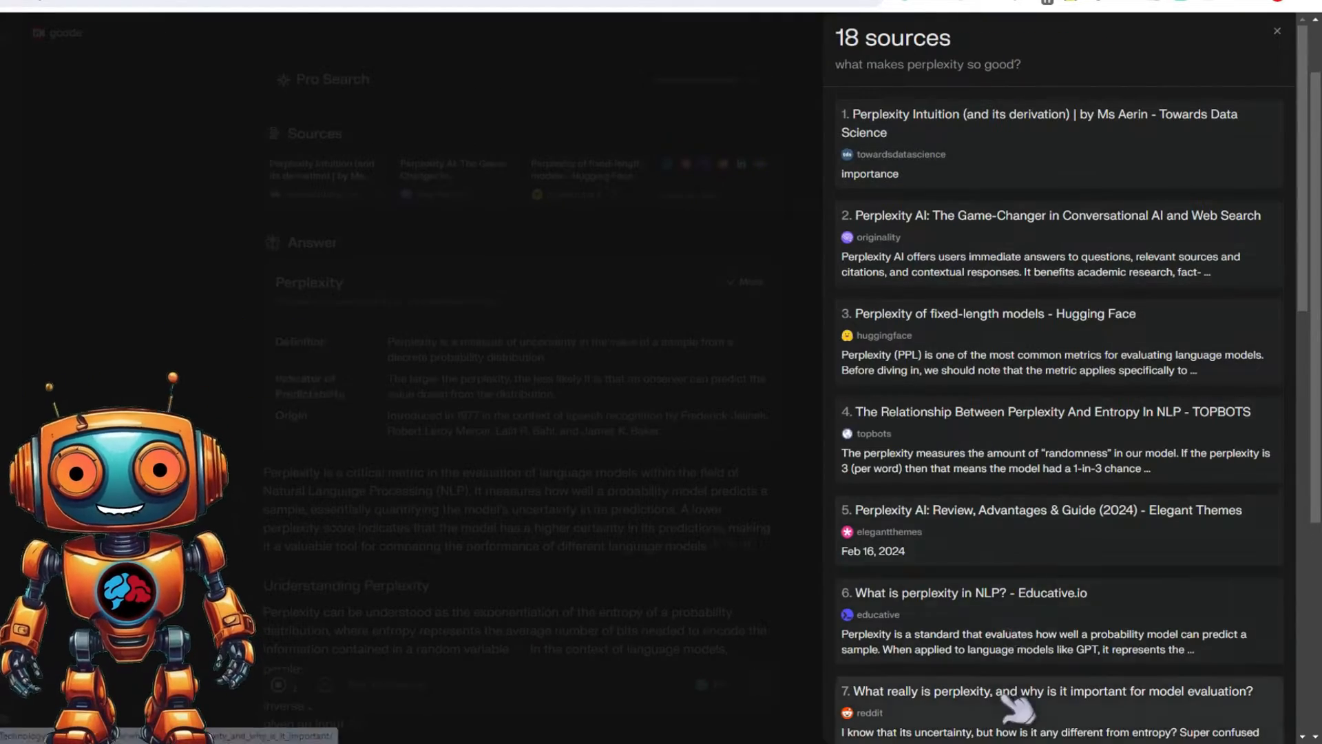
pyautogui.scroll(-3)
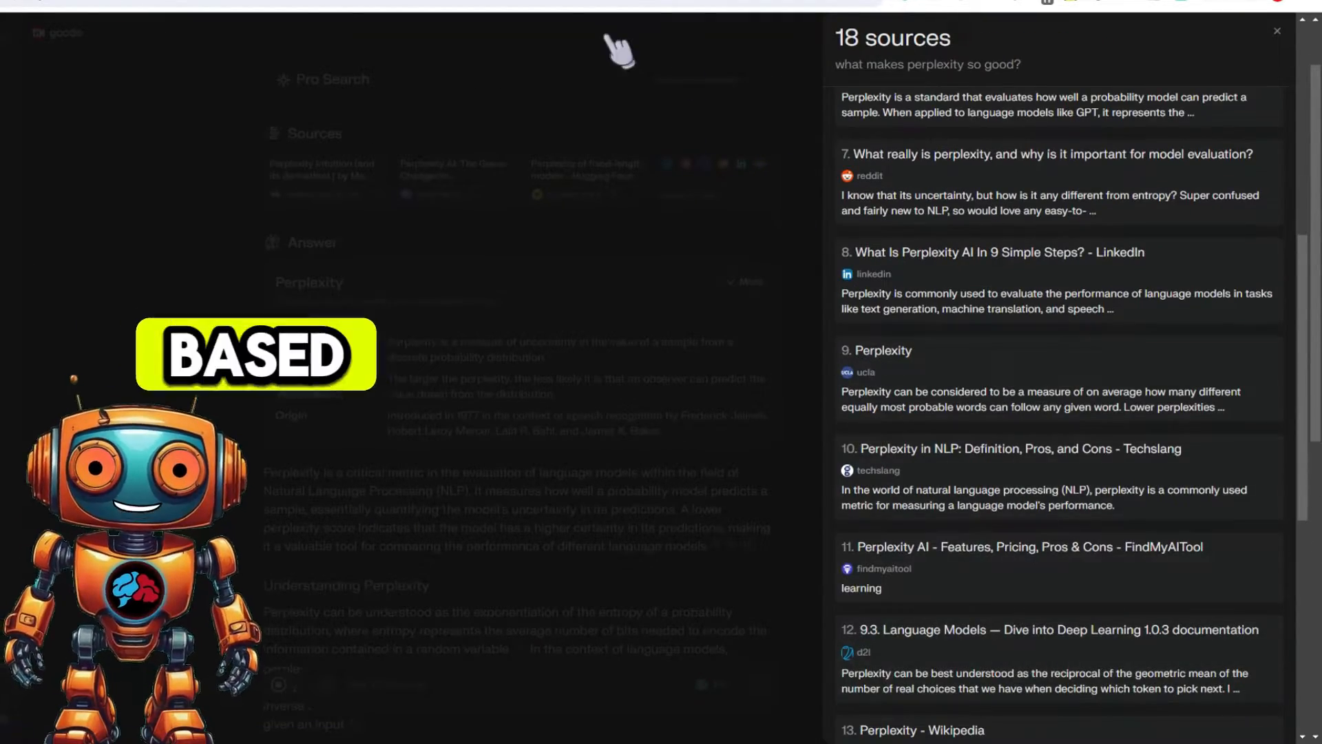
pyautogui.click(1277, 31)
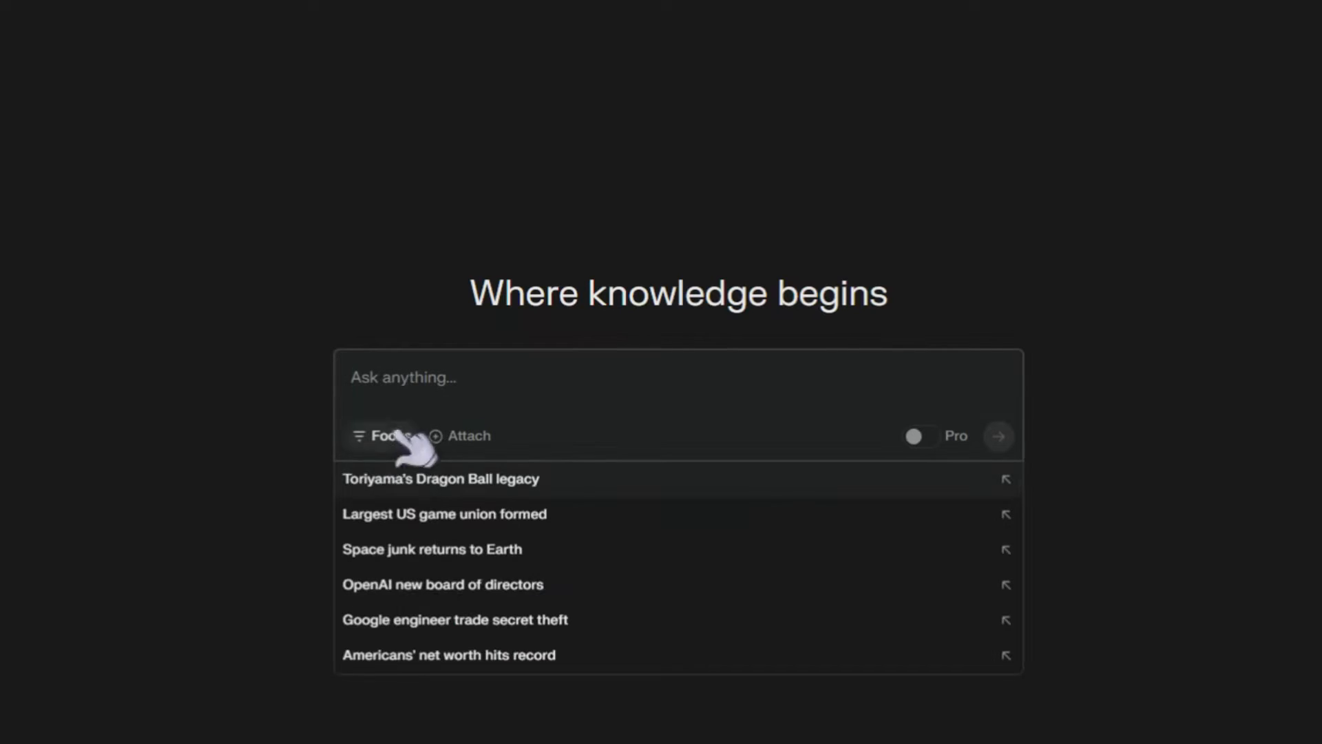
# Retype 'what makes perplexity so good?' and submit it with Pro enabled.
pyautogui.write('what makes perplexity so good?')
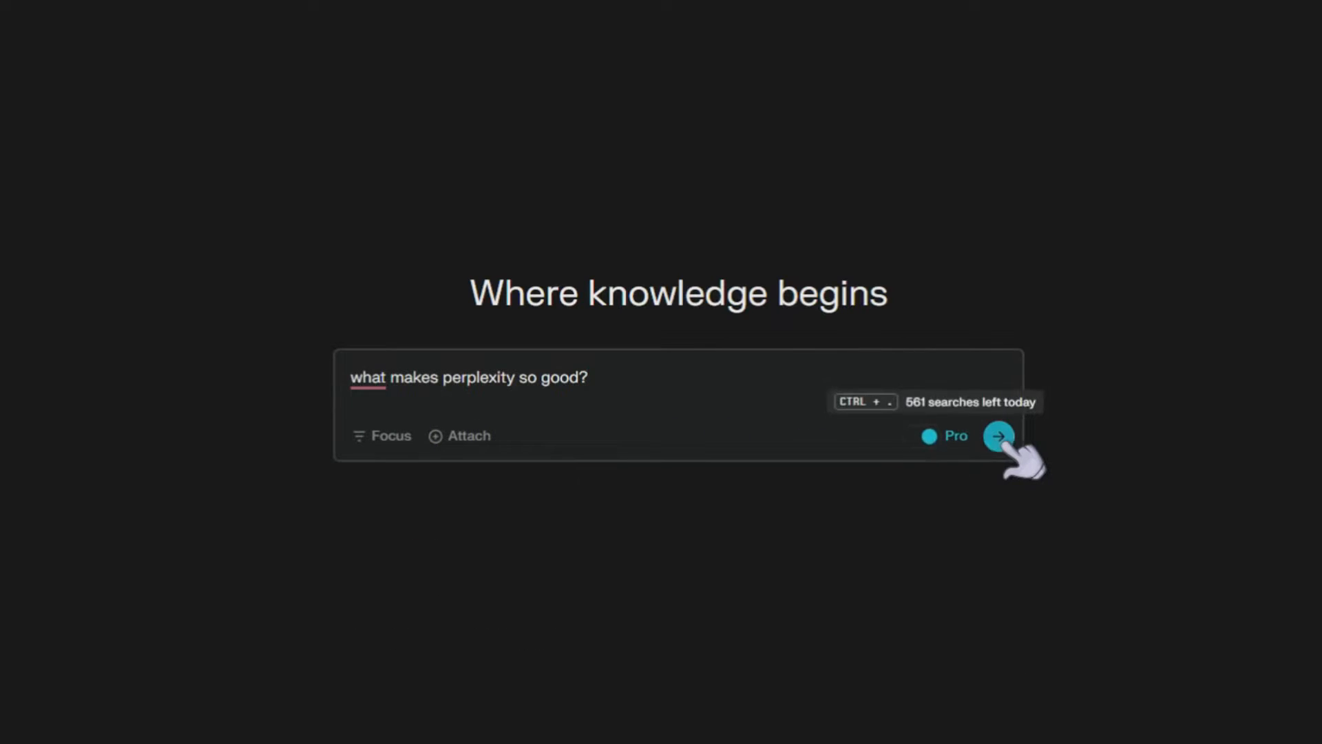
pyautogui.click(998, 436)
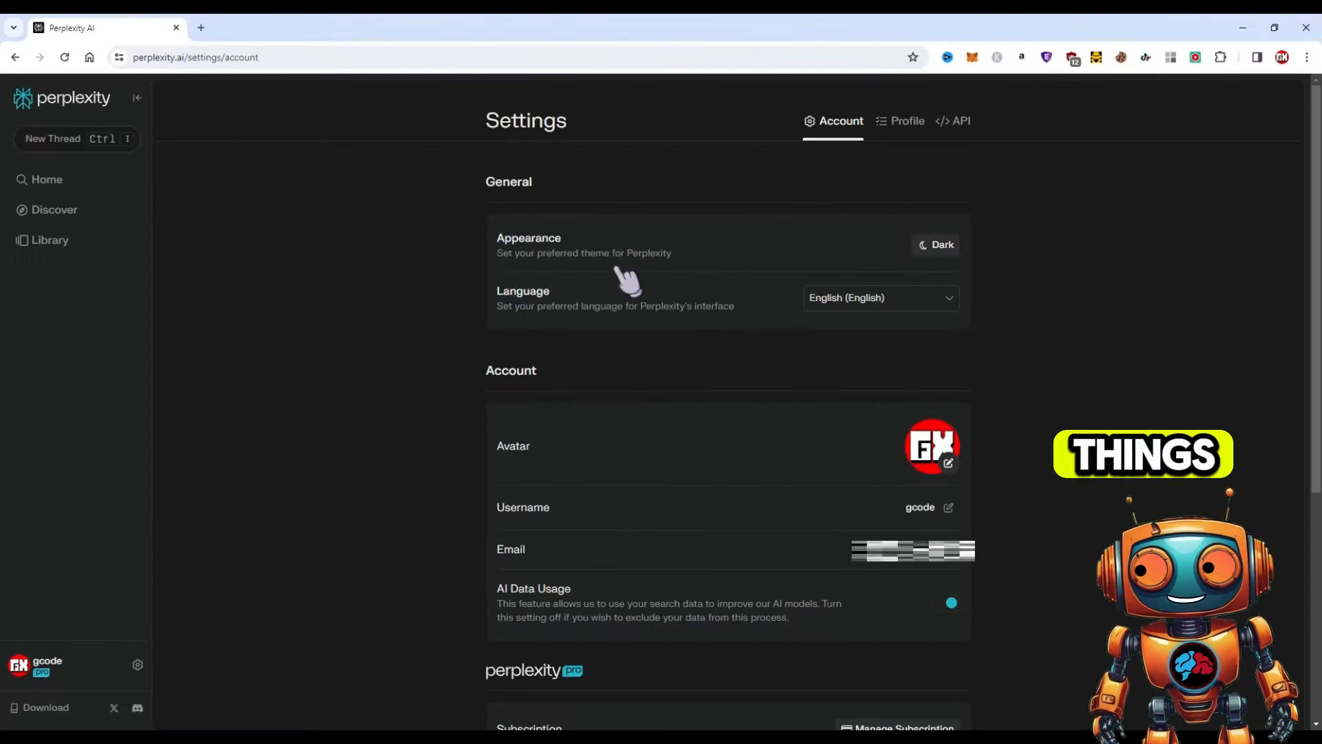
pyautogui.scroll(-3)
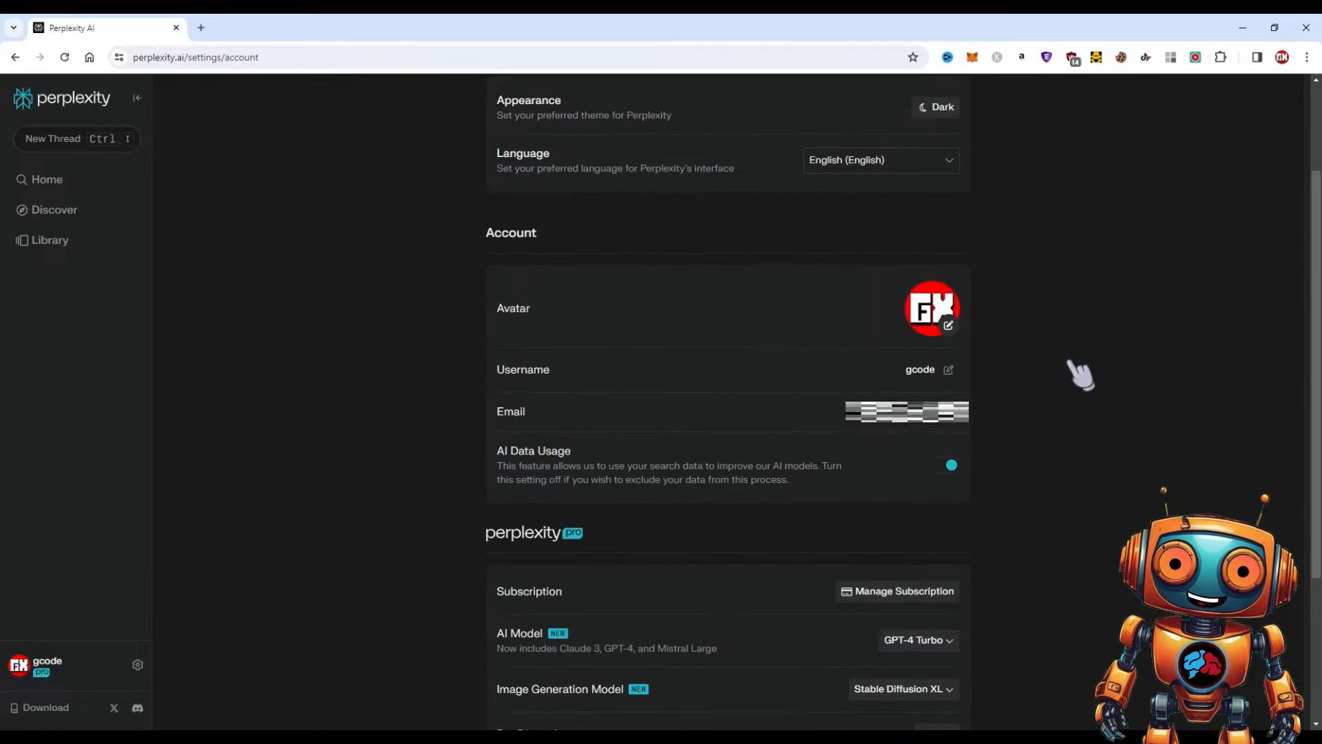
pyautogui.scroll(3)
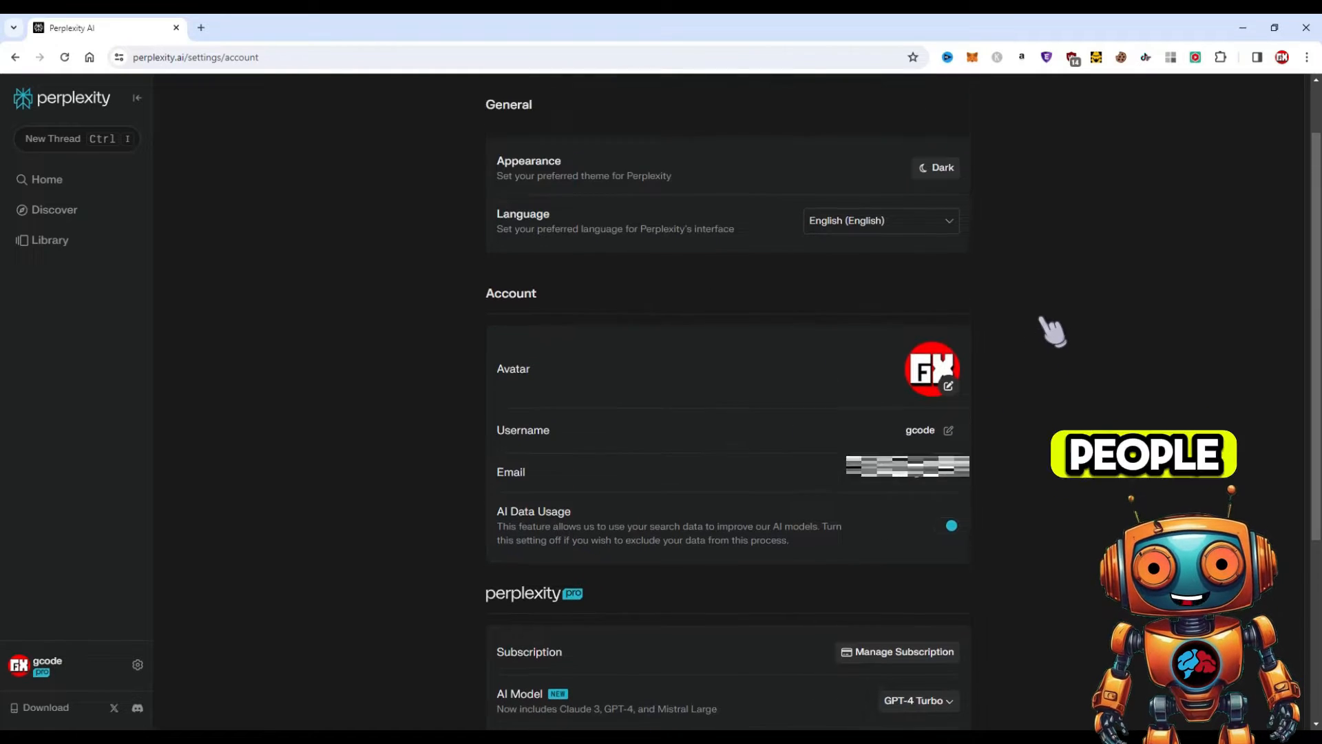
pyautogui.scroll(3)
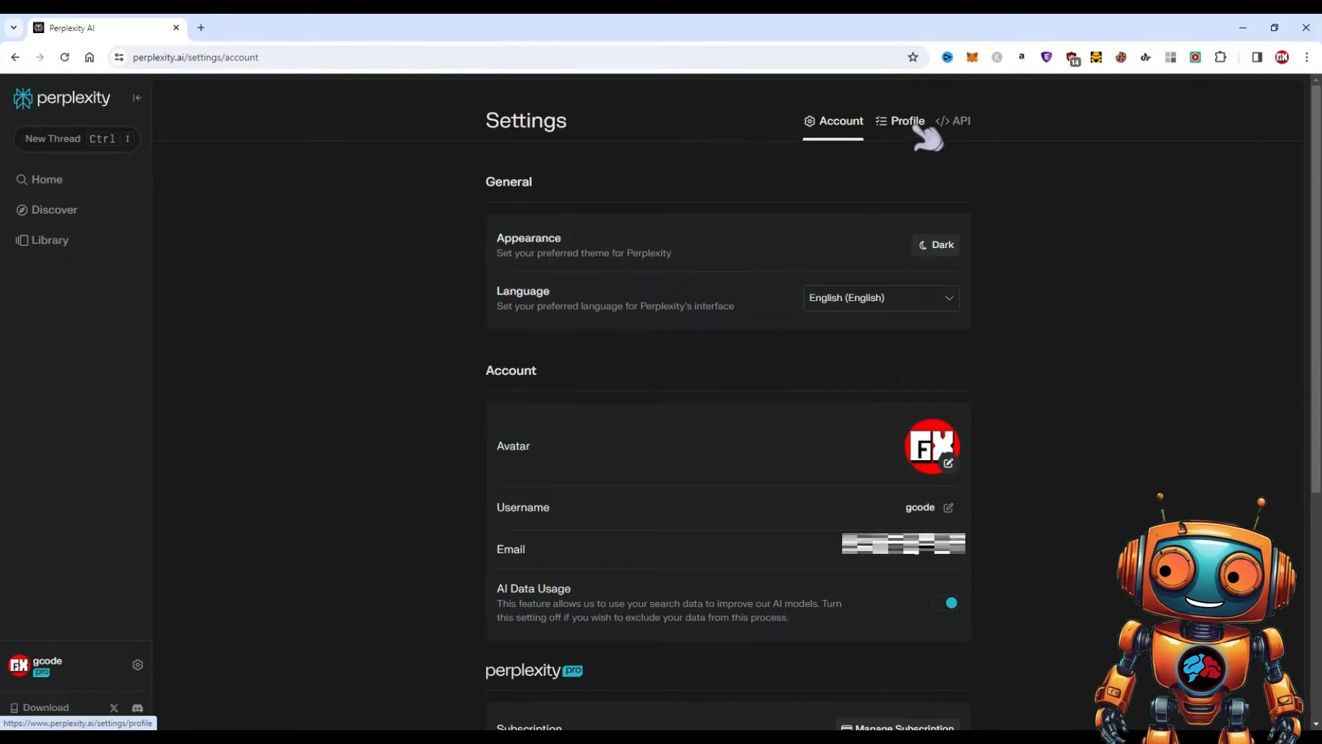
# Switch Settings to the Profile page and start the 'Introduce yourself' field.
pyautogui.click(906, 120)
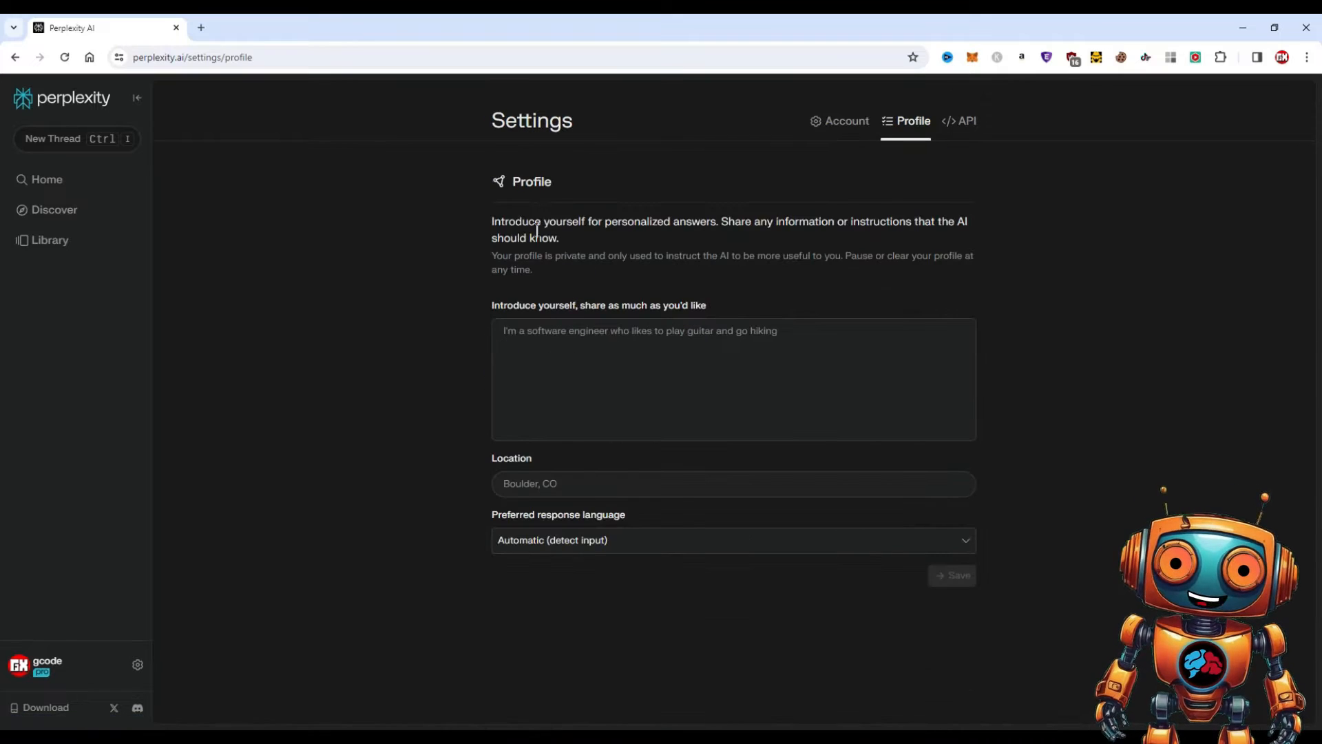
pyautogui.moveTo(713, 245)
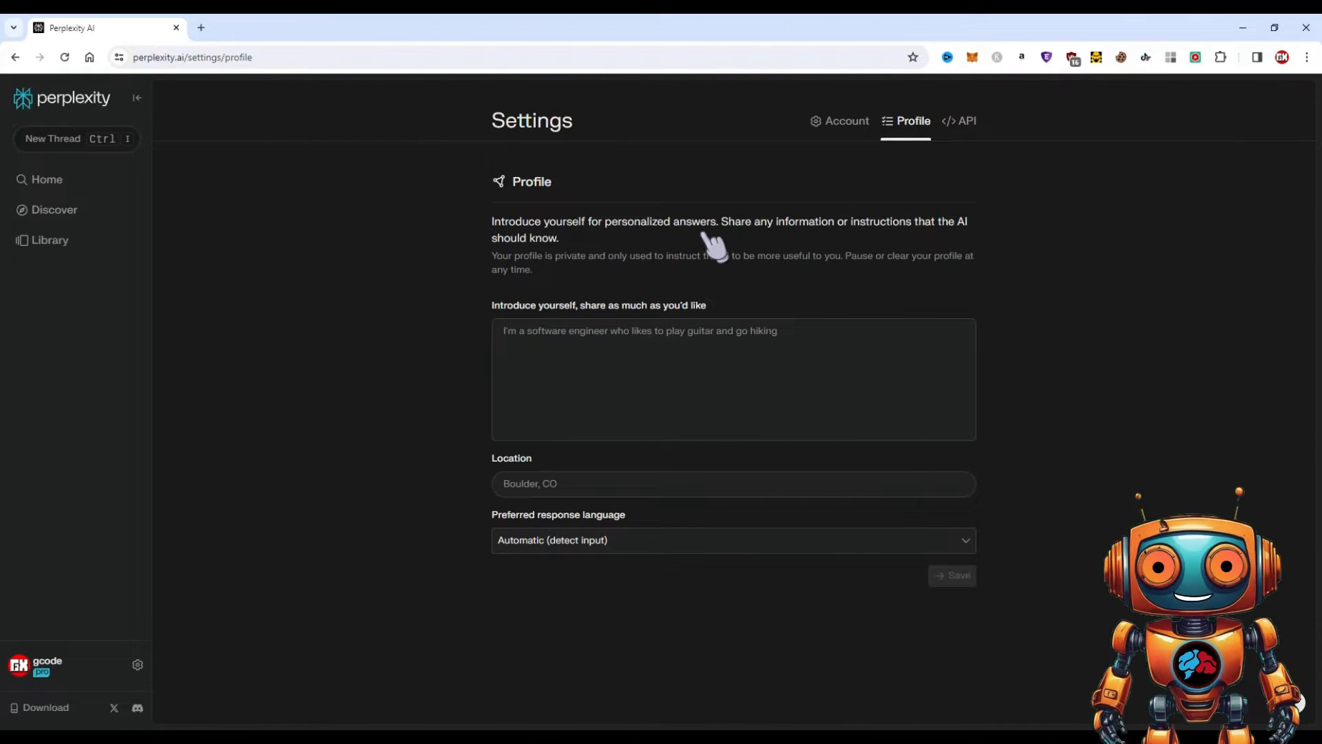
pyautogui.moveTo(896, 243)
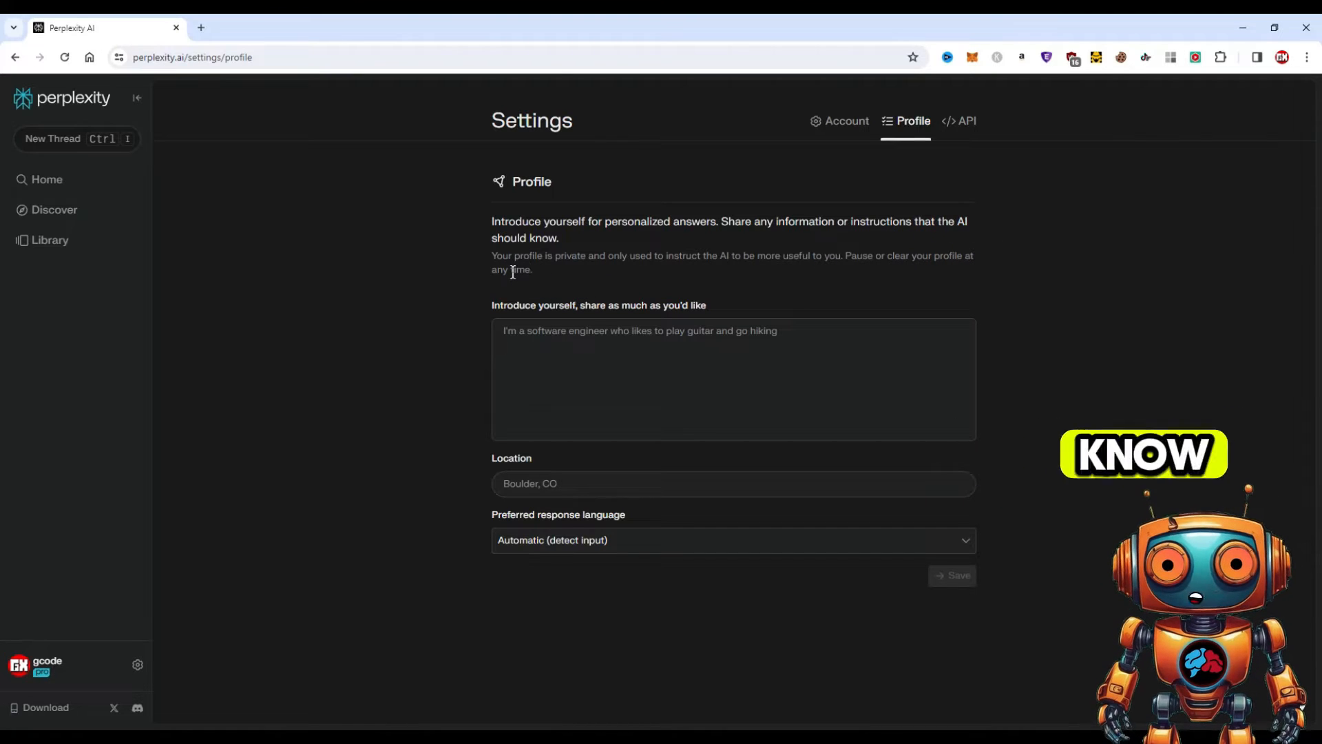
pyautogui.moveTo(683, 278)
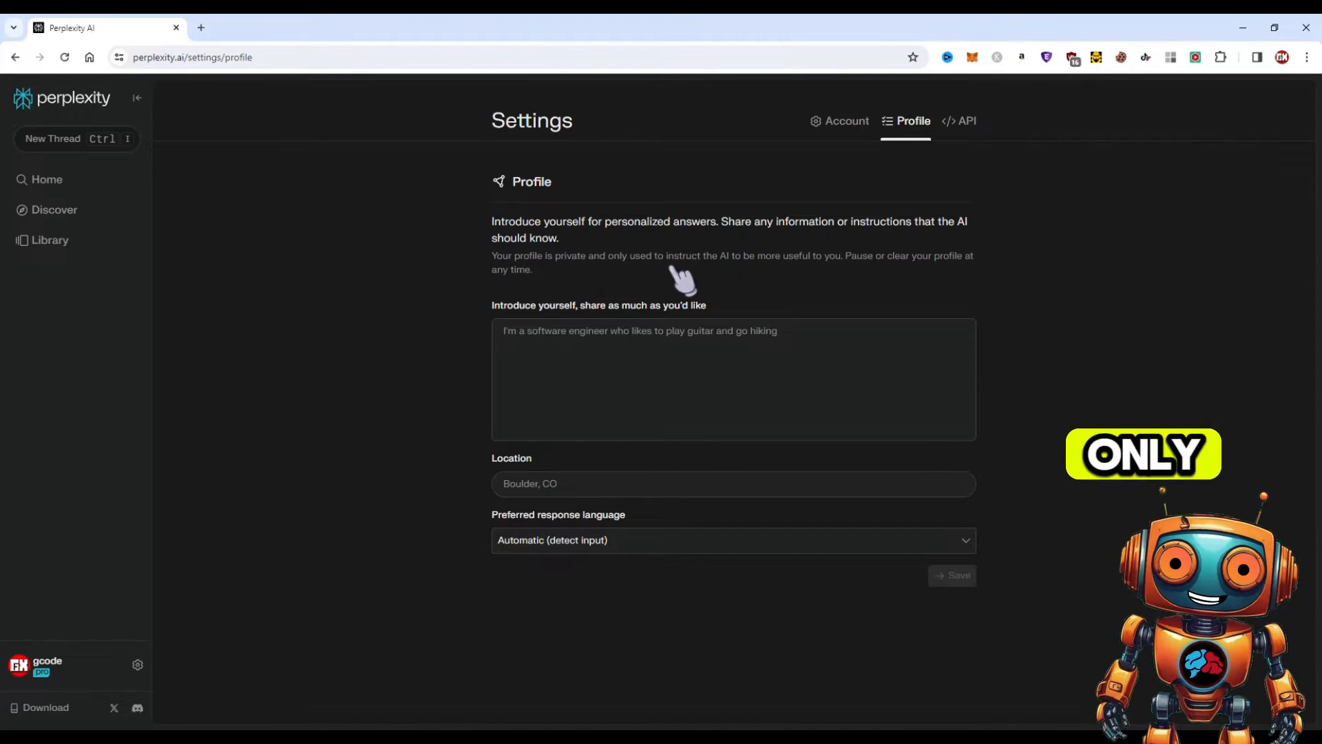
pyautogui.moveTo(552, 329)
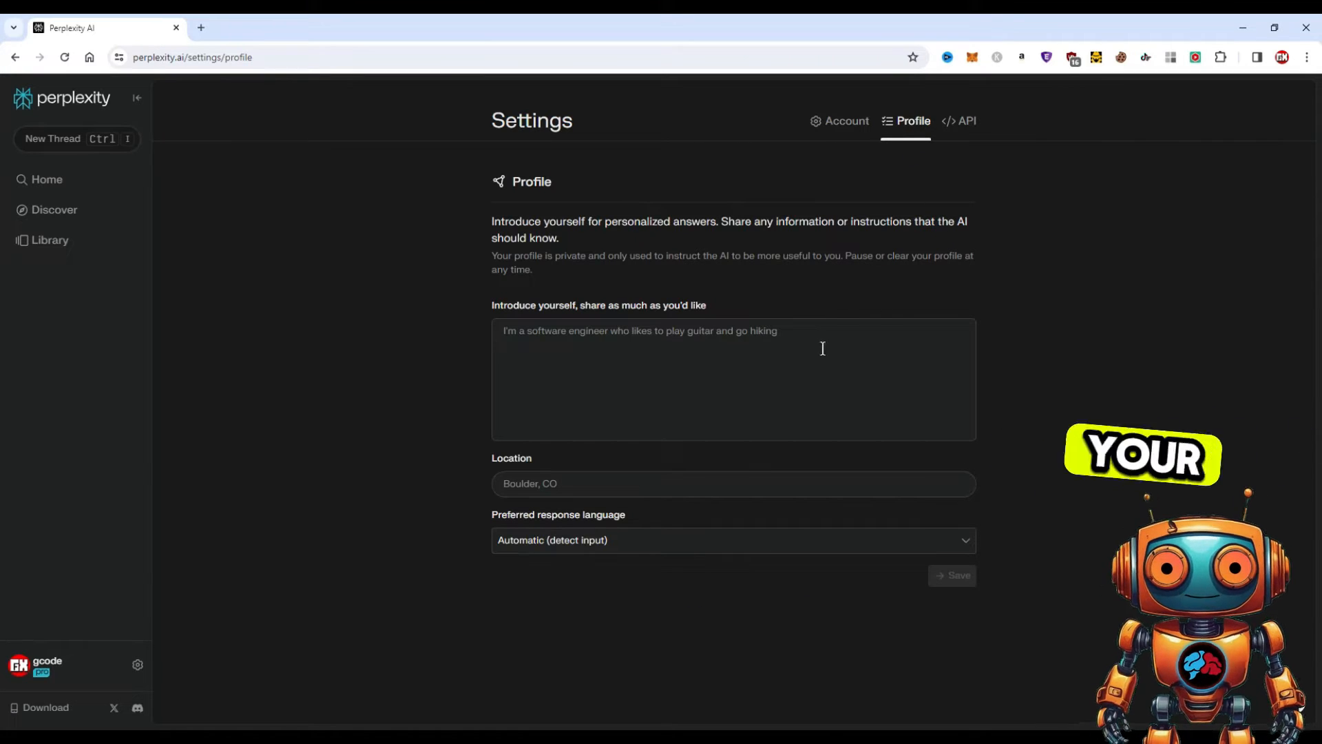
pyautogui.moveTo(624, 364)
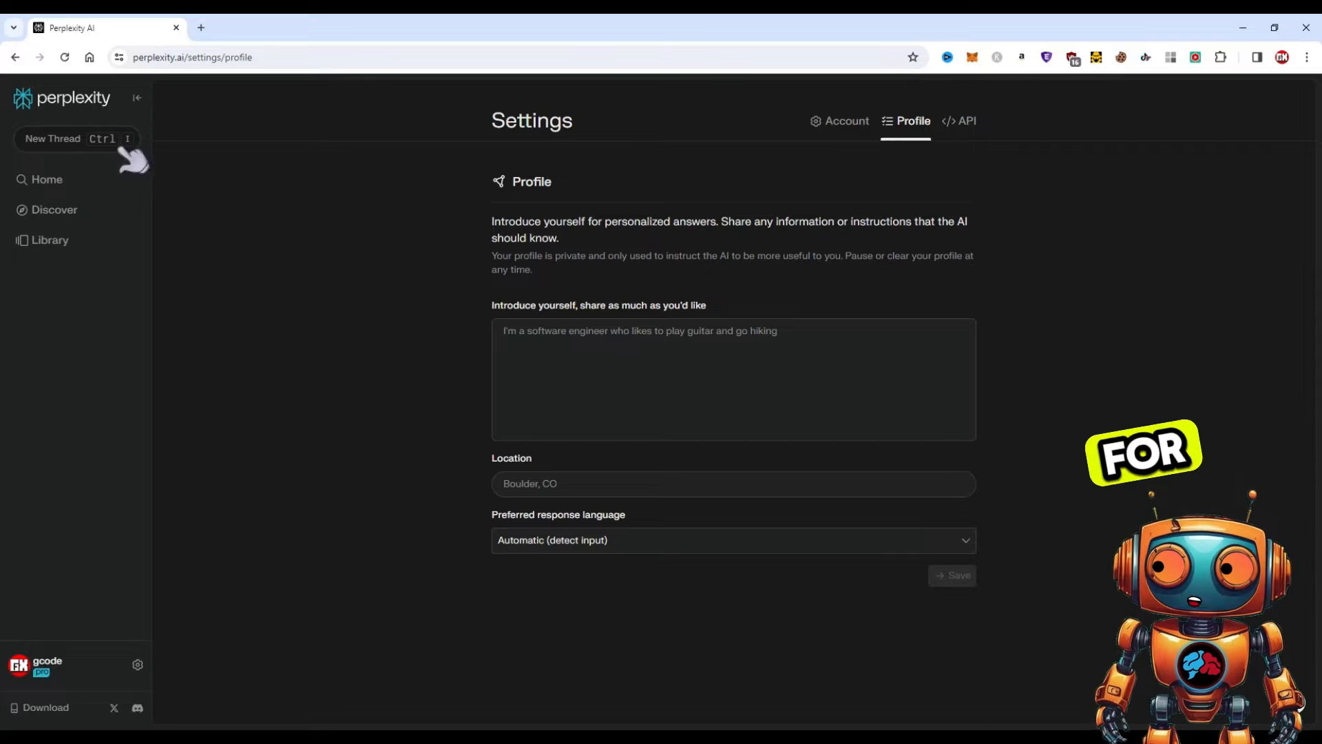
pyautogui.click(687, 368)
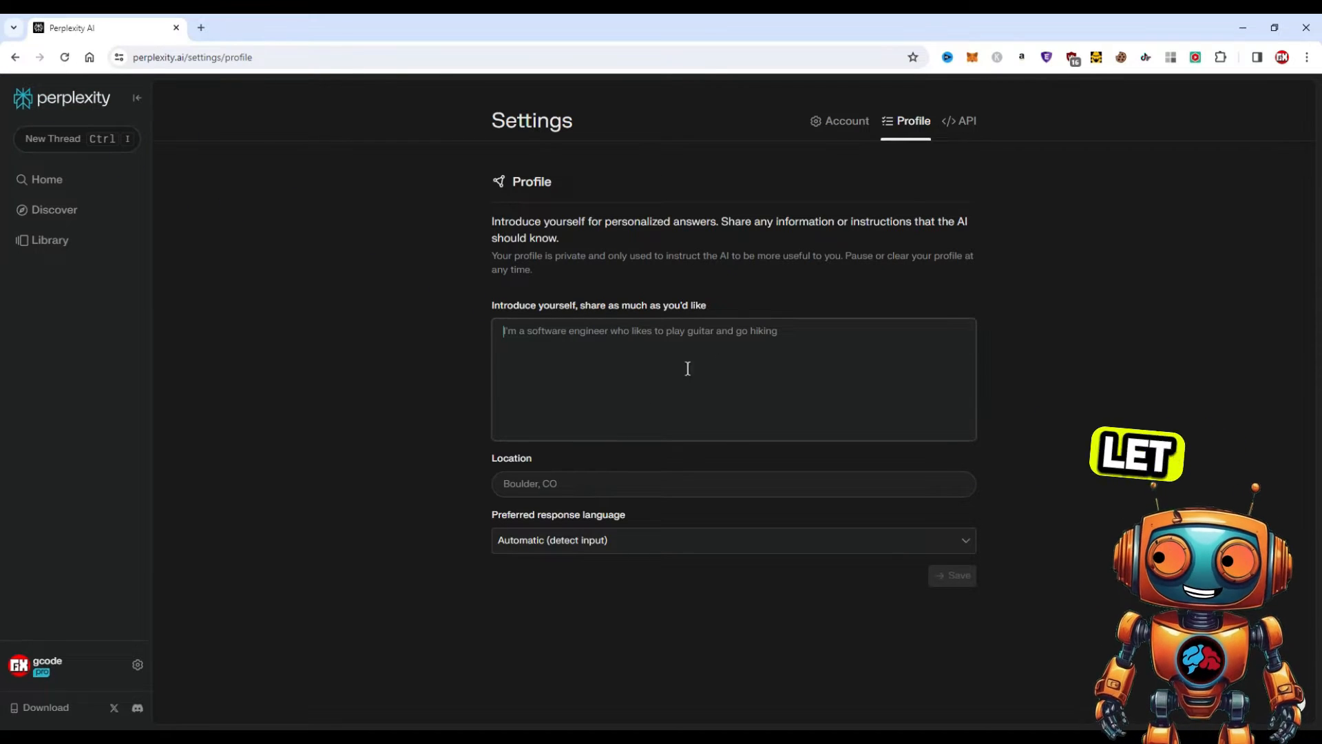
pyautogui.moveTo(153, 180)
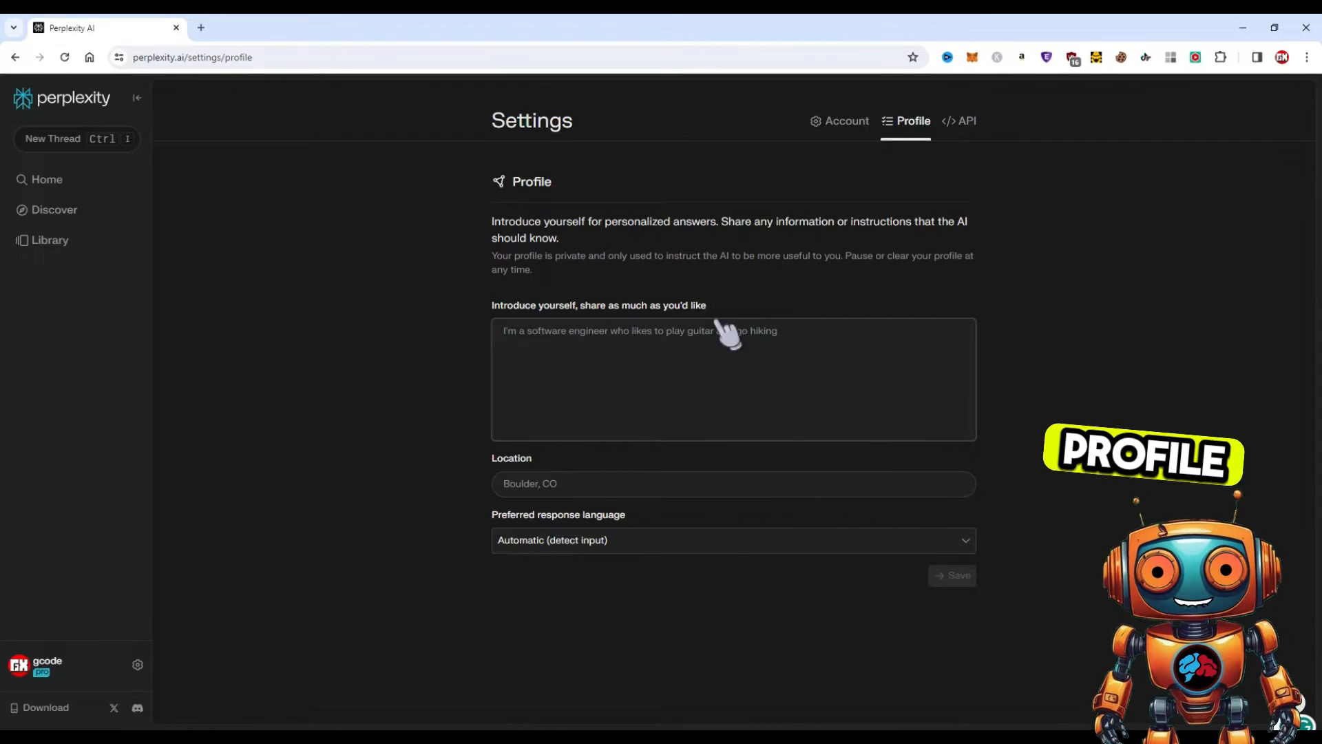
pyautogui.click(45, 707)
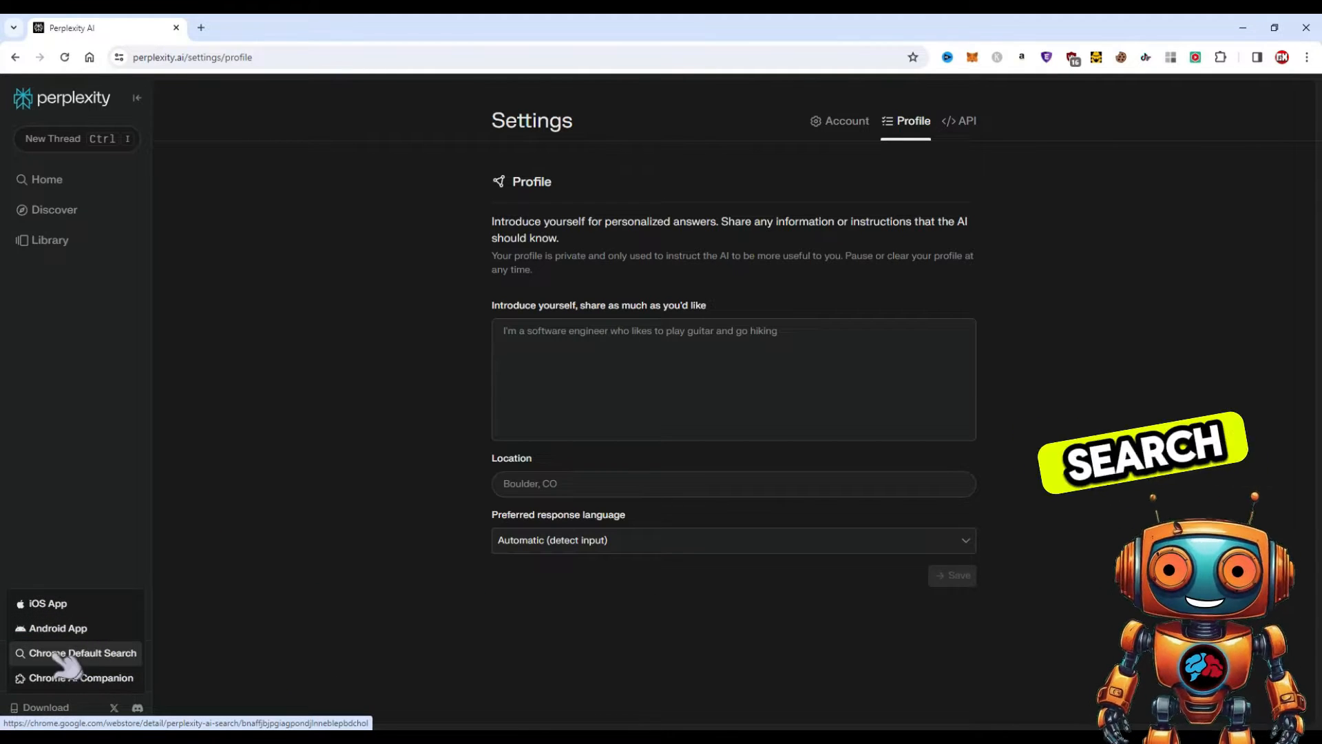
pyautogui.moveTo(81, 677)
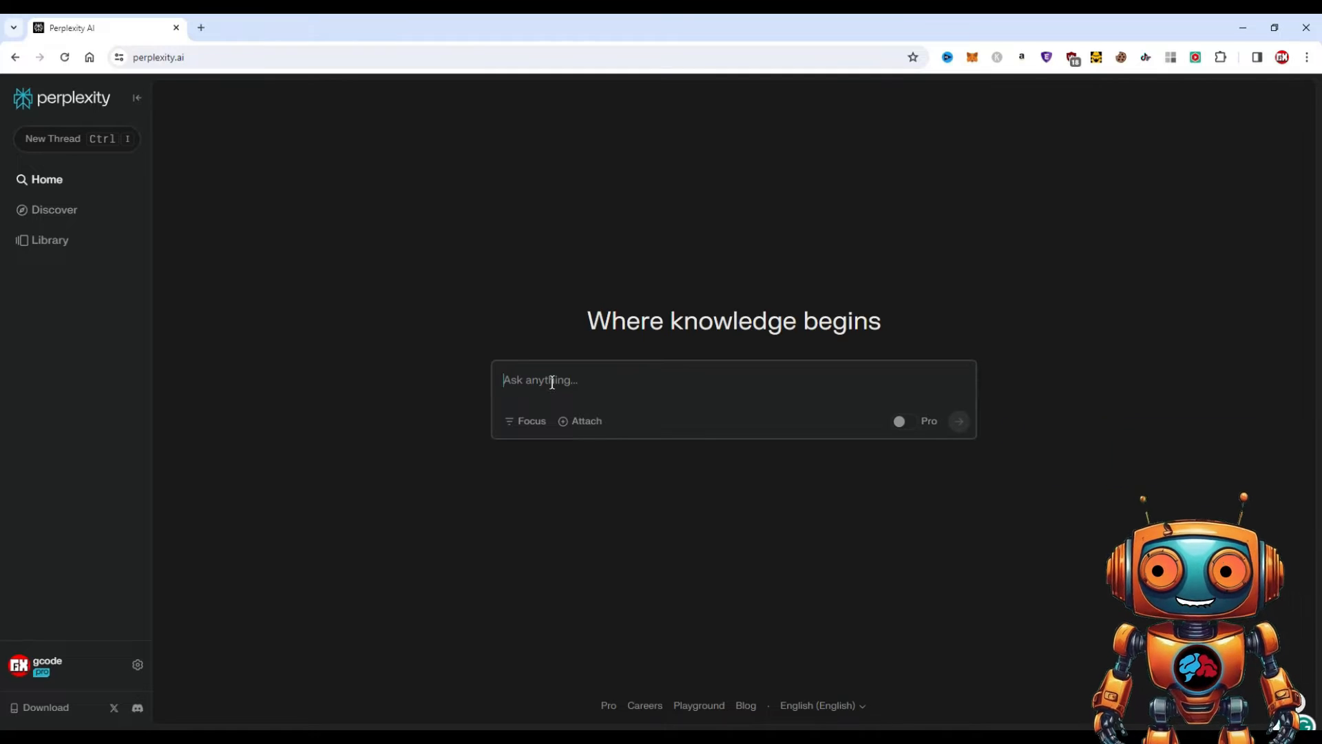
# Start a new question on the home page, bringing up trending suggestions.
pyautogui.click(548, 379)
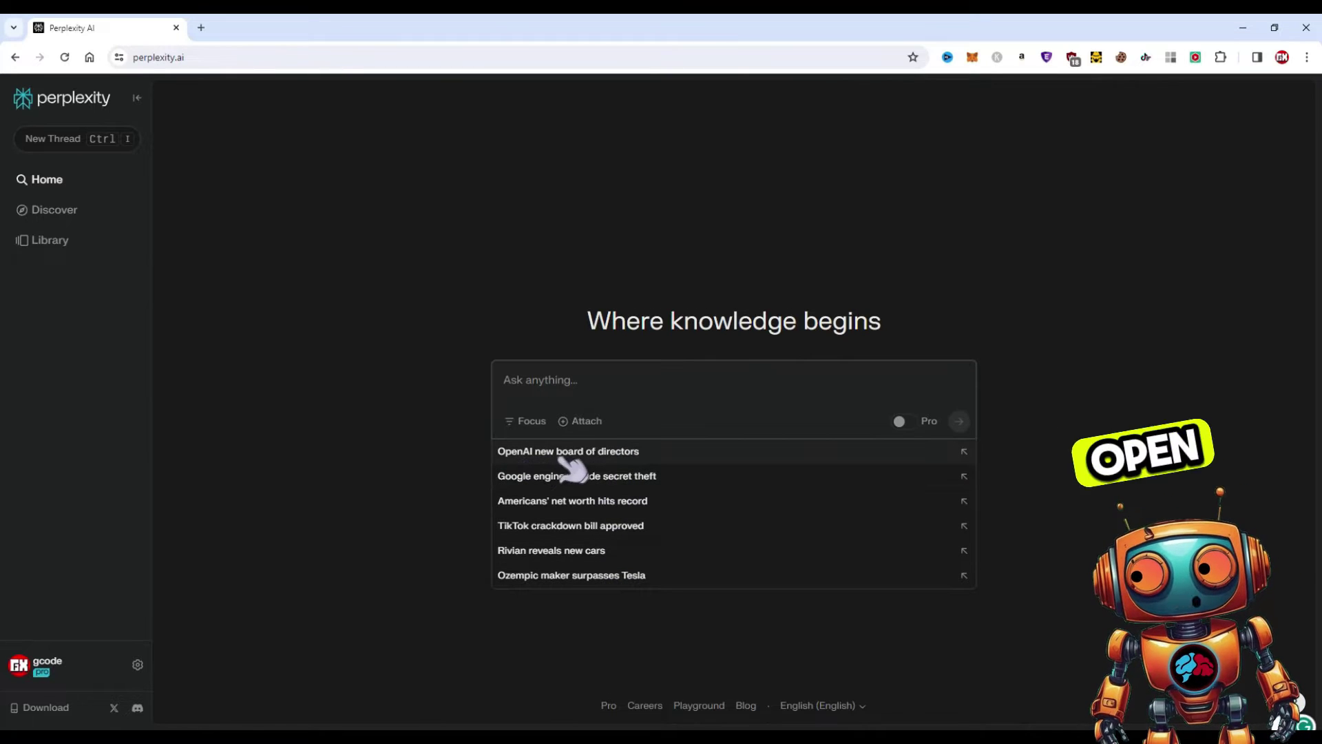
pyautogui.moveTo(586, 492)
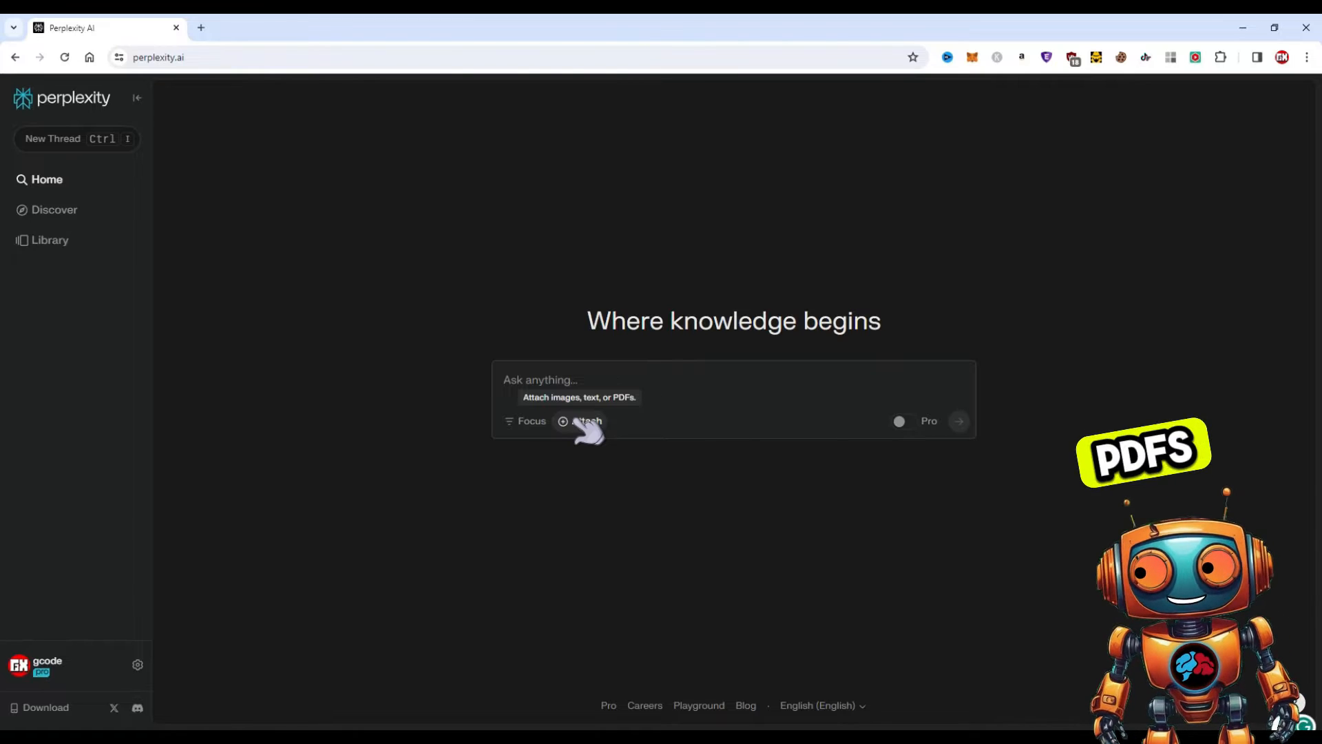
pyautogui.moveTo(929, 421)
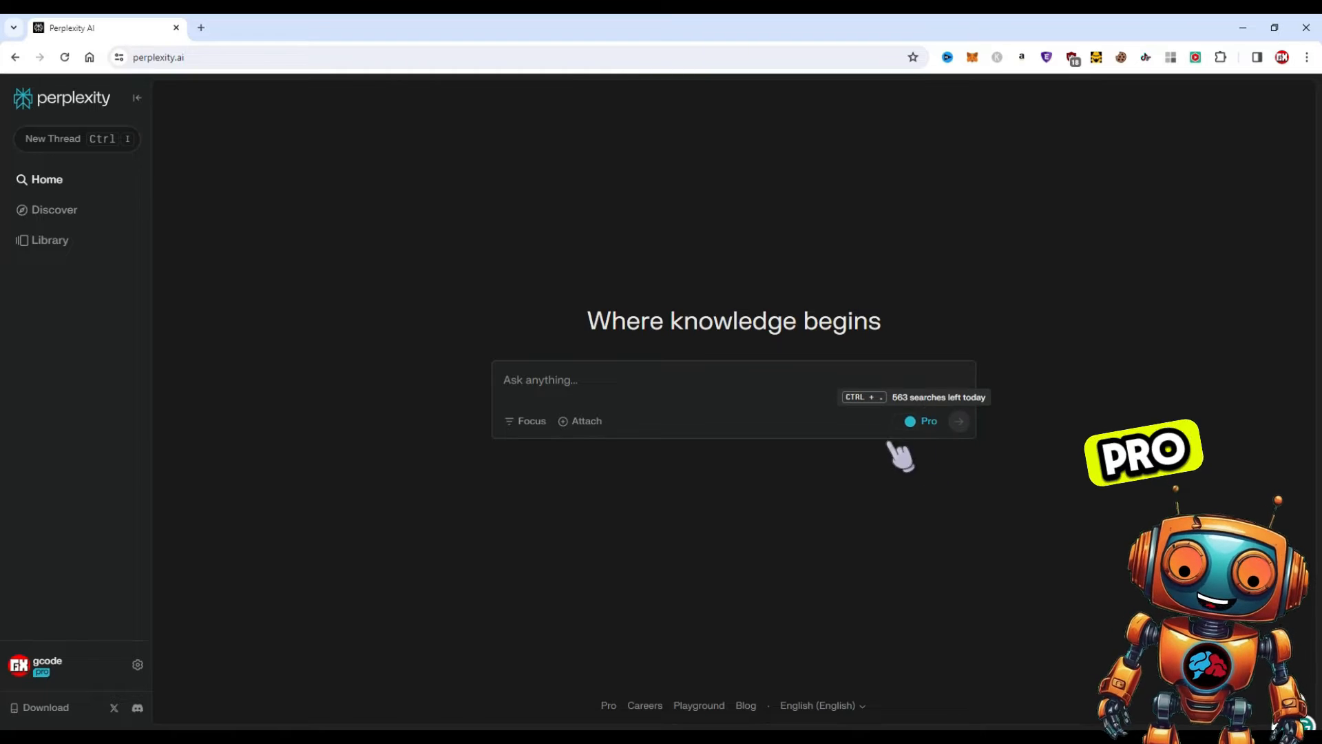
# Read the 'What is Perplexity Pro?' FAQ on Pro searches, attachments, models and API credit.
pyautogui.click(928, 420)
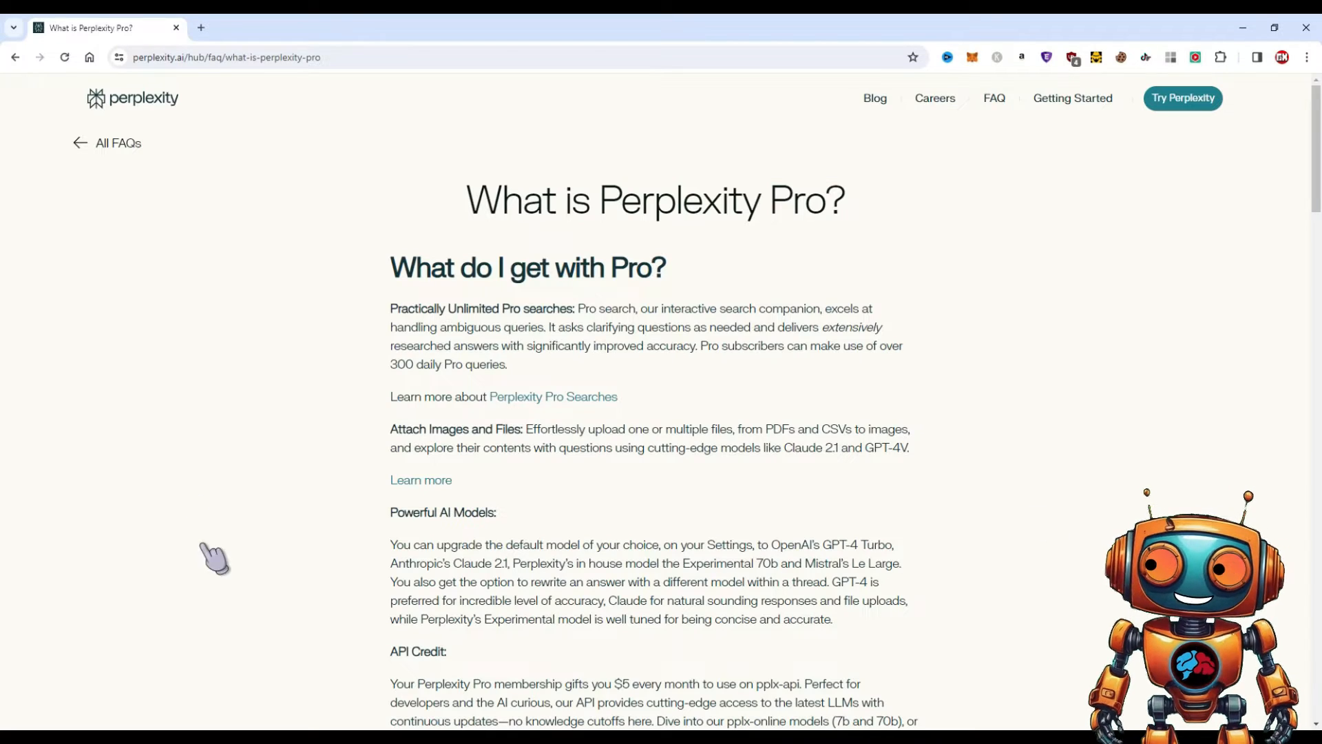
pyautogui.scroll(-3)
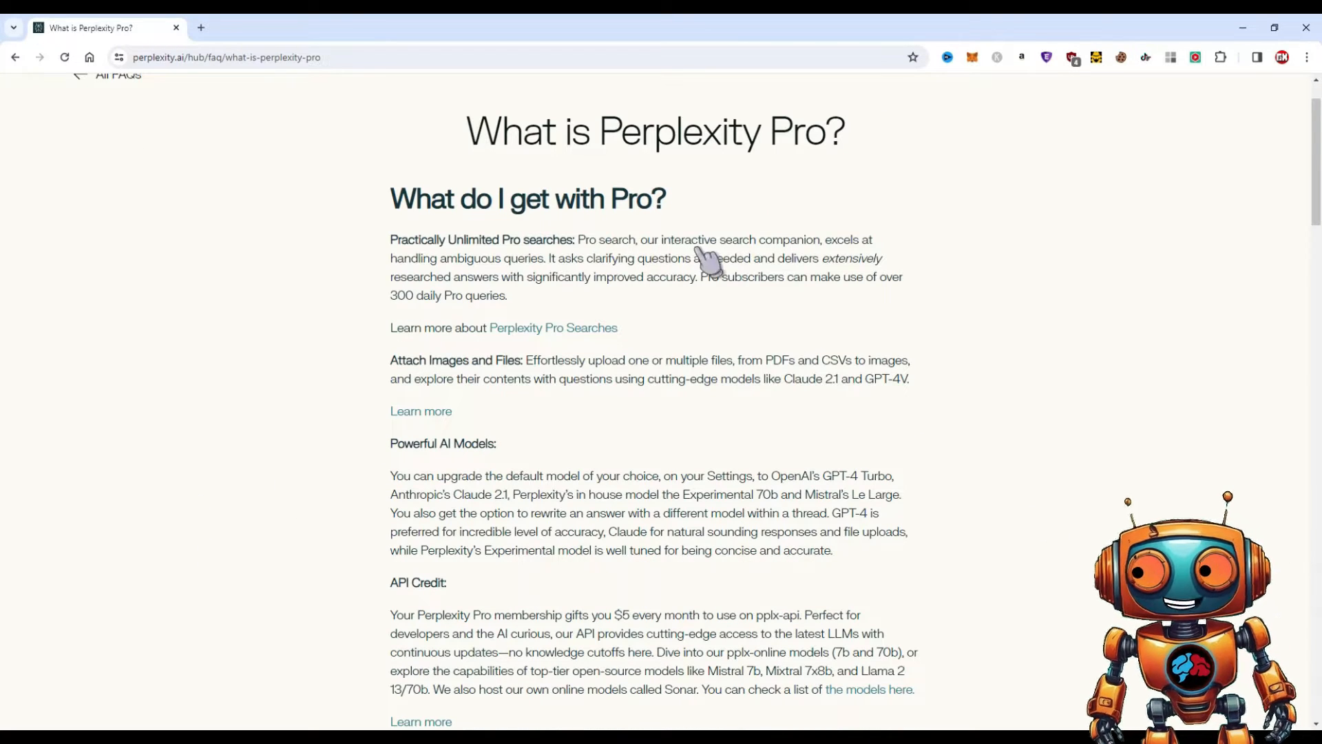
pyautogui.moveTo(438, 277)
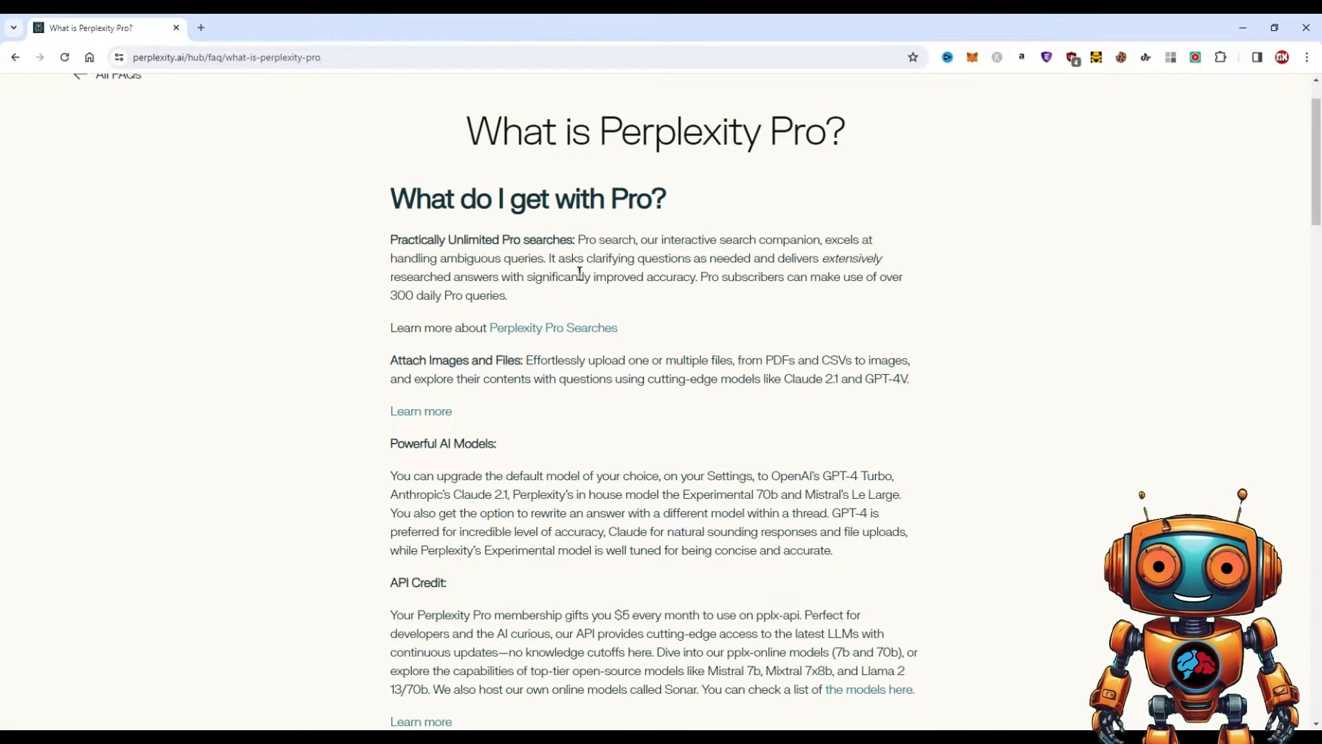
pyautogui.moveTo(791, 271)
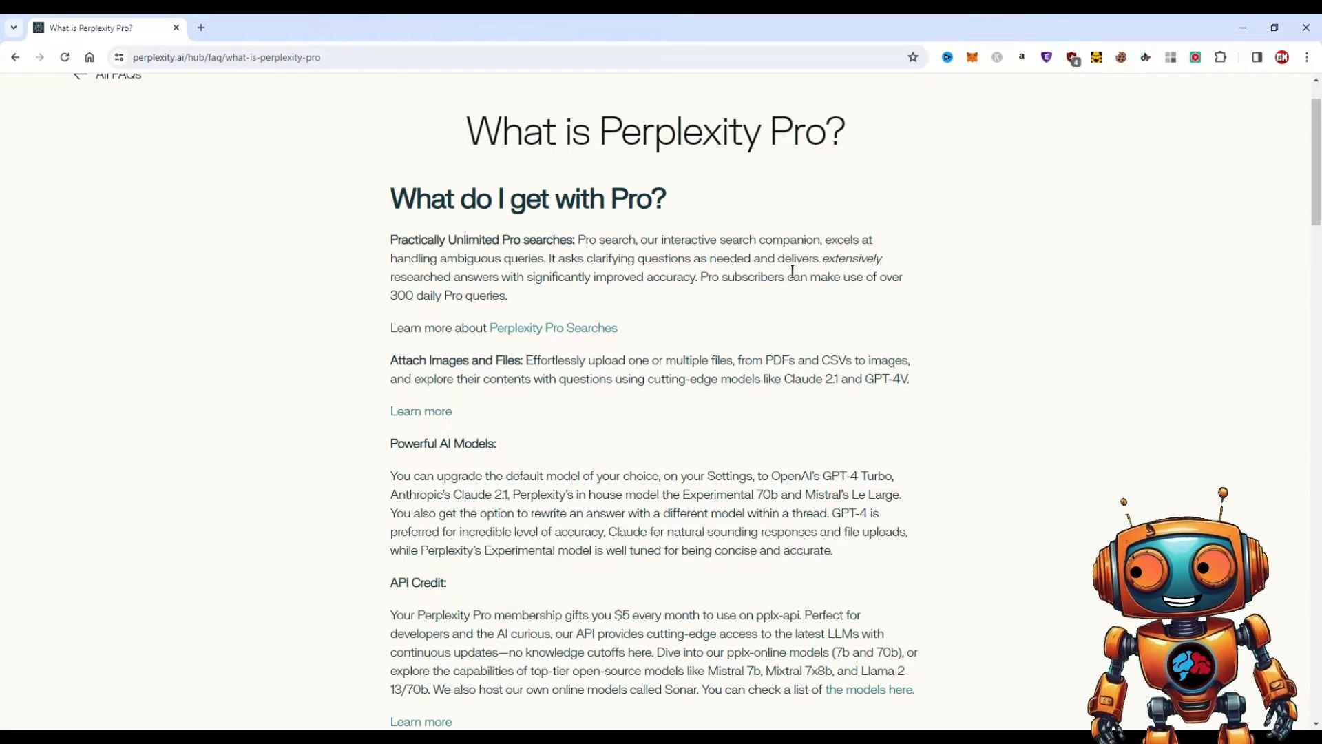
pyautogui.moveTo(472, 289)
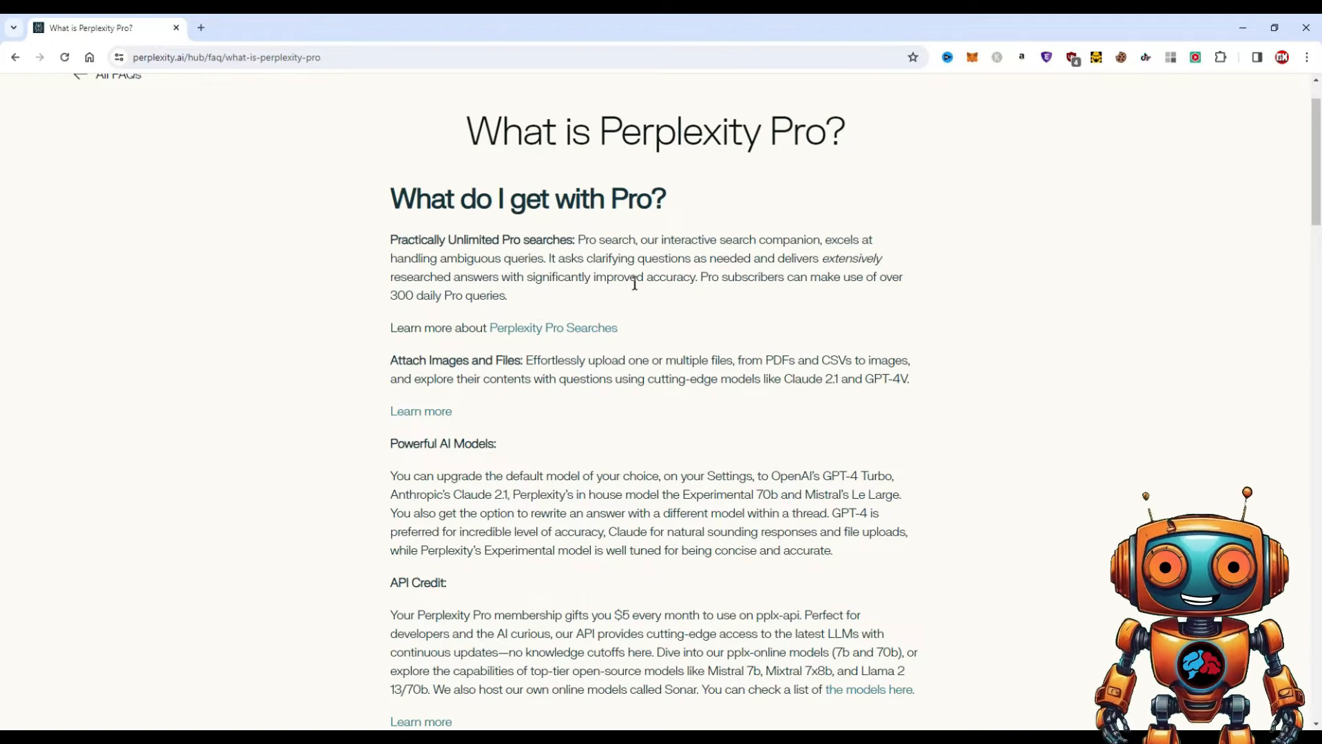
pyautogui.scroll(-3)
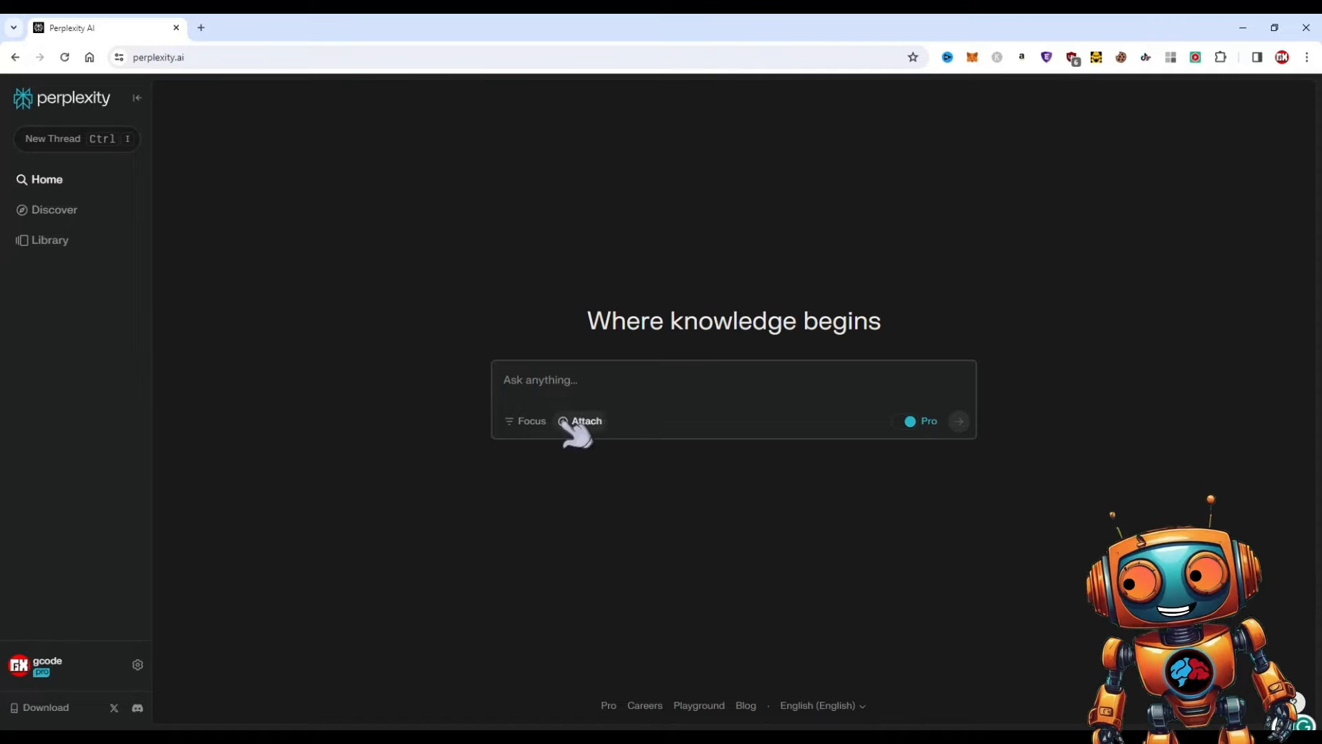
# Cycle the search focus through Wolfram|Alpha, Academic and YouTube, ending on Writing.
pyautogui.click(526, 421)
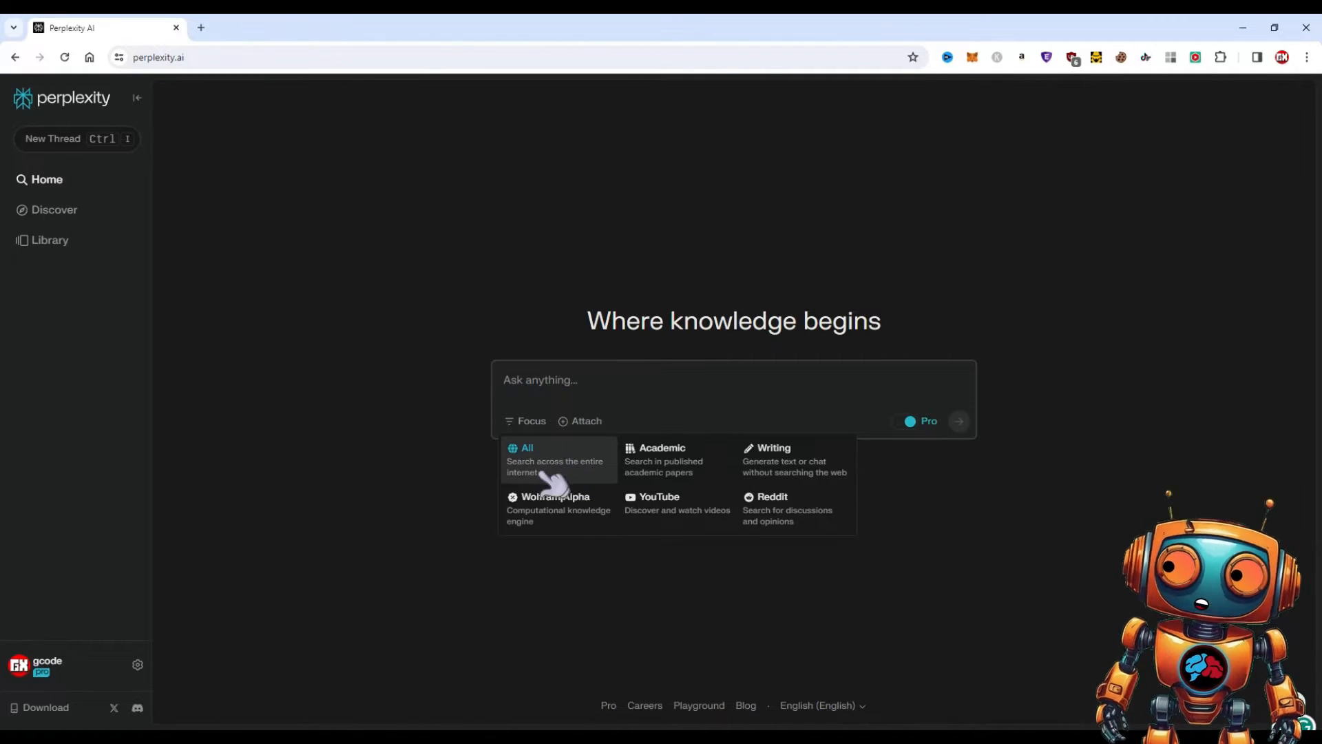
pyautogui.moveTo(556, 508)
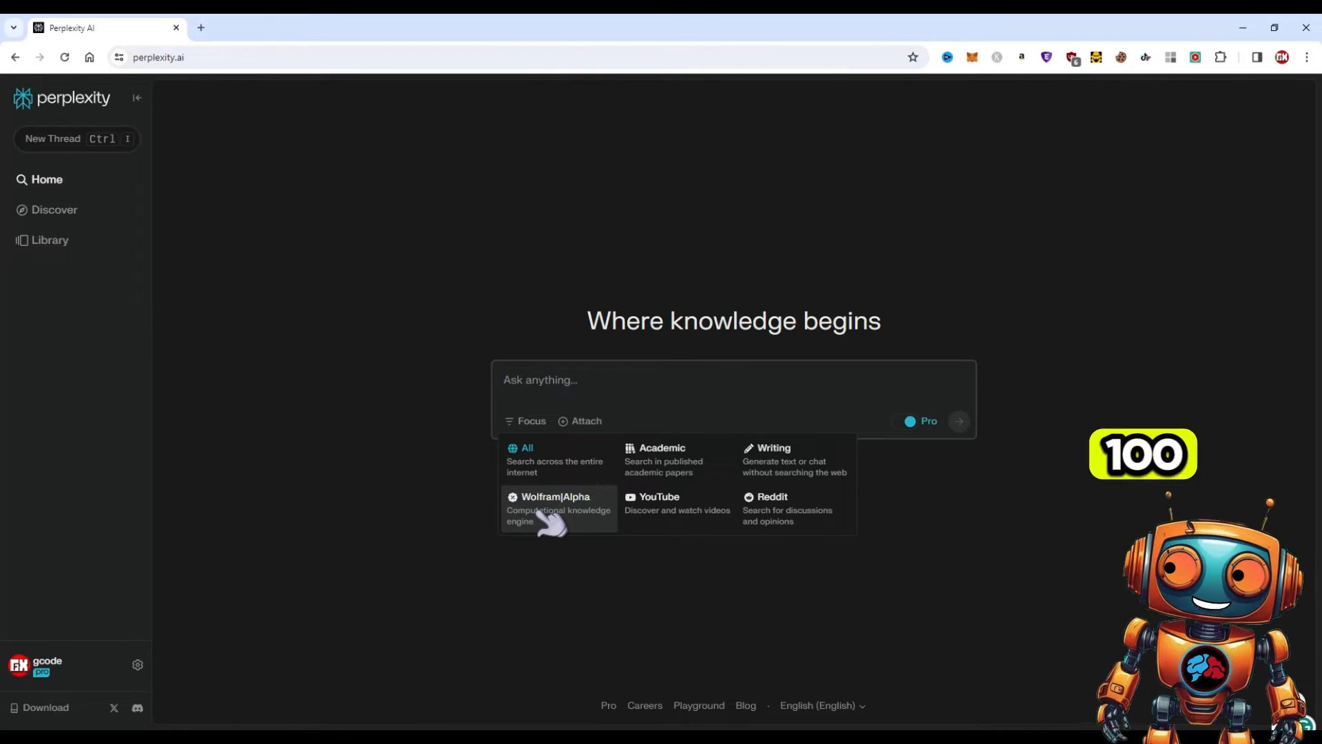
pyautogui.click(555, 508)
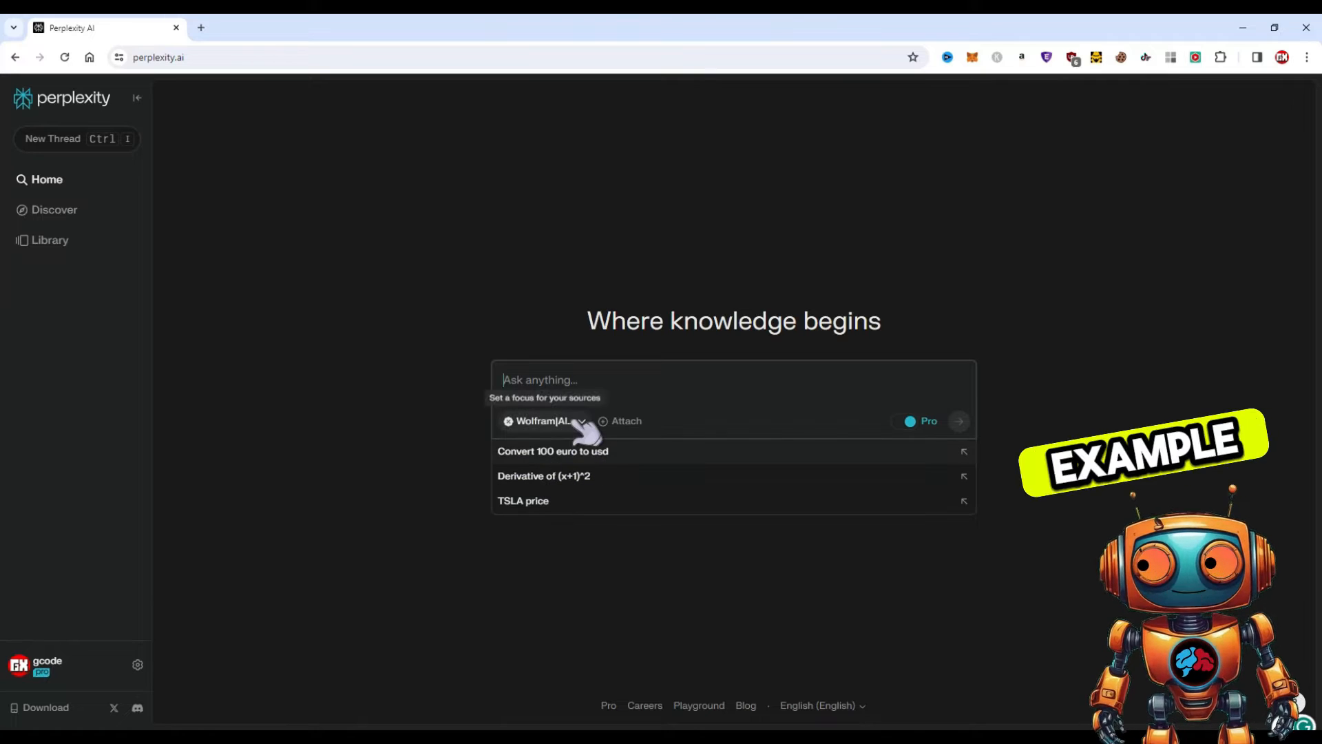
pyautogui.click(544, 421)
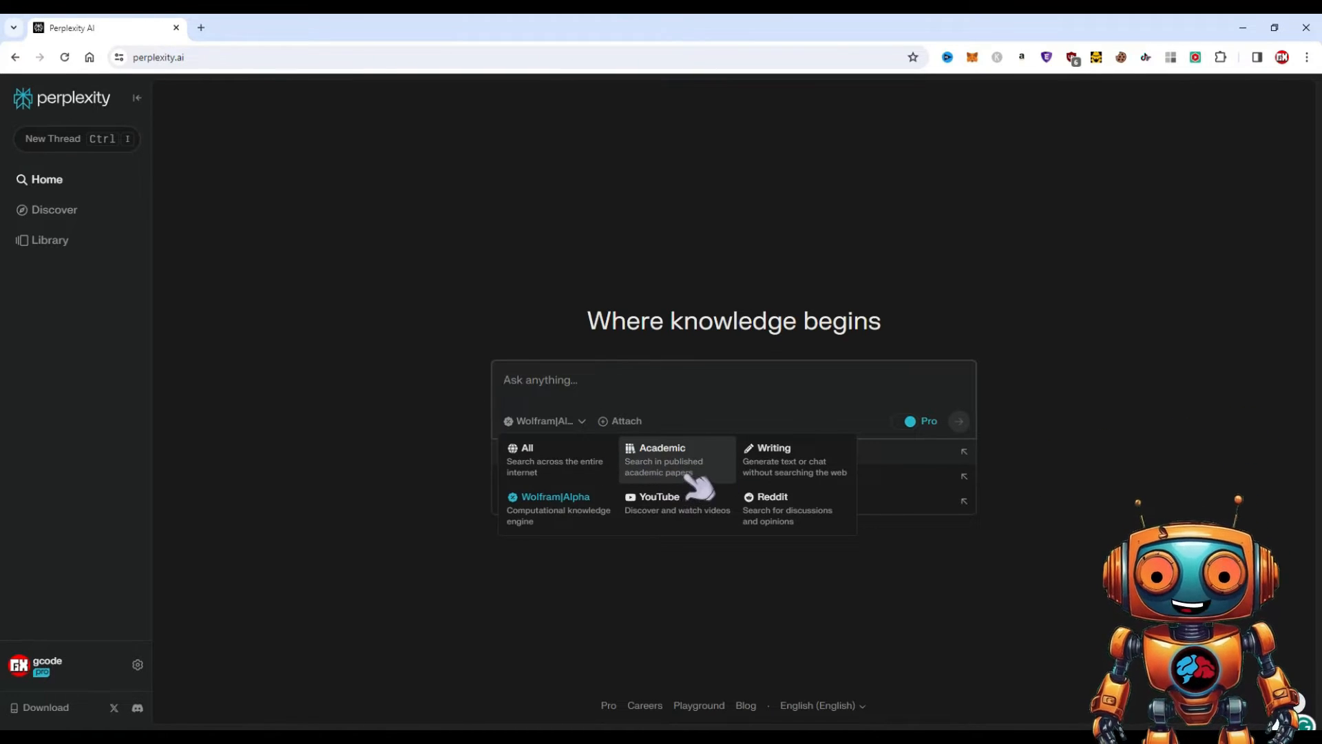
pyautogui.click(662, 458)
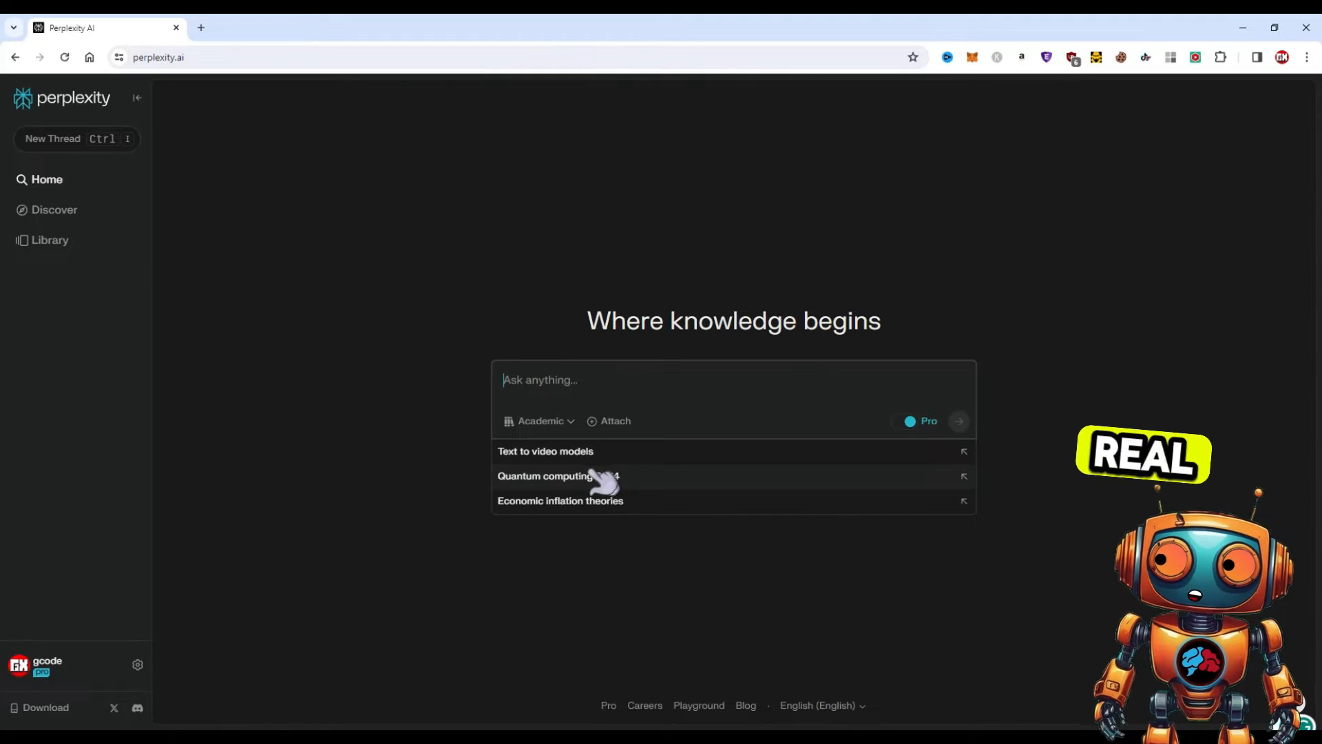
pyautogui.click(540, 421)
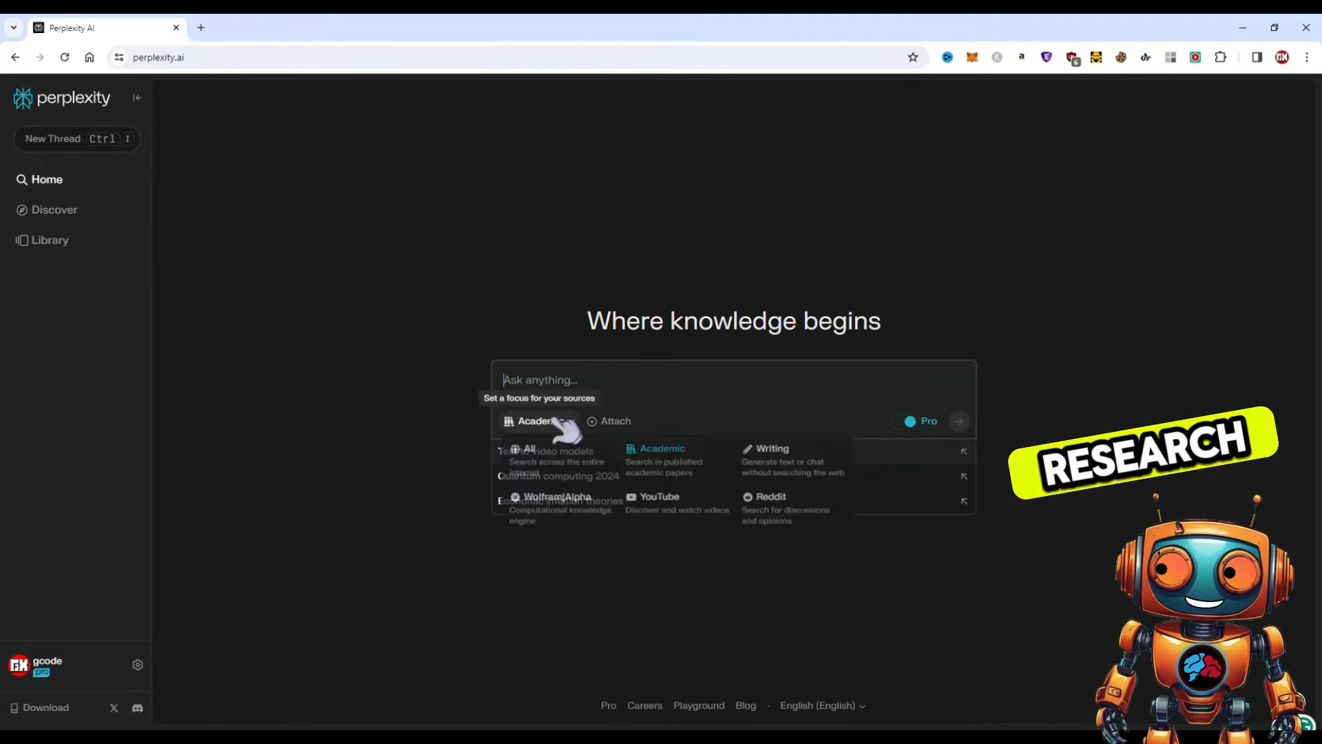
pyautogui.click(660, 495)
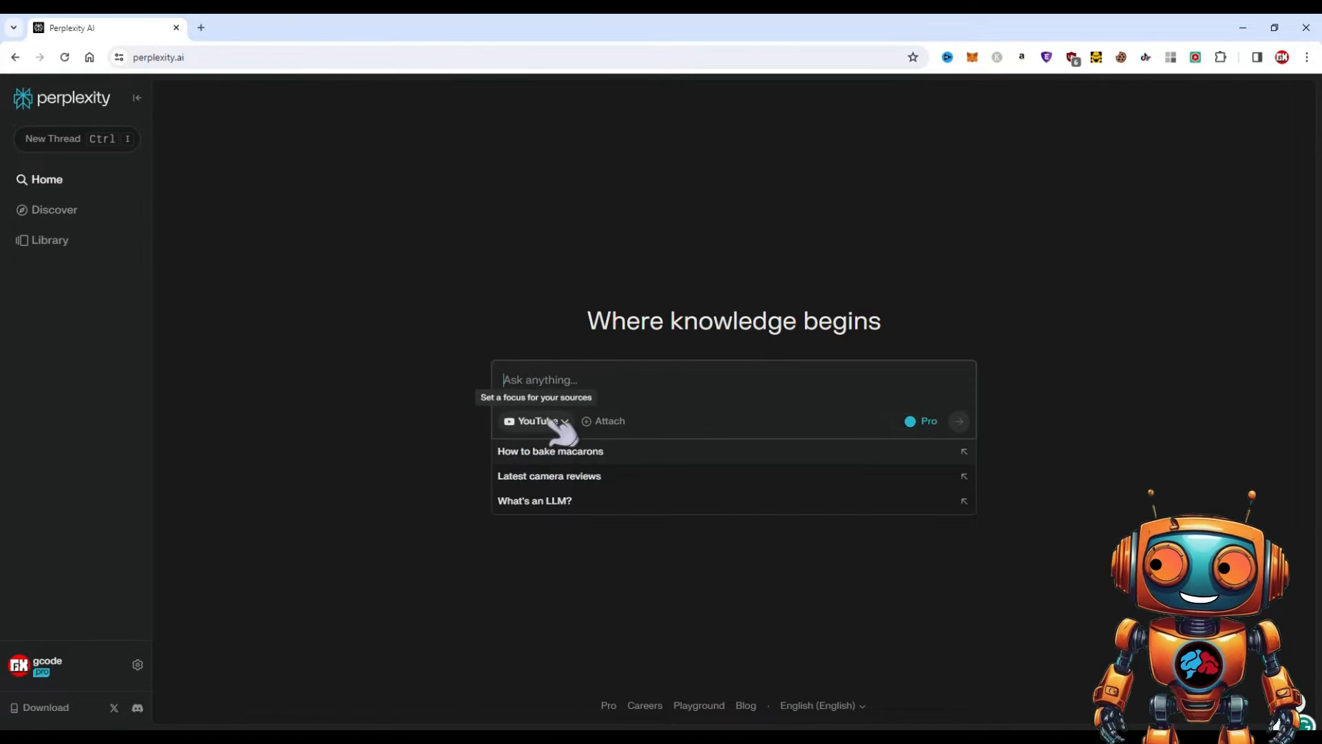
pyautogui.click(537, 420)
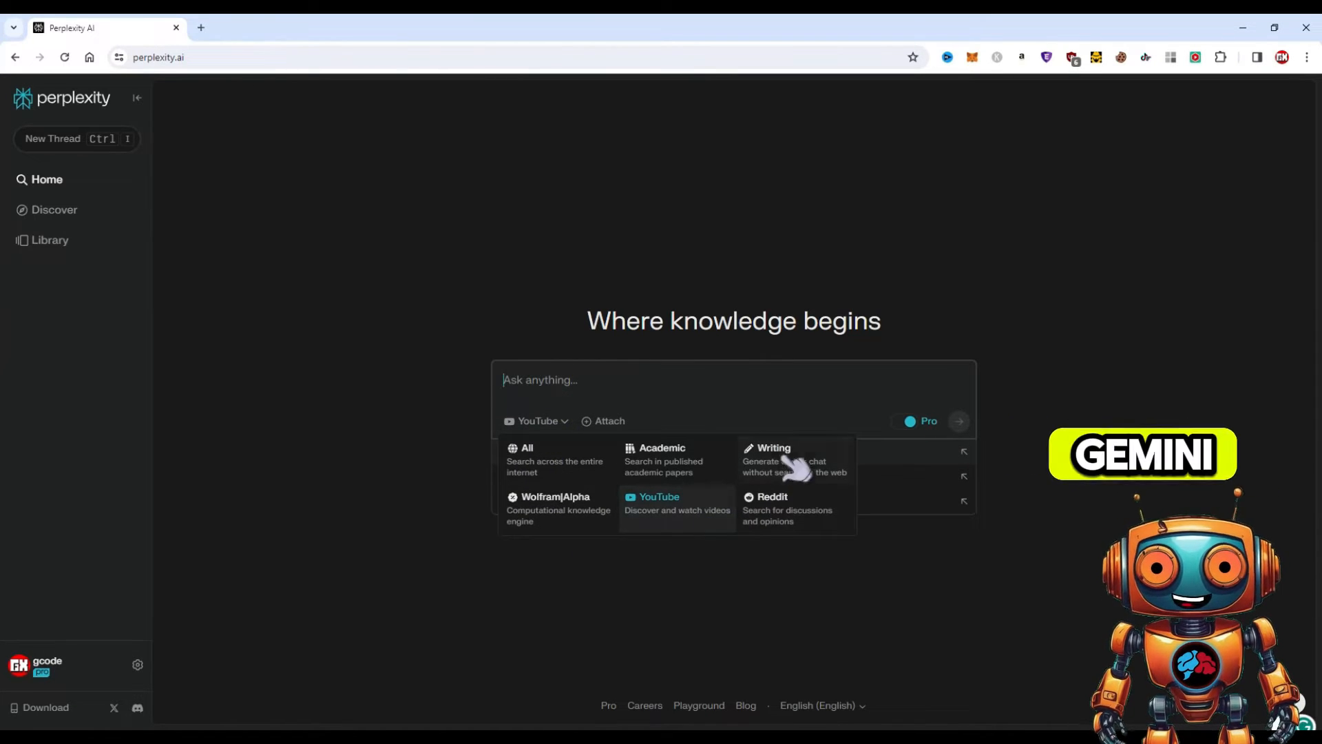
pyautogui.click(773, 447)
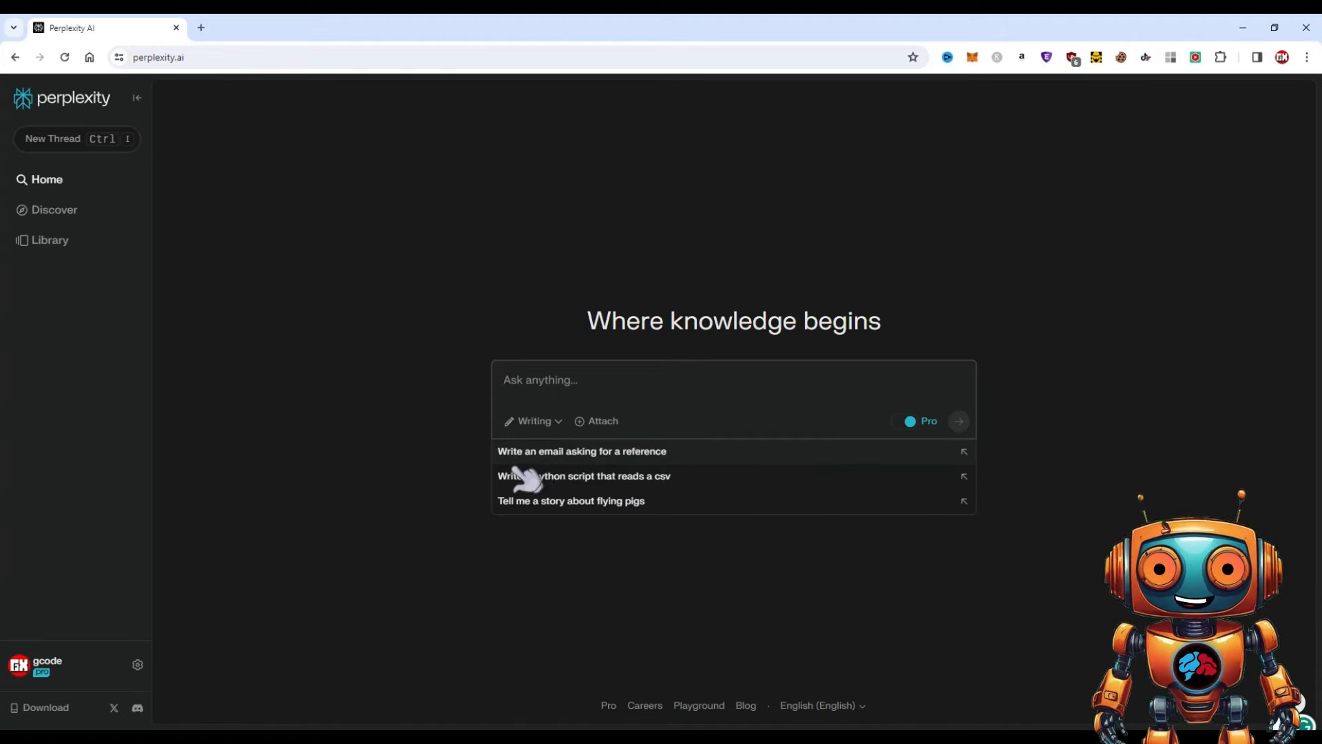
pyautogui.moveTo(533, 421)
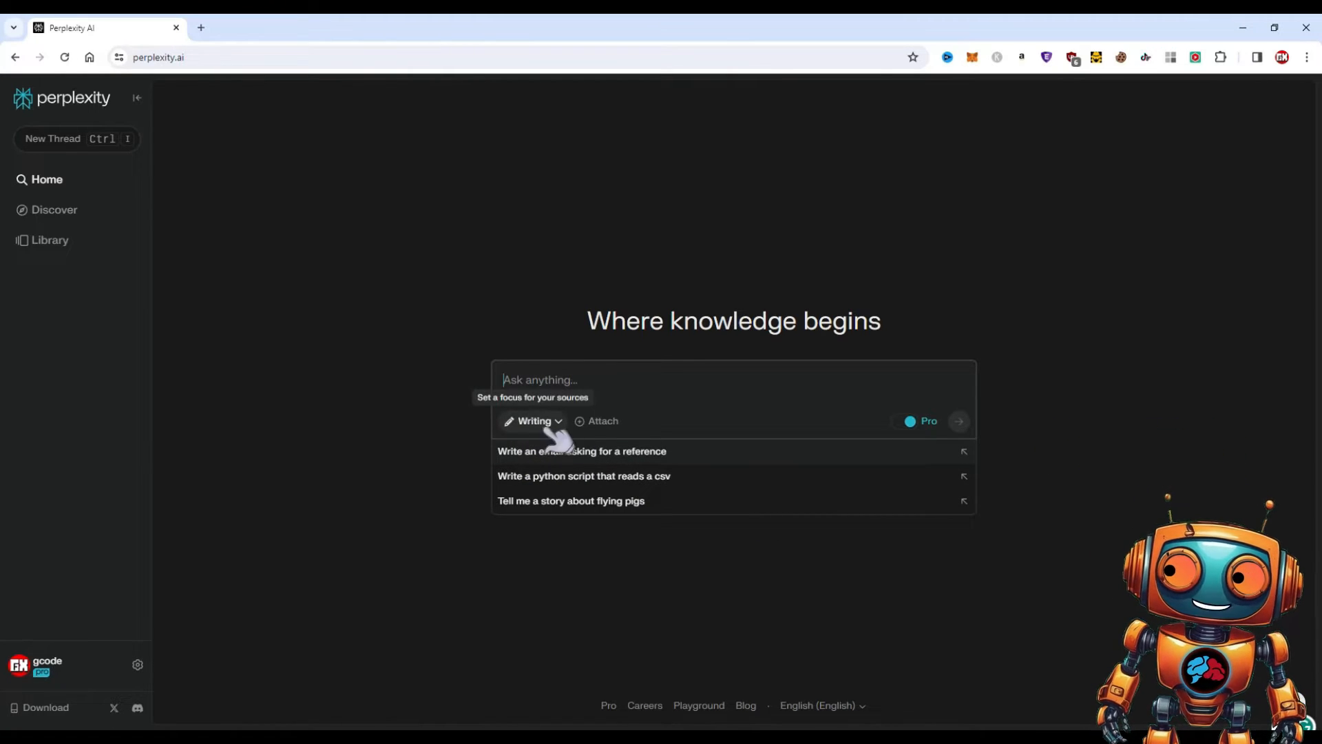
pyautogui.click(533, 420)
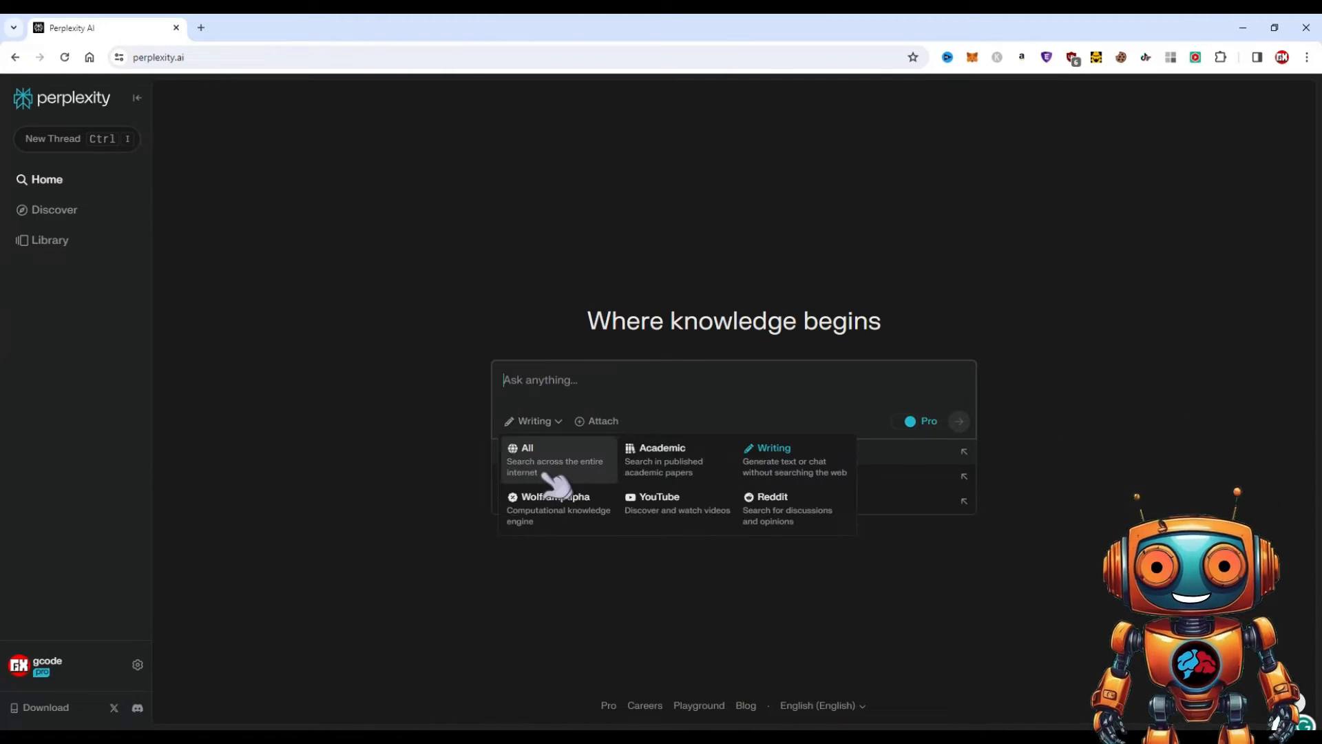
pyautogui.moveTo(792, 510)
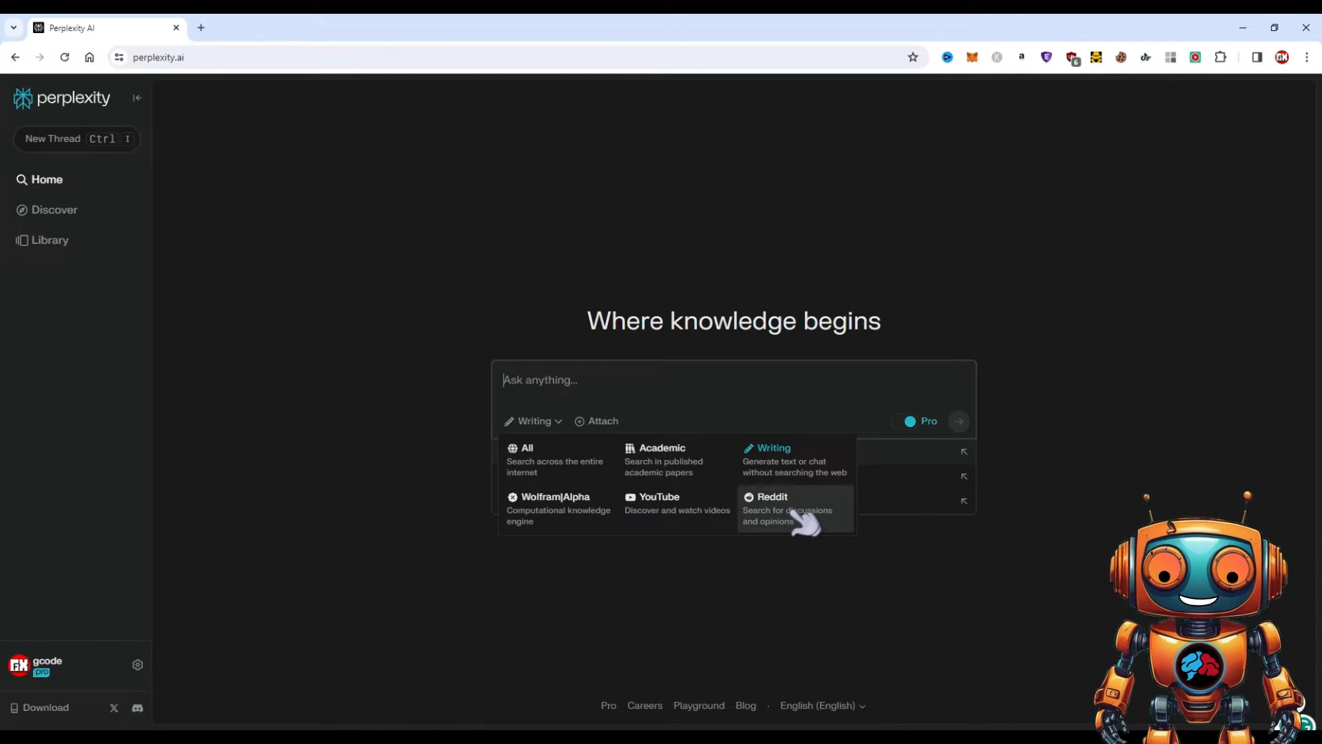
pyautogui.moveTo(776, 548)
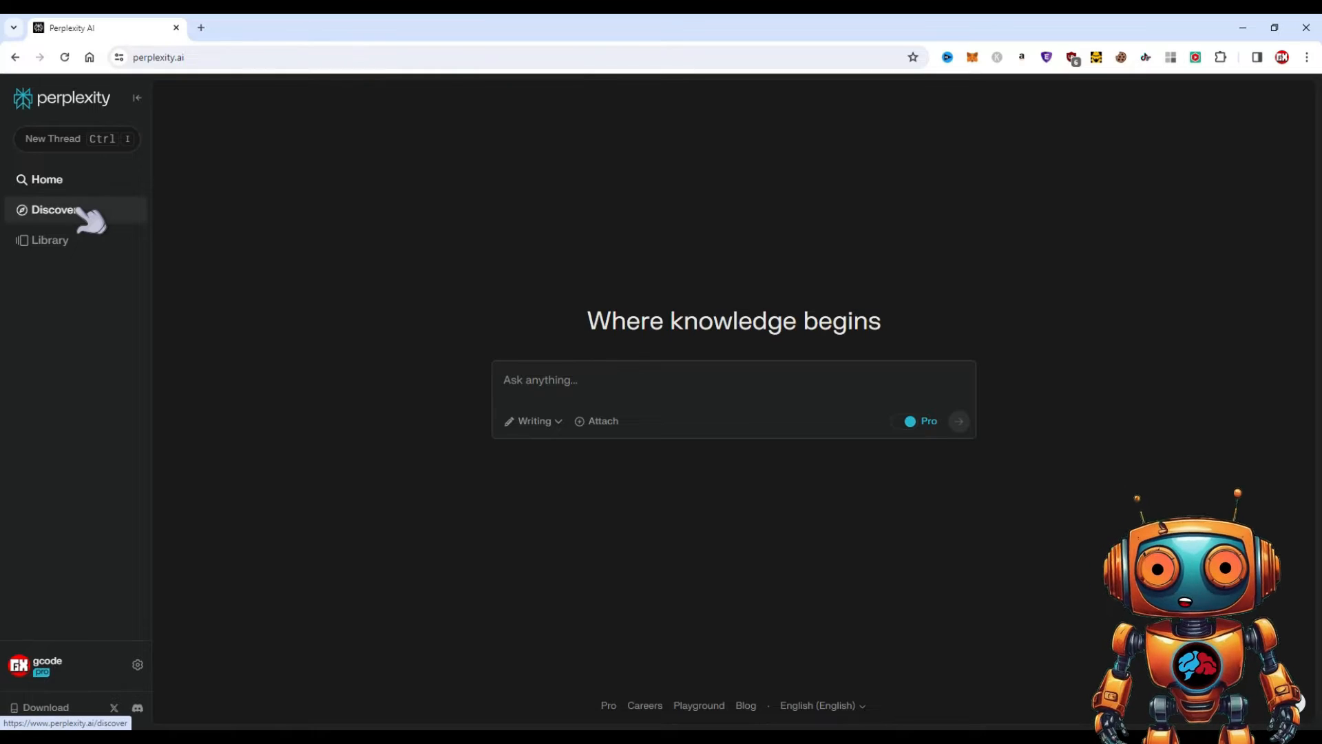
pyautogui.click(732, 380)
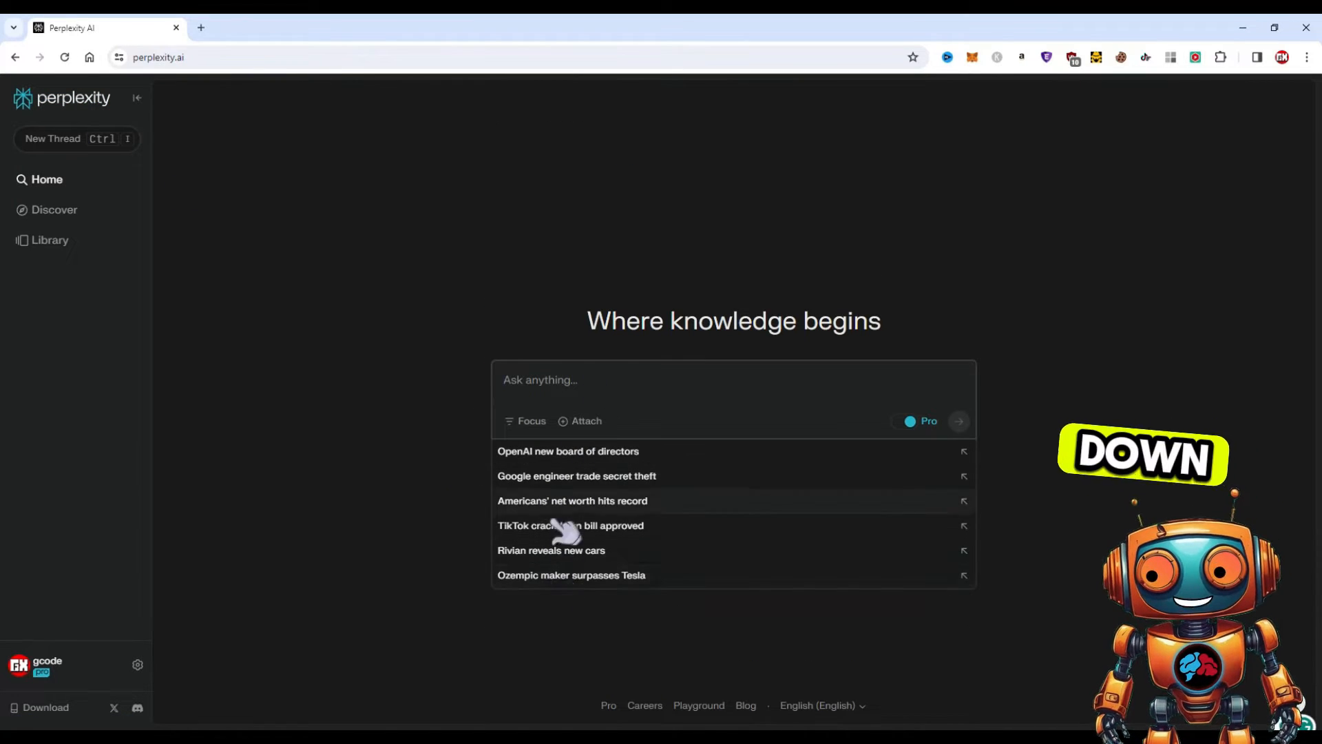
pyautogui.click(53, 210)
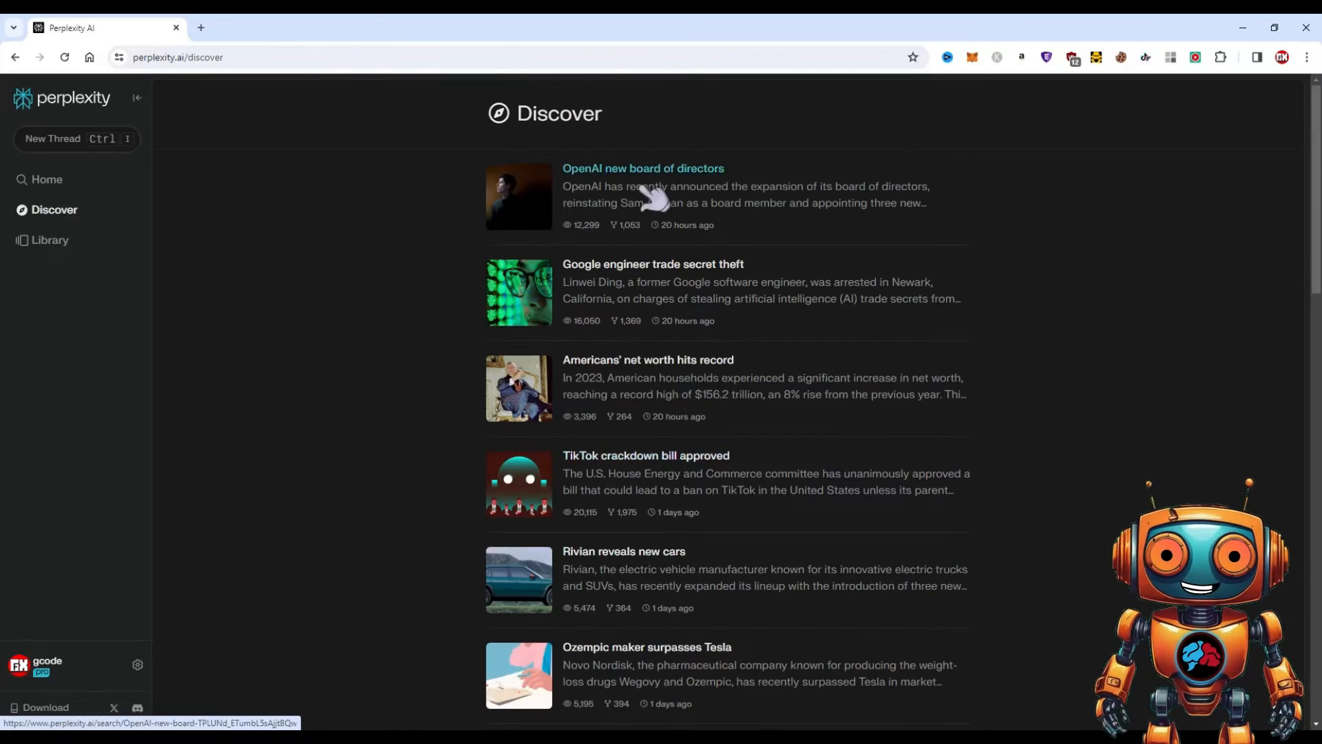
pyautogui.scroll(-3)
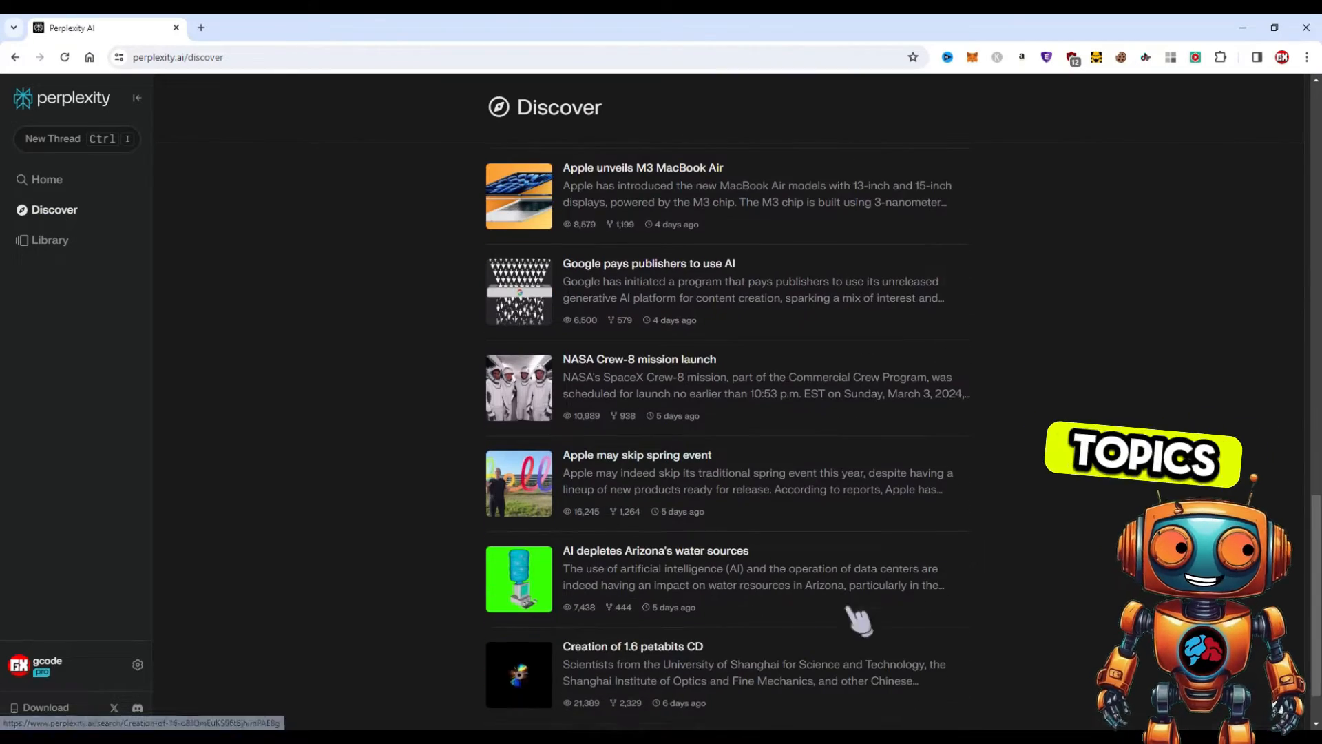
pyautogui.moveTo(49, 239)
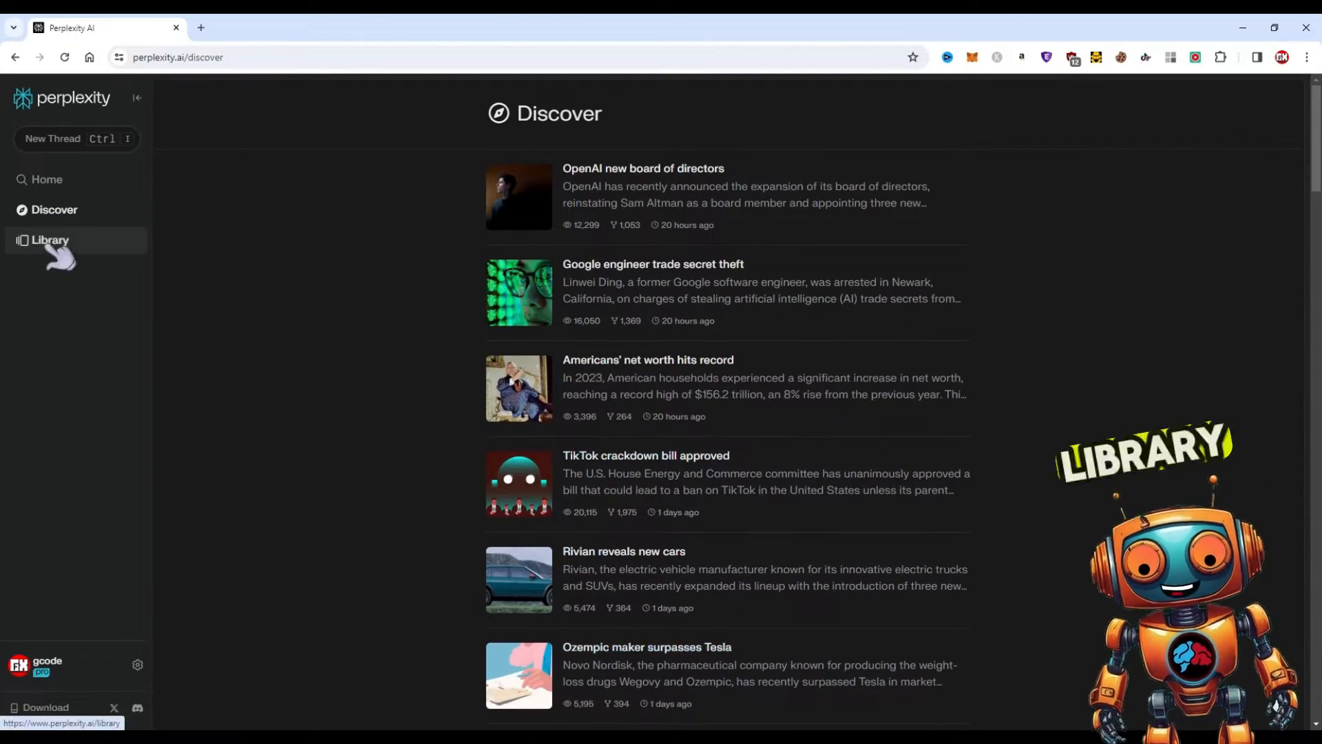
pyautogui.click(49, 239)
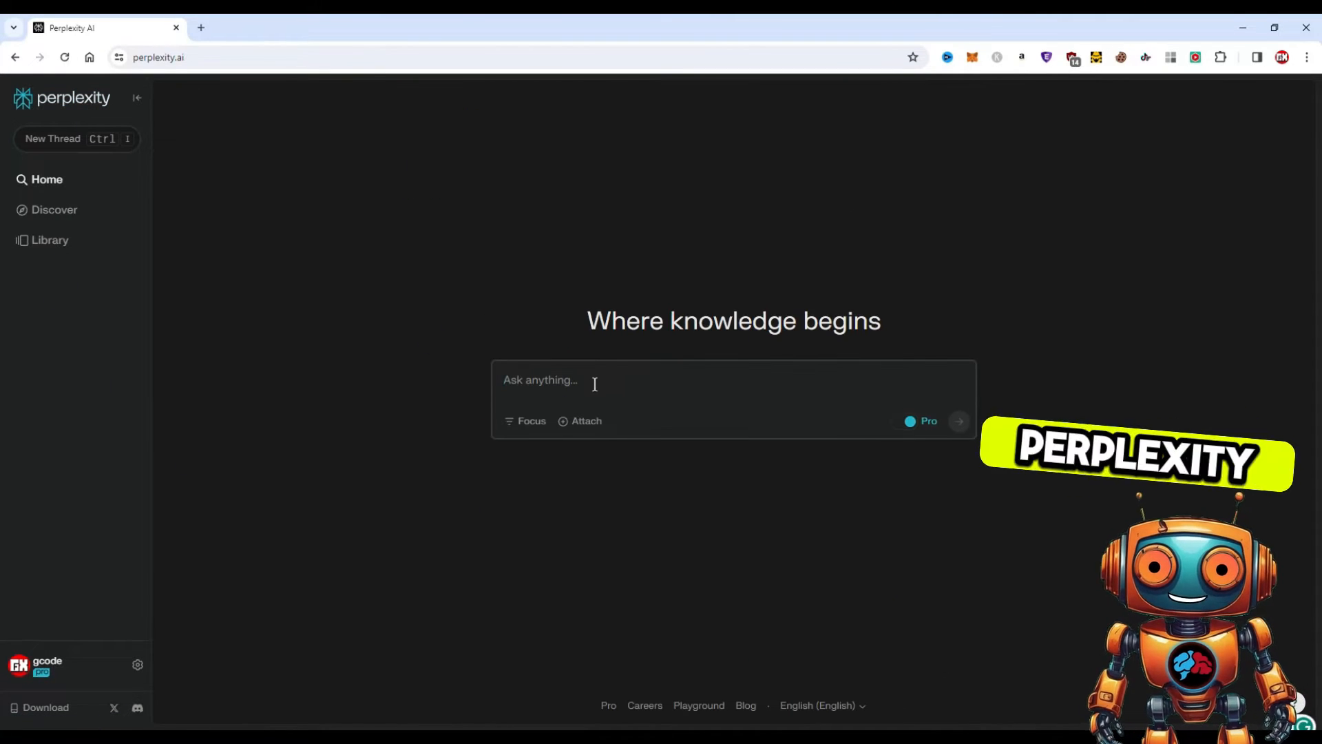
# Open the Library and launch the Create Collection form from Get Started.
pyautogui.click(49, 240)
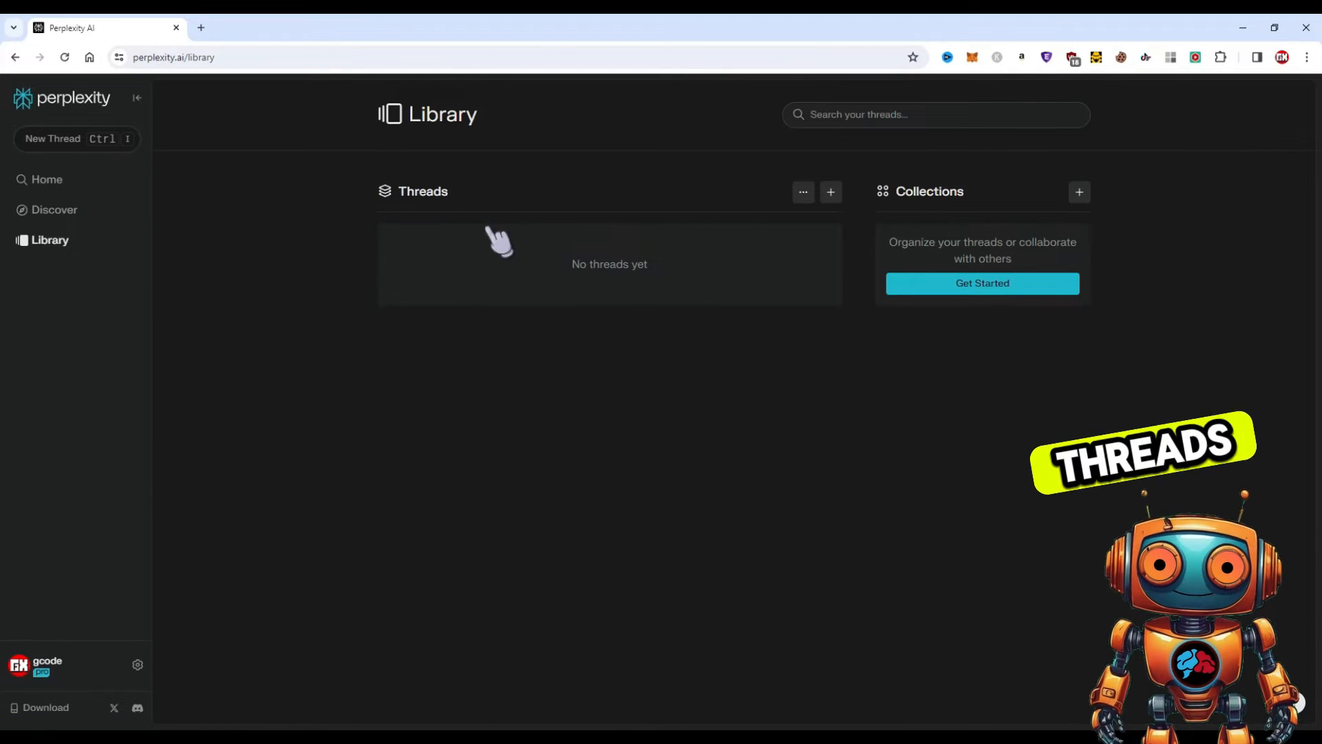
pyautogui.moveTo(548, 290)
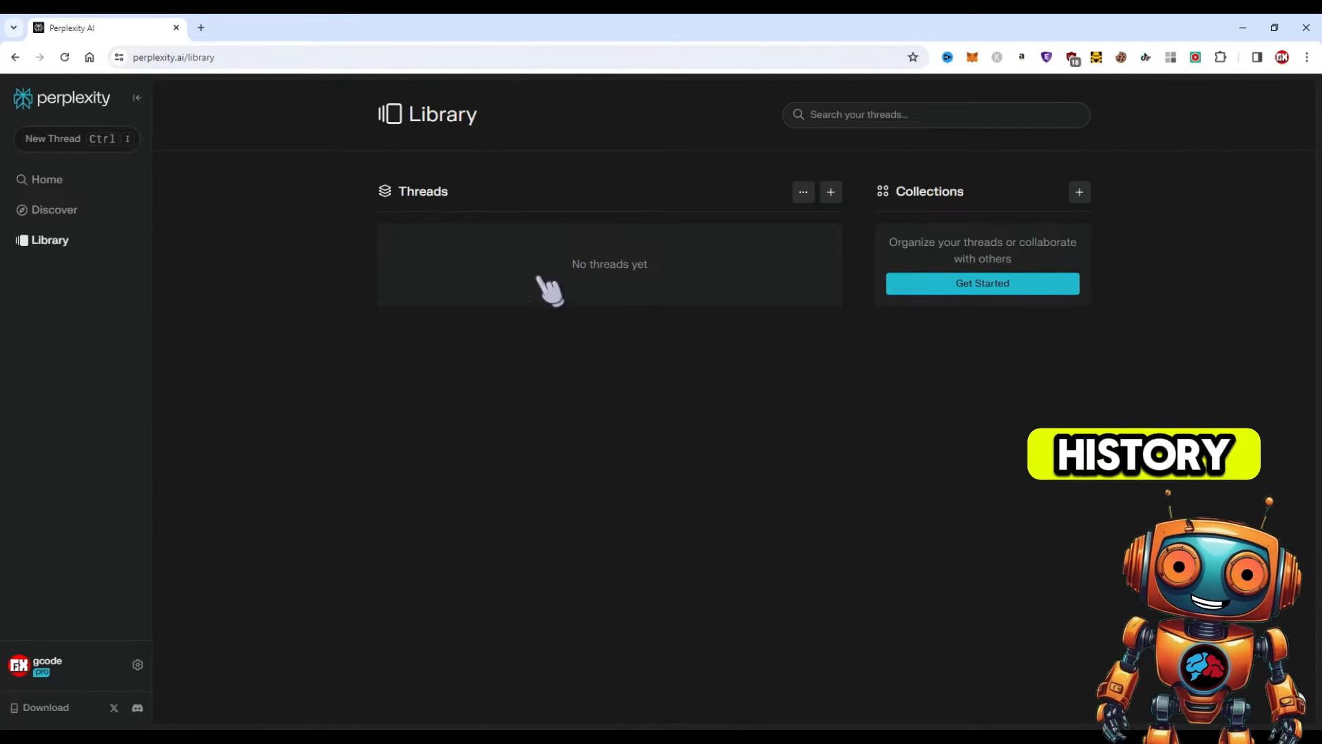
pyautogui.moveTo(1003, 249)
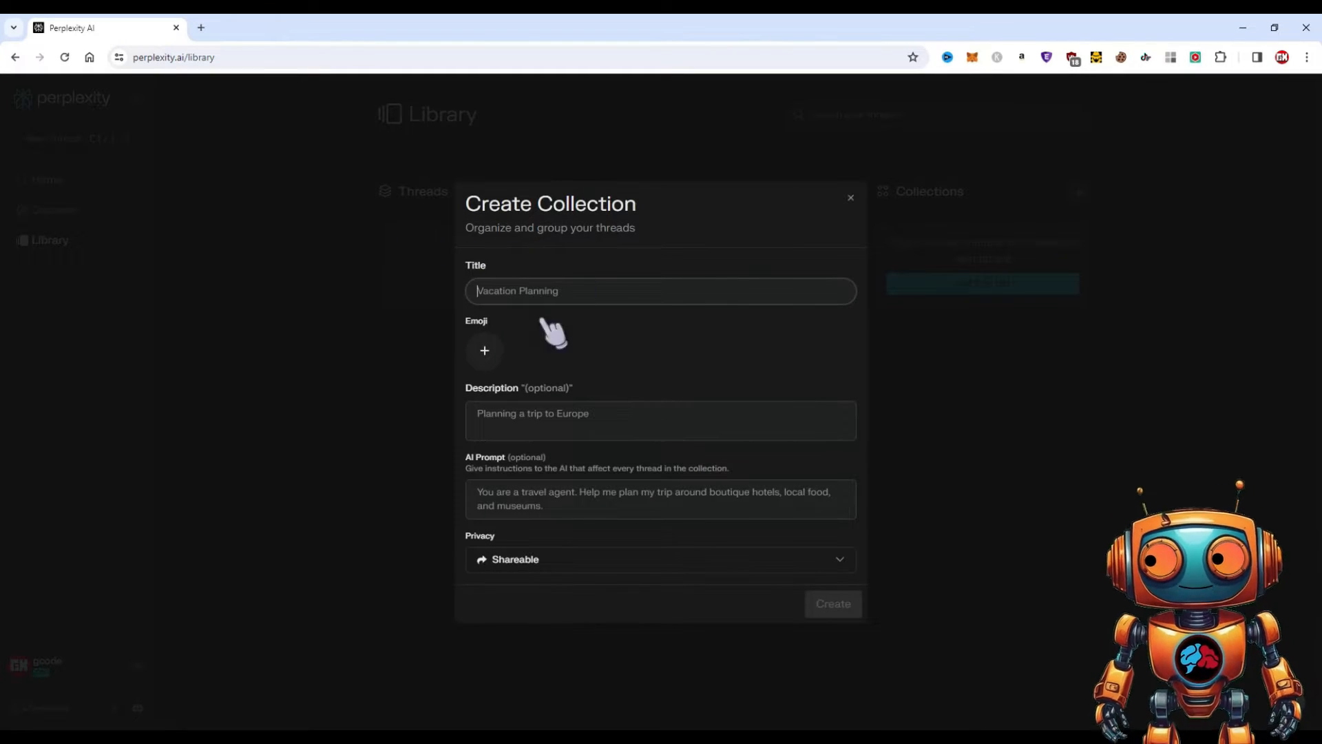
pyautogui.moveTo(506, 329)
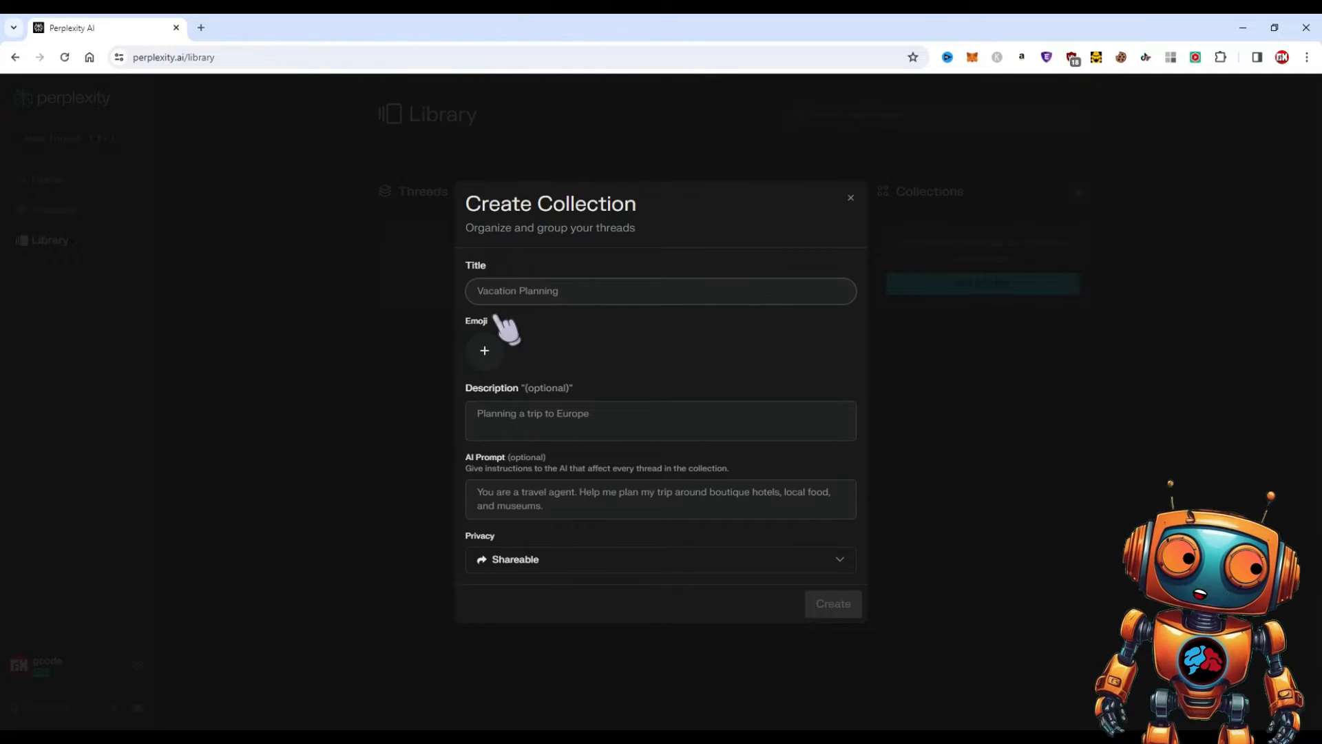
pyautogui.moveTo(485, 438)
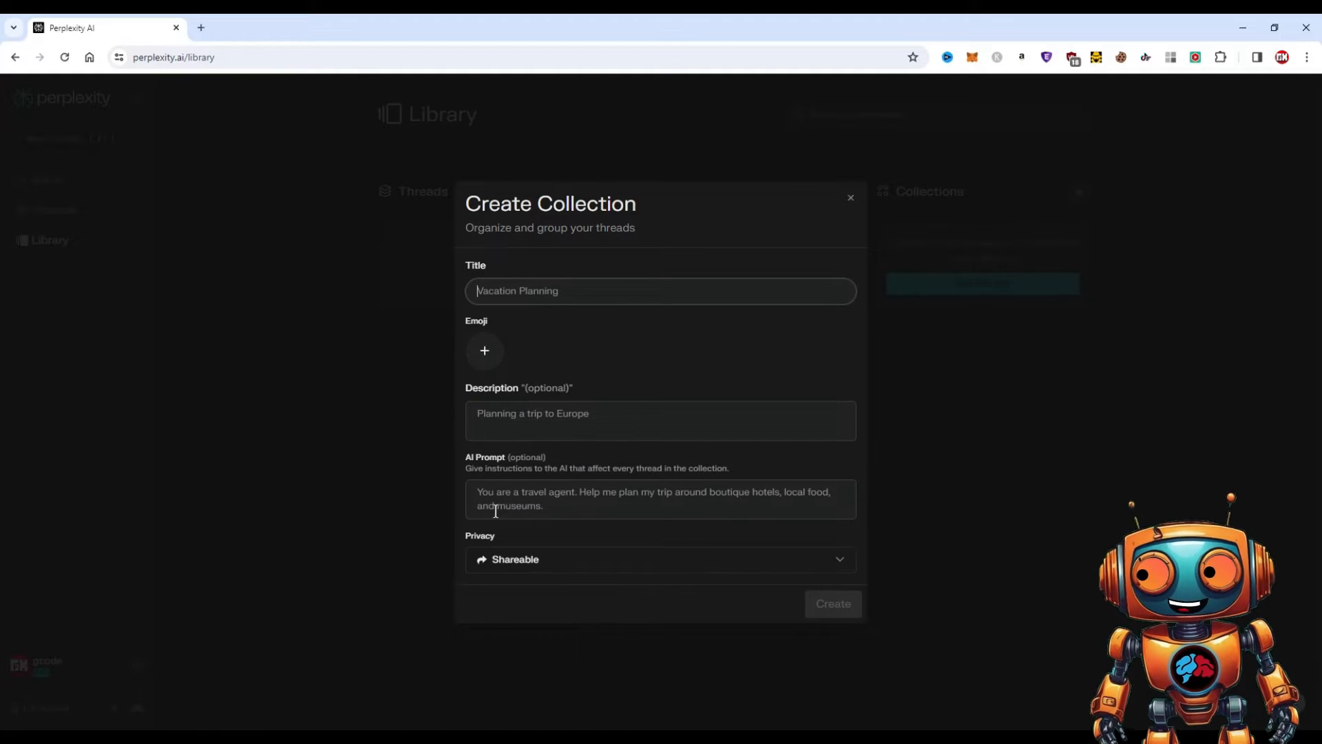
pyautogui.click(849, 198)
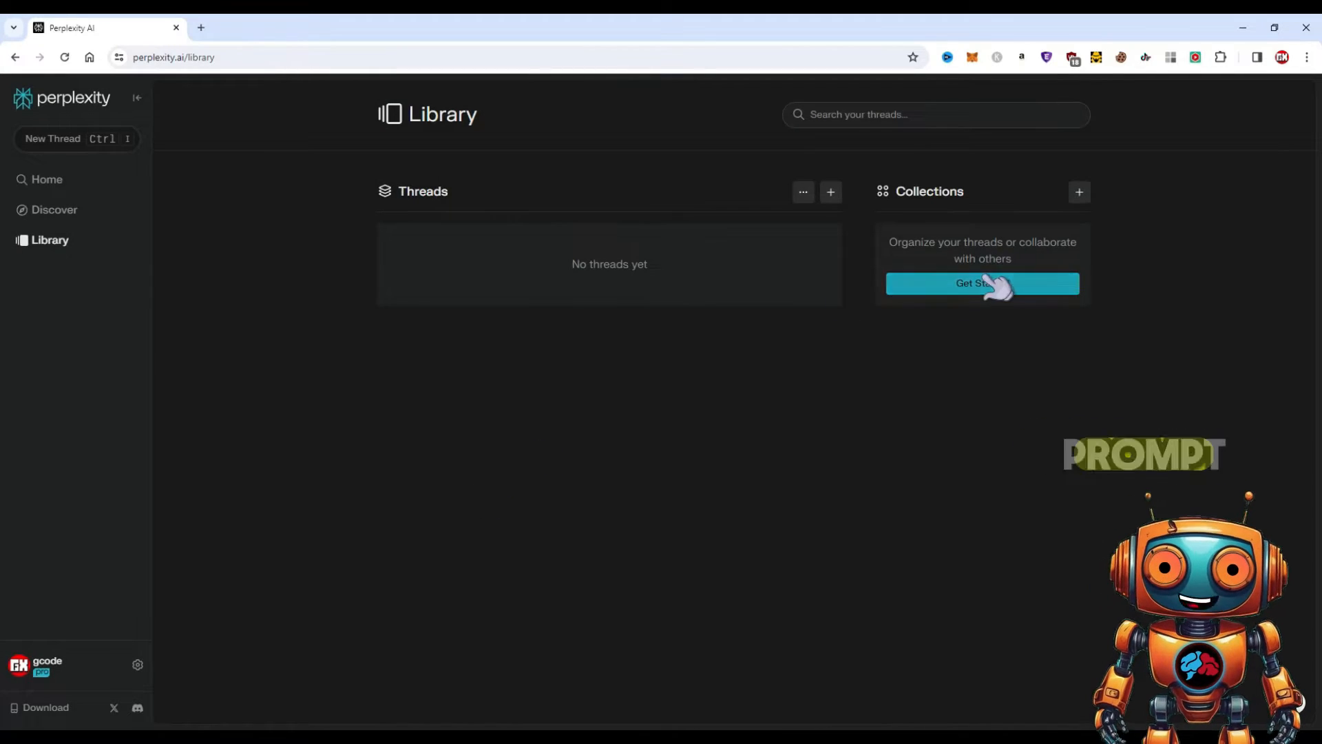
pyautogui.click(980, 283)
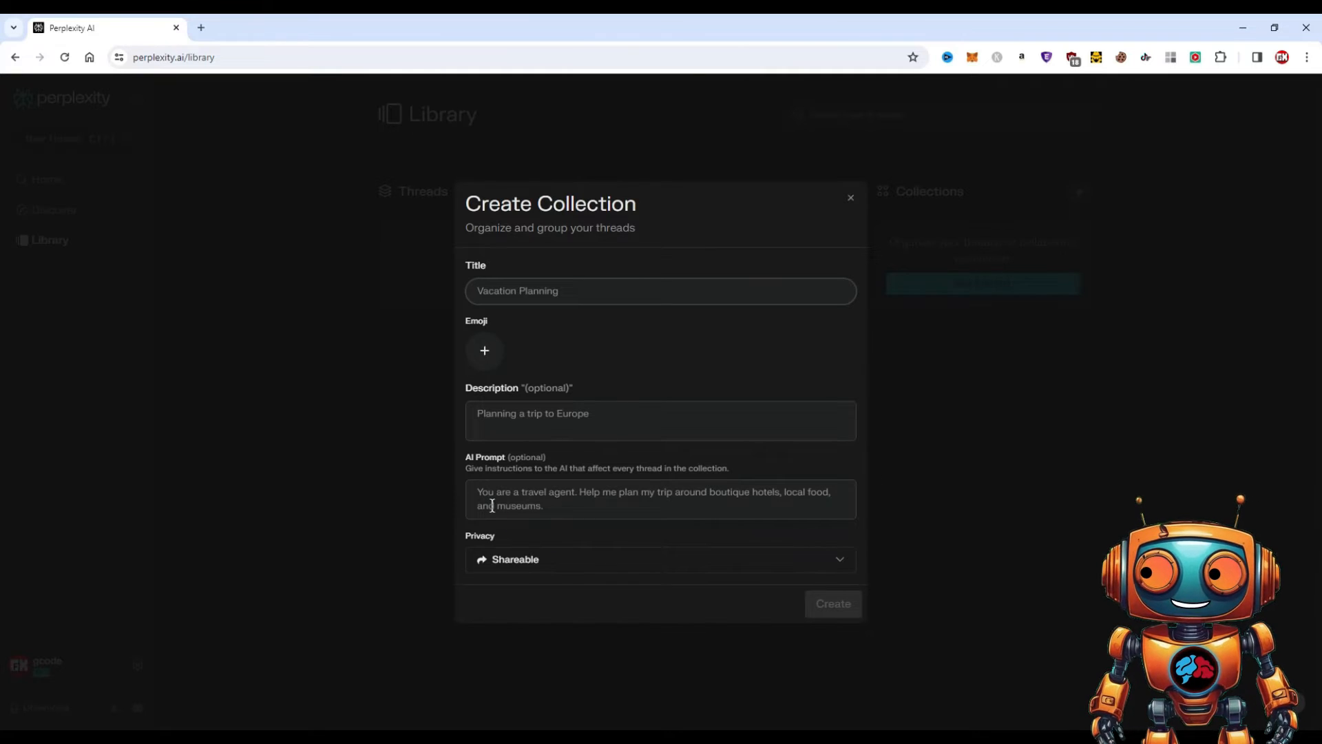
pyautogui.moveTo(699, 526)
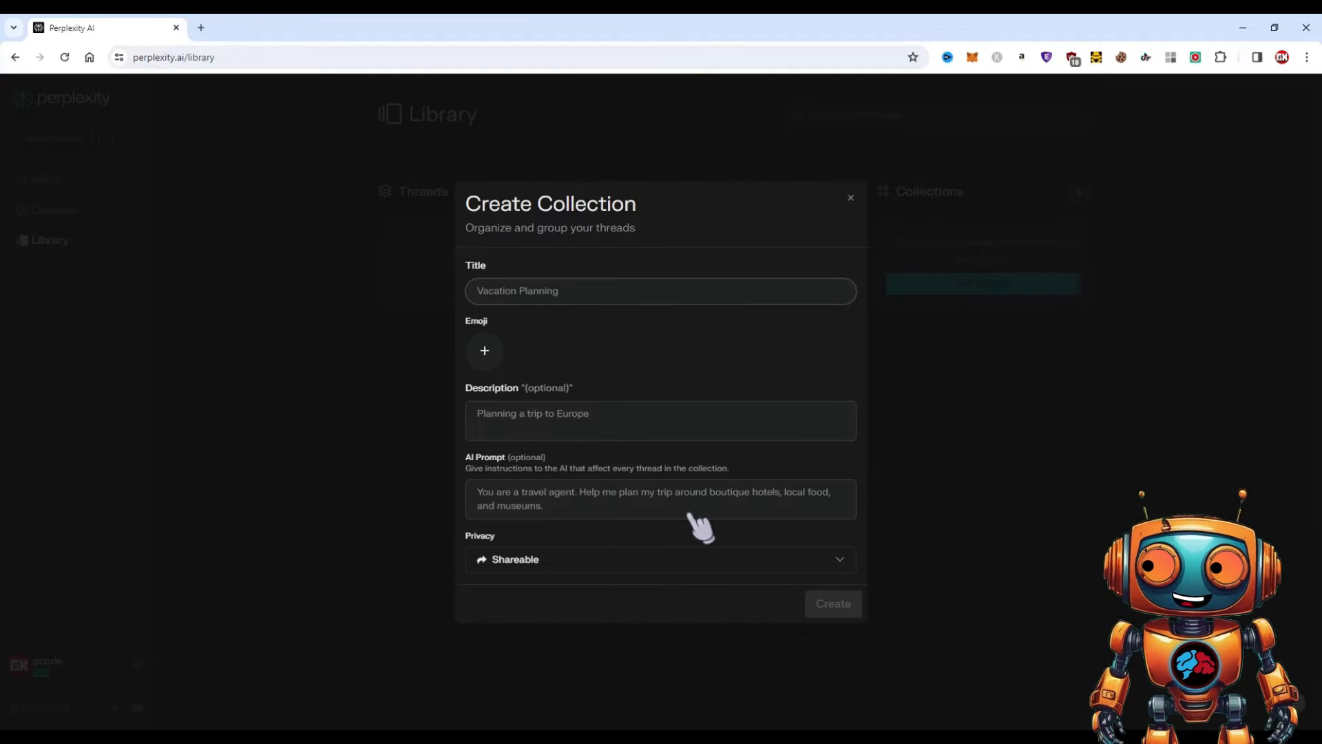
pyautogui.moveTo(572, 559)
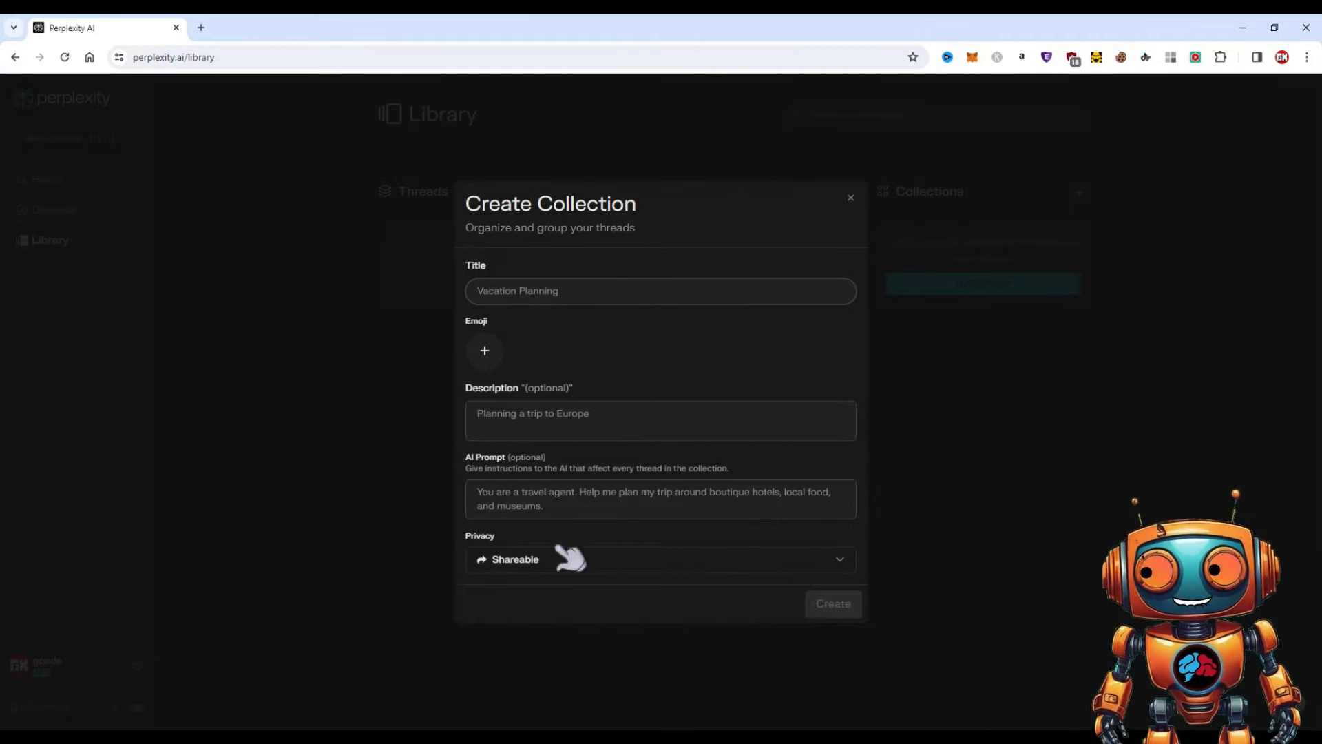
pyautogui.click(660, 559)
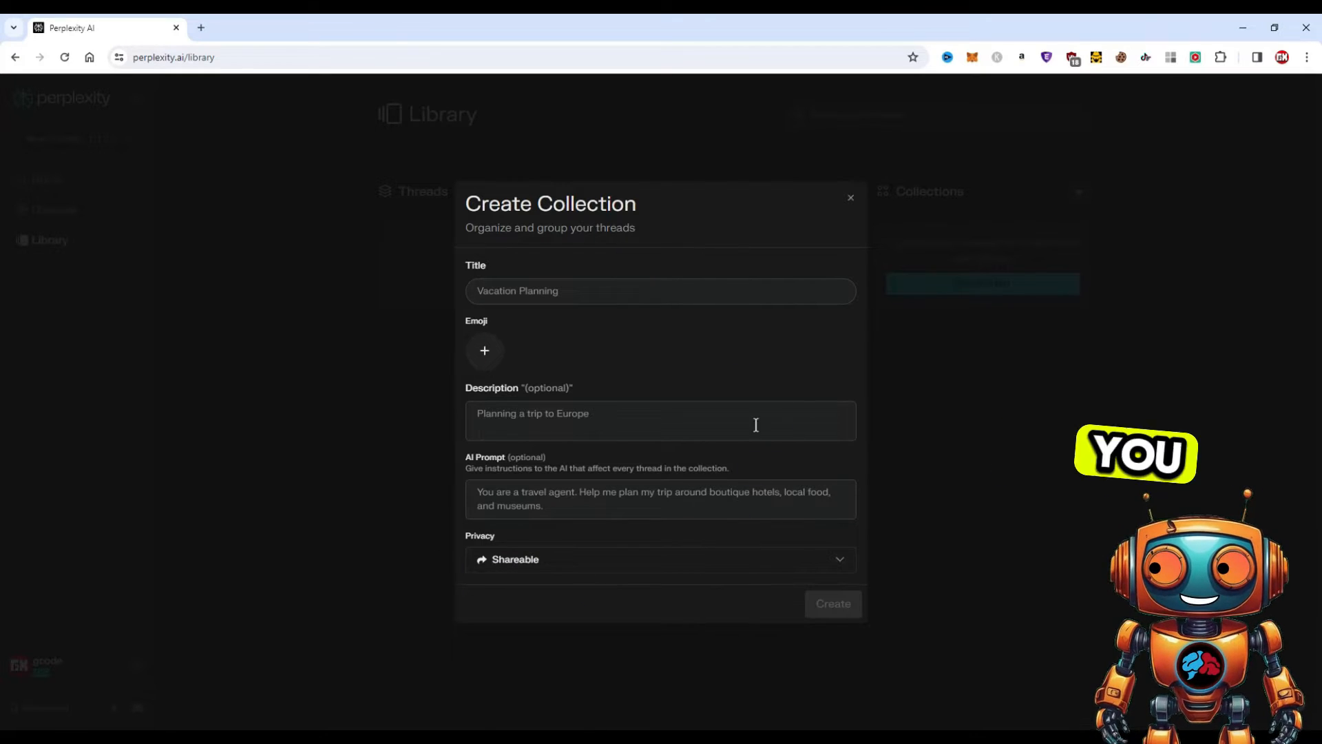
pyautogui.moveTo(605, 327)
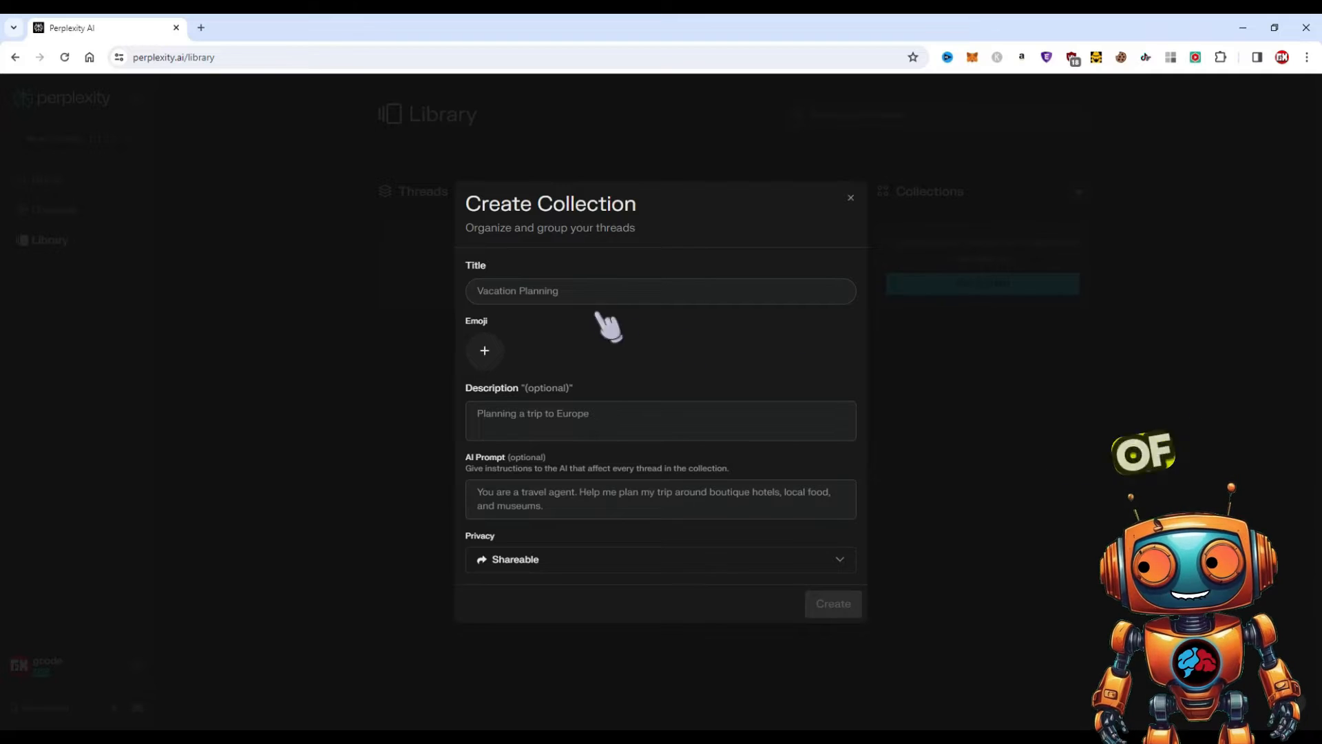
pyautogui.moveTo(1059, 375)
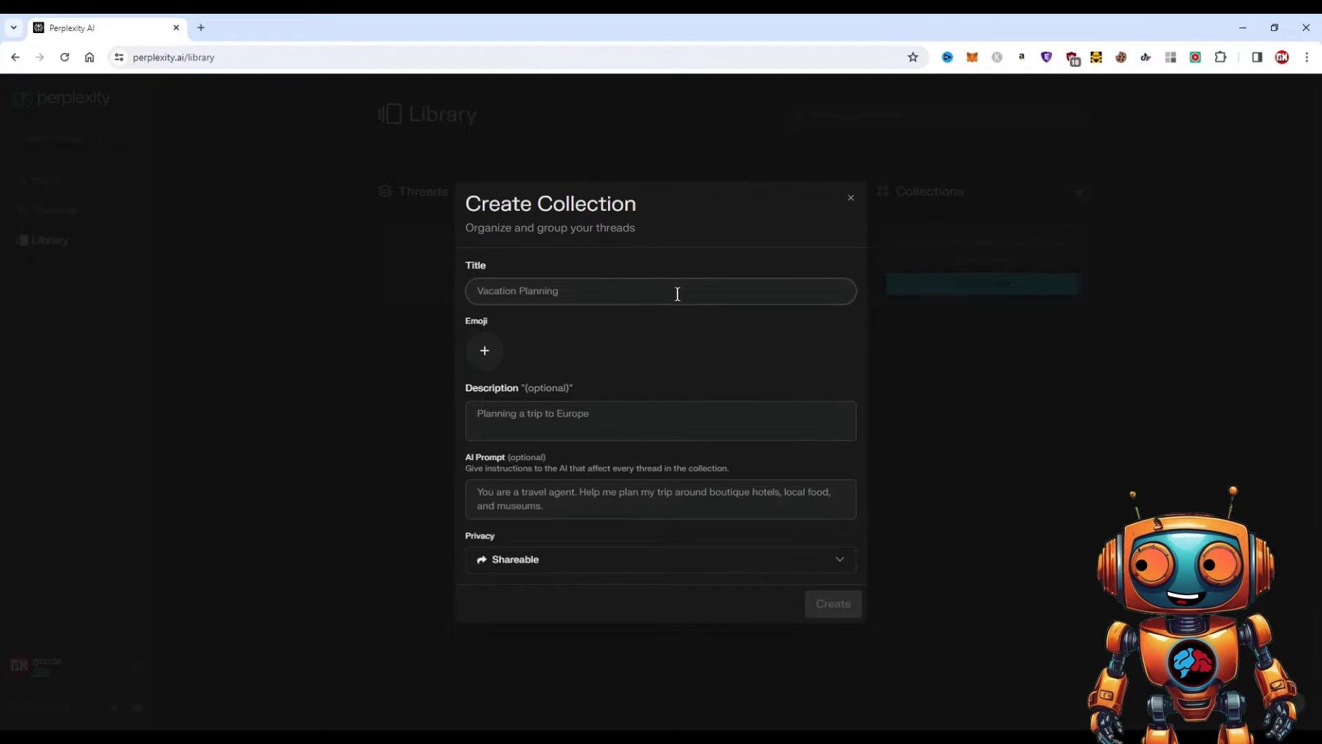
pyautogui.moveTo(639, 517)
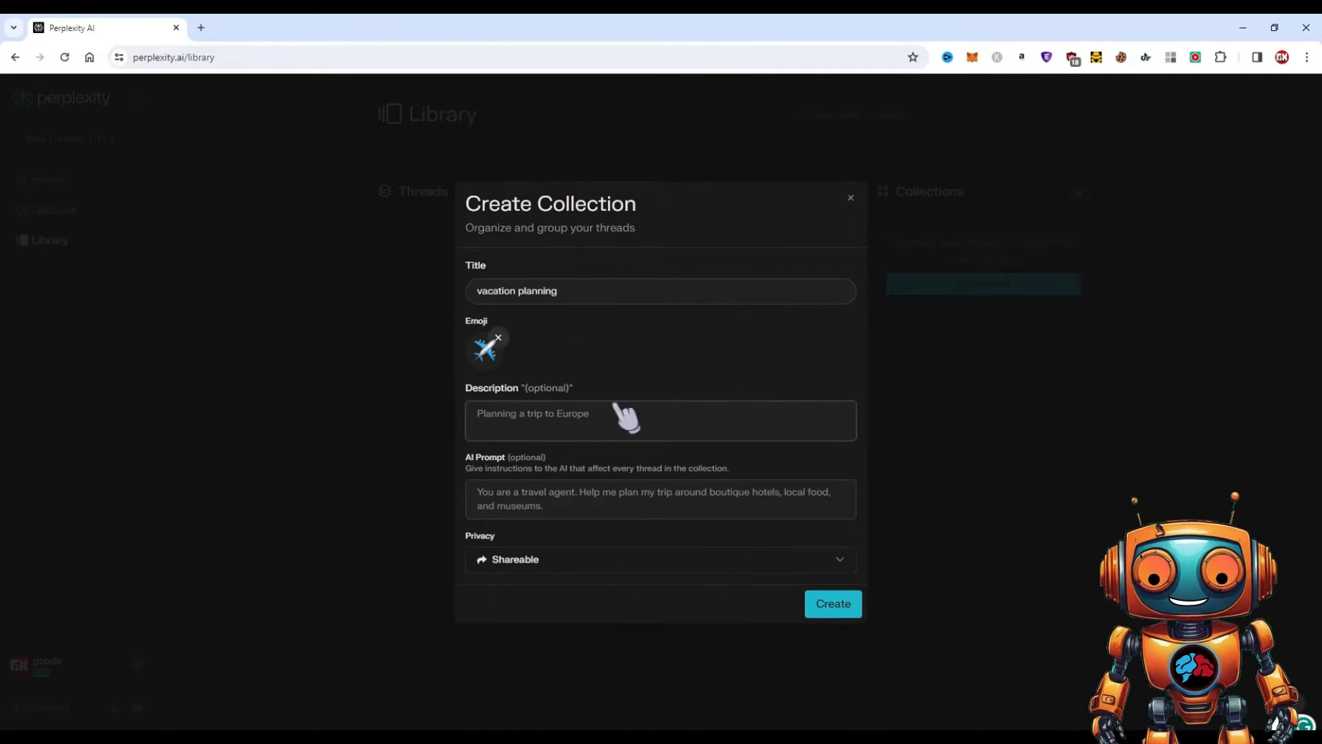
# Create the collection described 'planning a trip to new zealand' with a trip-planning AI prompt.
pyautogui.write('planning a trip to ne')
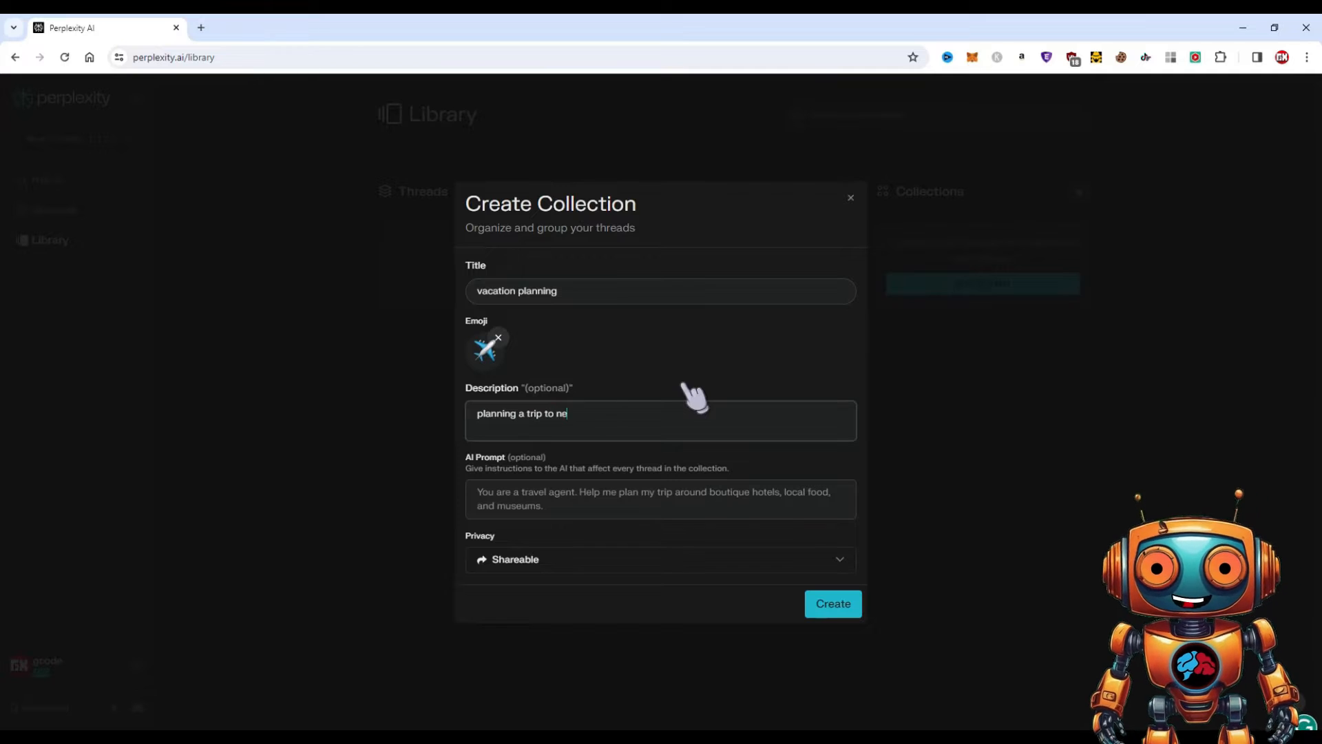
pyautogui.write('w zealand')
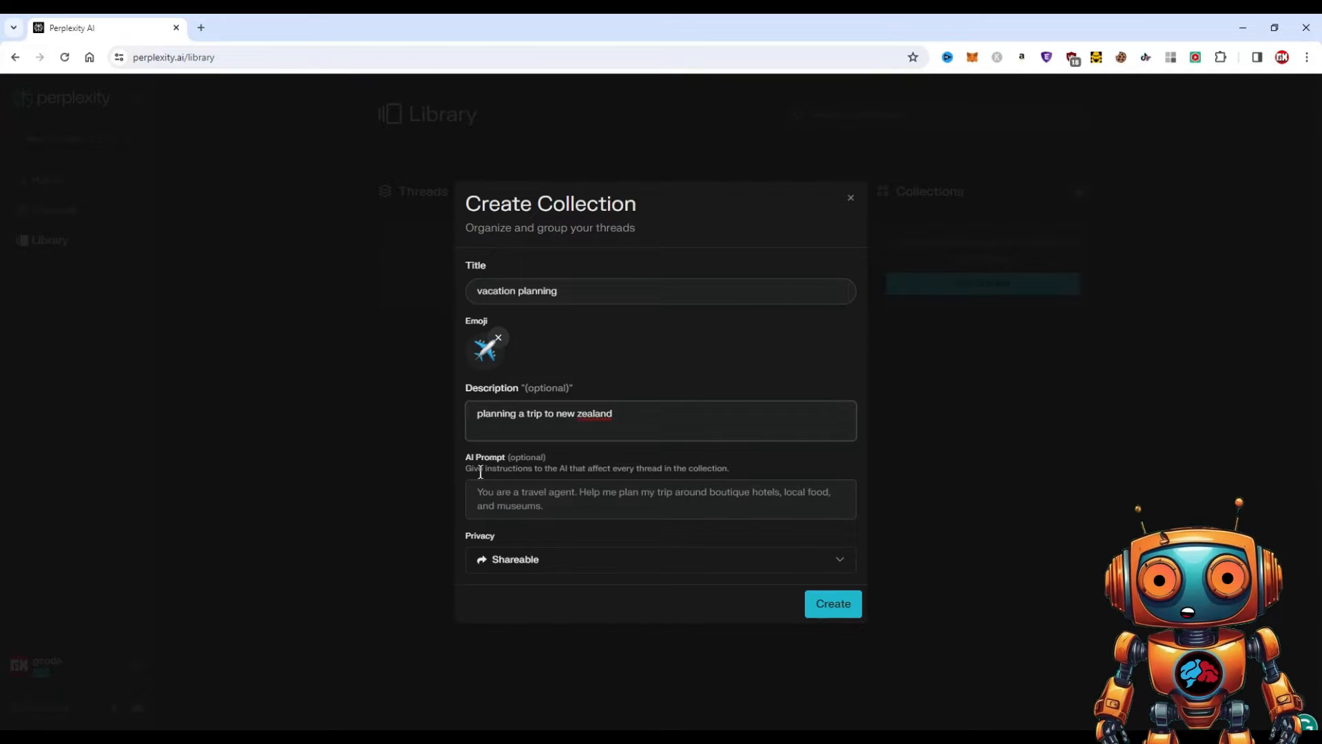
pyautogui.click(660, 499)
pyautogui.write('You are a travel agent he')
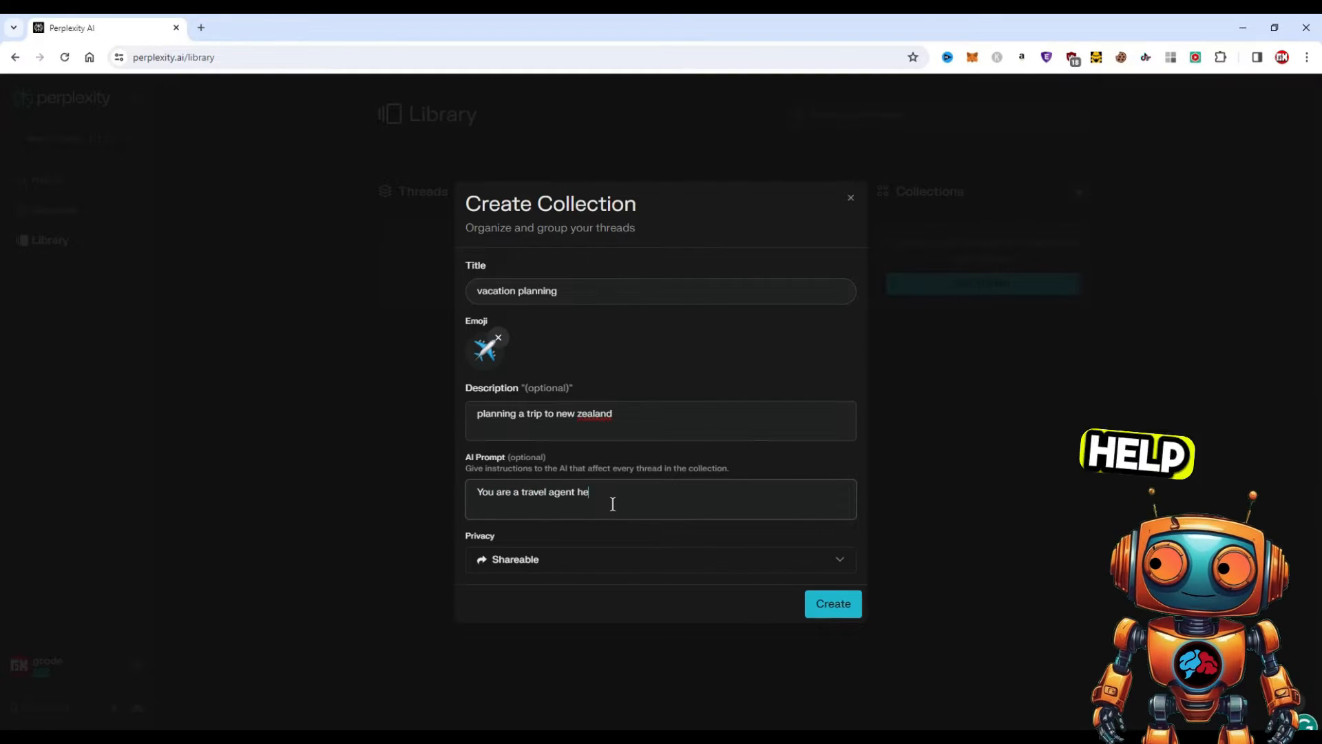
pyautogui.write('lp me to plan my t')
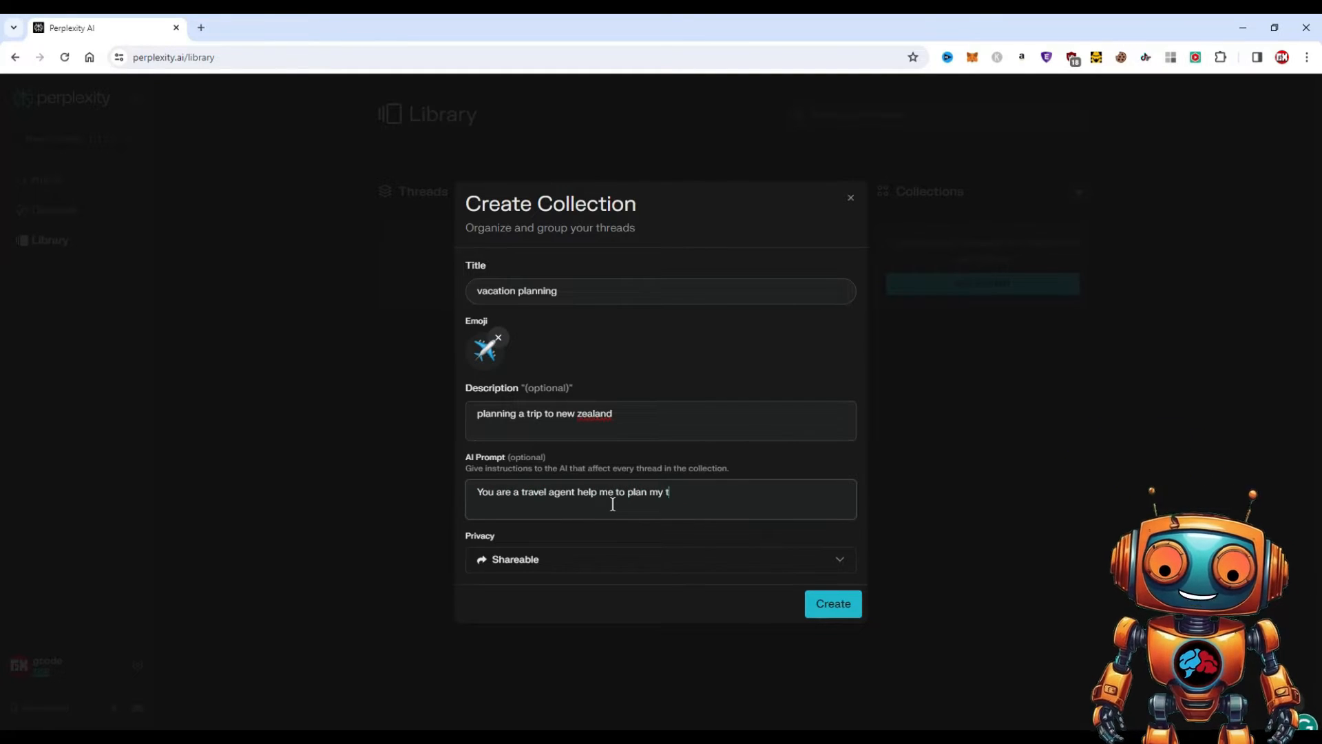
pyautogui.click(831, 603)
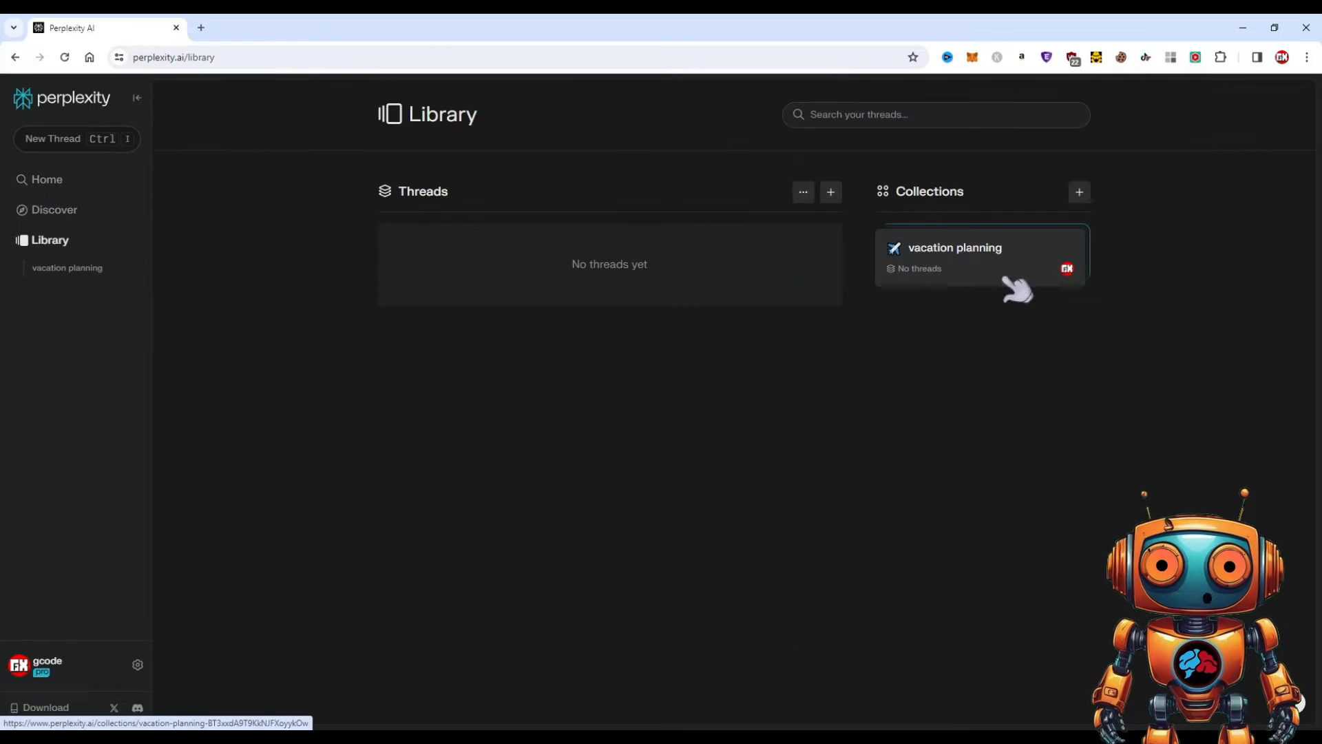
# Dismiss the empty new-collection form and open the vacation planning collection.
pyautogui.click(1078, 191)
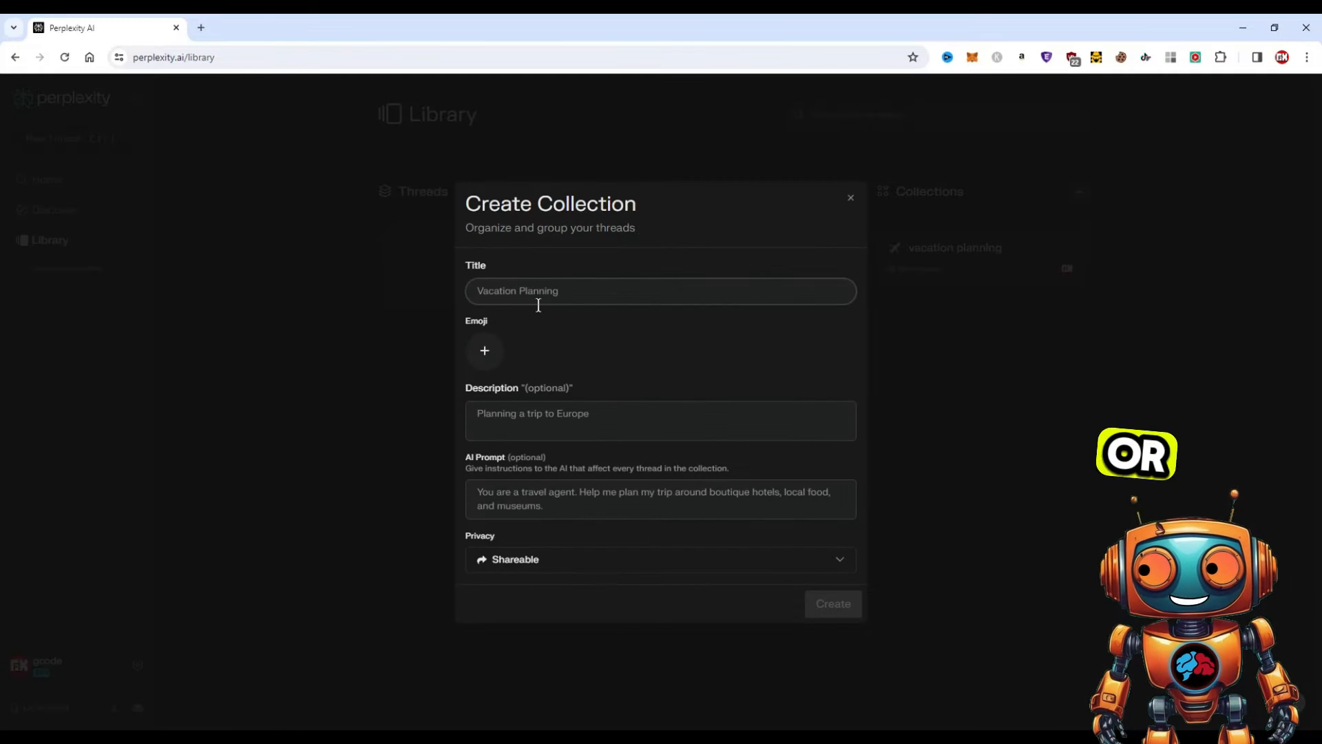
pyautogui.click(831, 603)
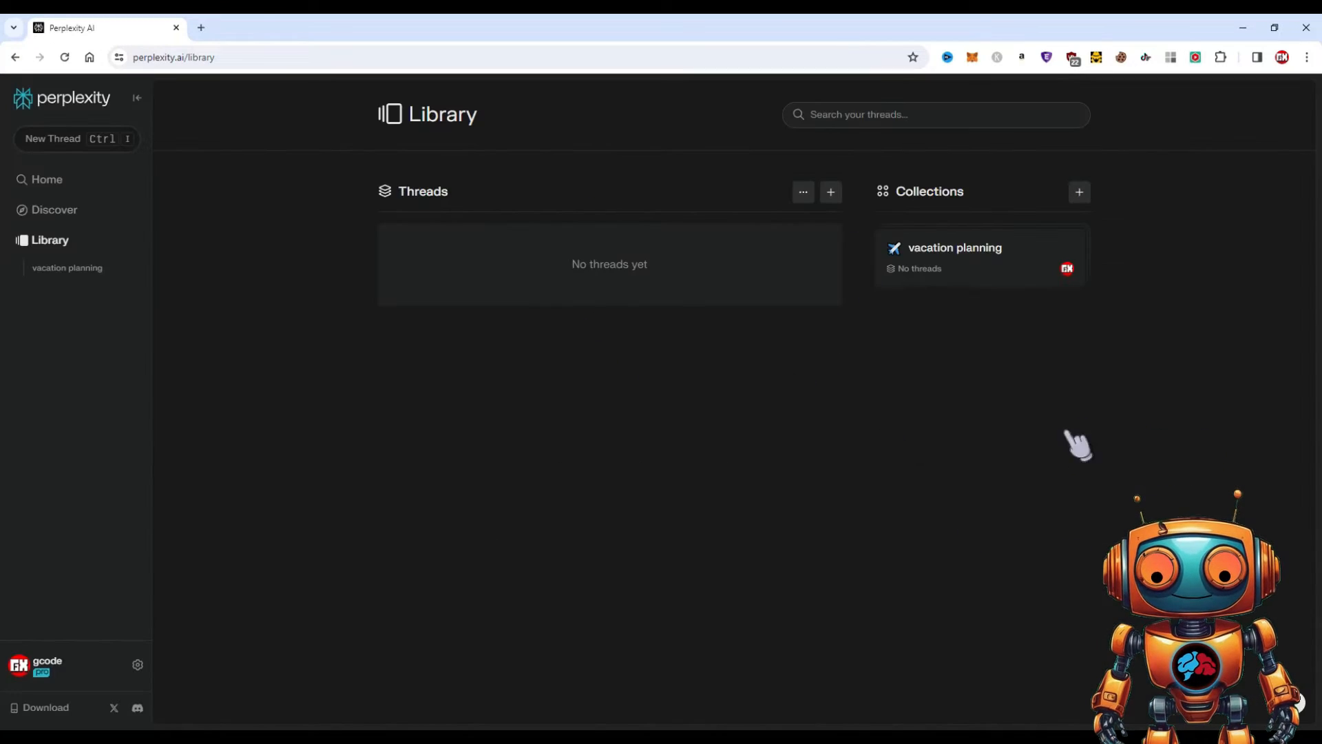
pyautogui.click(954, 247)
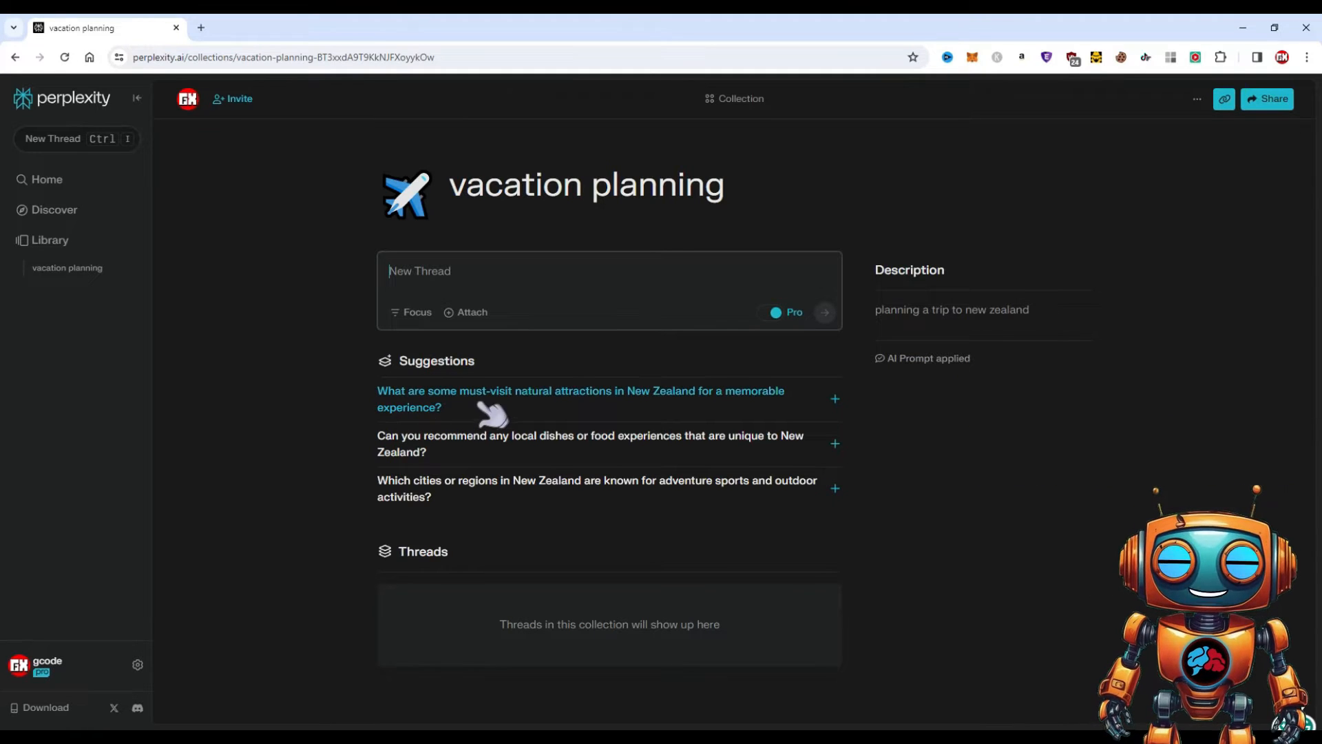
pyautogui.moveTo(670, 418)
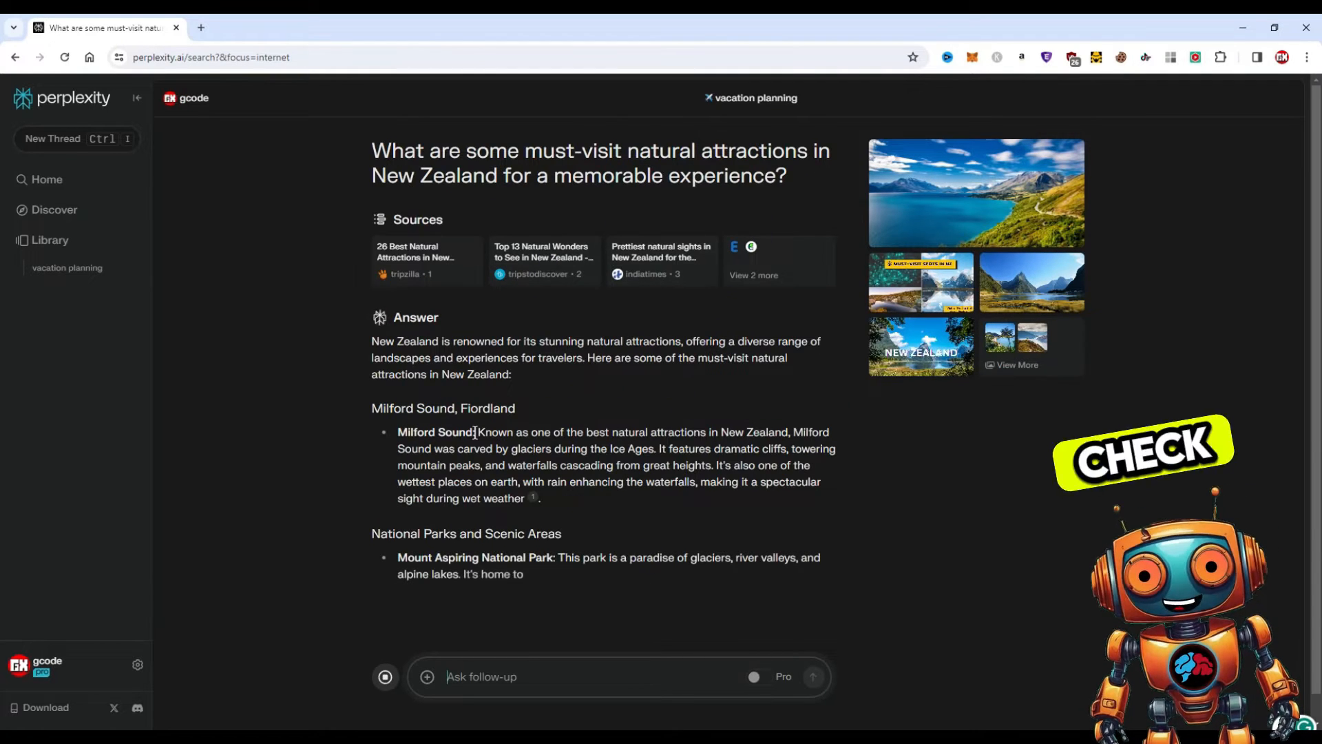
# Read the New Zealand natural attractions answer, then return to the Library.
pyautogui.scroll(-3)
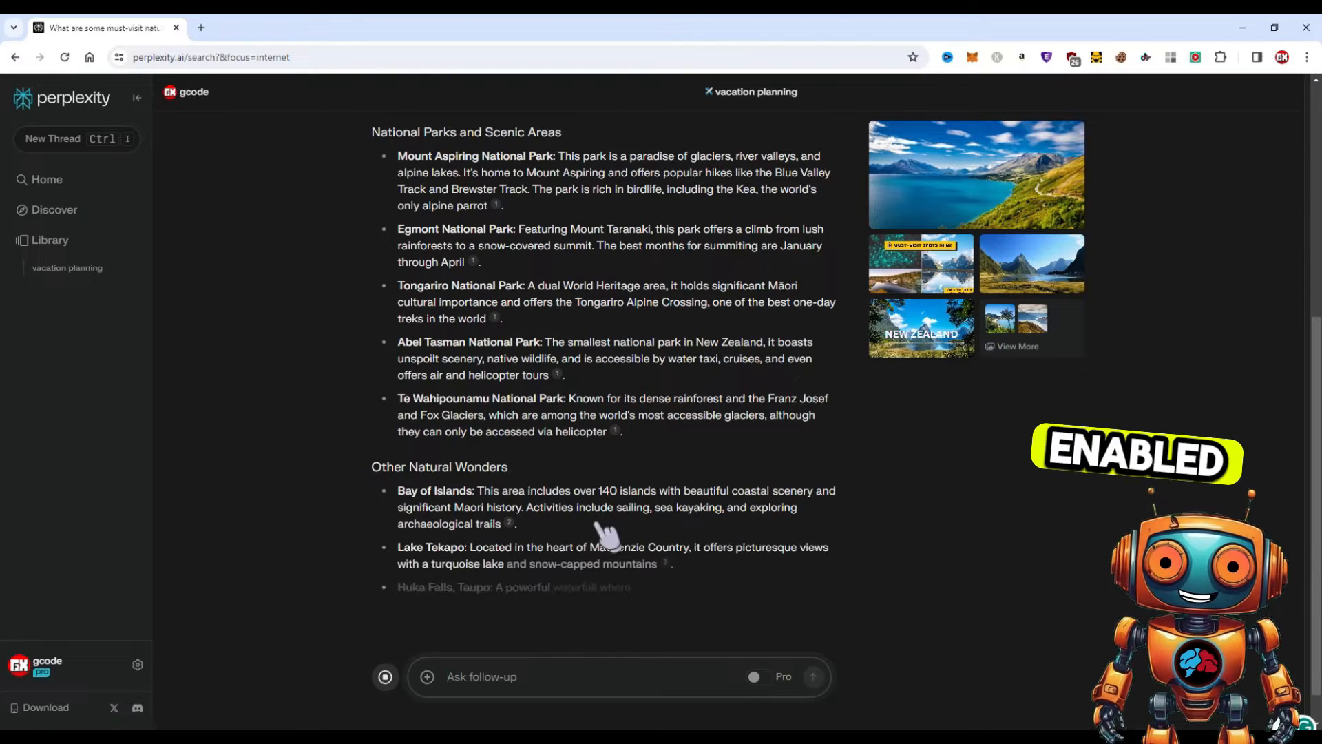
pyautogui.scroll(-3)
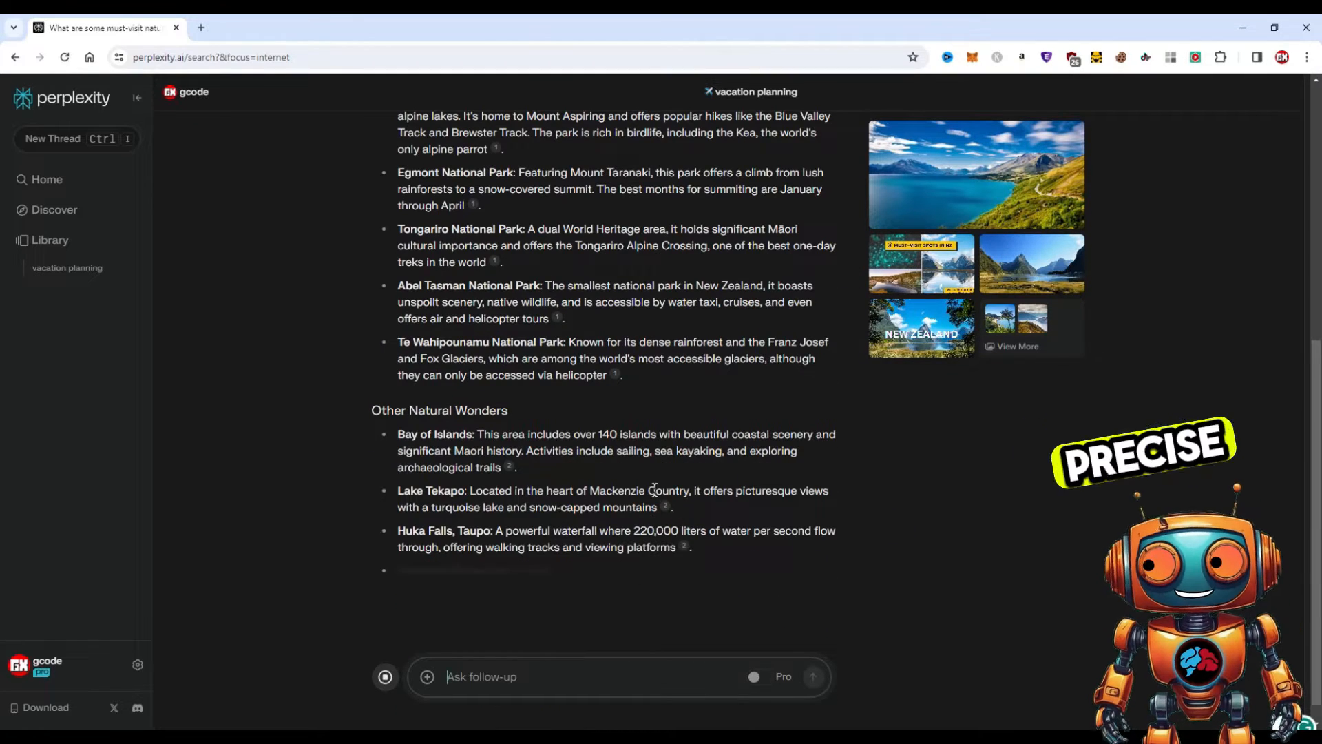
pyautogui.scroll(3)
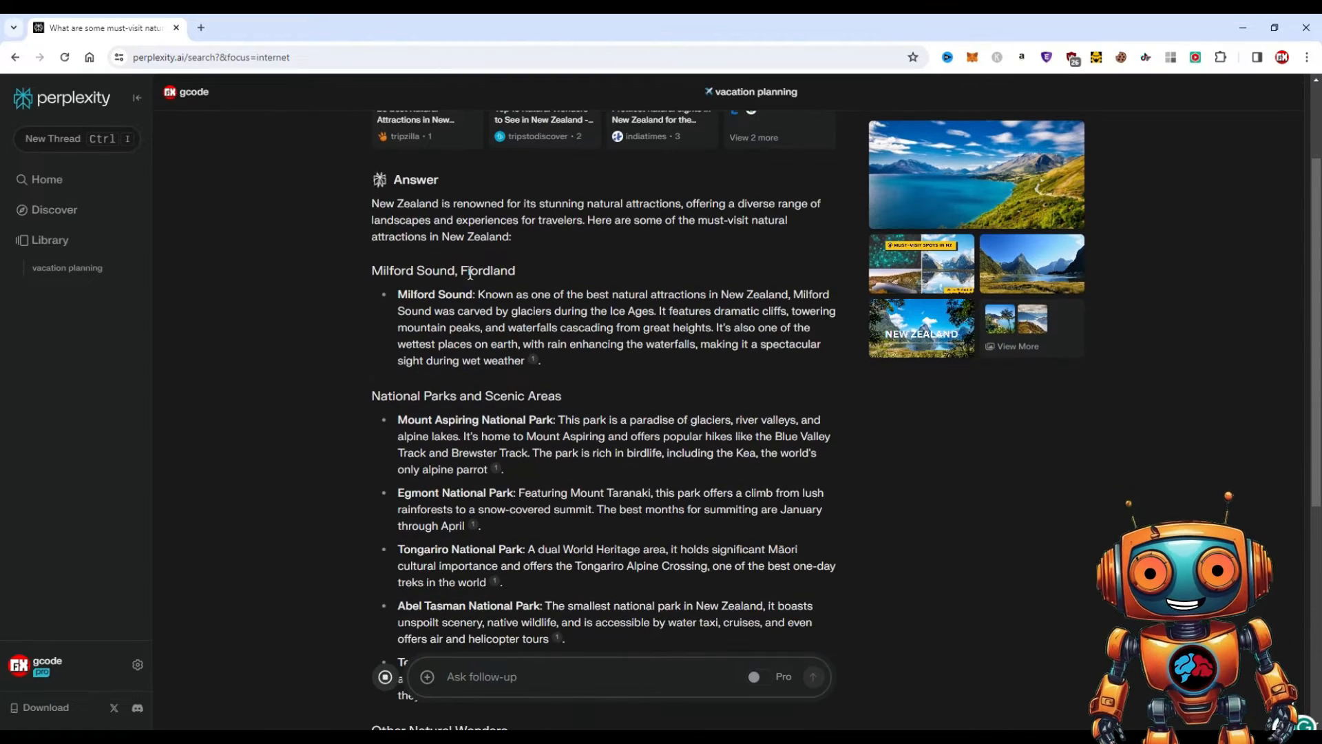
pyautogui.scroll(-3)
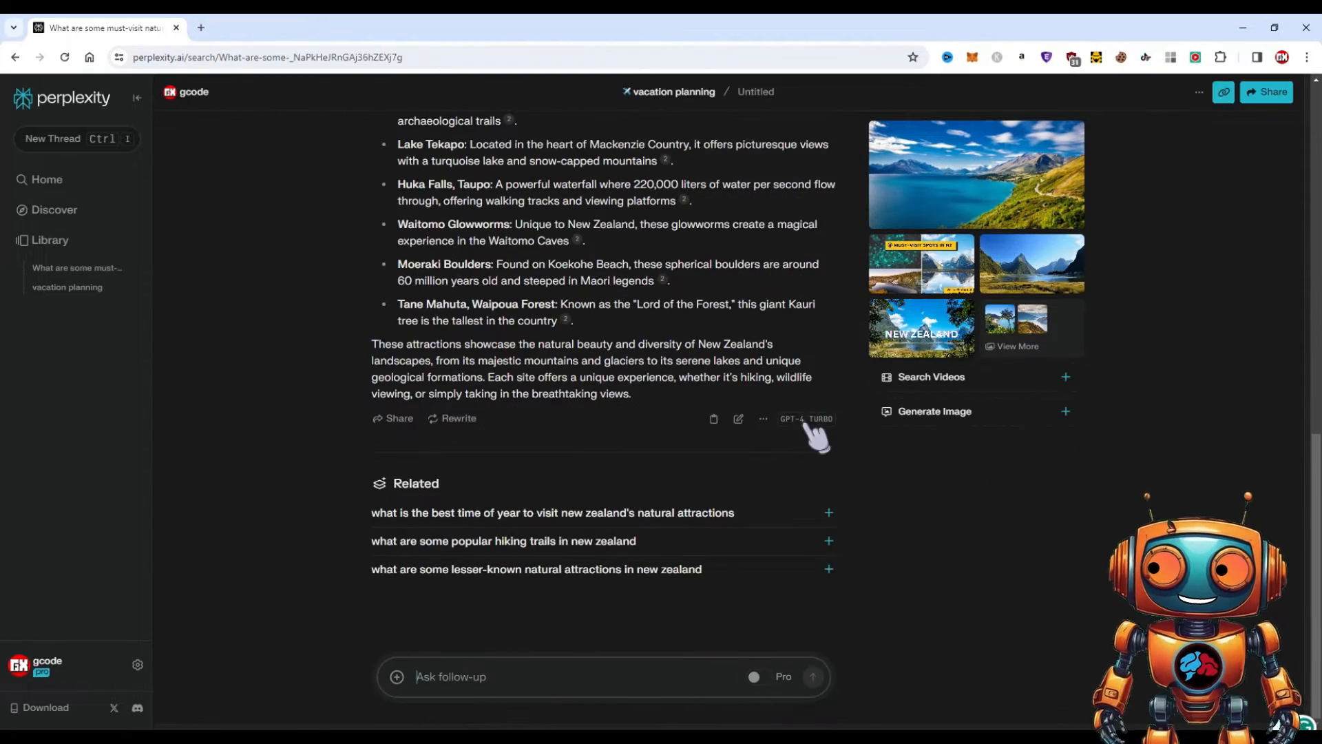
pyautogui.moveTo(534, 374)
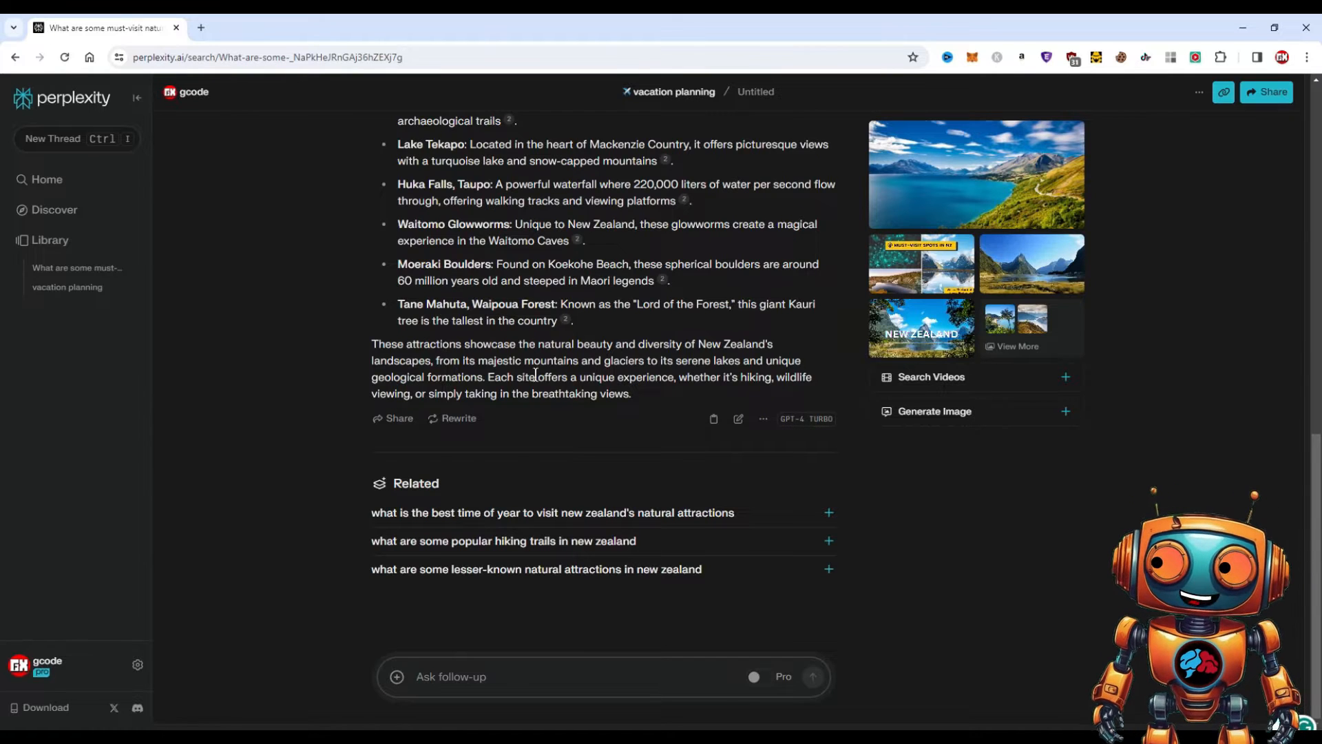
pyautogui.click(48, 240)
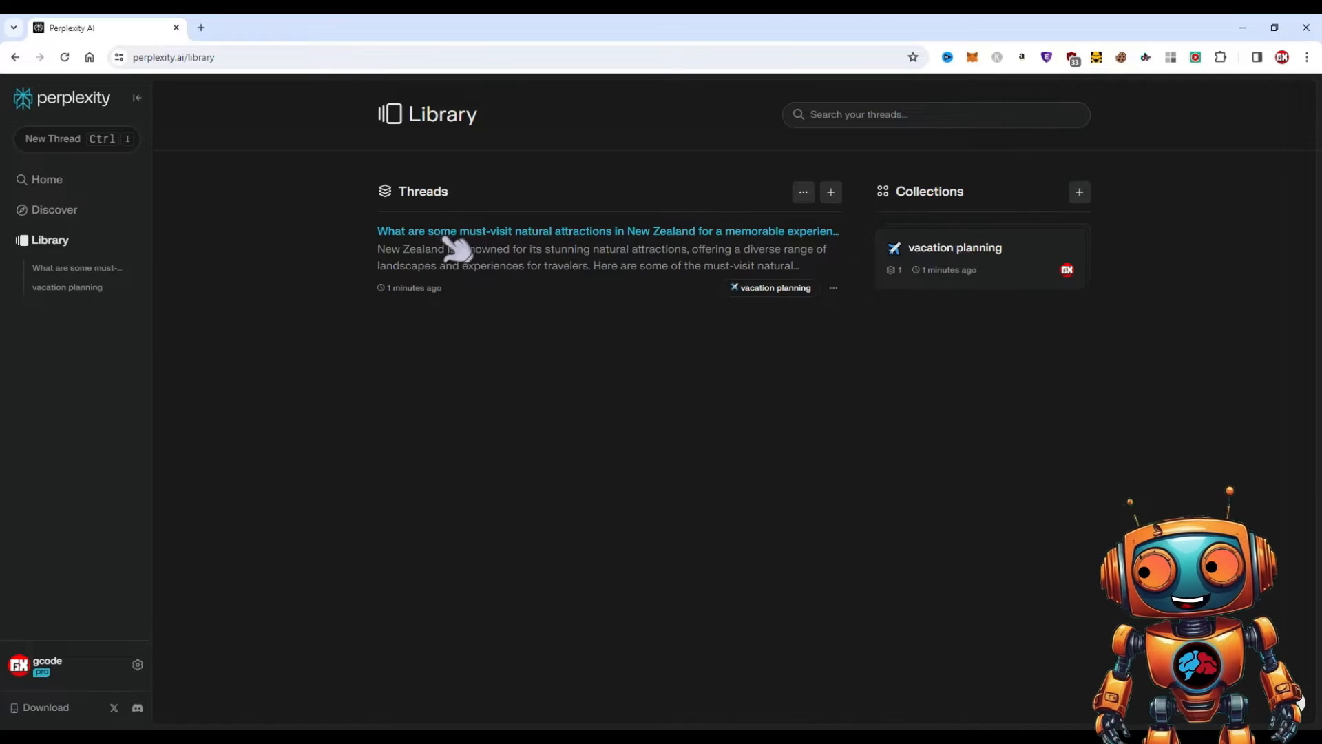
pyautogui.moveTo(750, 228)
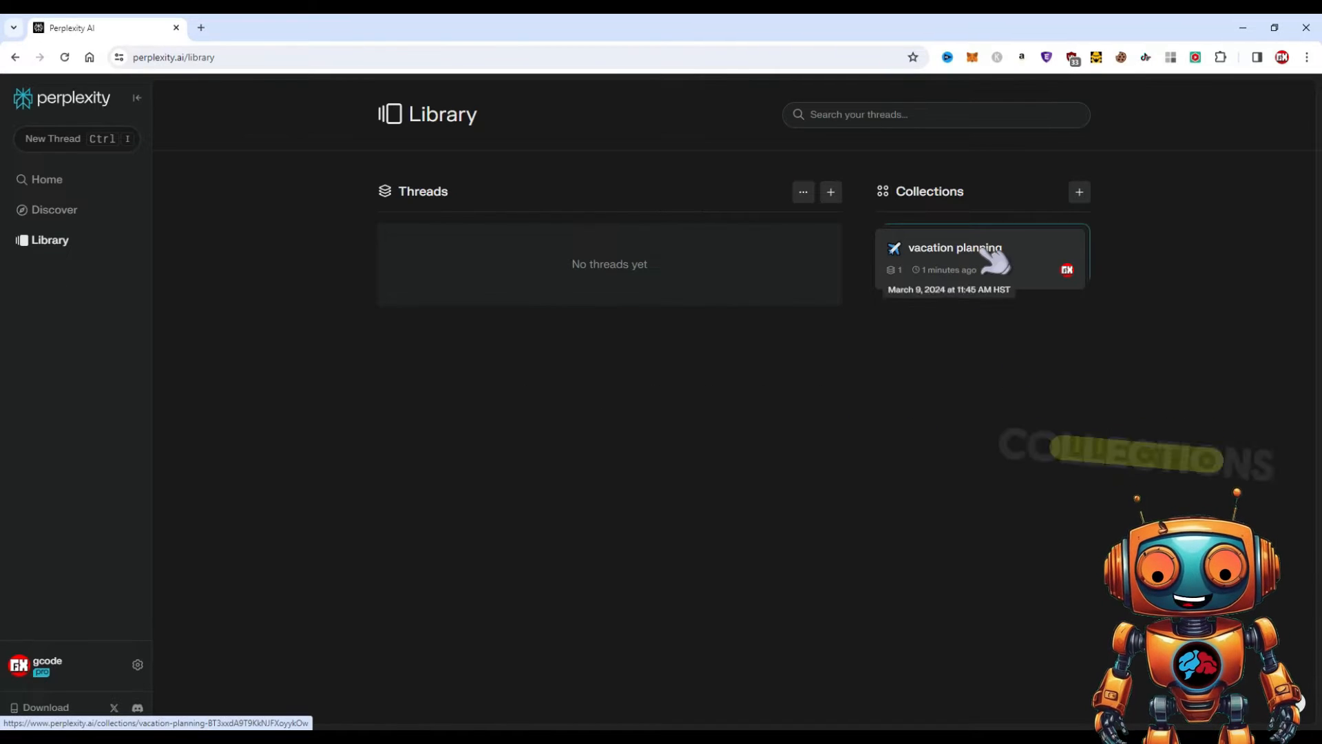
# Open the vacation planning collection from the Library.
pyautogui.click(953, 247)
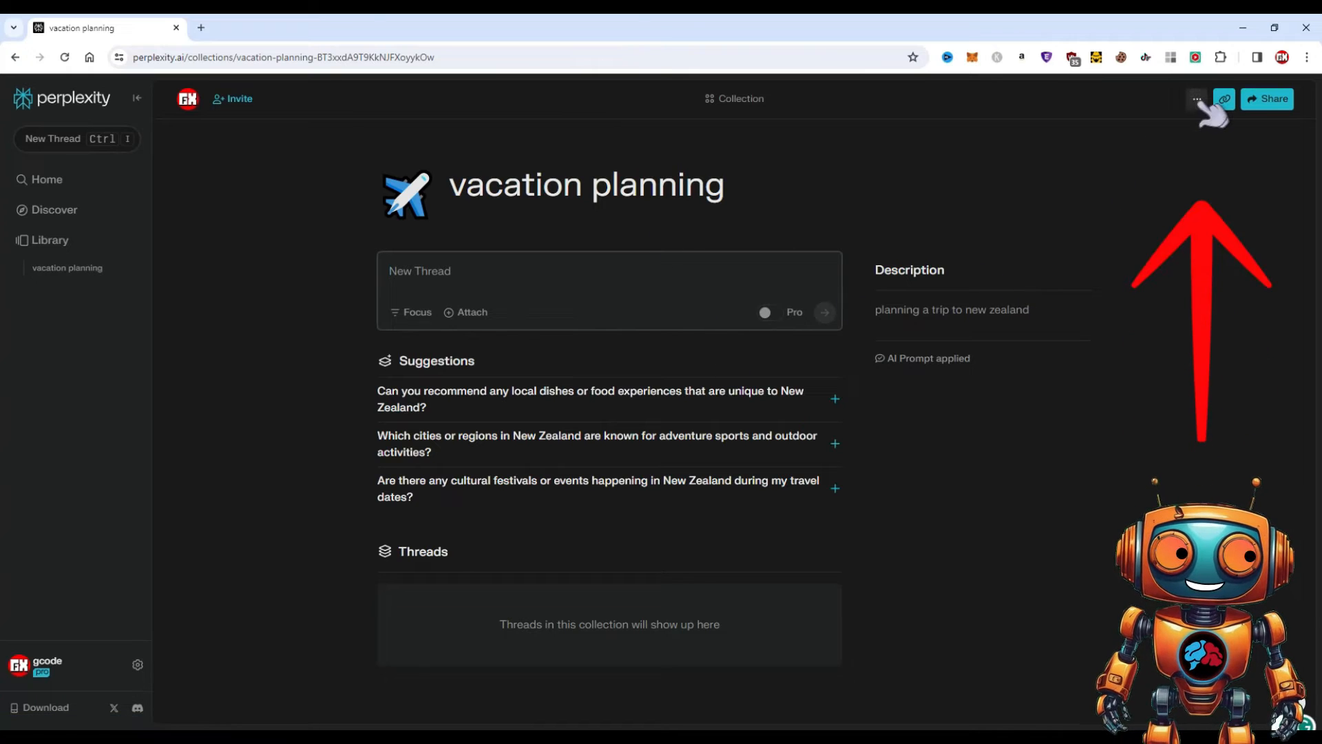
# Delete the vacation planning collection and confirm the deletion.
pyautogui.click(1196, 99)
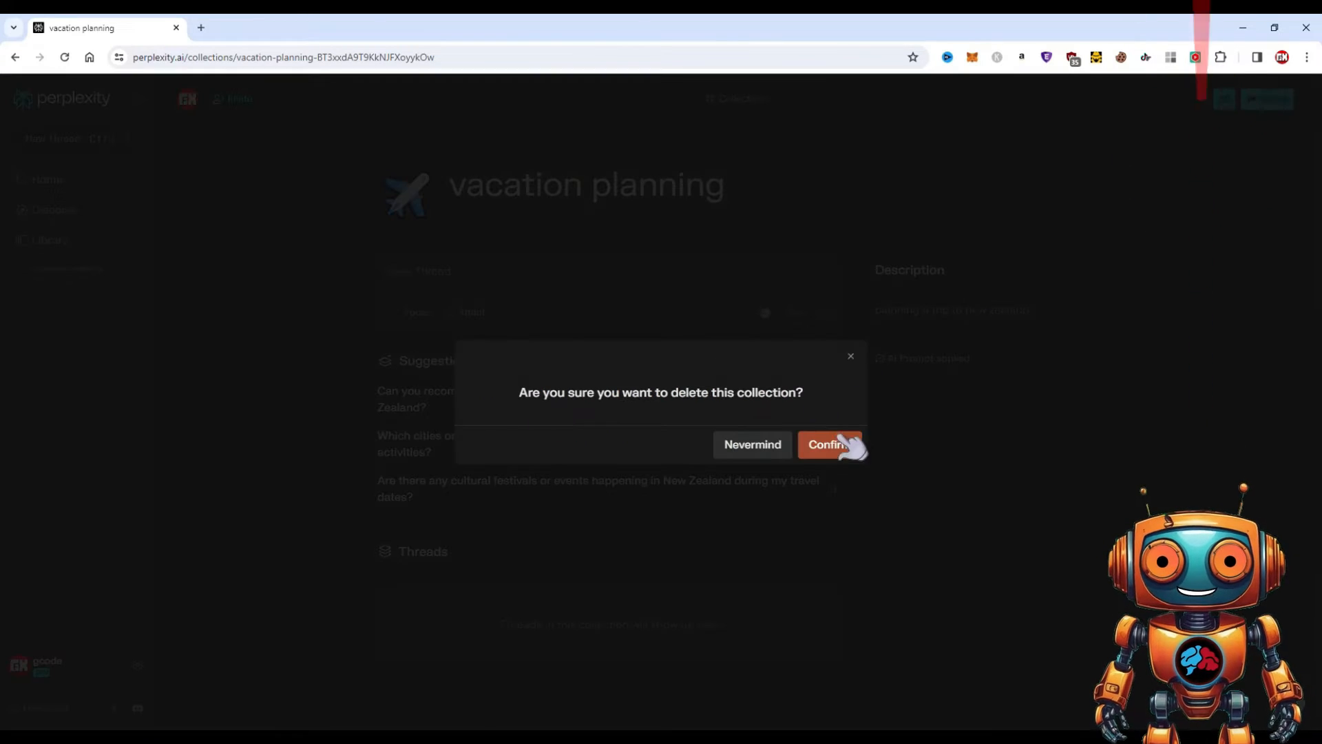
pyautogui.click(829, 444)
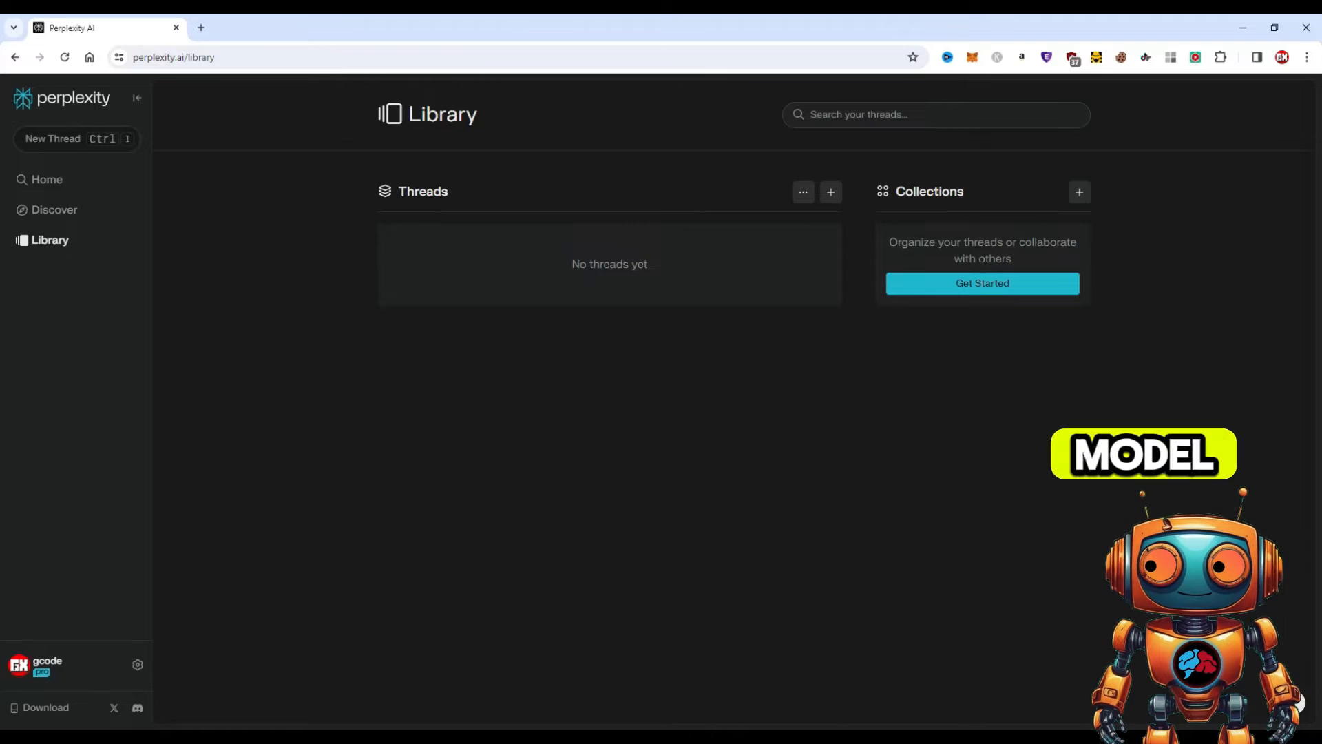
pyautogui.moveTo(607, 367)
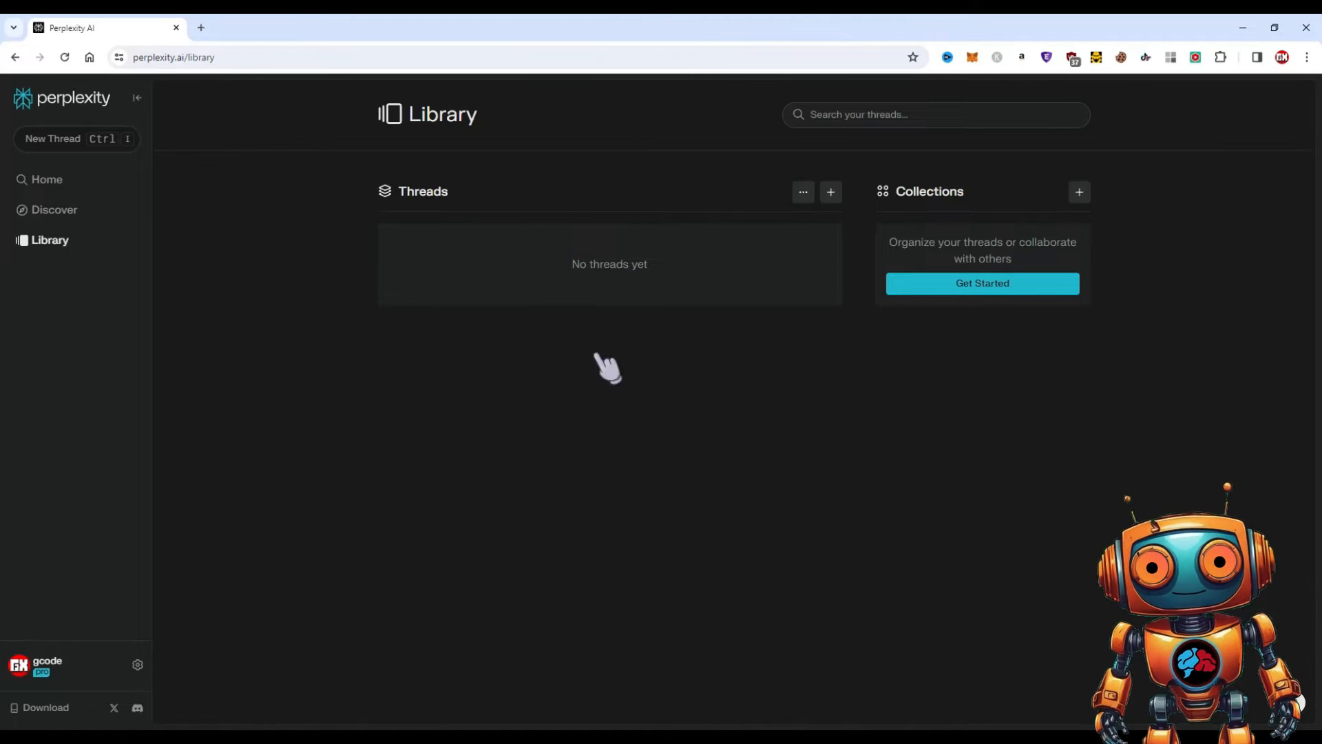
# Show the AI Model list in settings: Default, Experimental, GPT-4 Turbo, Claude 3, Mistral Large.
pyautogui.click(138, 665)
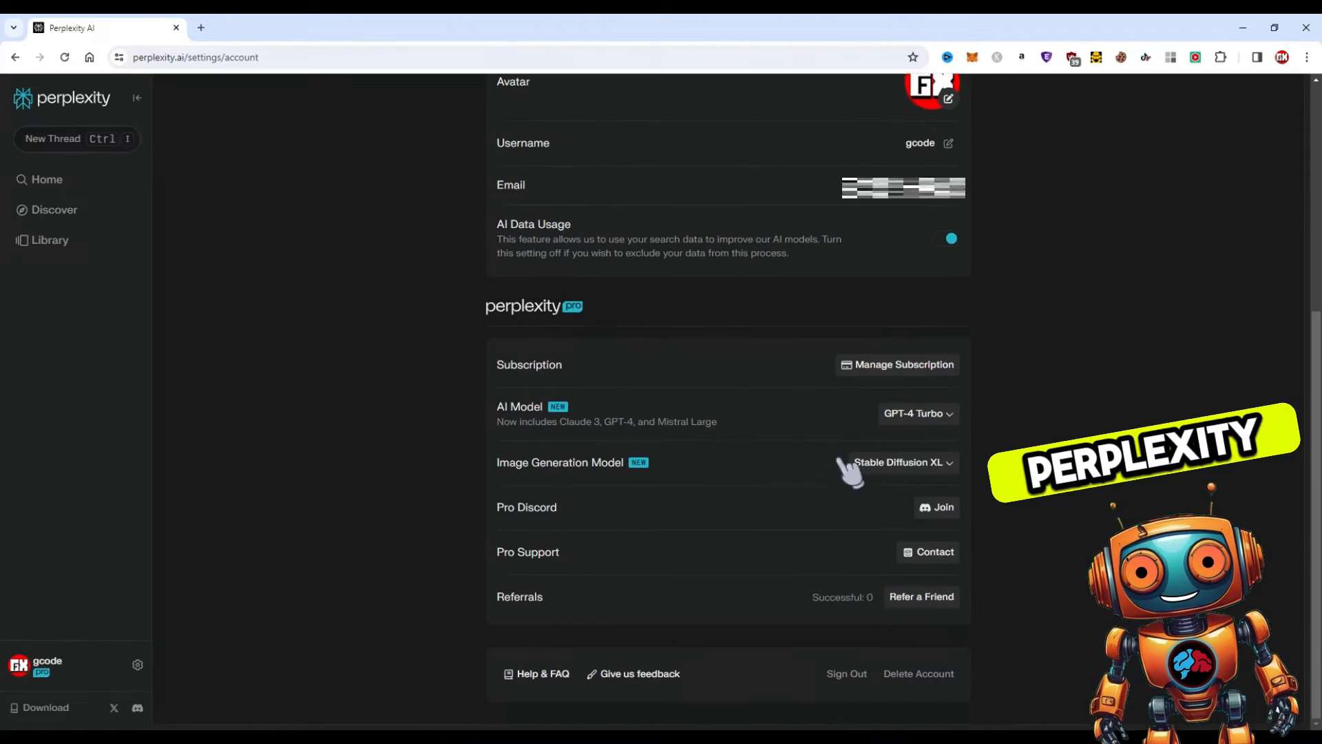
pyautogui.moveTo(918, 413)
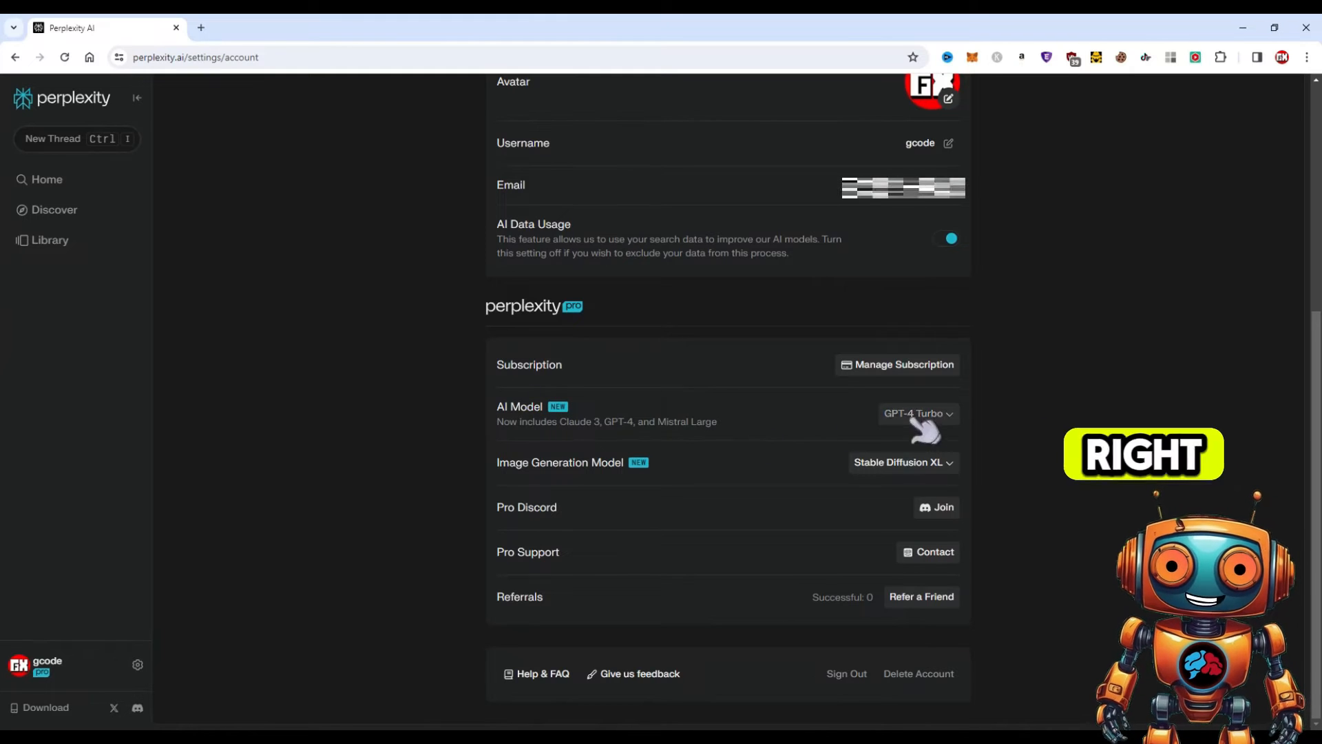
pyautogui.click(917, 413)
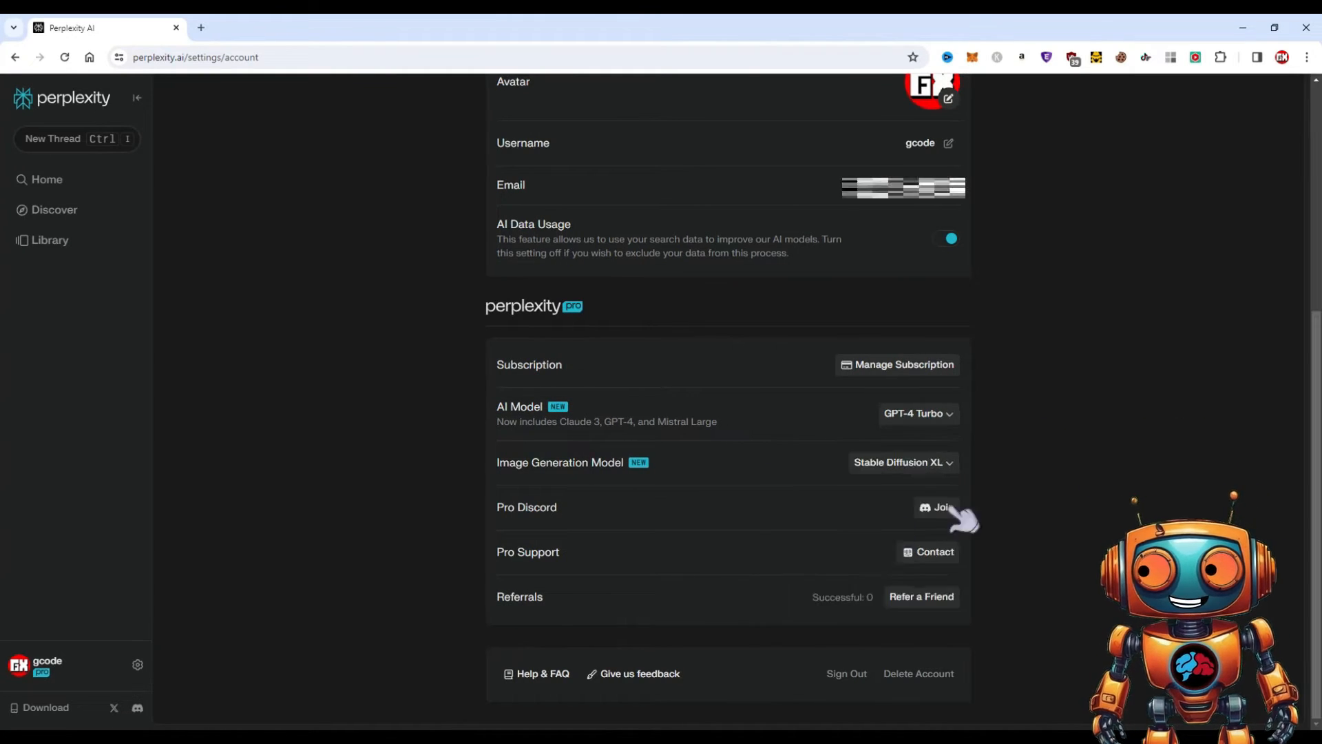
pyautogui.click(46, 179)
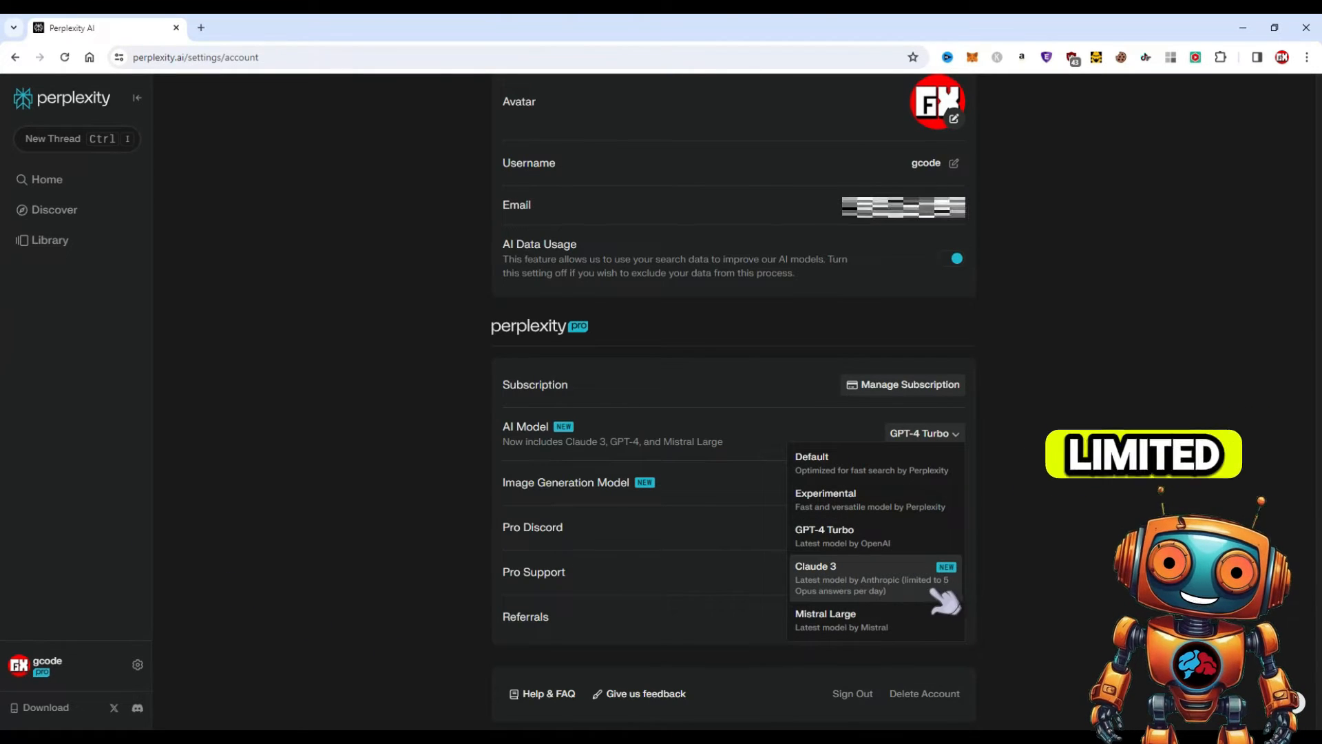
pyautogui.moveTo(1024, 600)
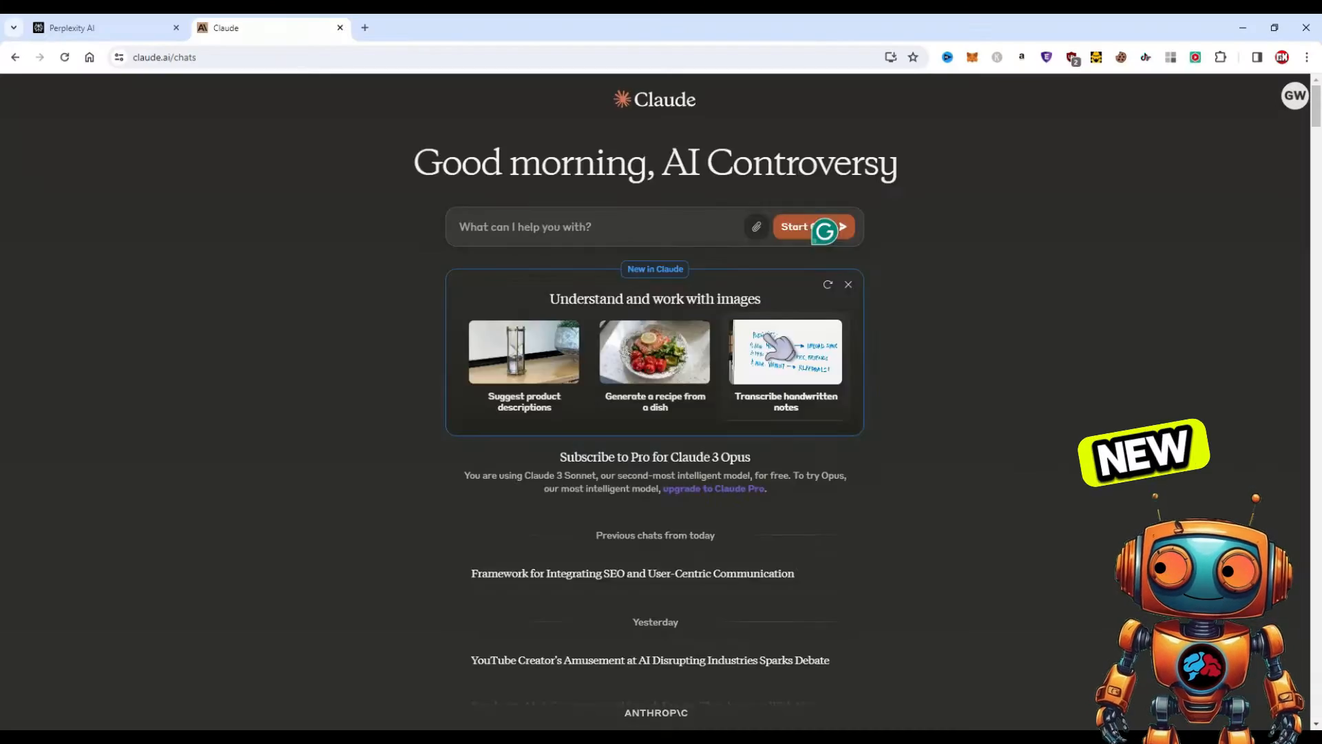
# View Claude's Claude Pro billing offer, then return to the Perplexity settings tab.
pyautogui.click(365, 27)
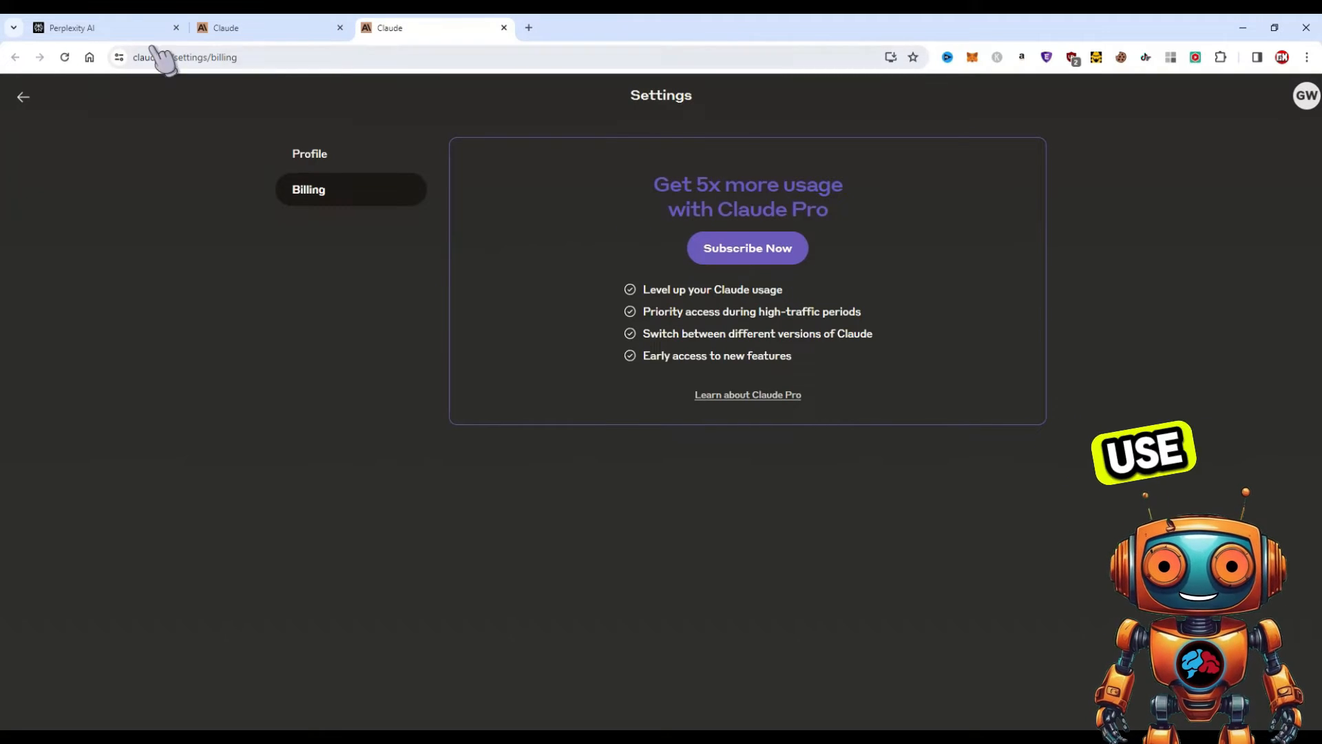
pyautogui.click(97, 27)
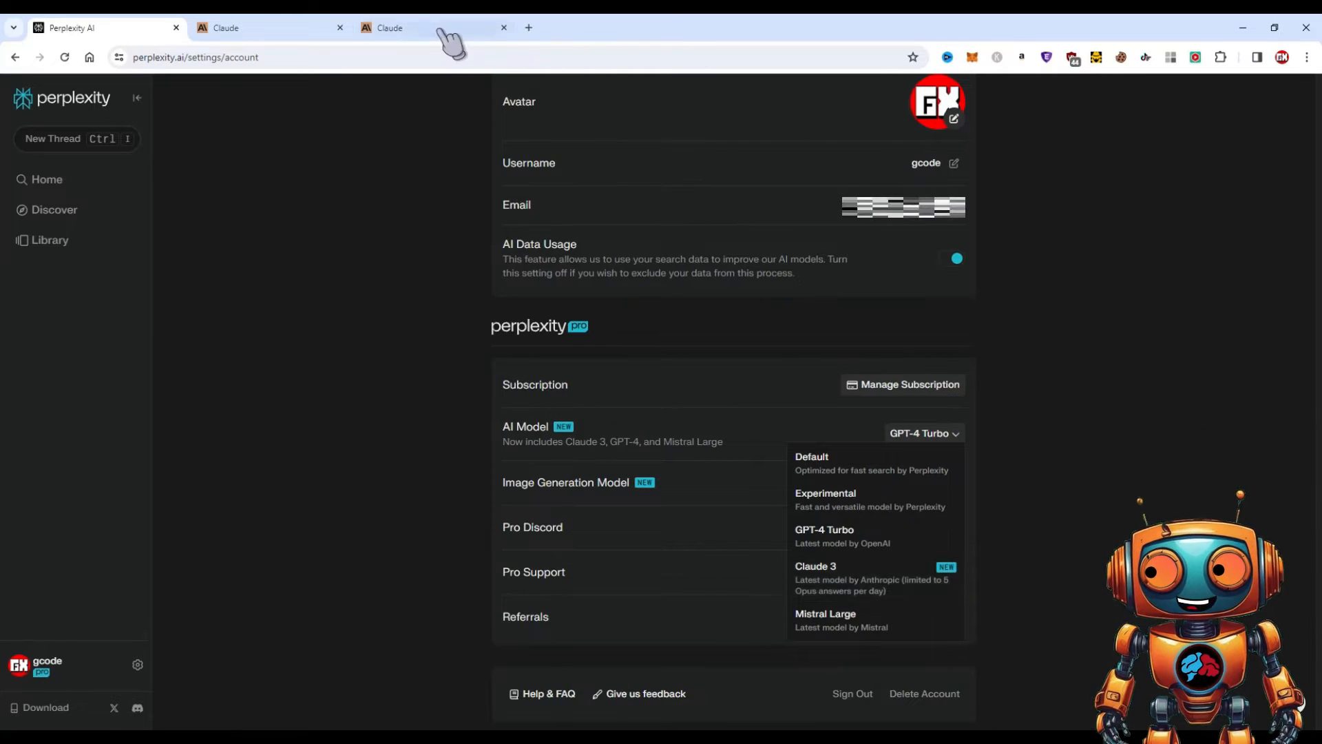
# Close the AI model list, choose Playground v2.5 for image generation, and go Home.
pyautogui.click(503, 27)
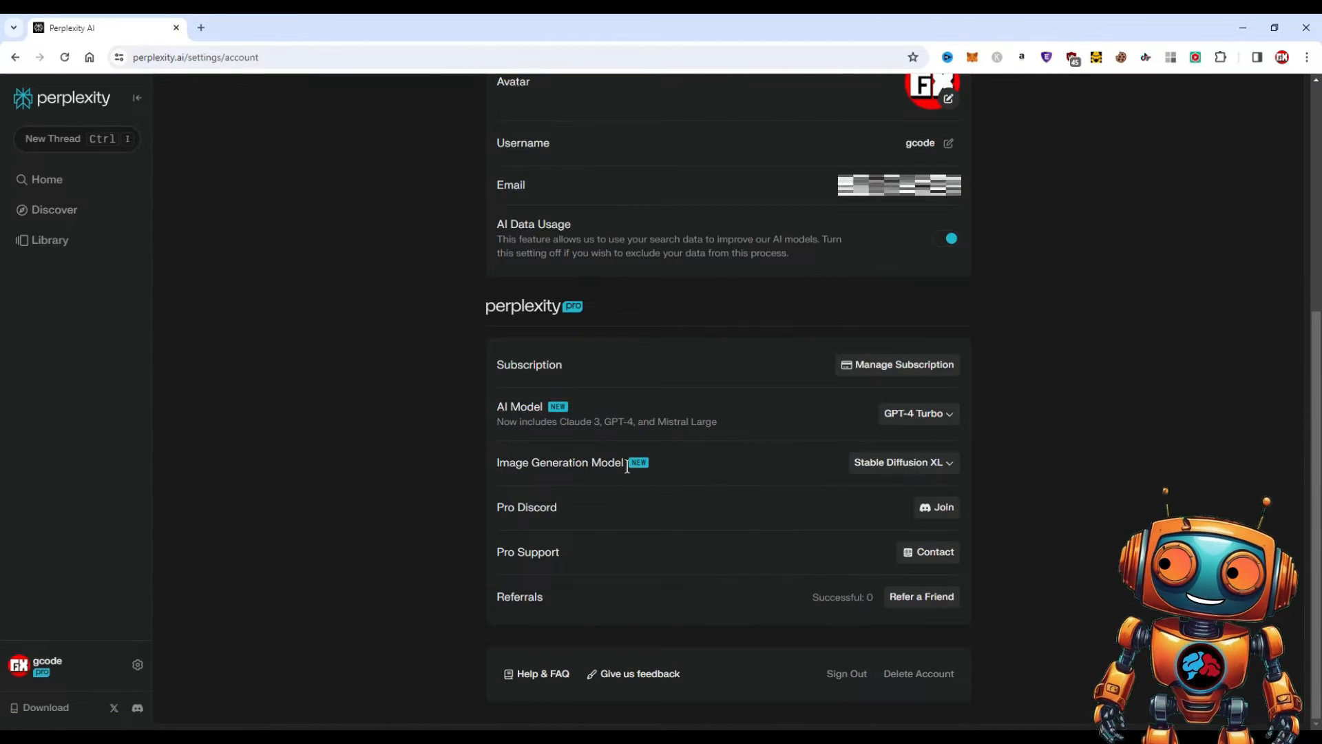
pyautogui.click(902, 462)
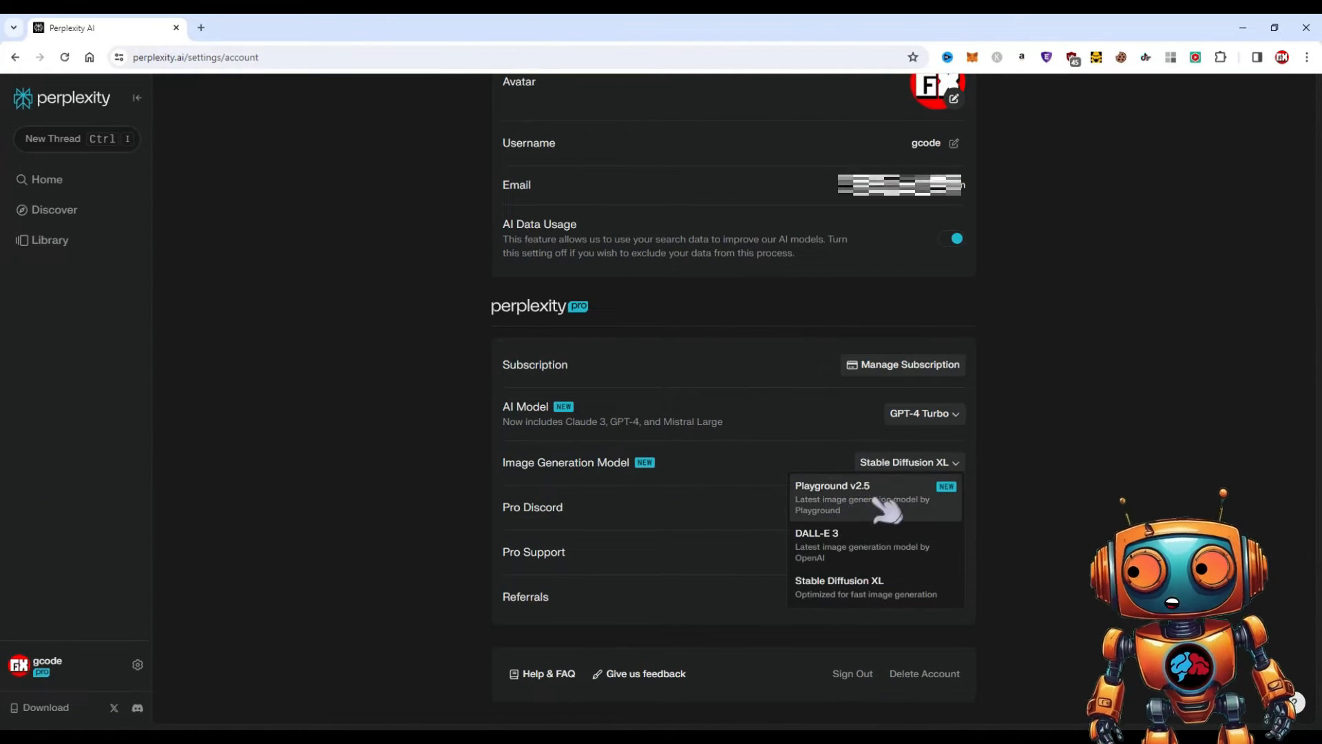
pyautogui.moveTo(864, 612)
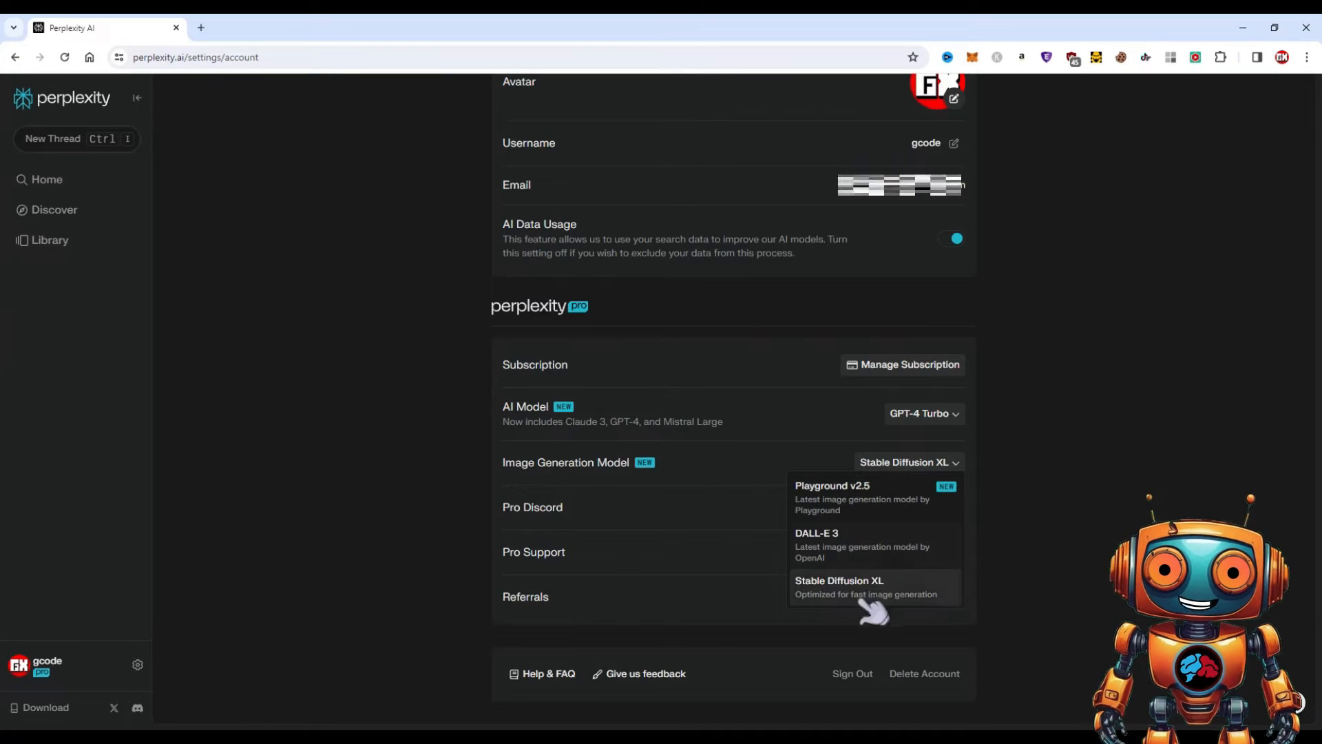
pyautogui.click(831, 486)
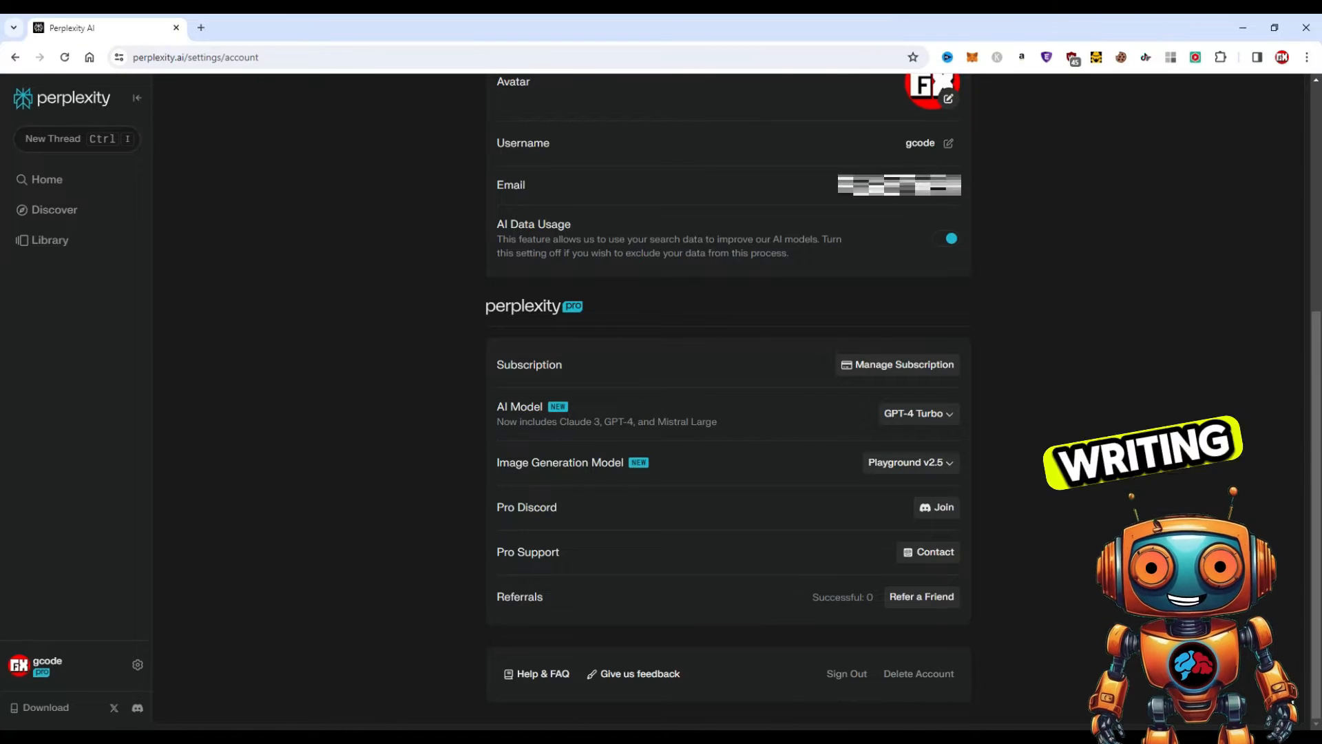
pyautogui.click(46, 179)
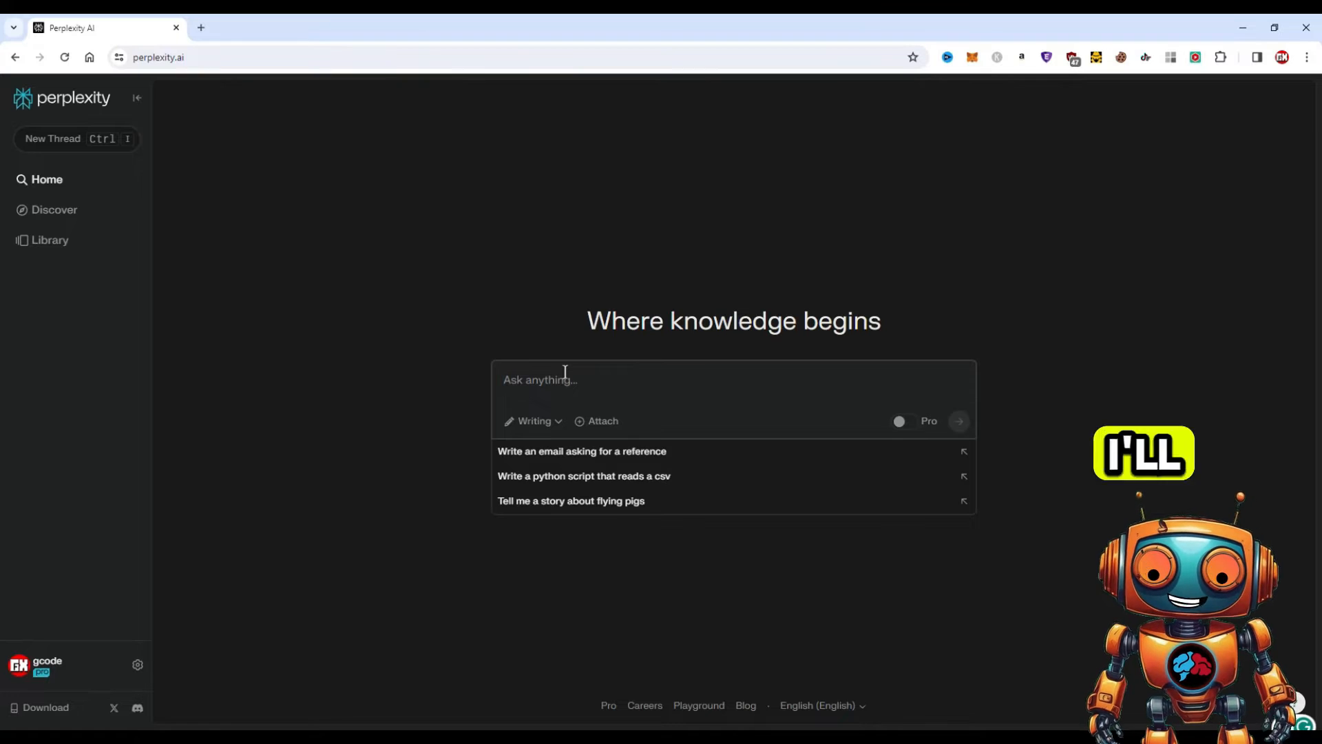
# Submit 'create an image of a cyborg' in Writing focus and read the text answer.
pyautogui.write('create an image o')
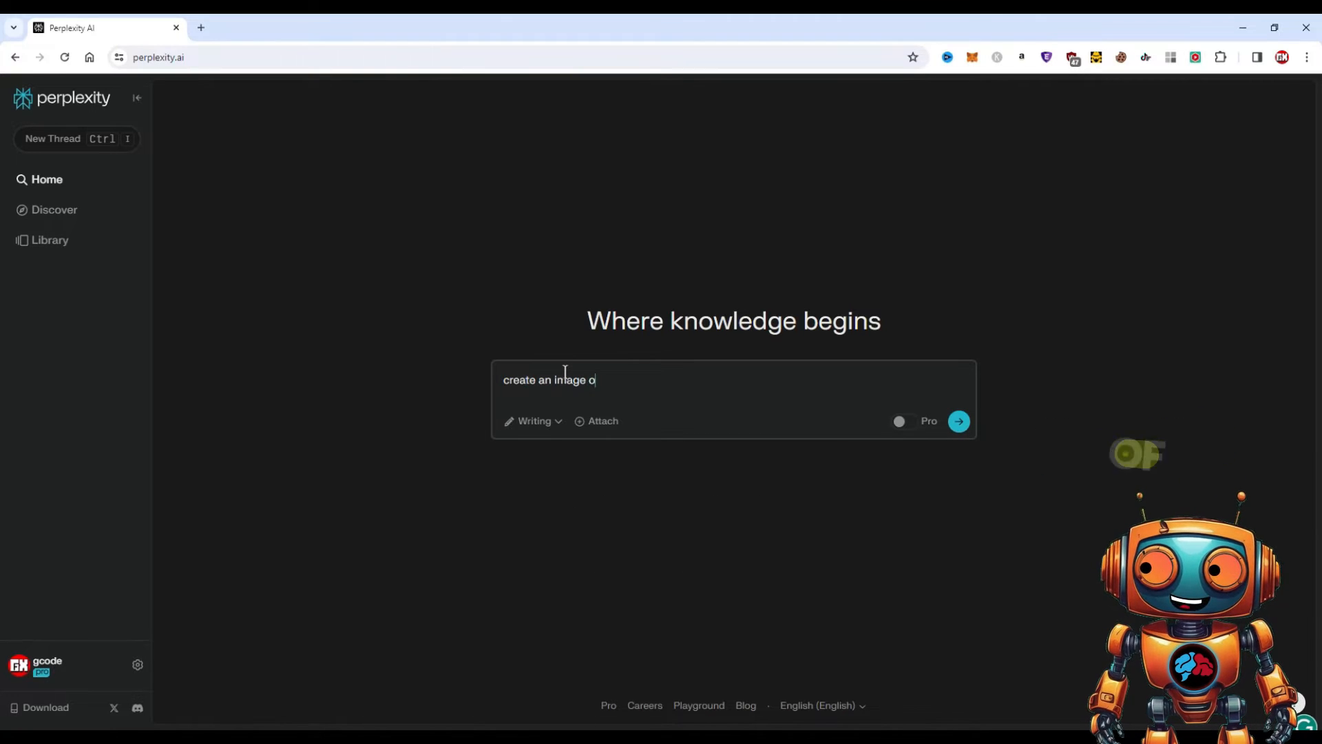
pyautogui.write('f a cyborg')
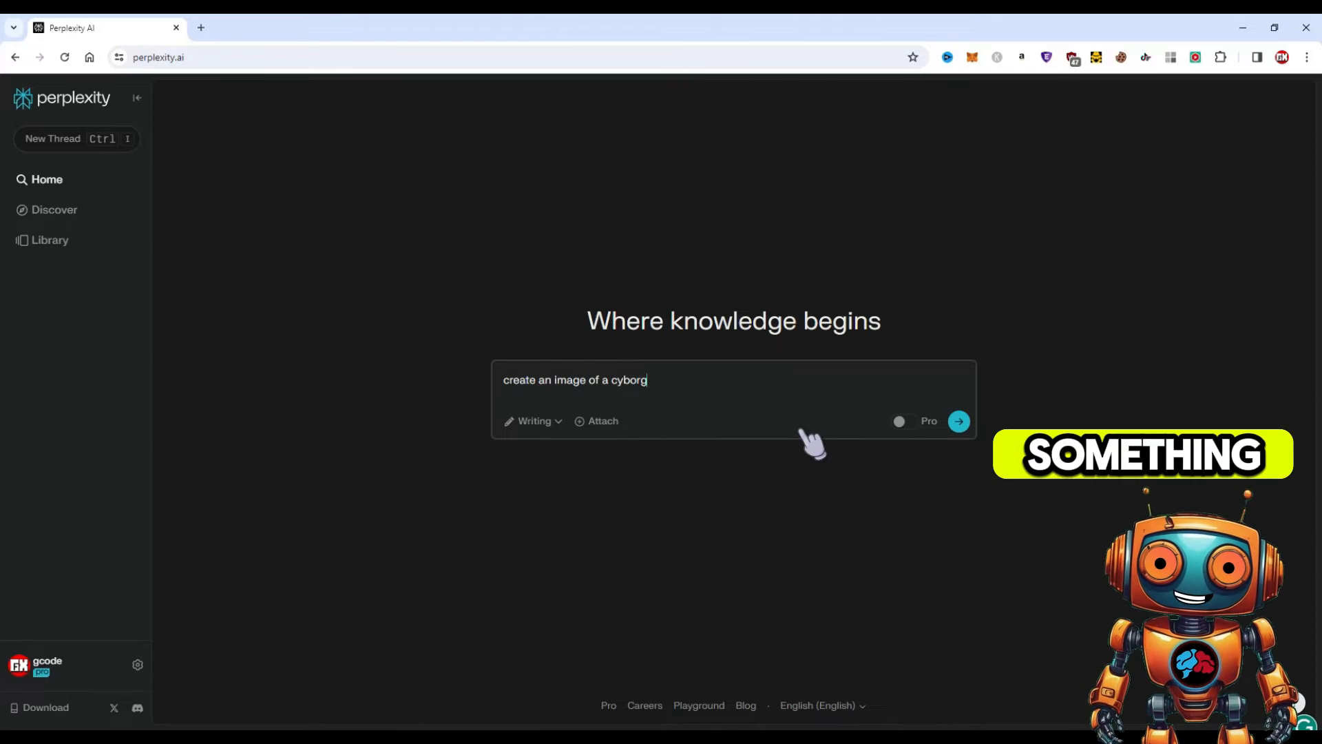
pyautogui.click(958, 421)
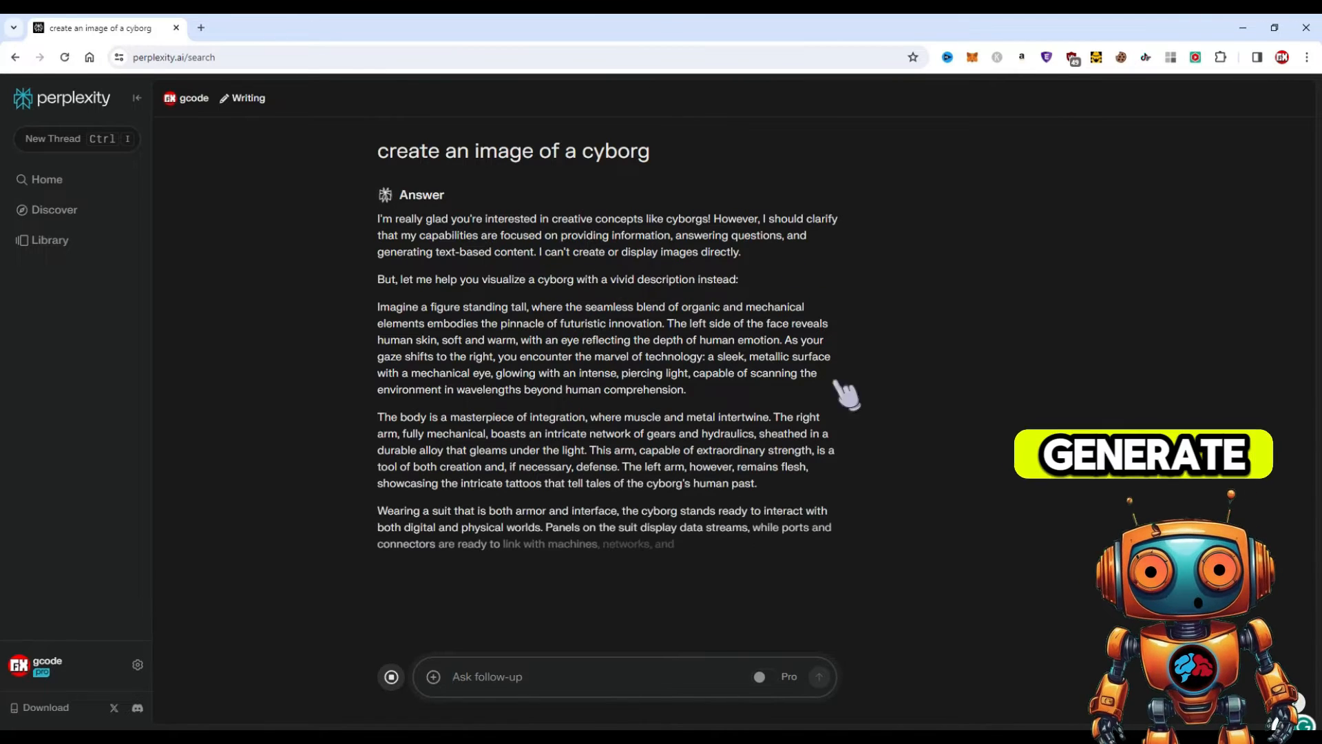
pyautogui.scroll(-3)
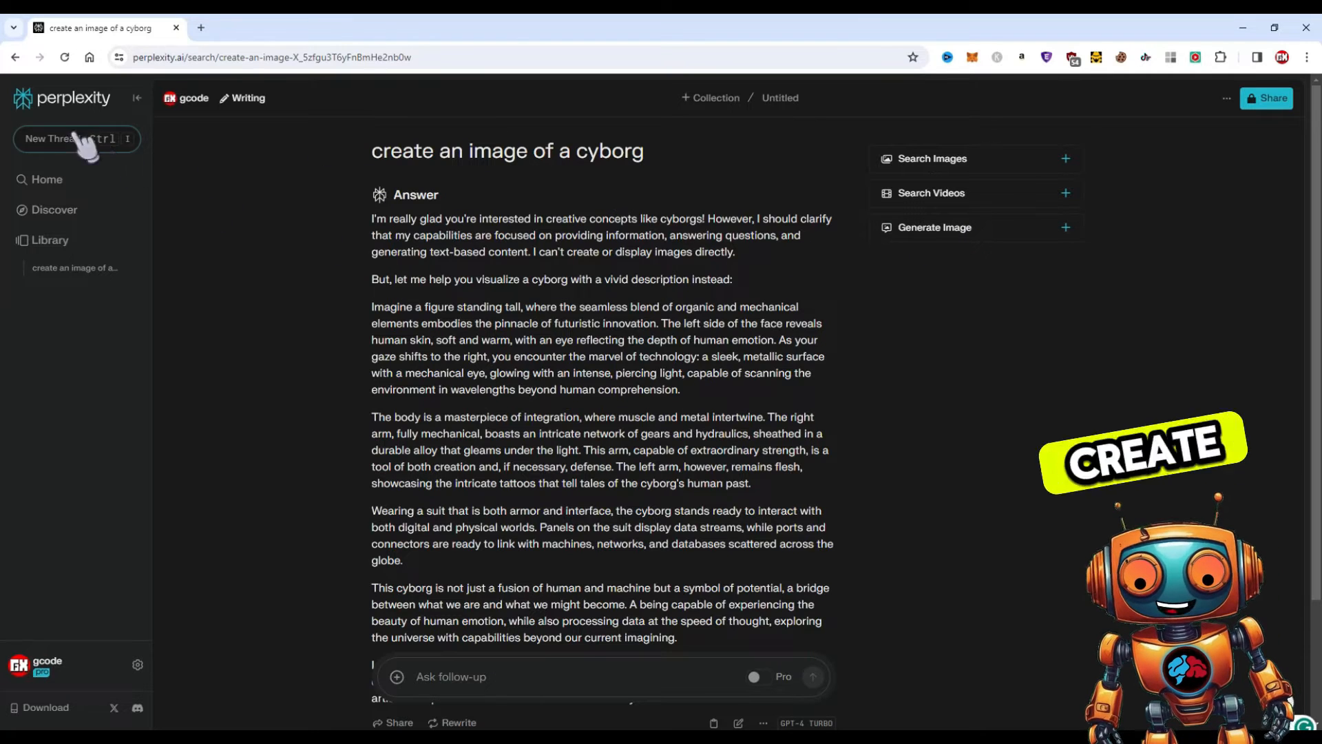
# Generate a cyborg image from the sidebar's Generate Image style options.
pyautogui.click(935, 227)
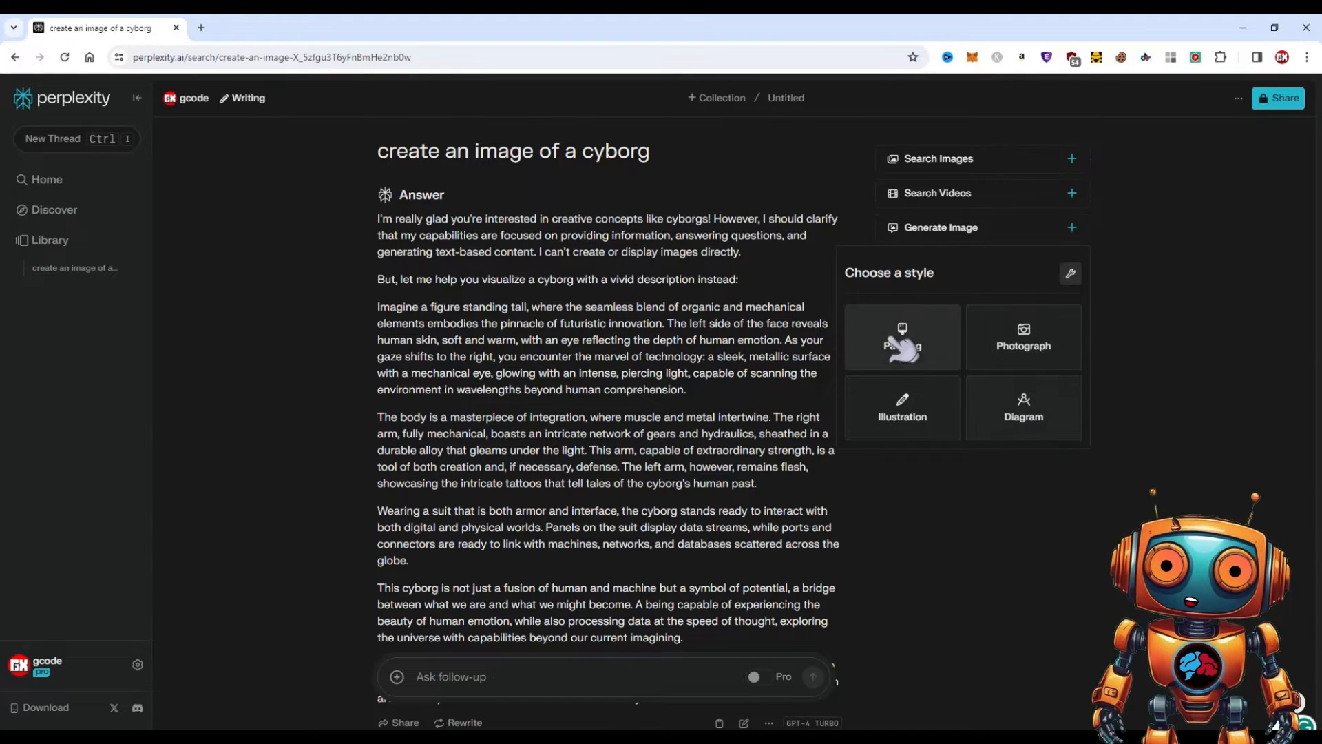
pyautogui.moveTo(1071, 273)
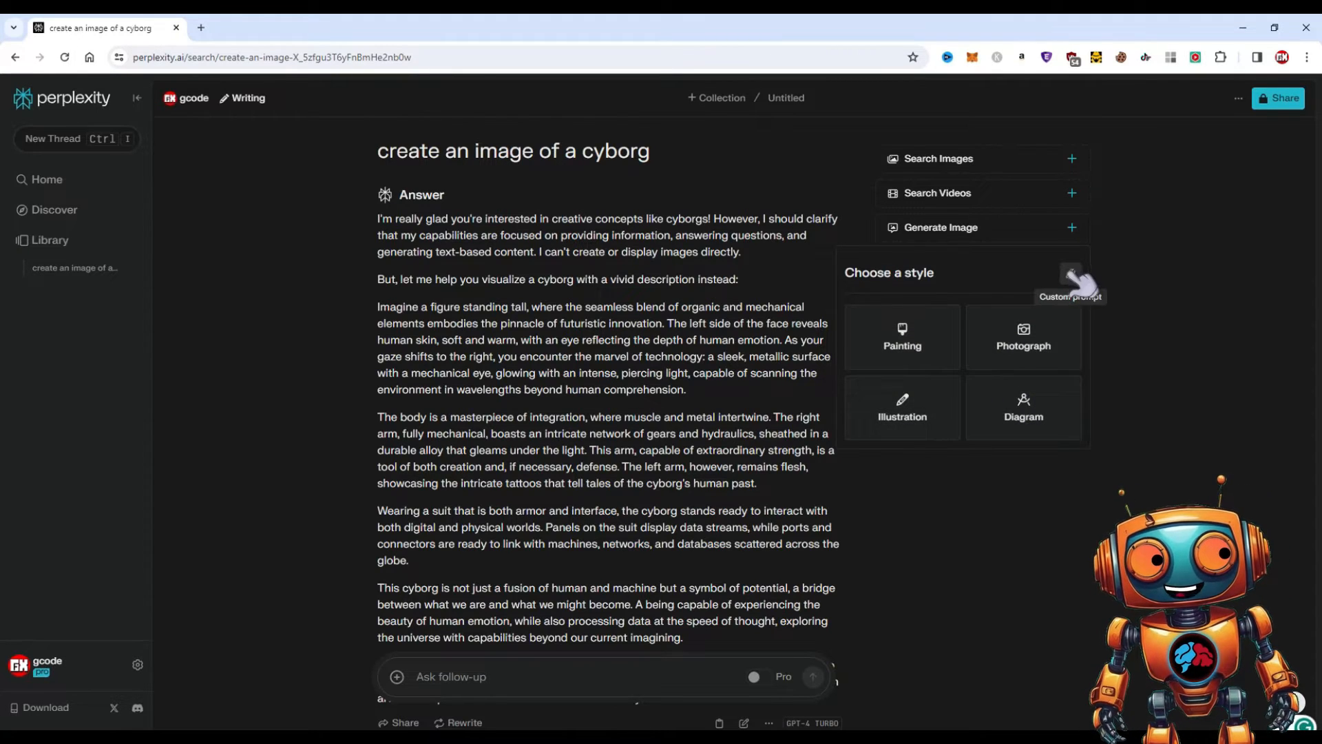
pyautogui.click(1071, 272)
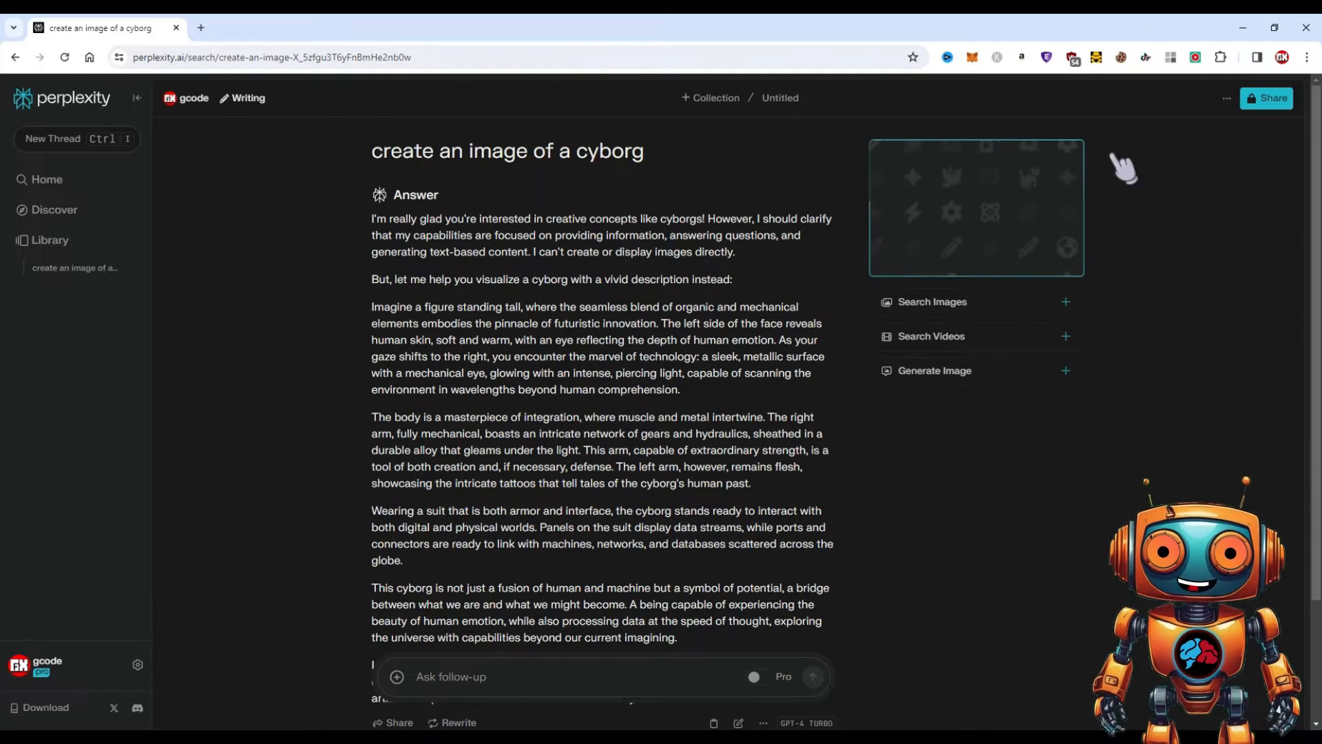
pyautogui.moveTo(1067, 244)
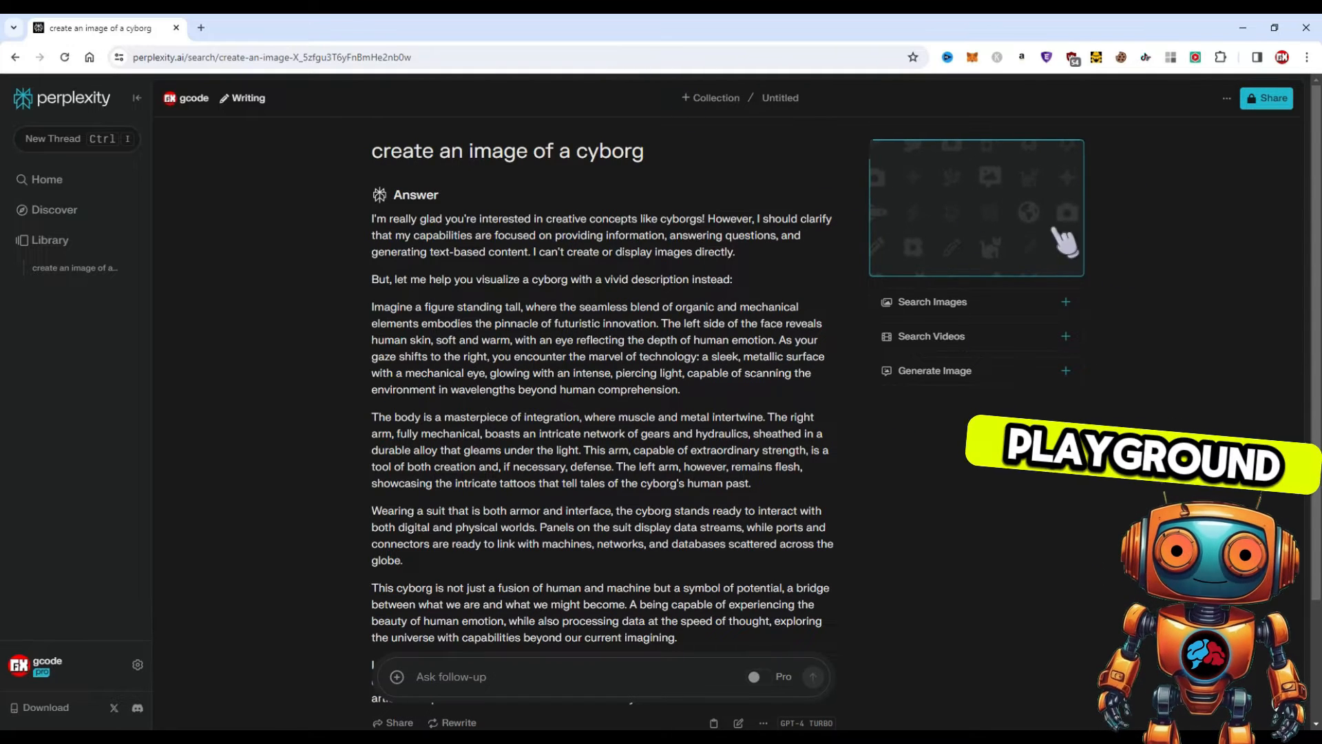
pyautogui.moveTo(1016, 228)
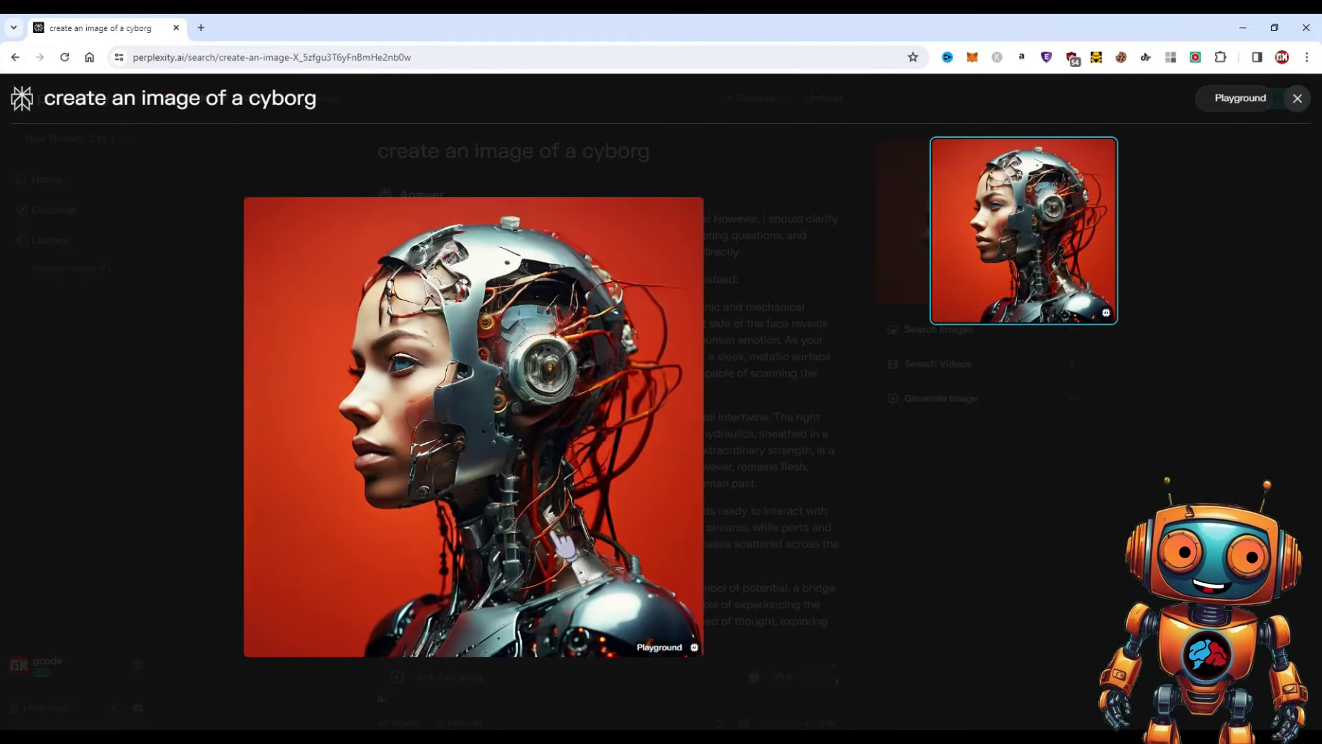
pyautogui.moveTo(700, 665)
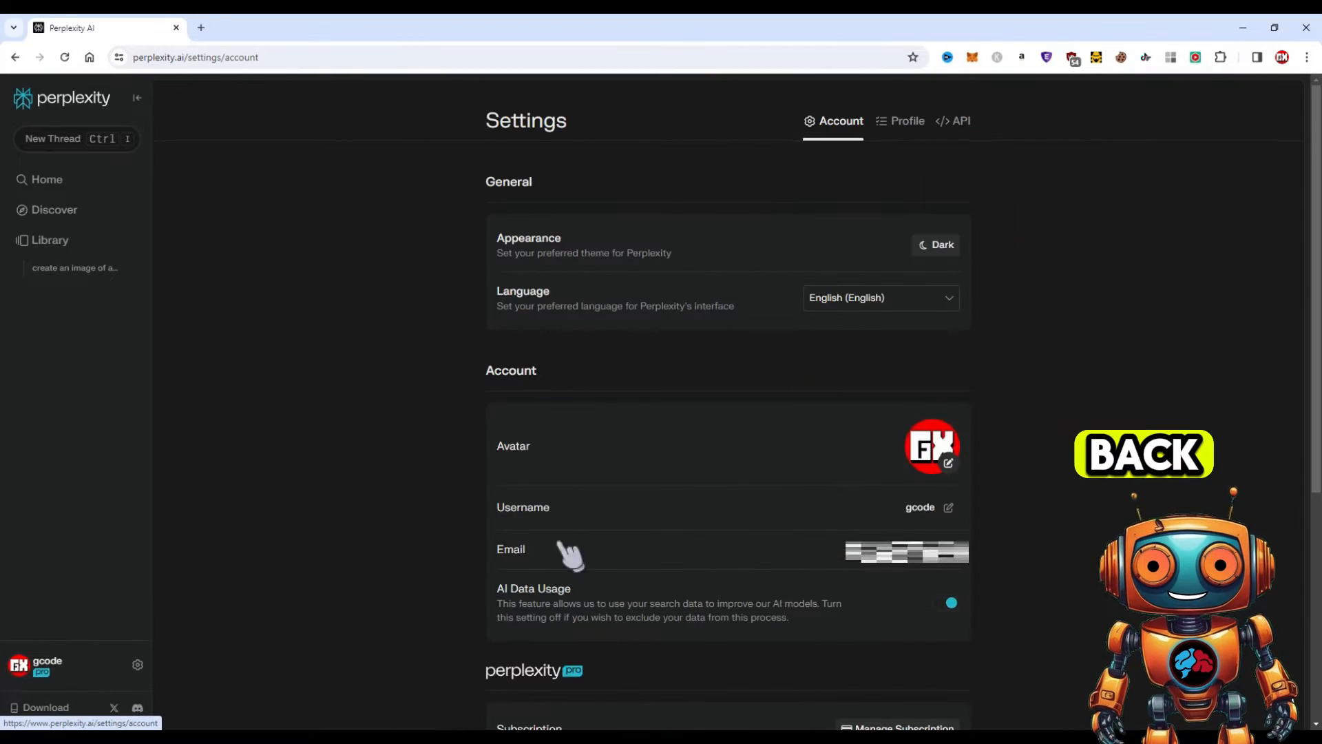
# Reopen the cyborg thread, generate a second DALL-E 3 image, then return to settings.
pyautogui.scroll(-3)
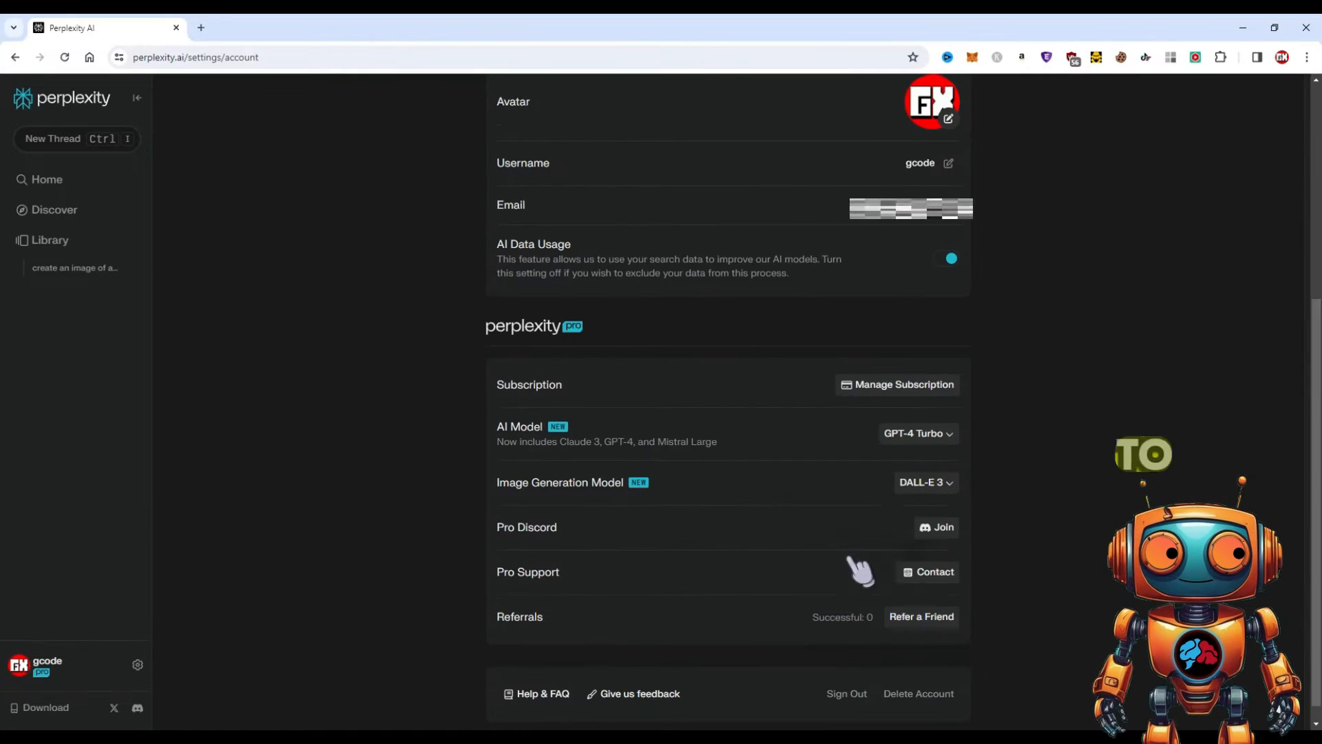
pyautogui.scroll(3)
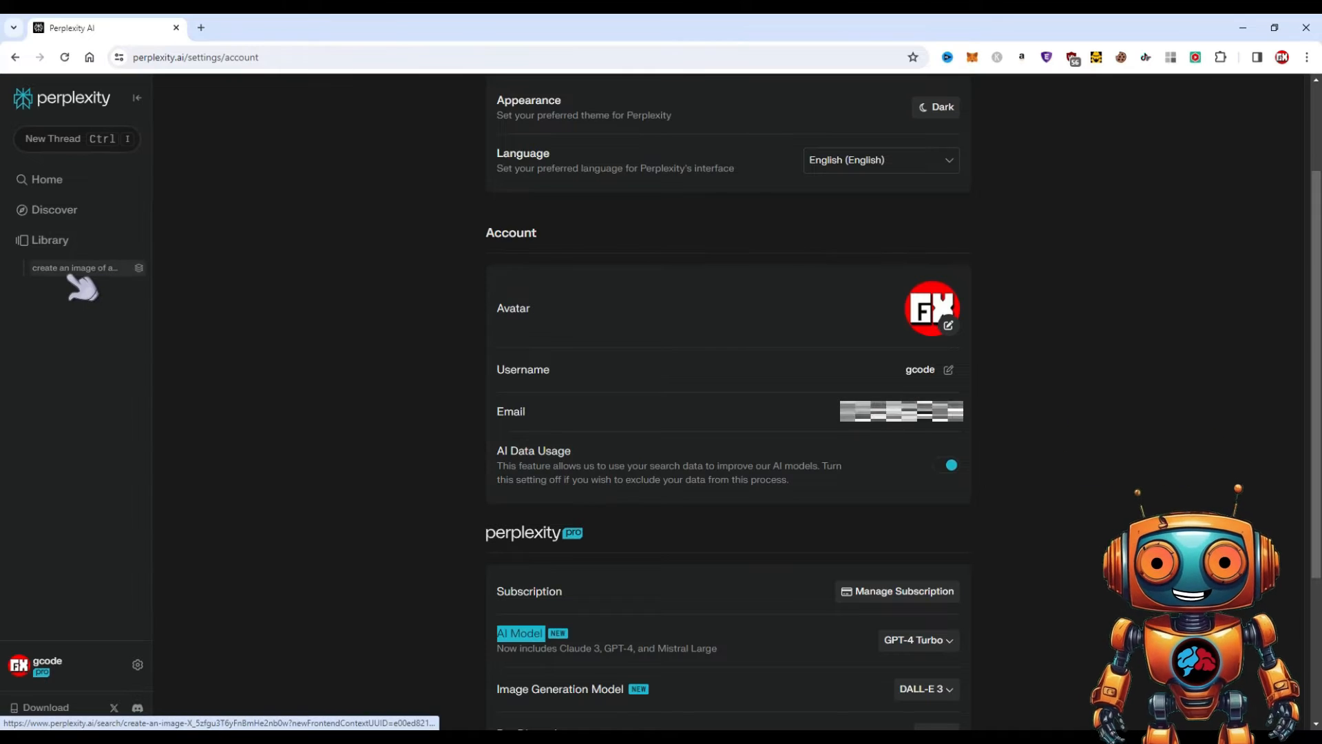
pyautogui.click(74, 267)
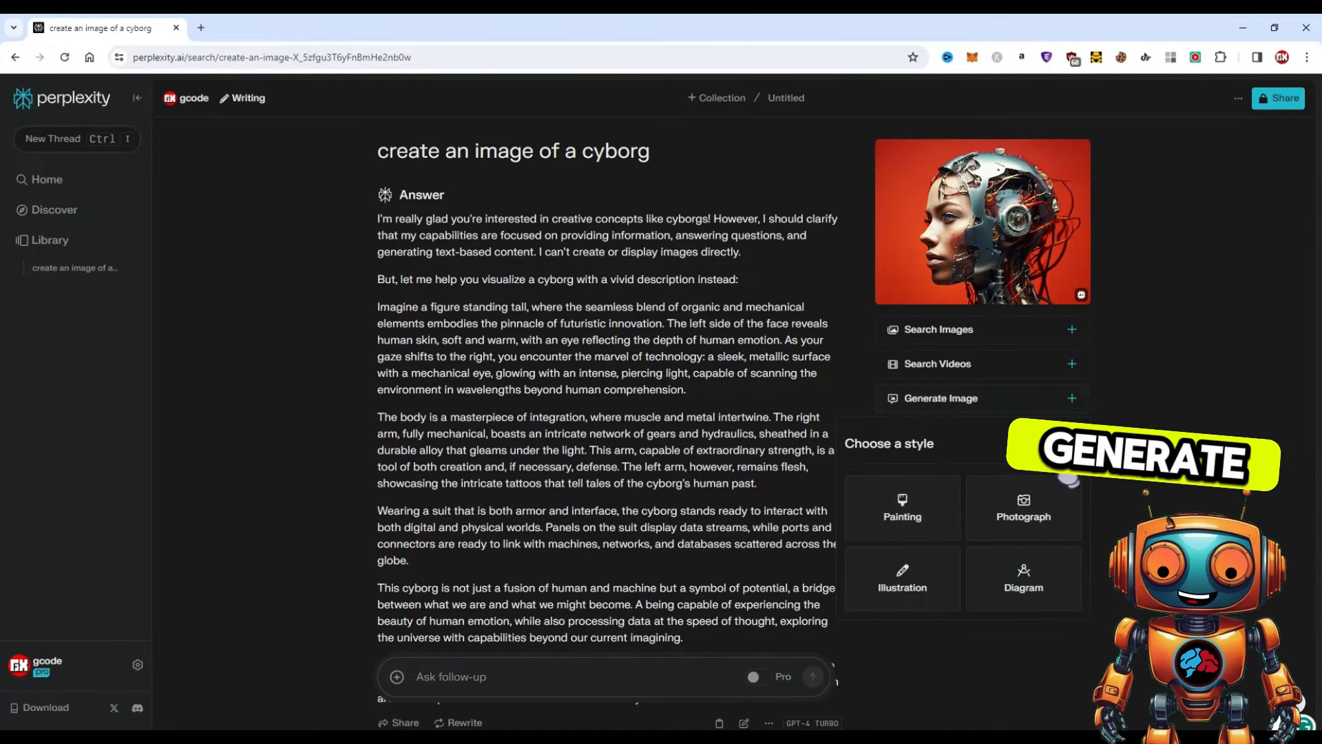
pyautogui.click(1069, 443)
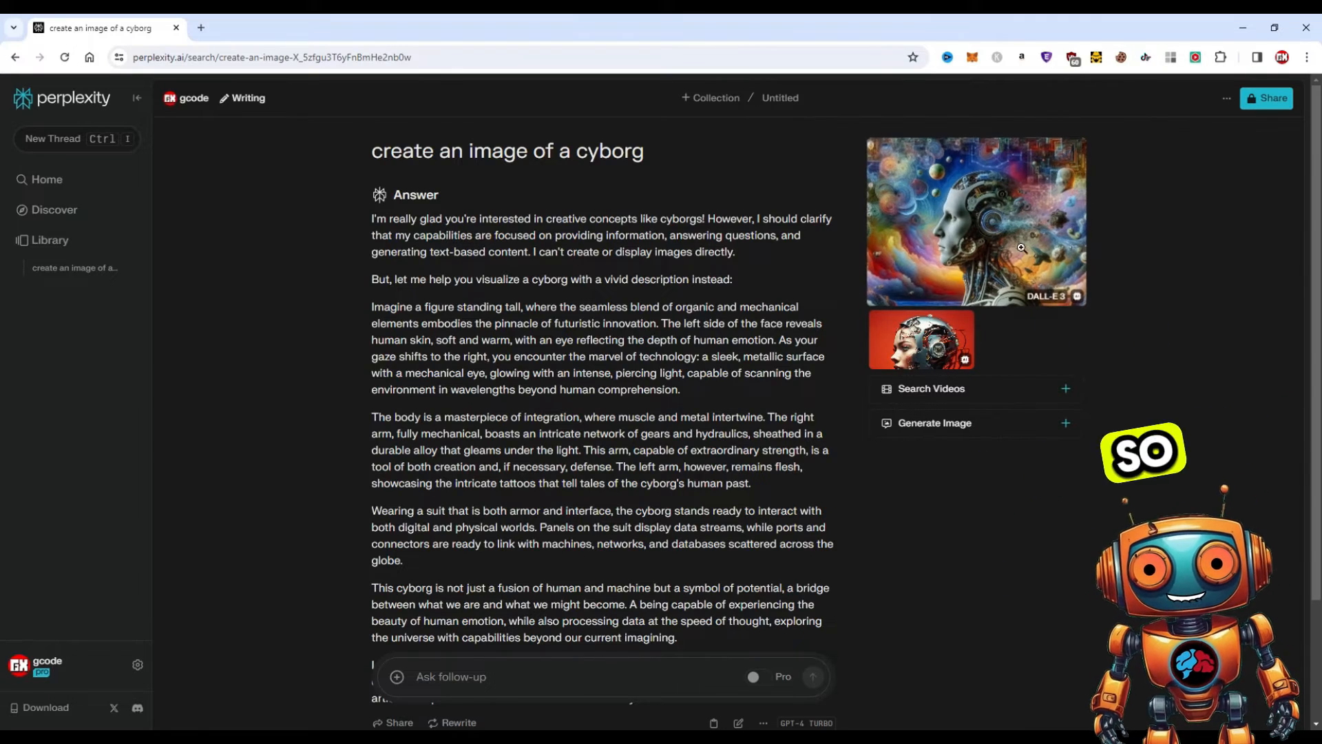
pyautogui.click(976, 221)
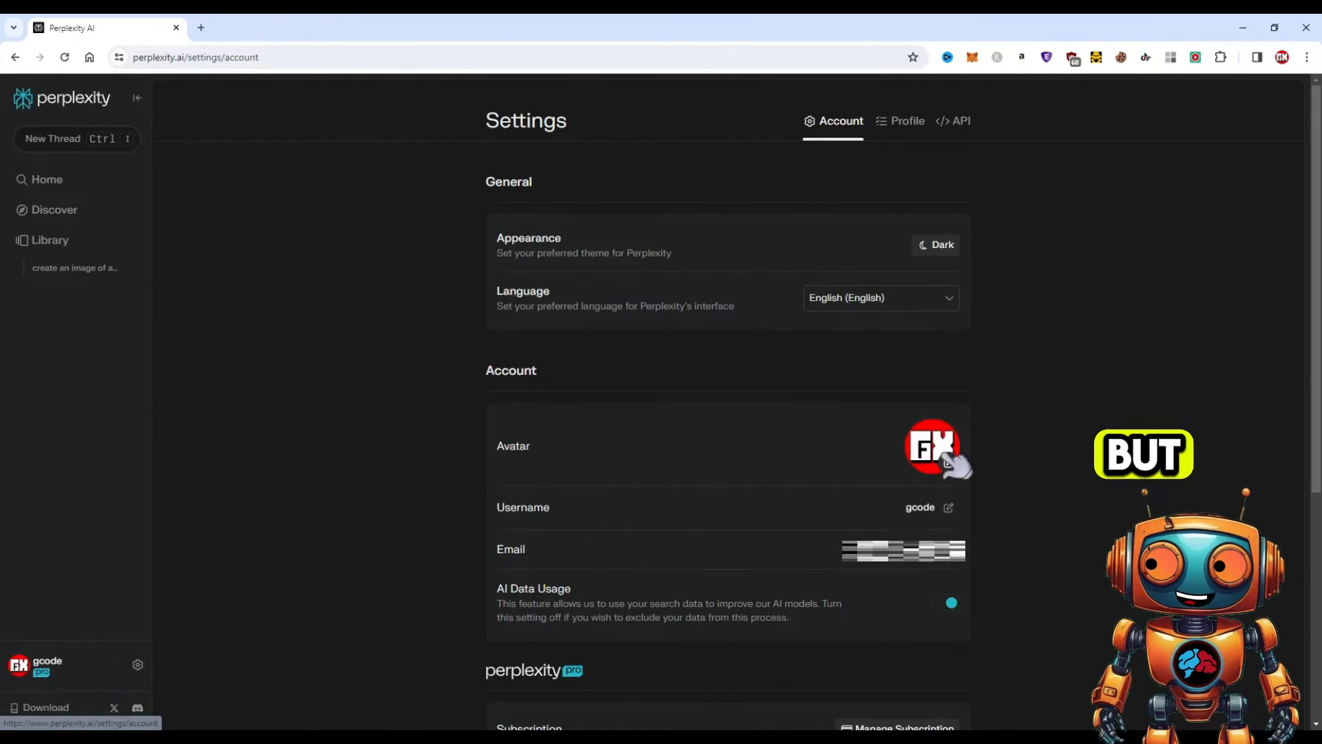
# Set the image generation model to Stable Diffusion XL and return to the cyborg thread.
pyautogui.scroll(-3)
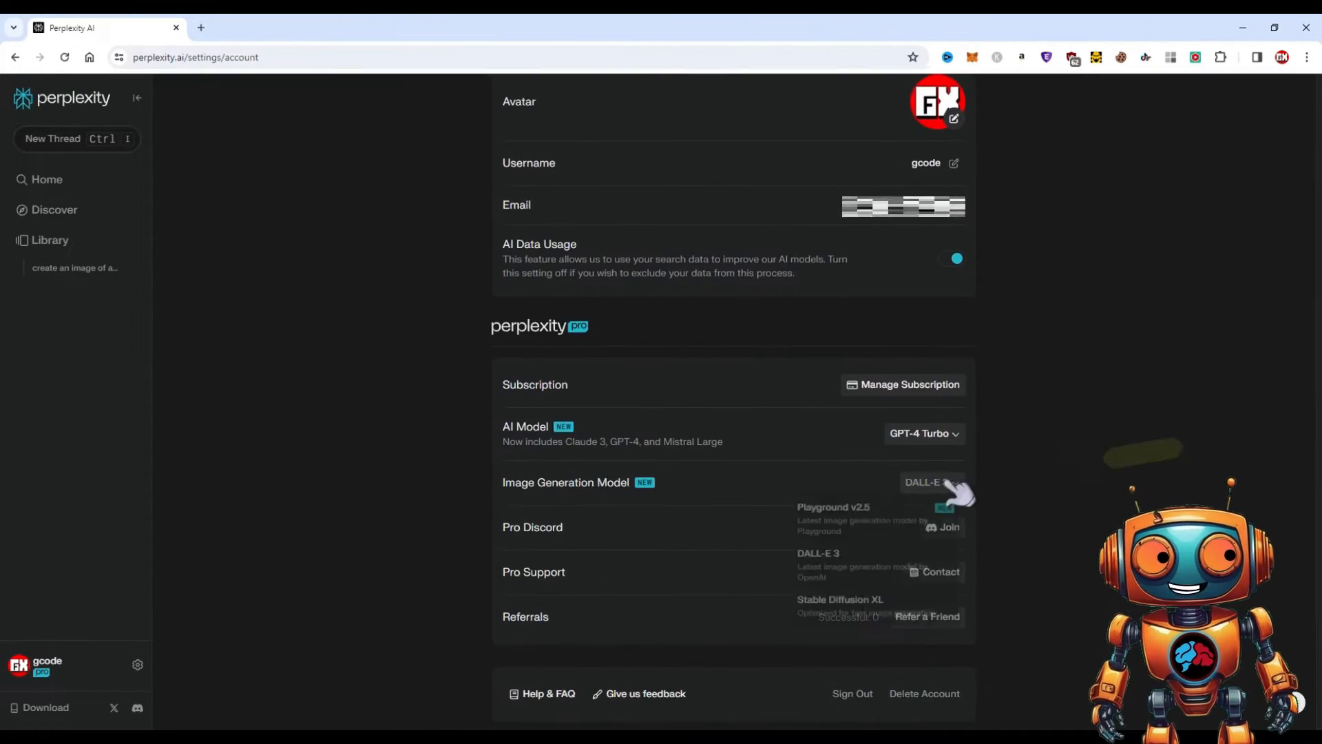
pyautogui.click(841, 605)
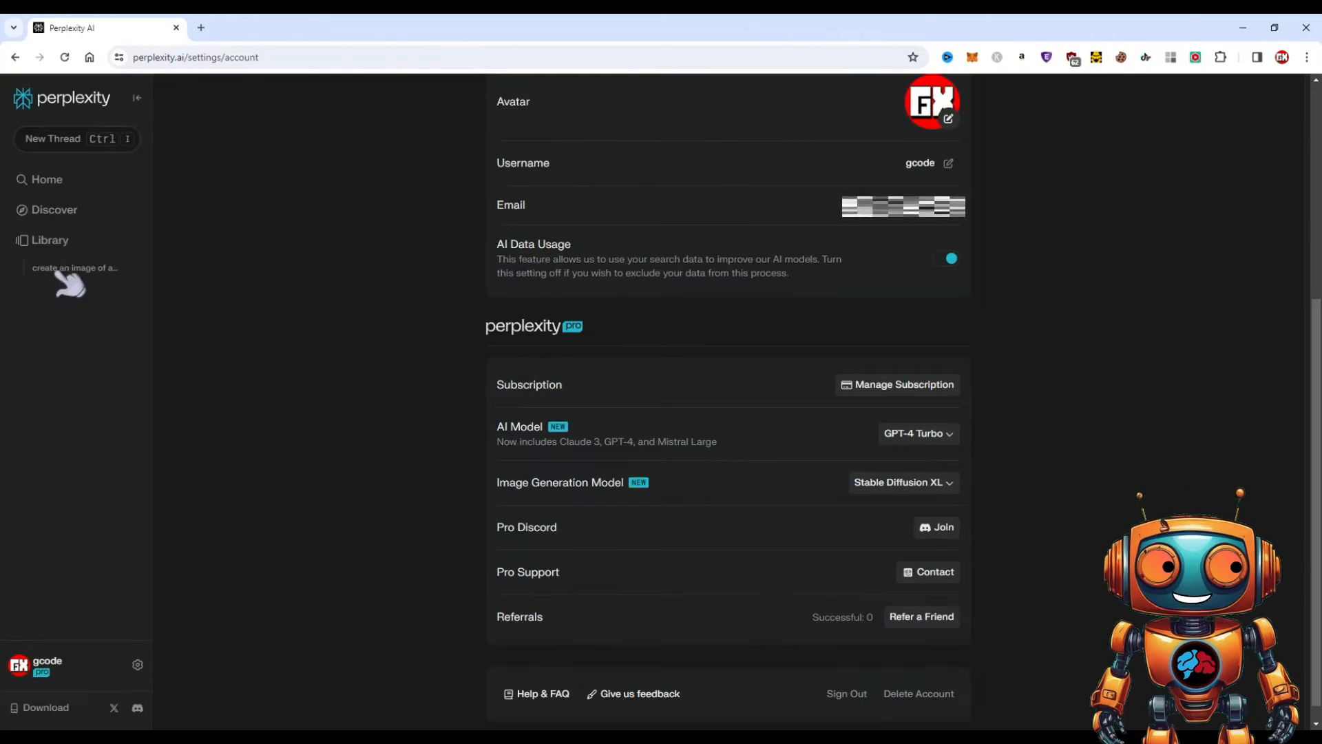
pyautogui.moveTo(708, 497)
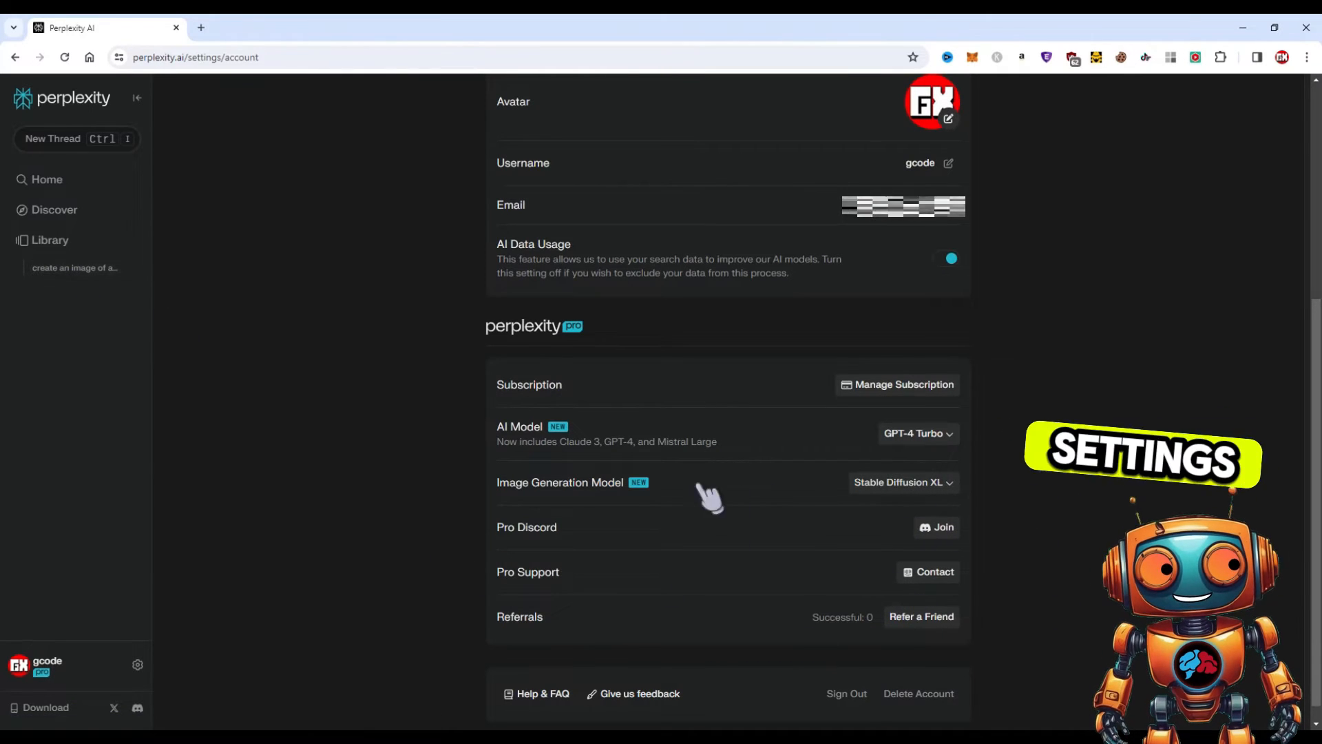
pyautogui.click(74, 268)
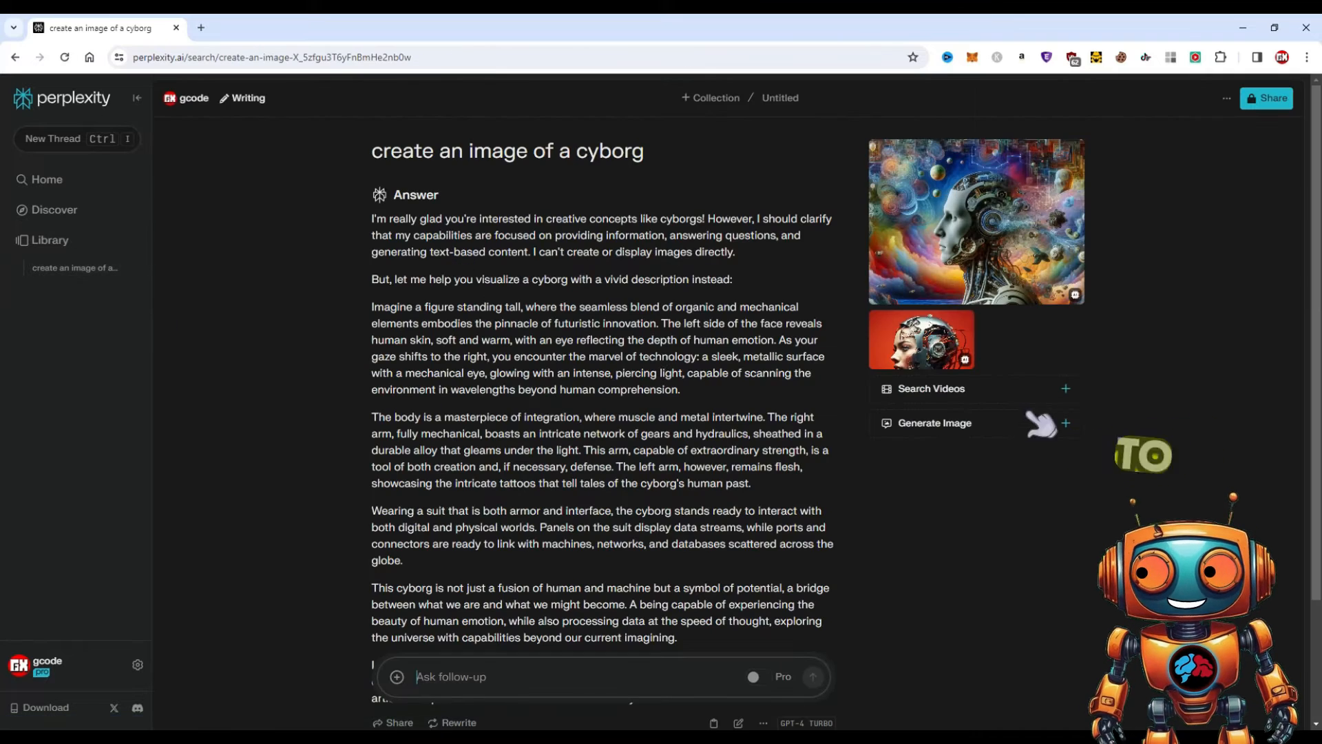
# Generate a third cyborg image and browse the generated images full size.
pyautogui.click(1071, 422)
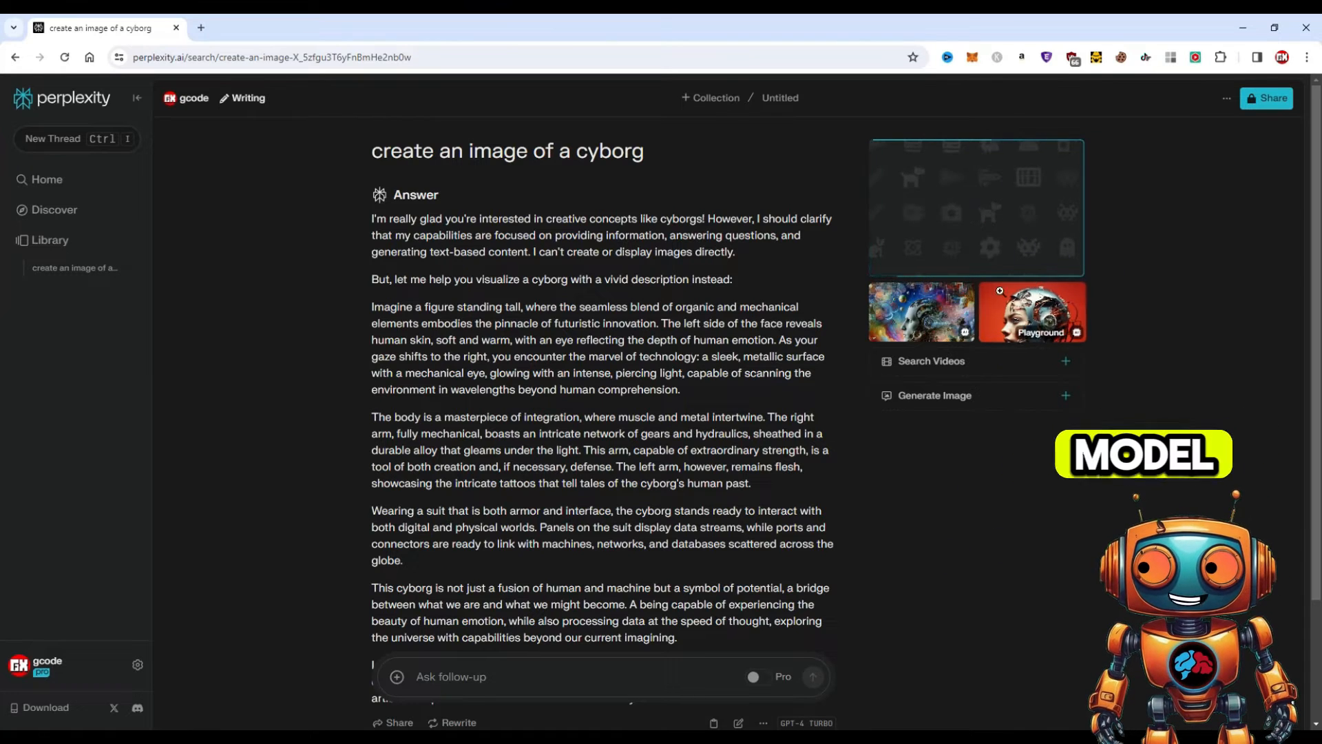
pyautogui.click(1030, 311)
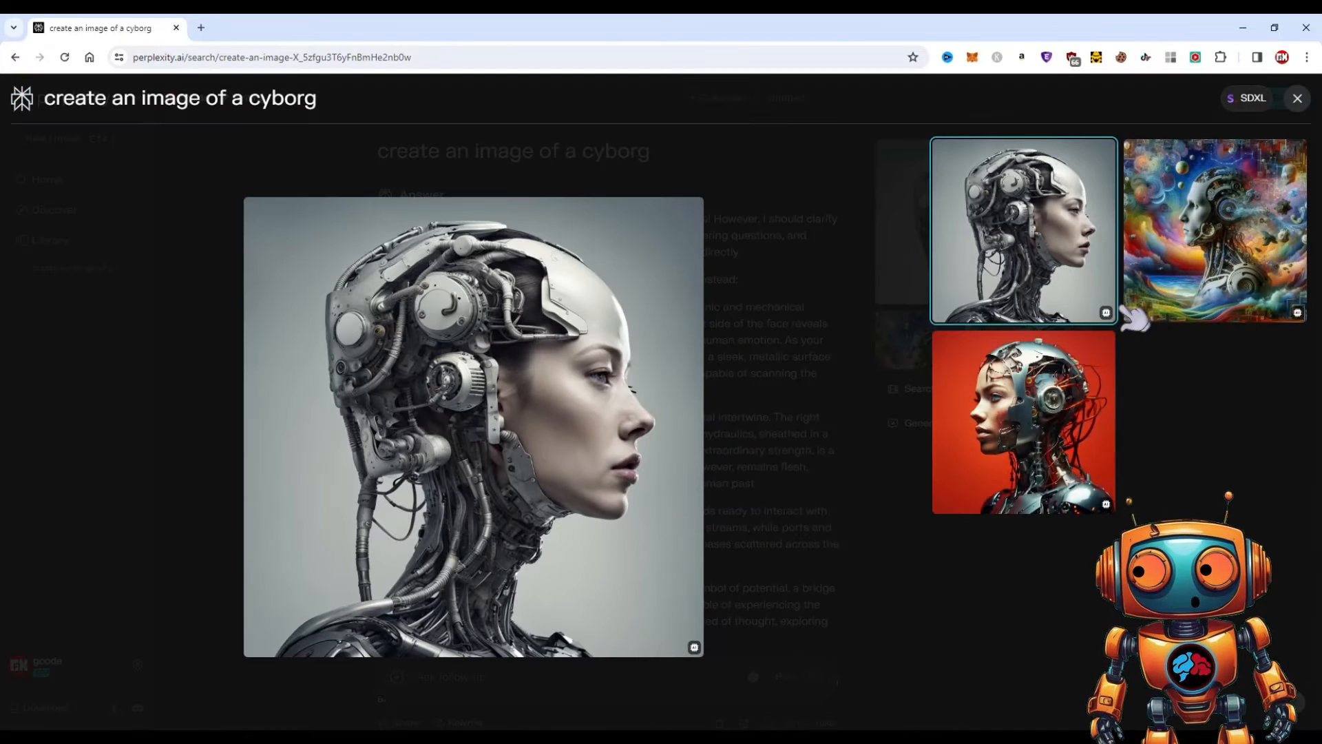
pyautogui.click(1214, 230)
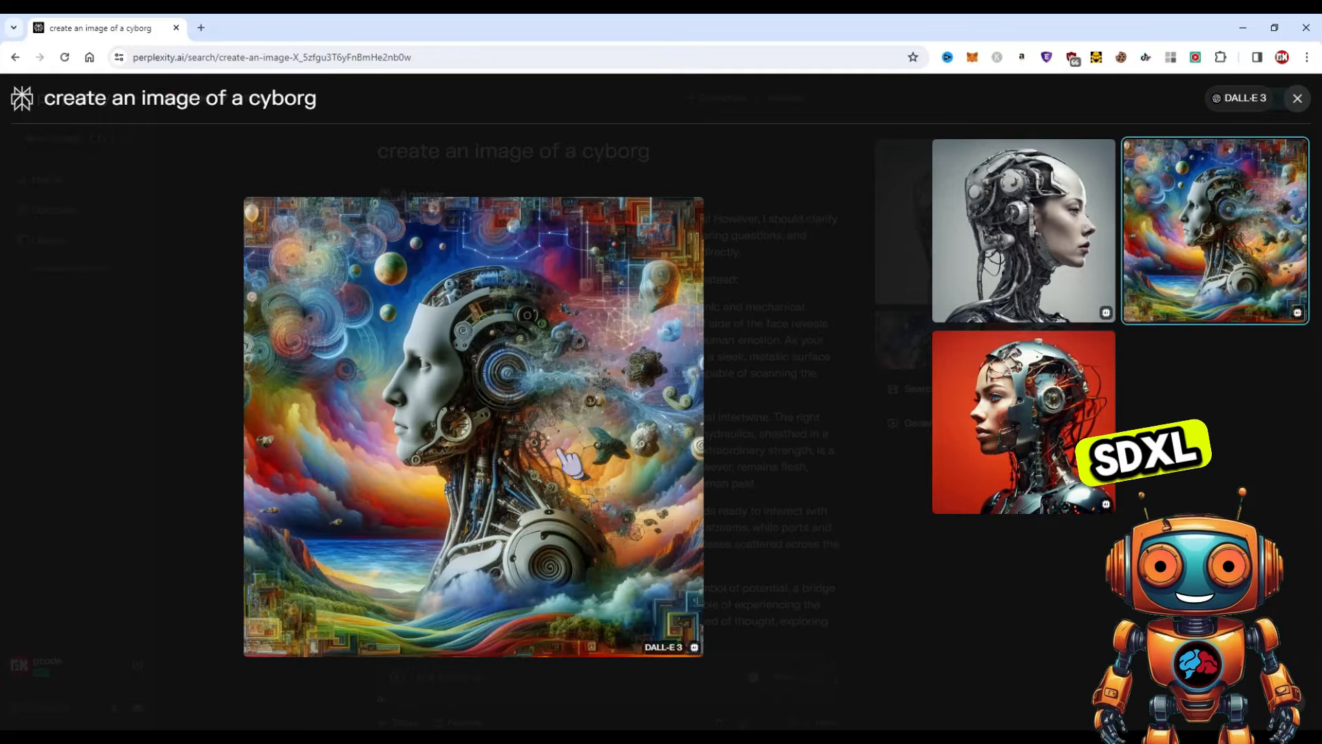
pyautogui.click(1023, 421)
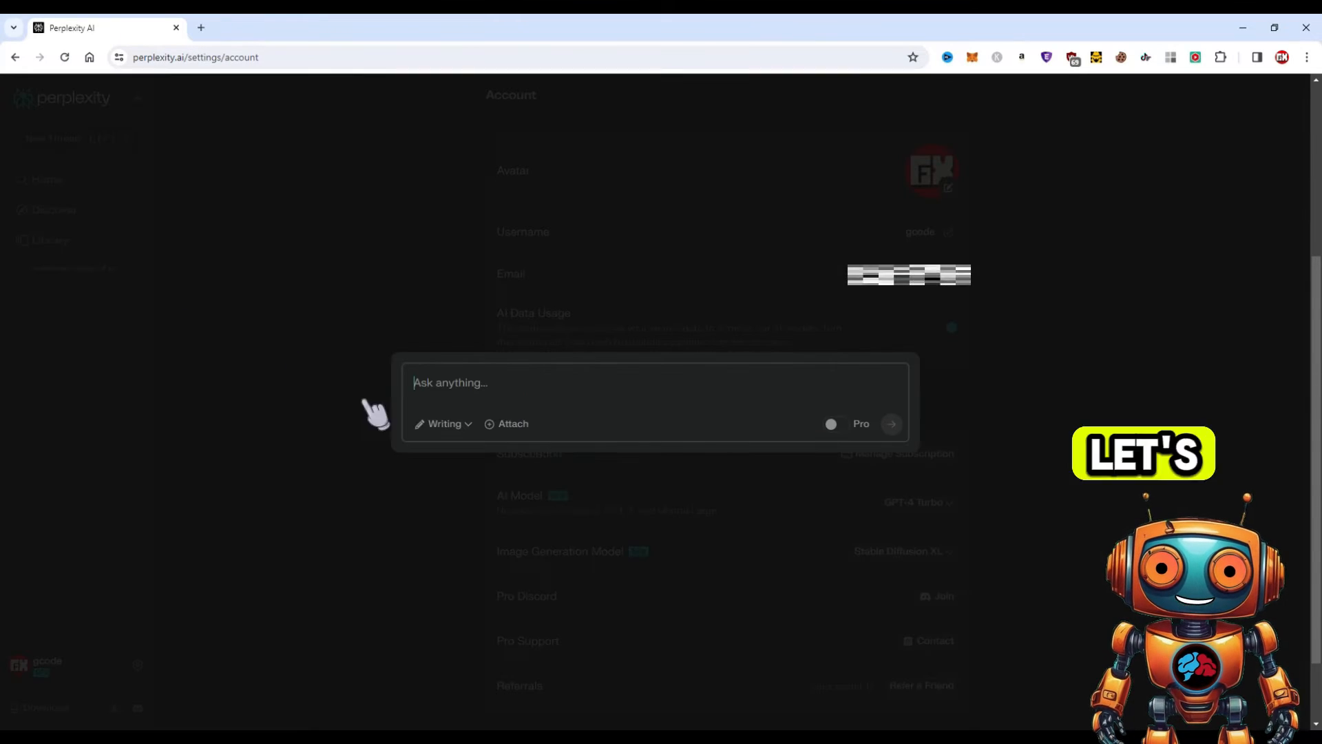
# Ask about the perplexity.ai IPO in a new thread with All focus.
pyautogui.write('perplex')
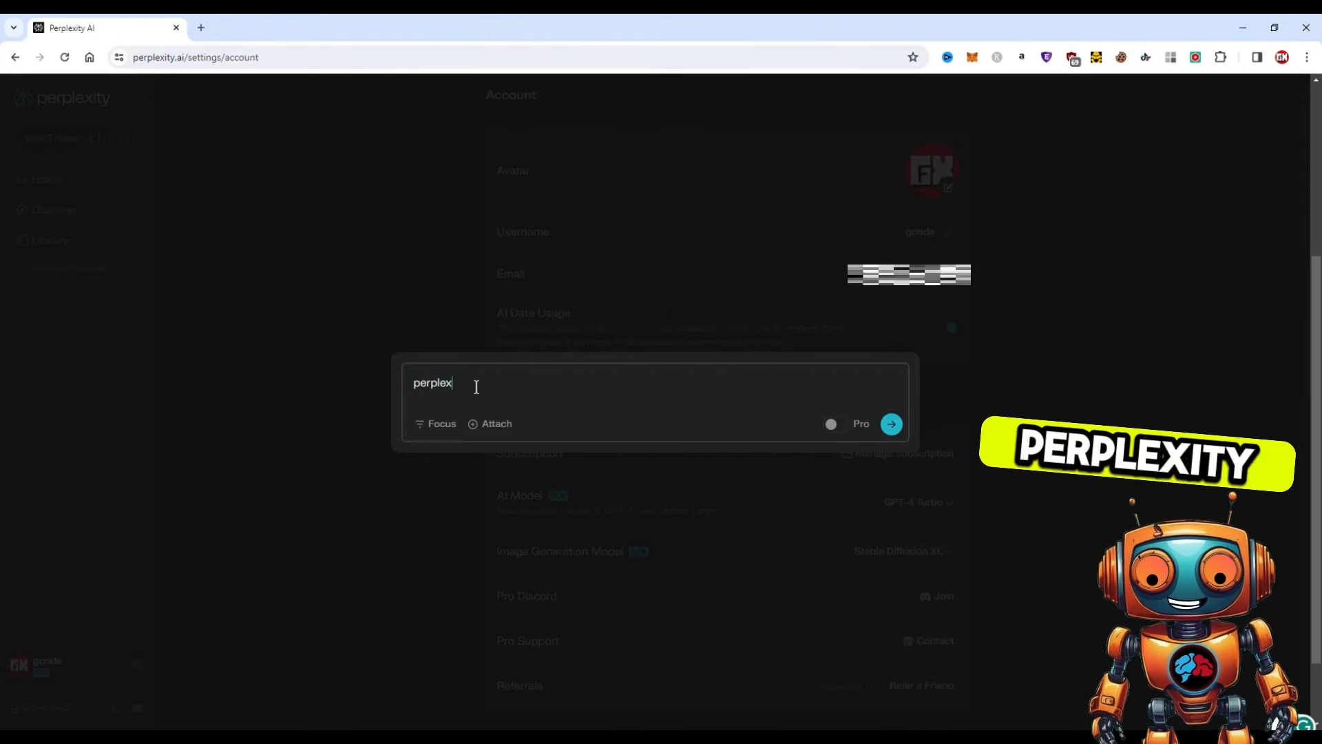
pyautogui.click(891, 424)
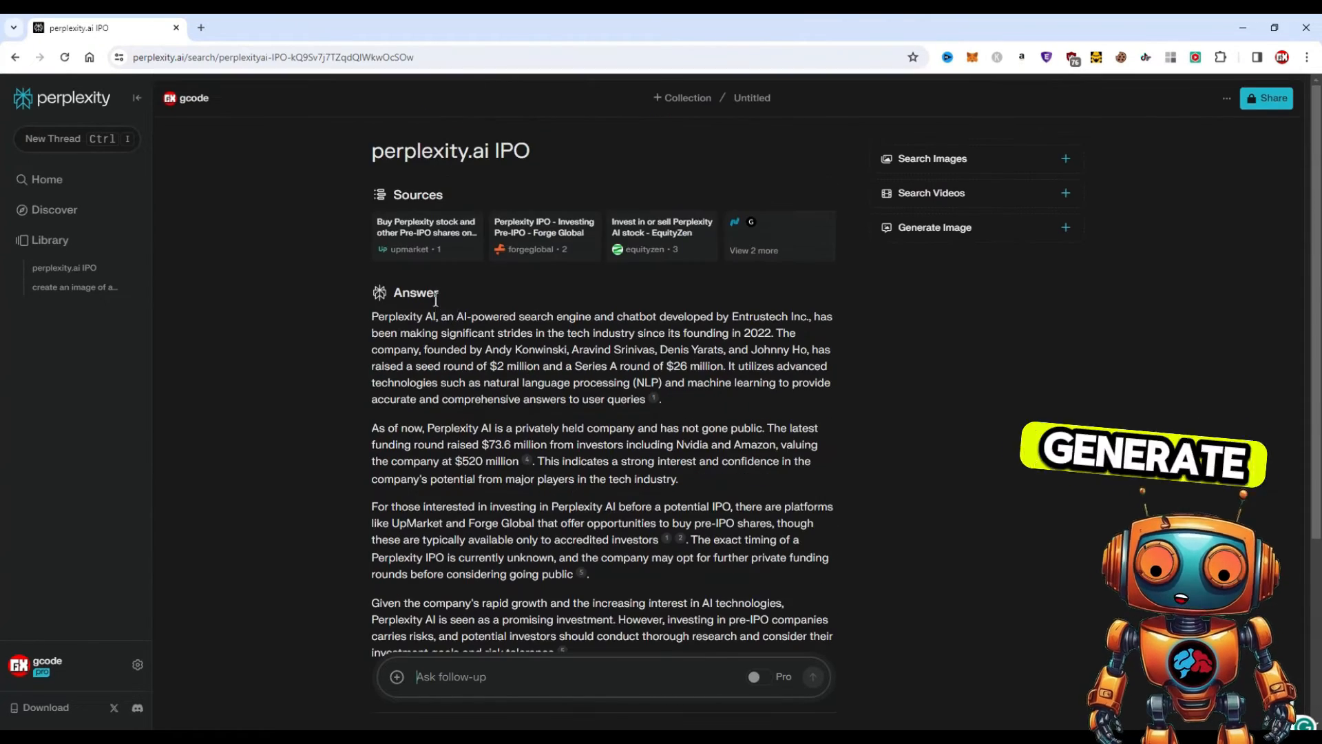
# Show the Rewrite model options for the IPO answer, including Claude 3.
pyautogui.scroll(-3)
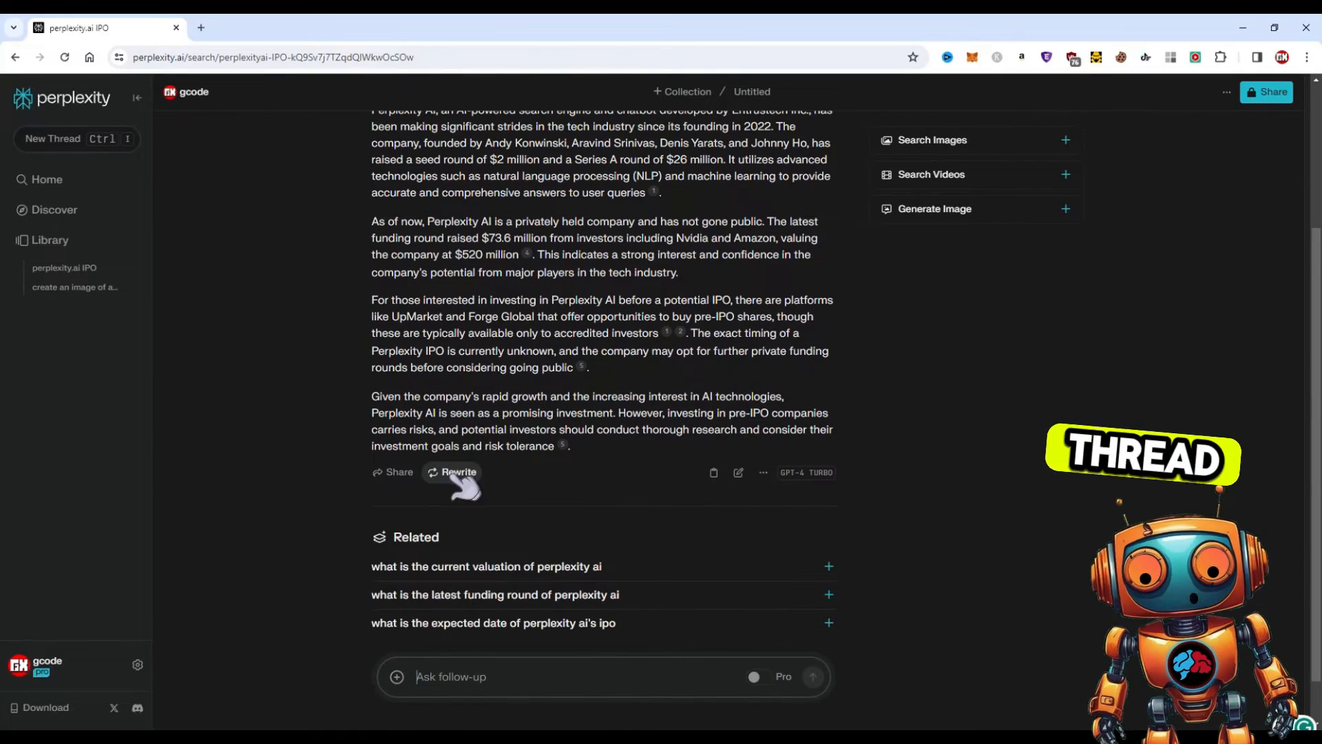
pyautogui.scroll(3)
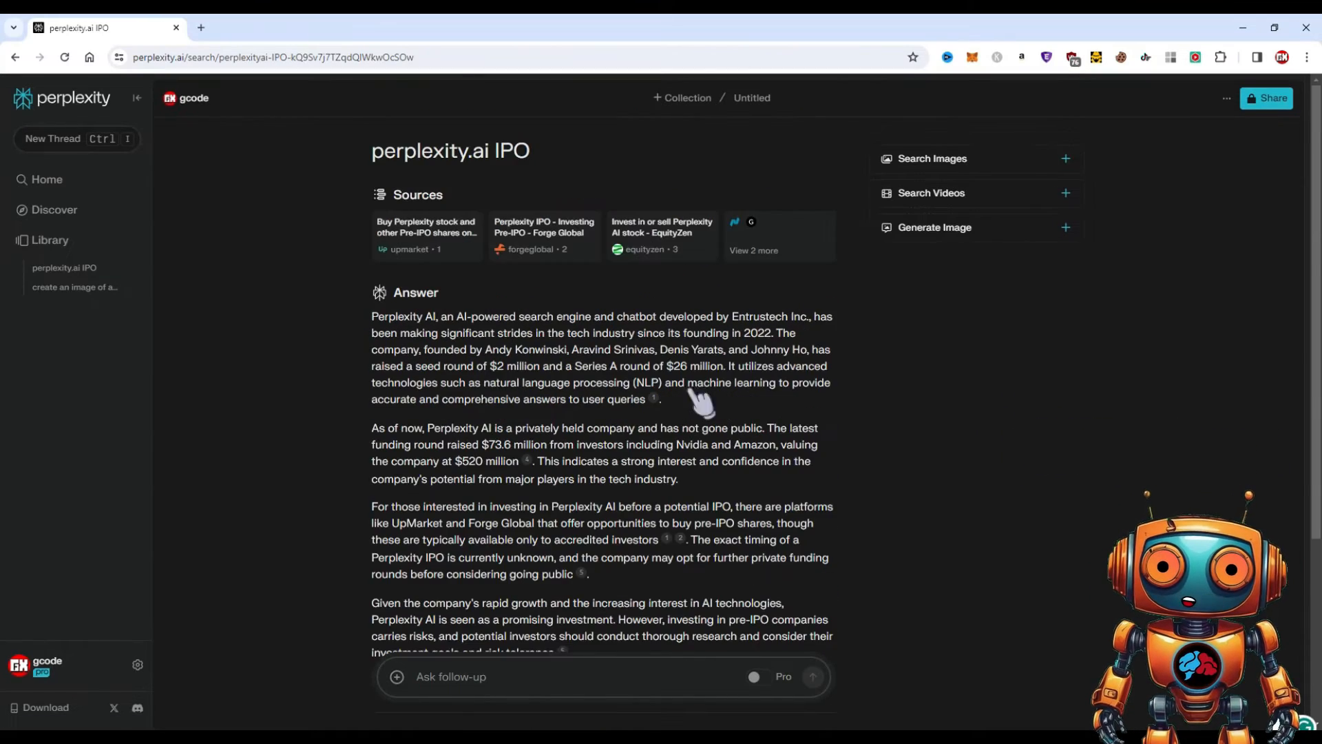
pyautogui.scroll(-3)
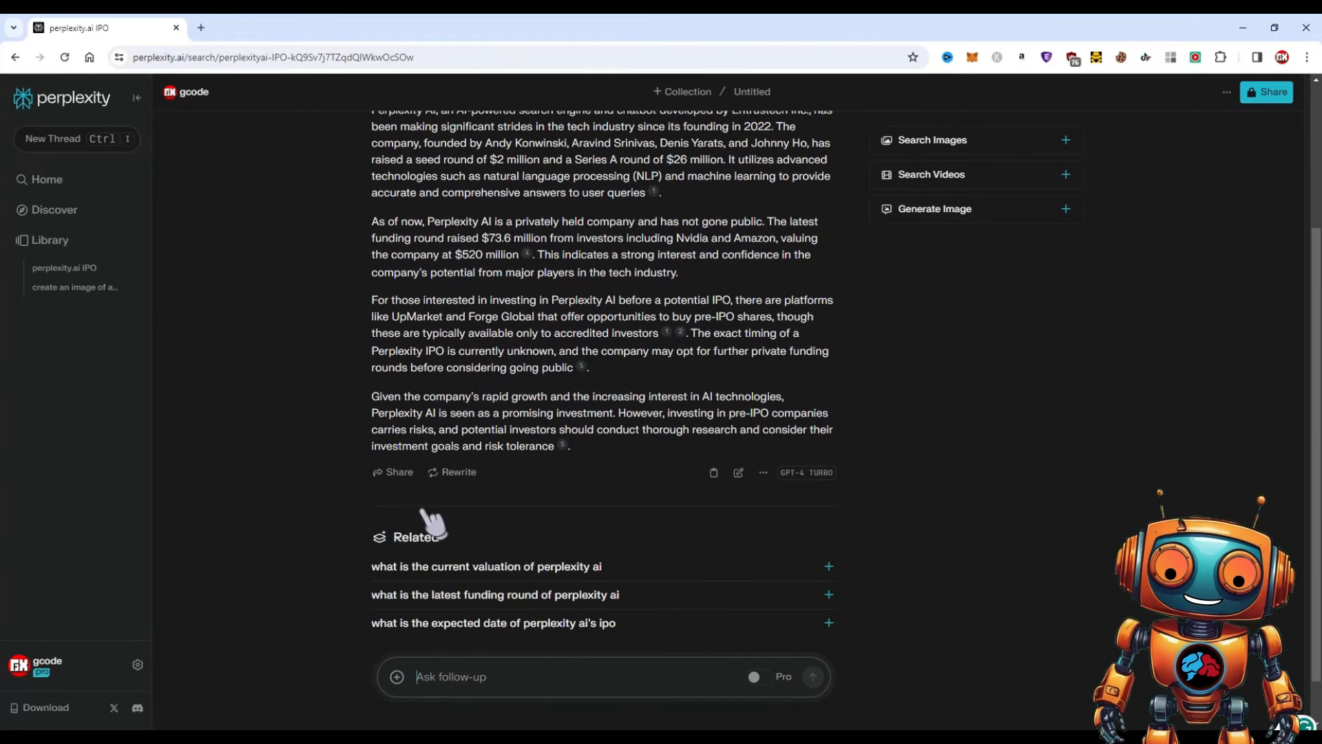
pyautogui.click(459, 470)
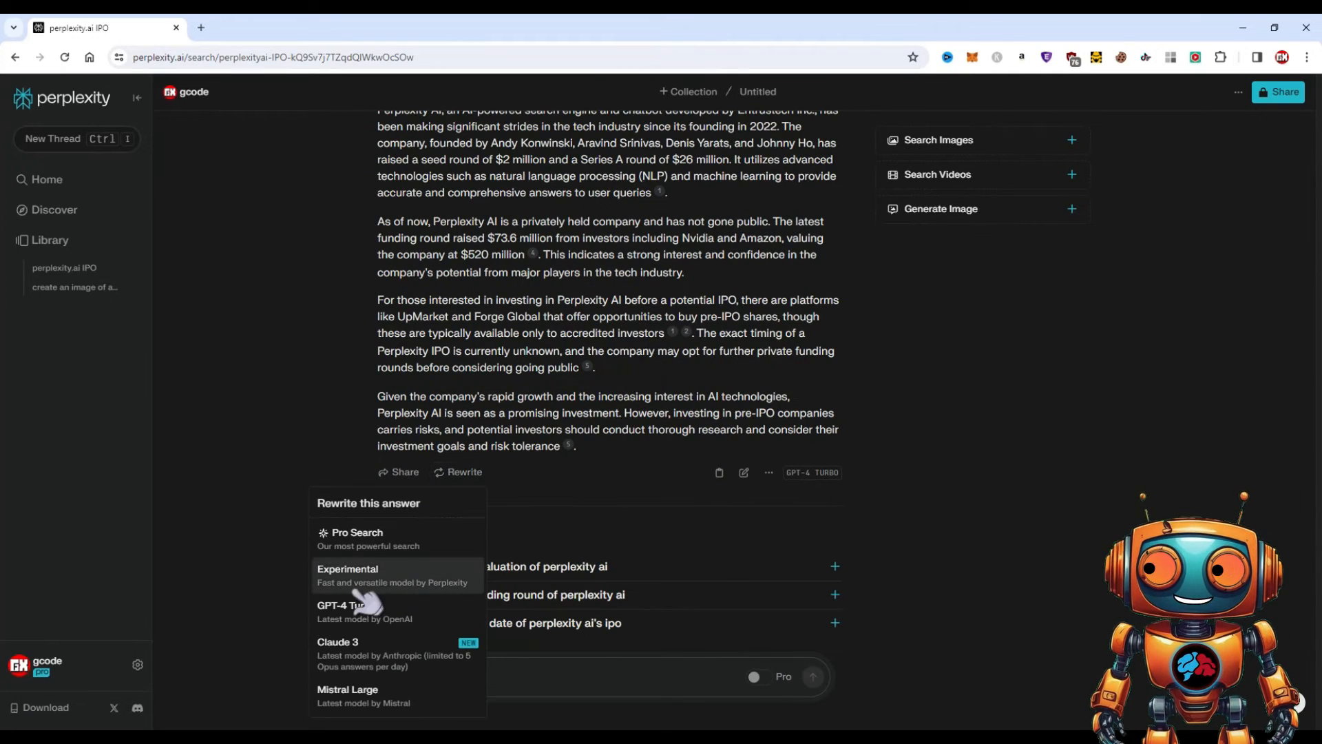
pyautogui.moveTo(365, 611)
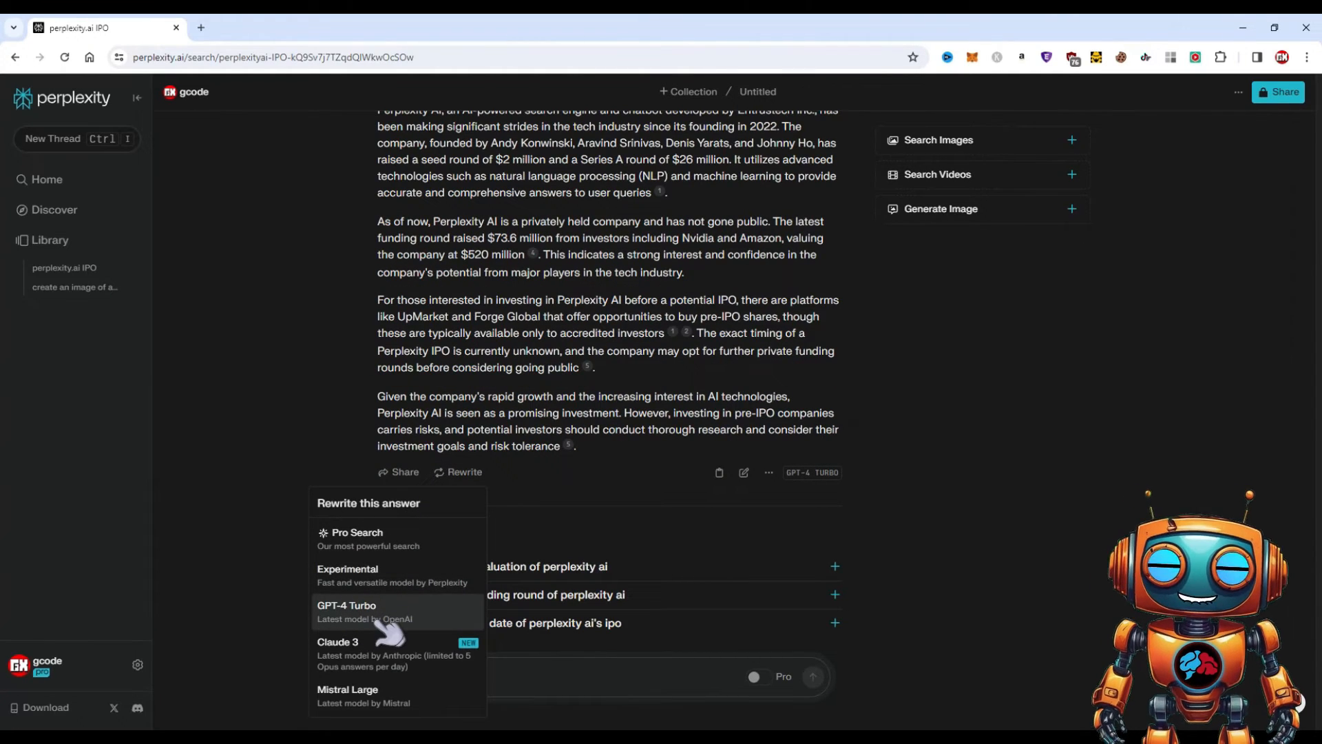
pyautogui.moveTo(834, 492)
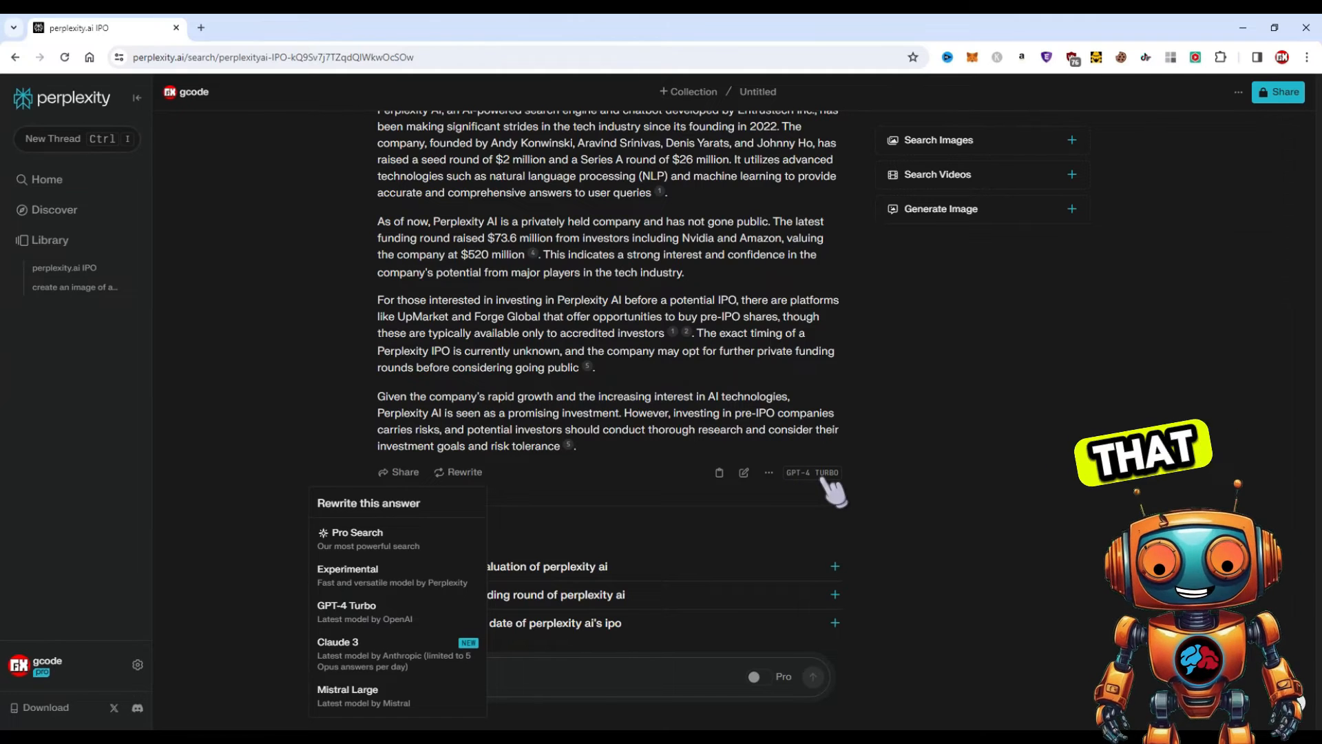
pyautogui.moveTo(396, 654)
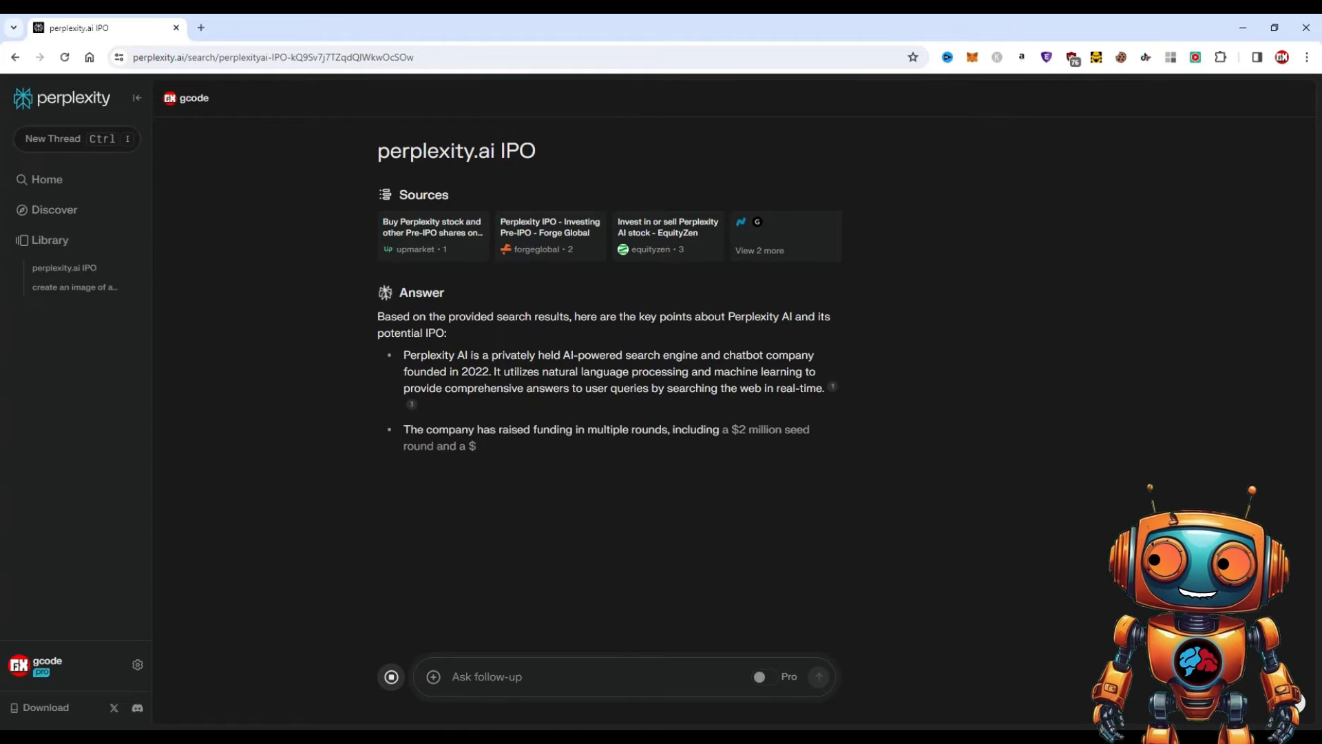
# Select the full IPO answer text and copy it from the right-click menu.
pyautogui.scroll(-3)
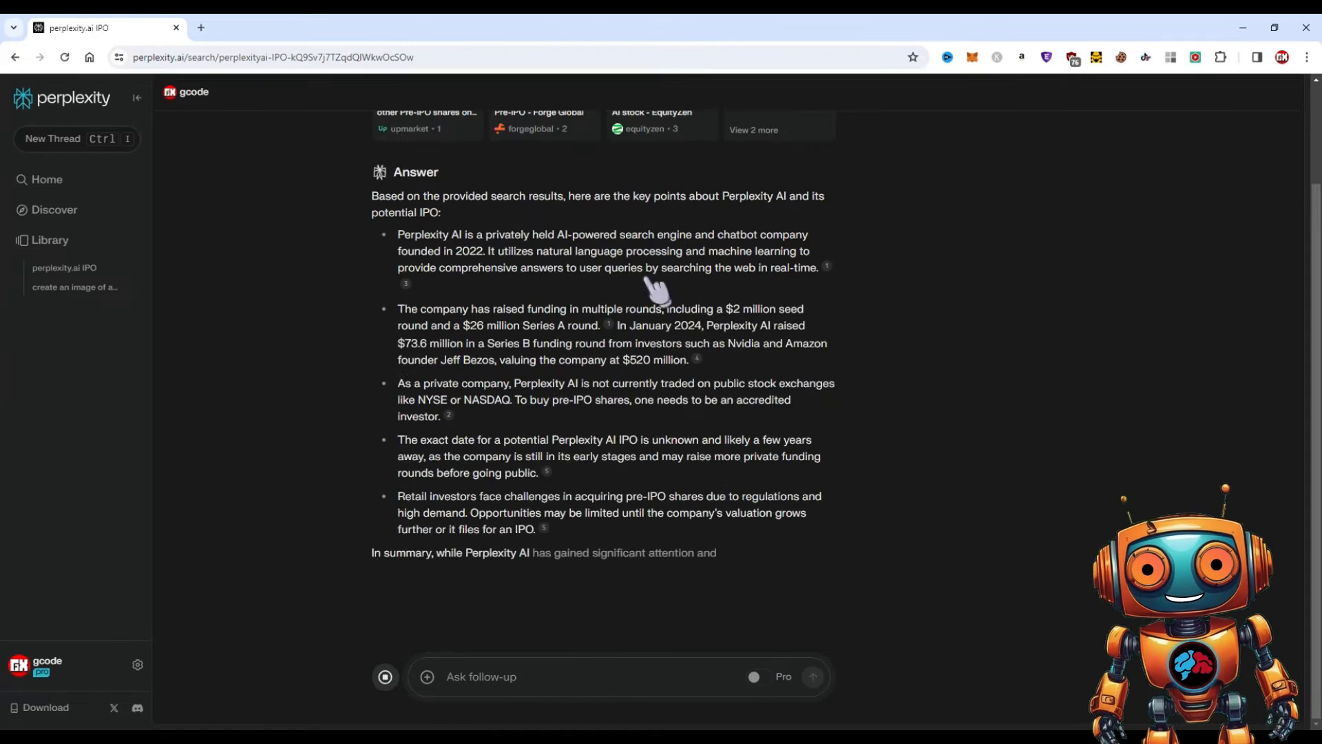
pyautogui.scroll(3)
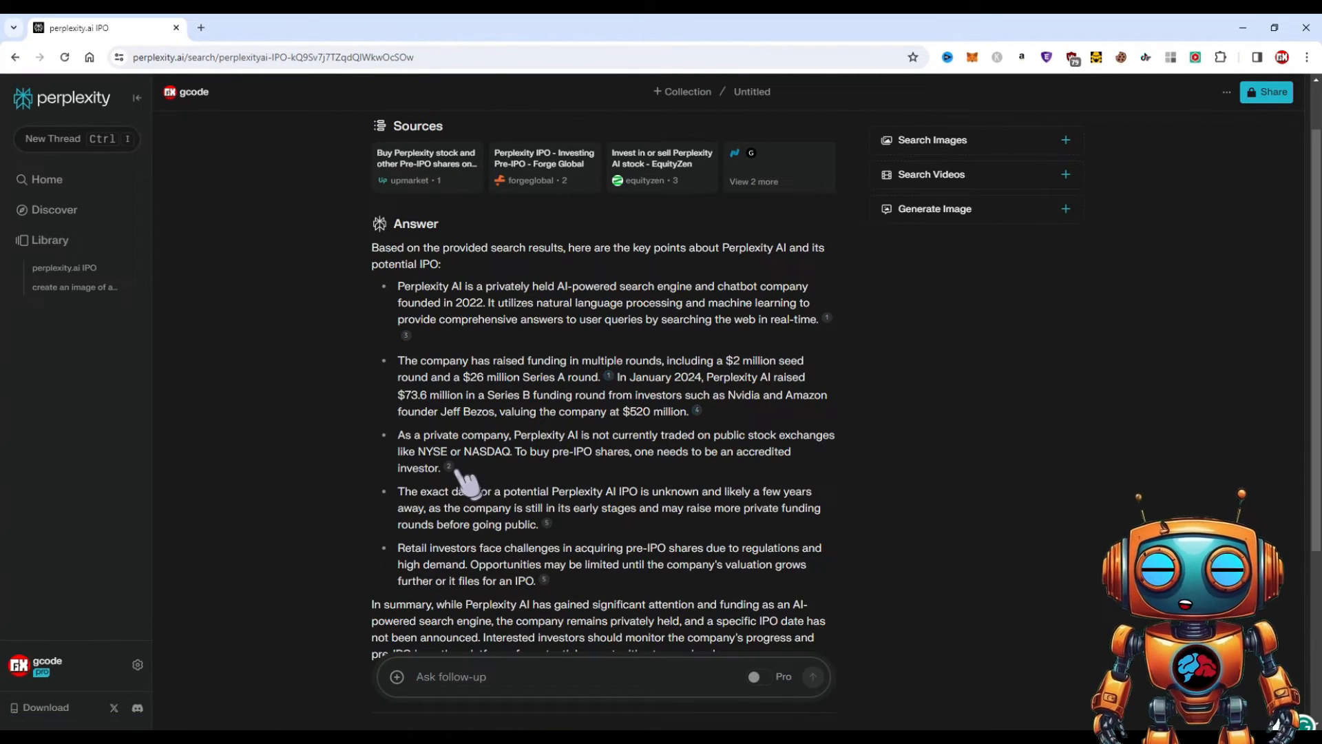
pyautogui.scroll(3)
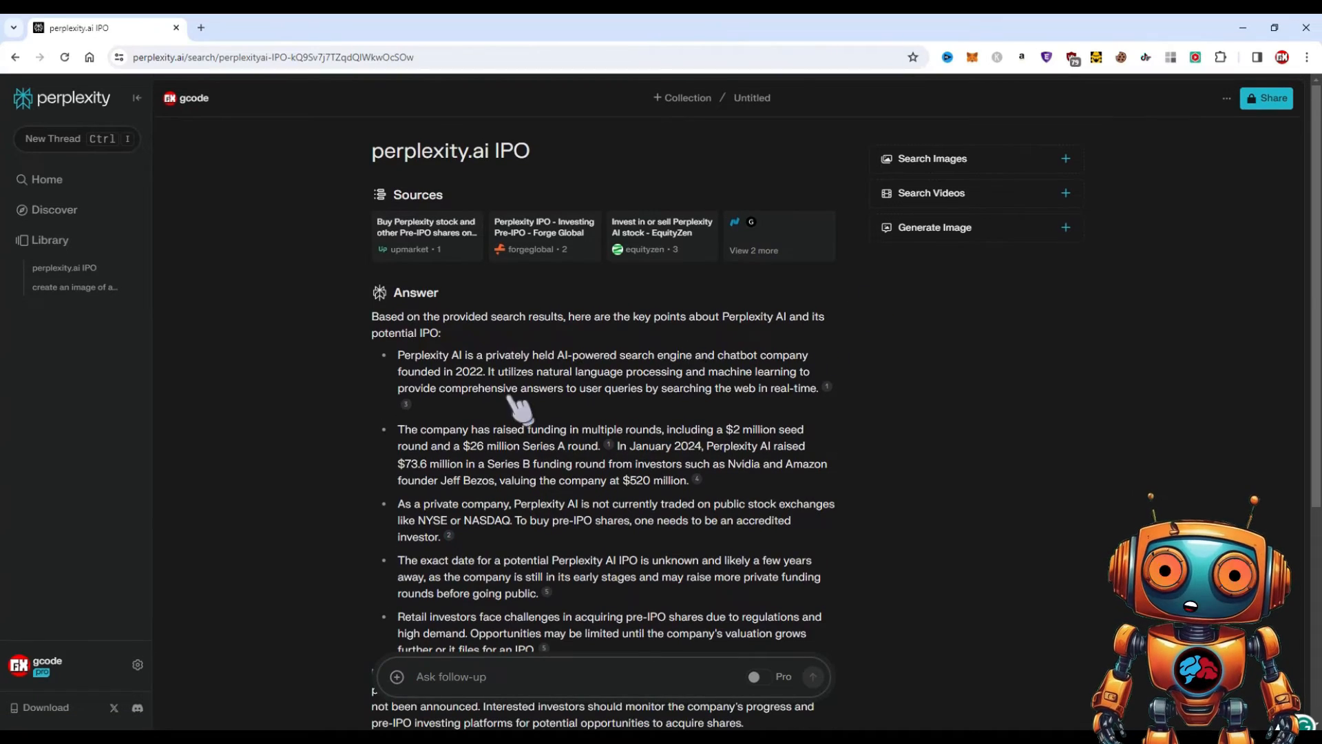
pyautogui.scroll(-3)
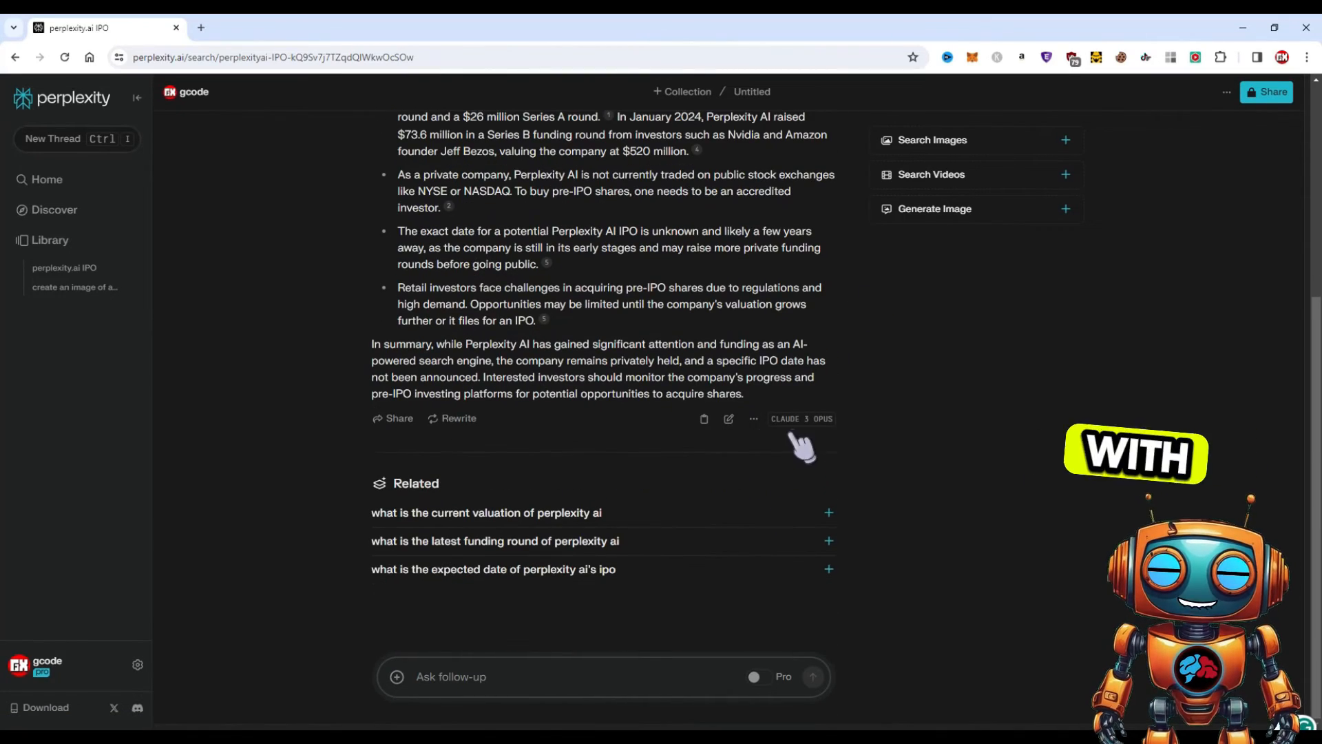
pyautogui.scroll(3)
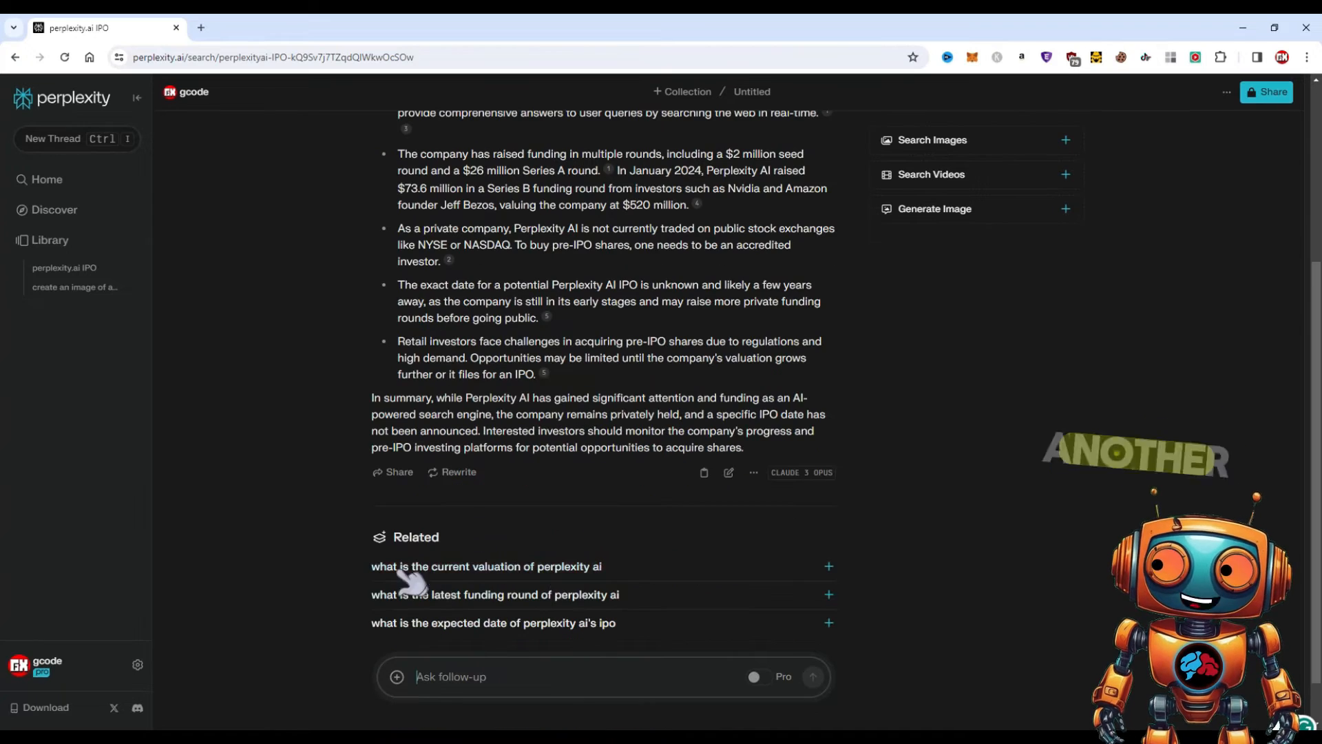
pyautogui.doubleClick(414, 537)
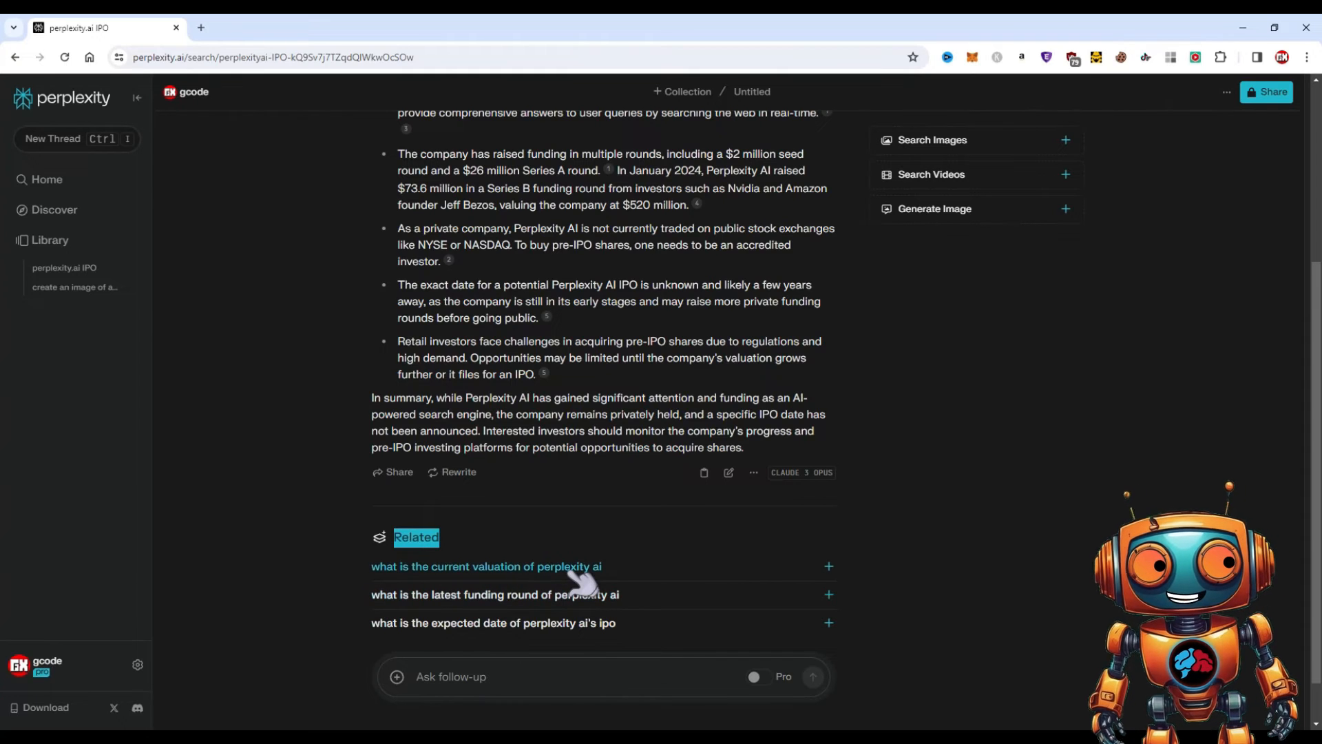
pyautogui.moveTo(494, 594)
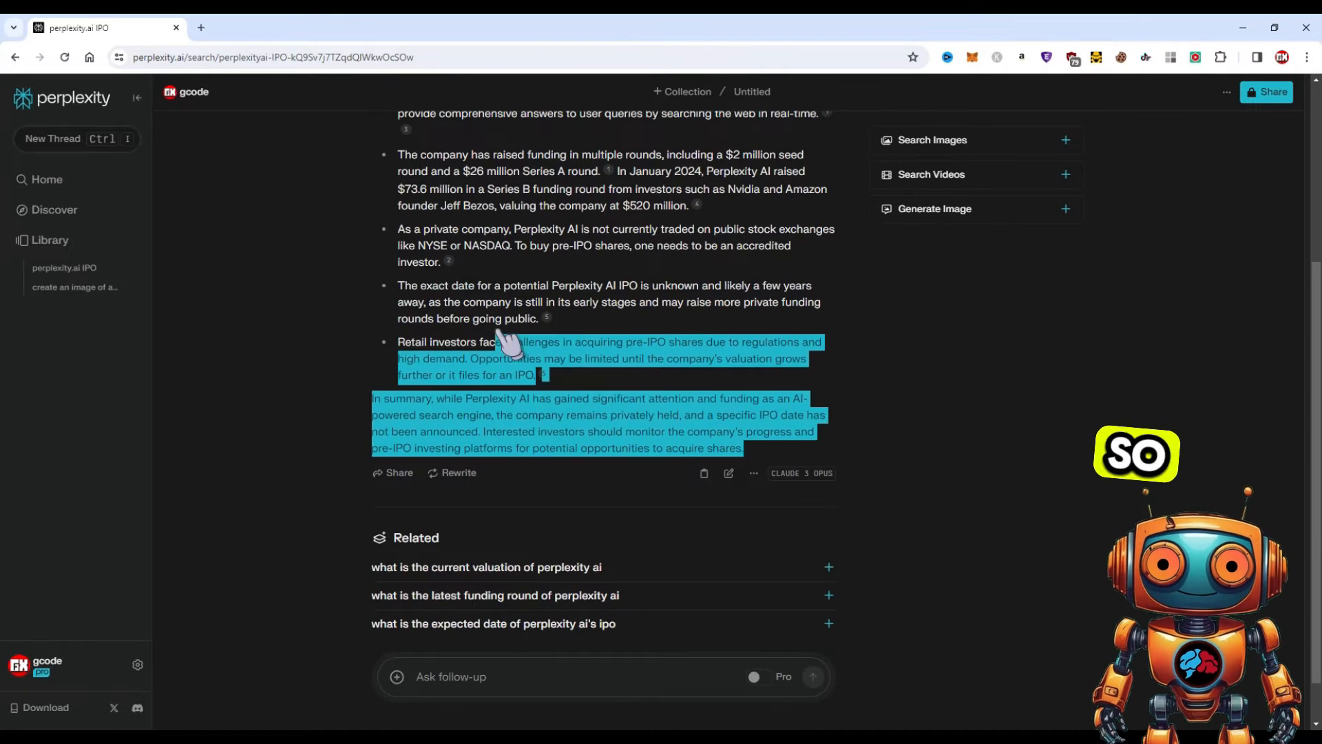
pyautogui.rightClick(506, 337)
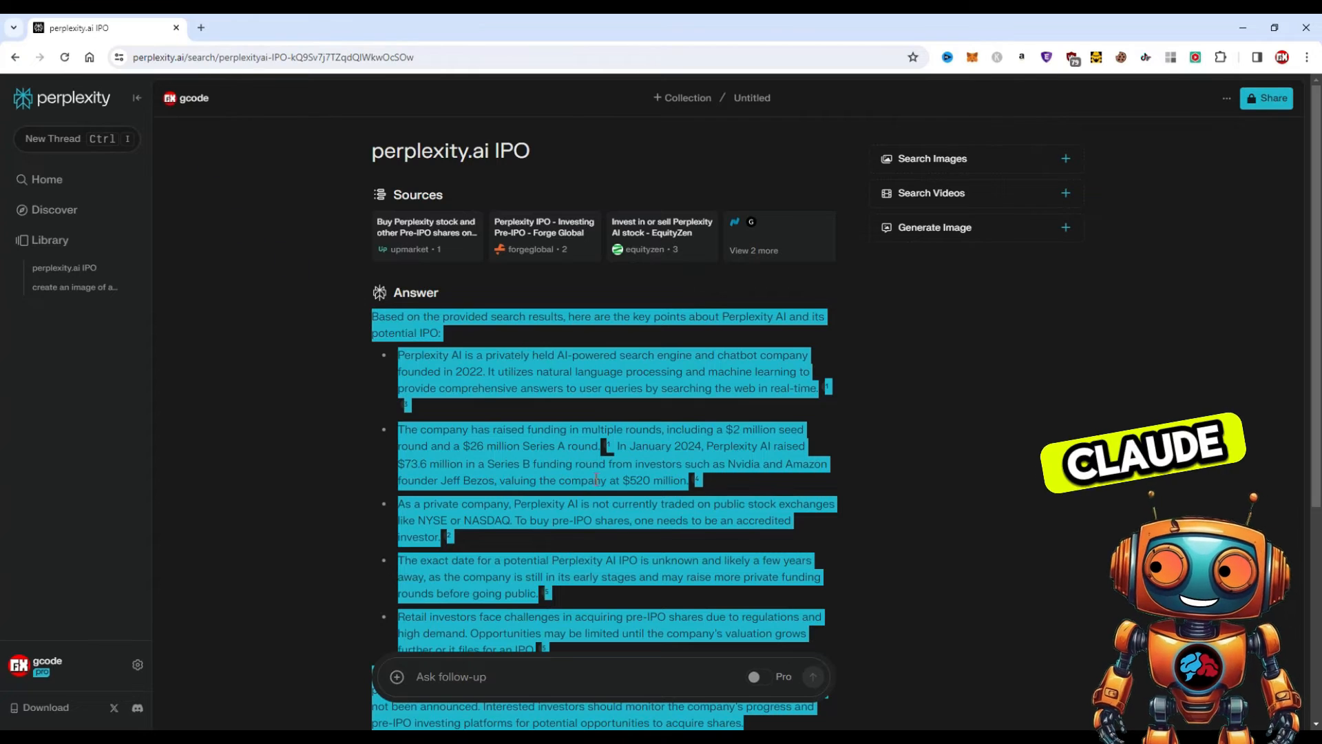
pyautogui.moveTo(54, 209)
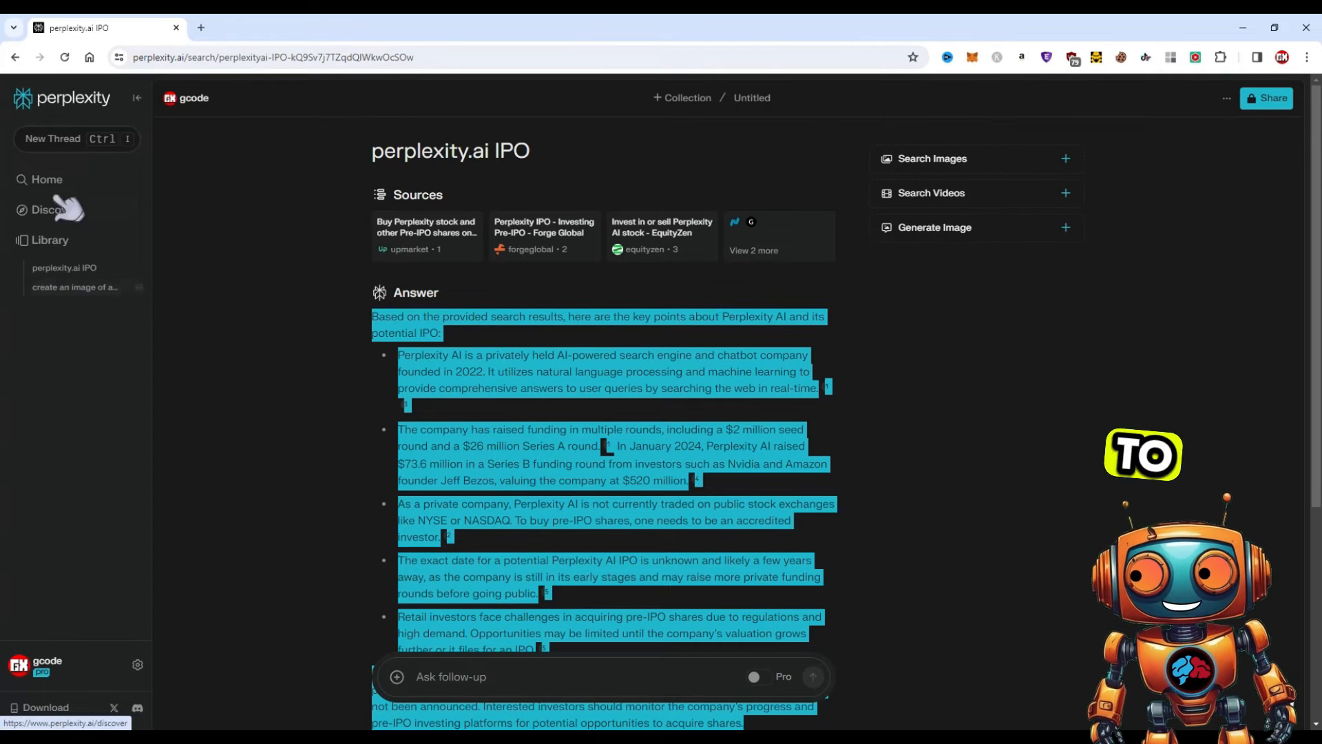
# Return home, set the search focus to Writing, and place the cursor in the ask box.
pyautogui.click(46, 179)
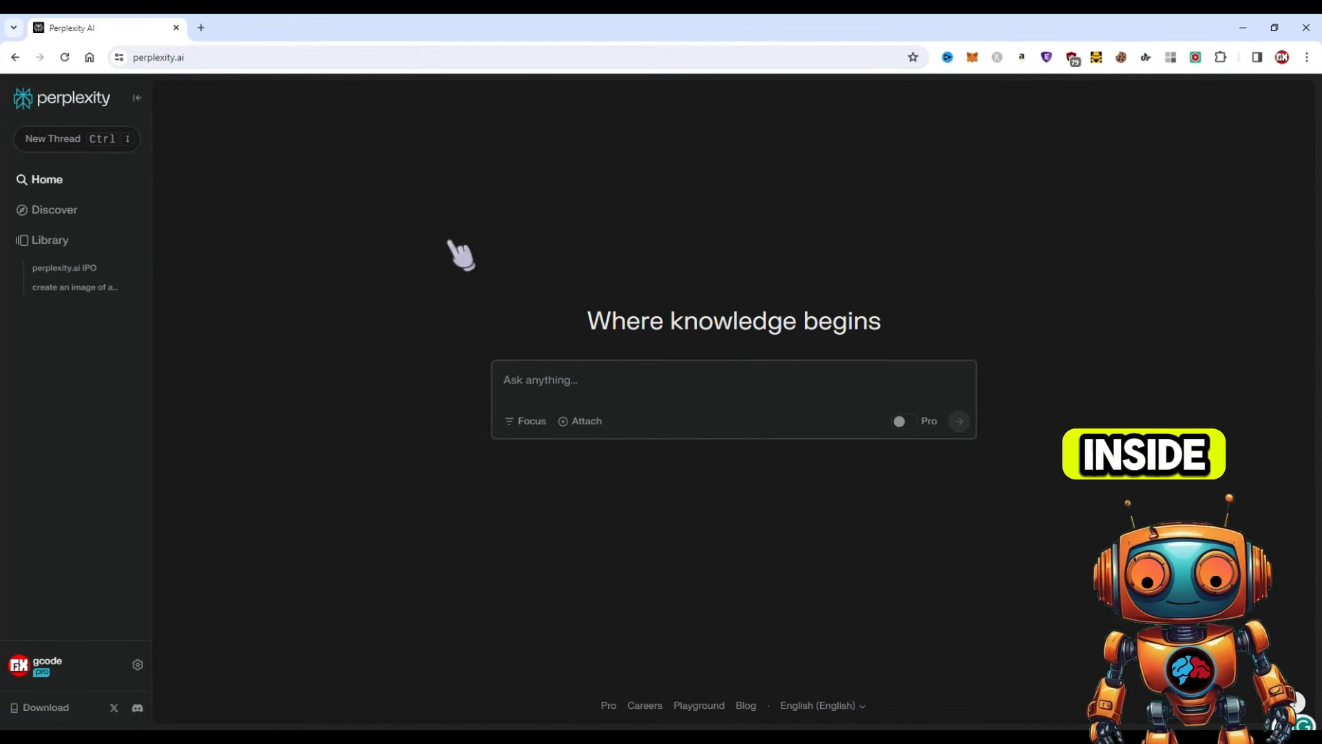
pyautogui.click(526, 421)
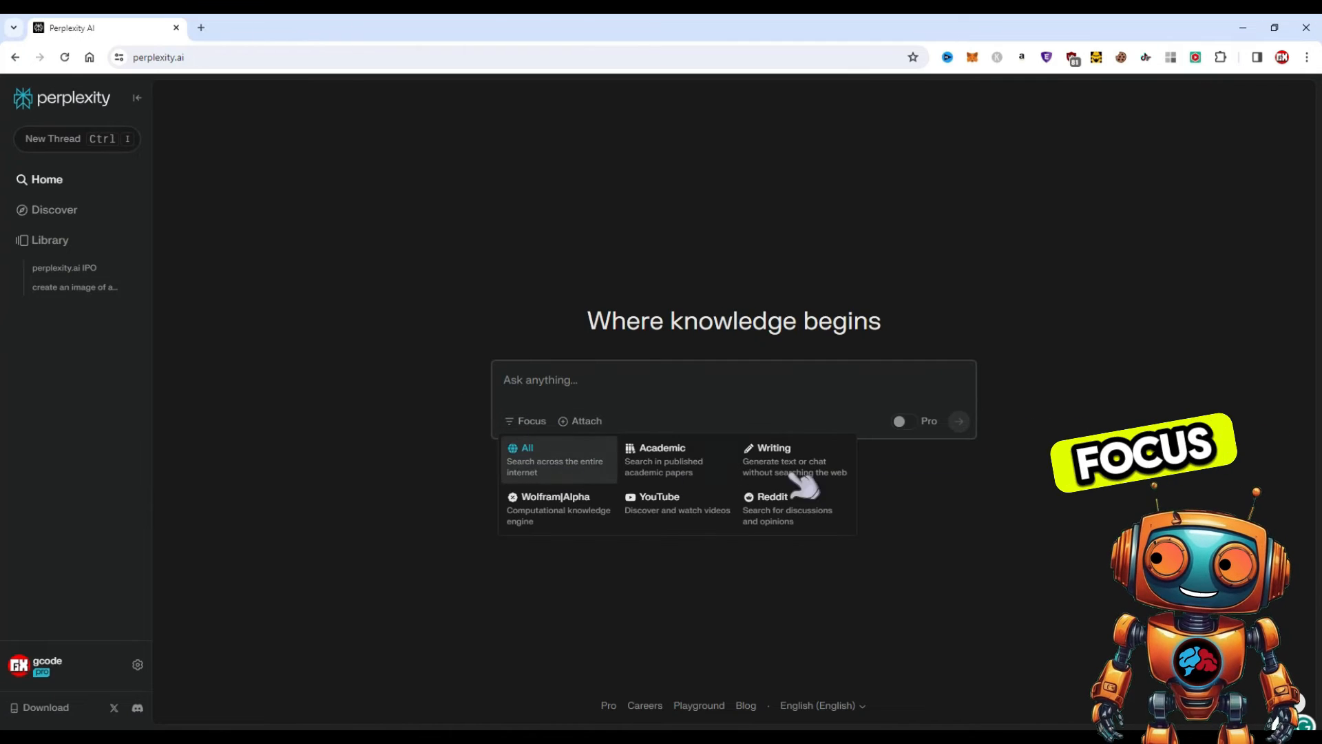
pyautogui.click(771, 448)
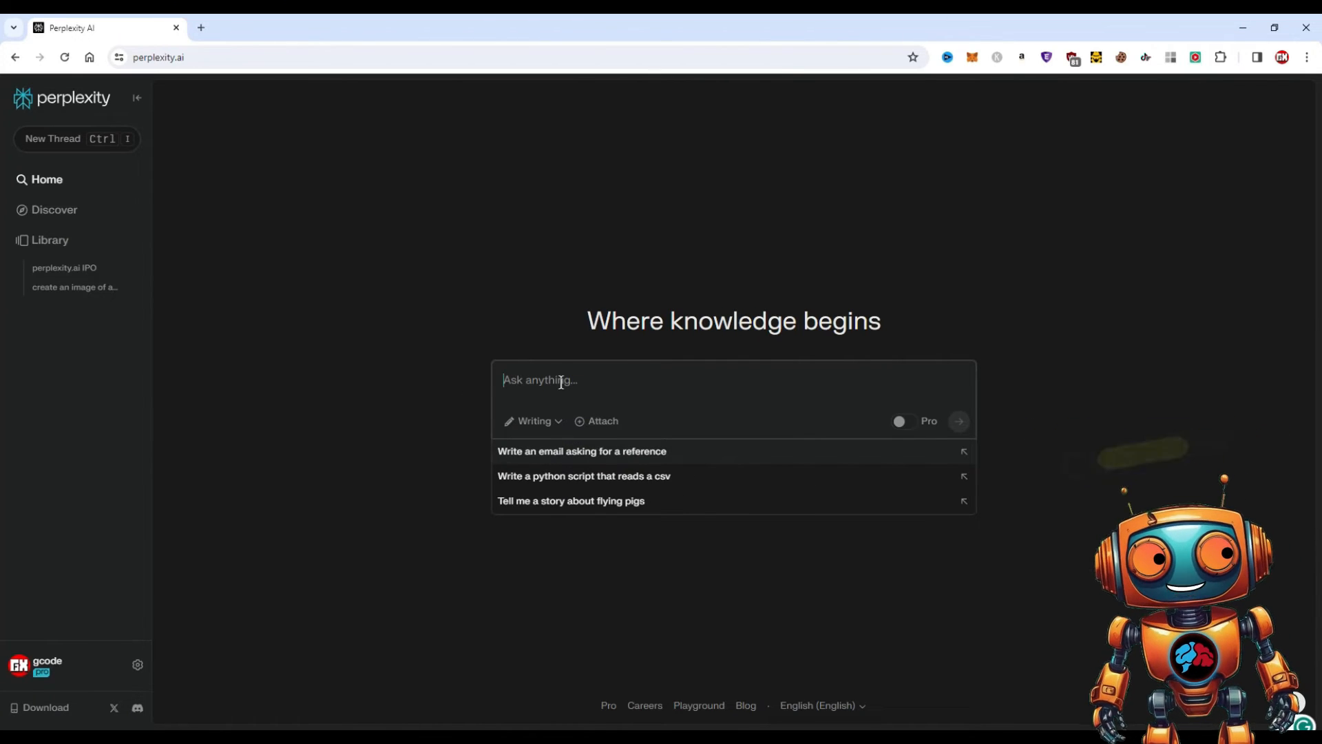
pyautogui.click(64, 268)
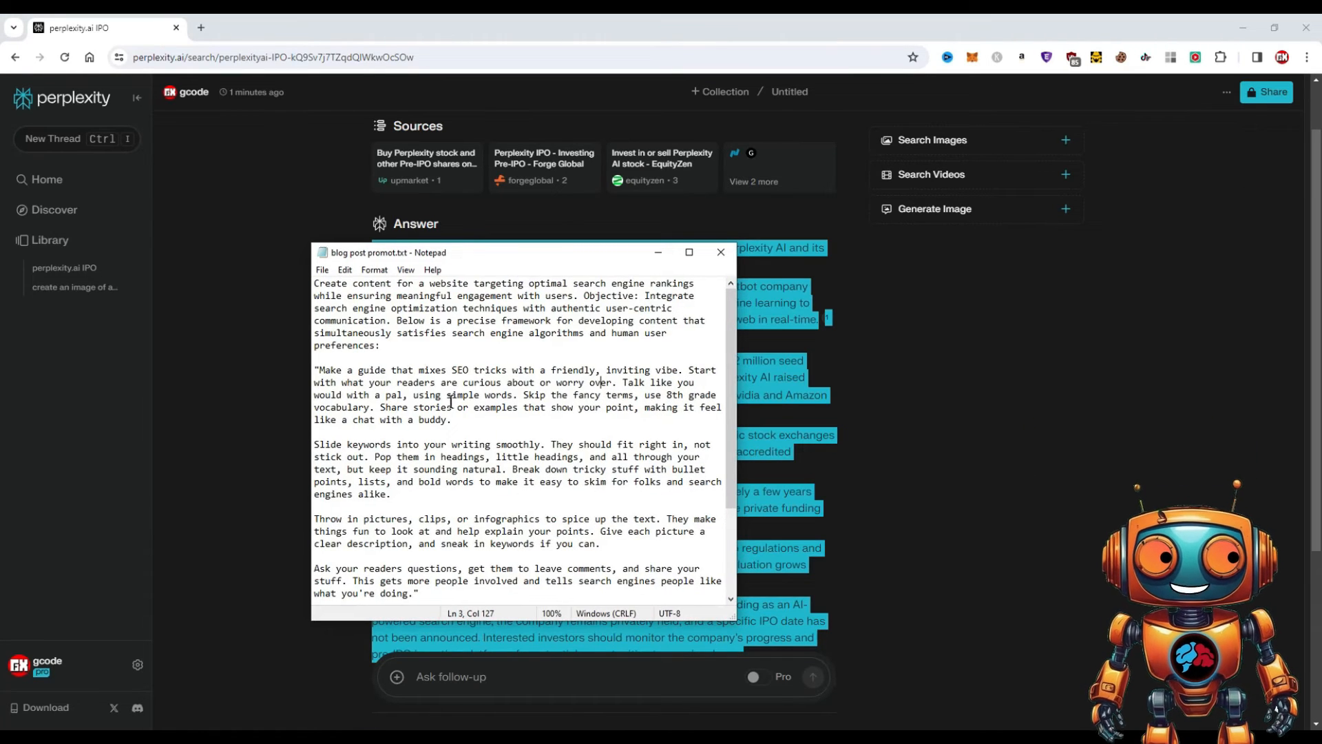
# Select the whole blog post prompt in blog post promot.txt and submit it as the question.
pyautogui.press('ctrl+a')
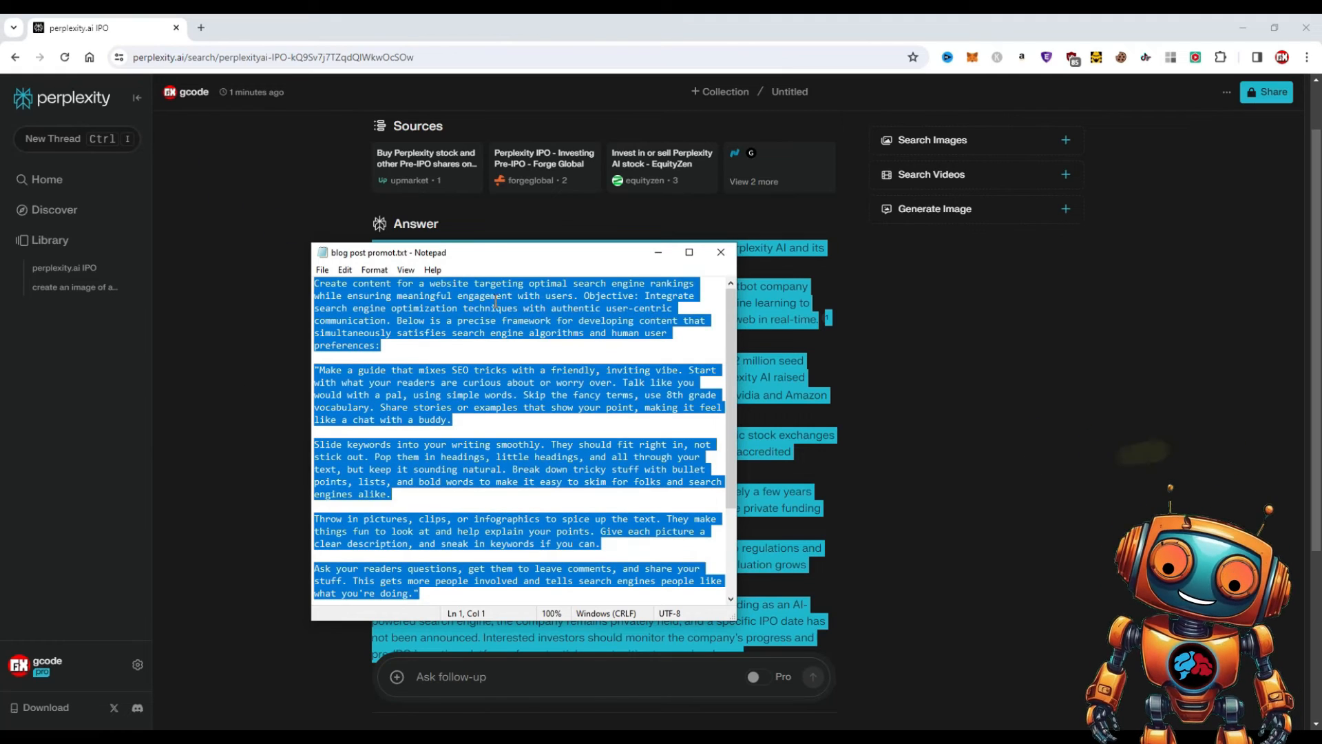
pyautogui.click(724, 252)
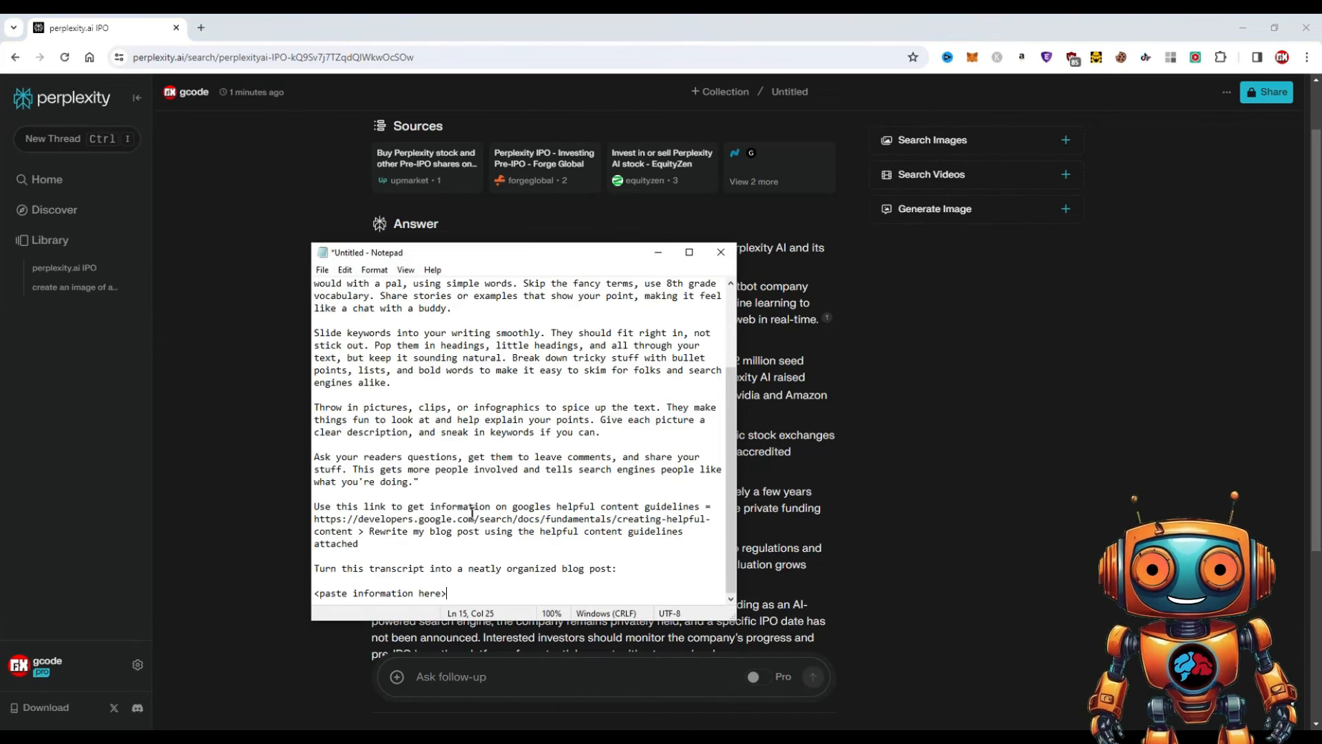
pyautogui.click(719, 251)
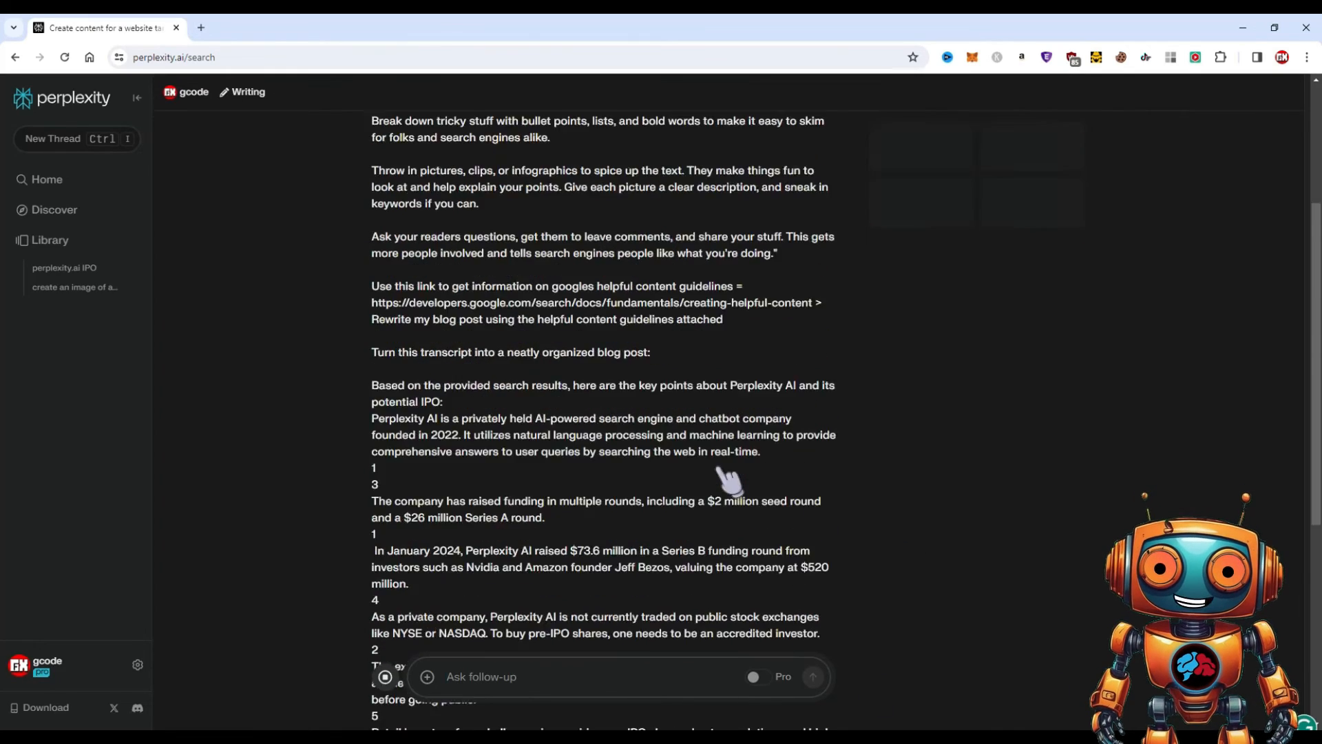
# Read through the blog post 'The Inside Scoop on Perplexity AI: From Seed to Series B'.
pyautogui.scroll(-3)
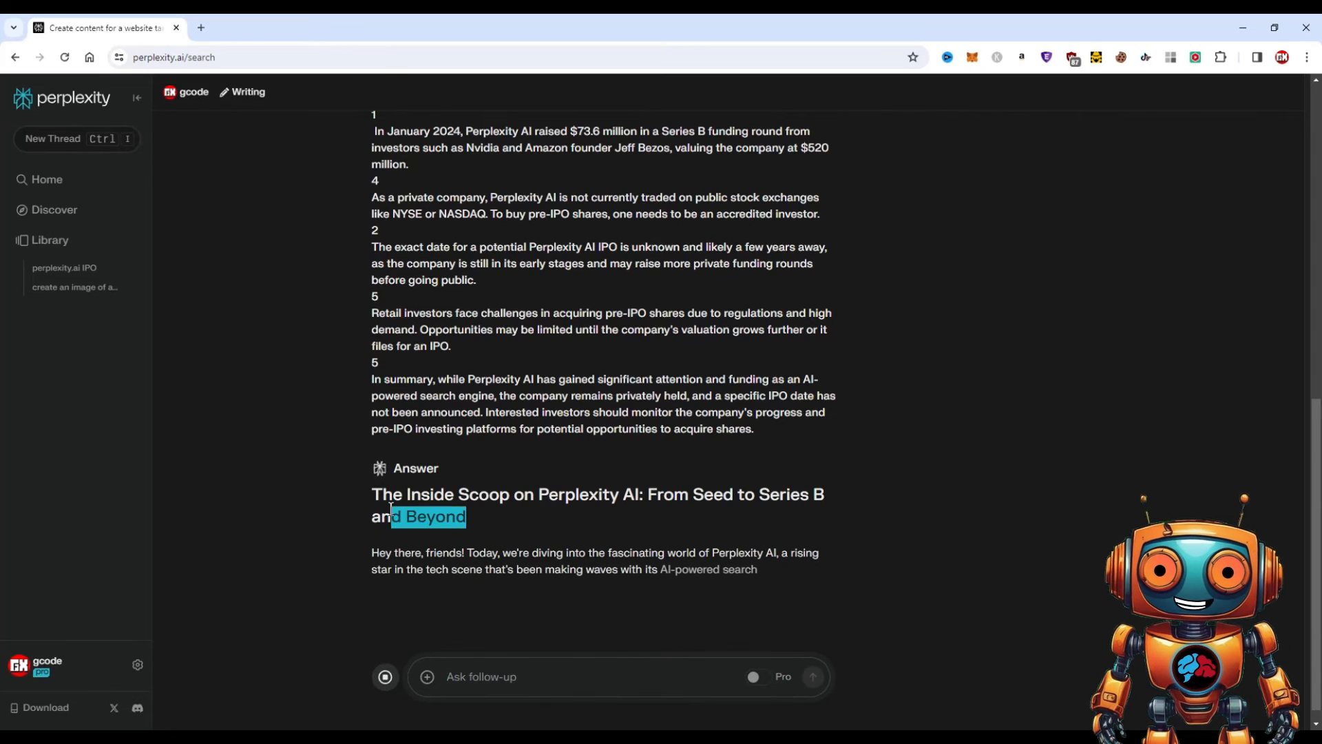
pyautogui.scroll(-3)
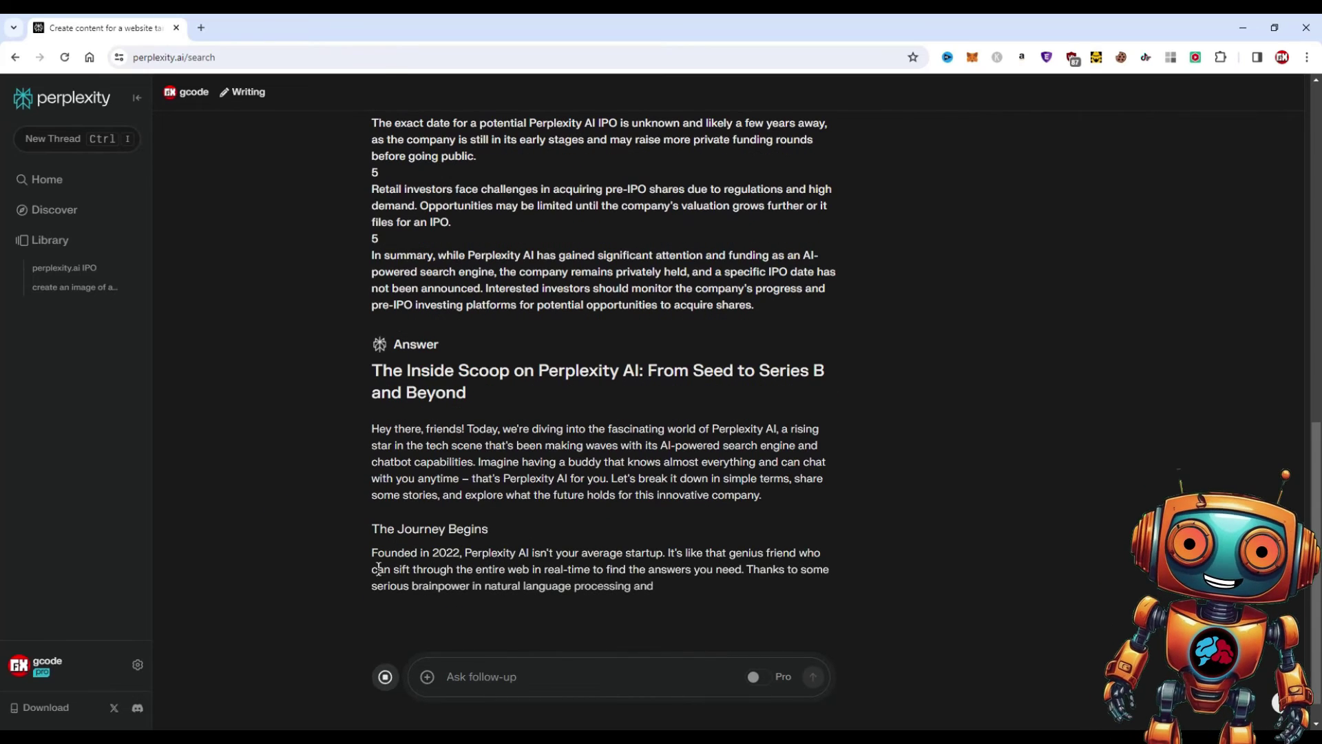
pyautogui.scroll(-3)
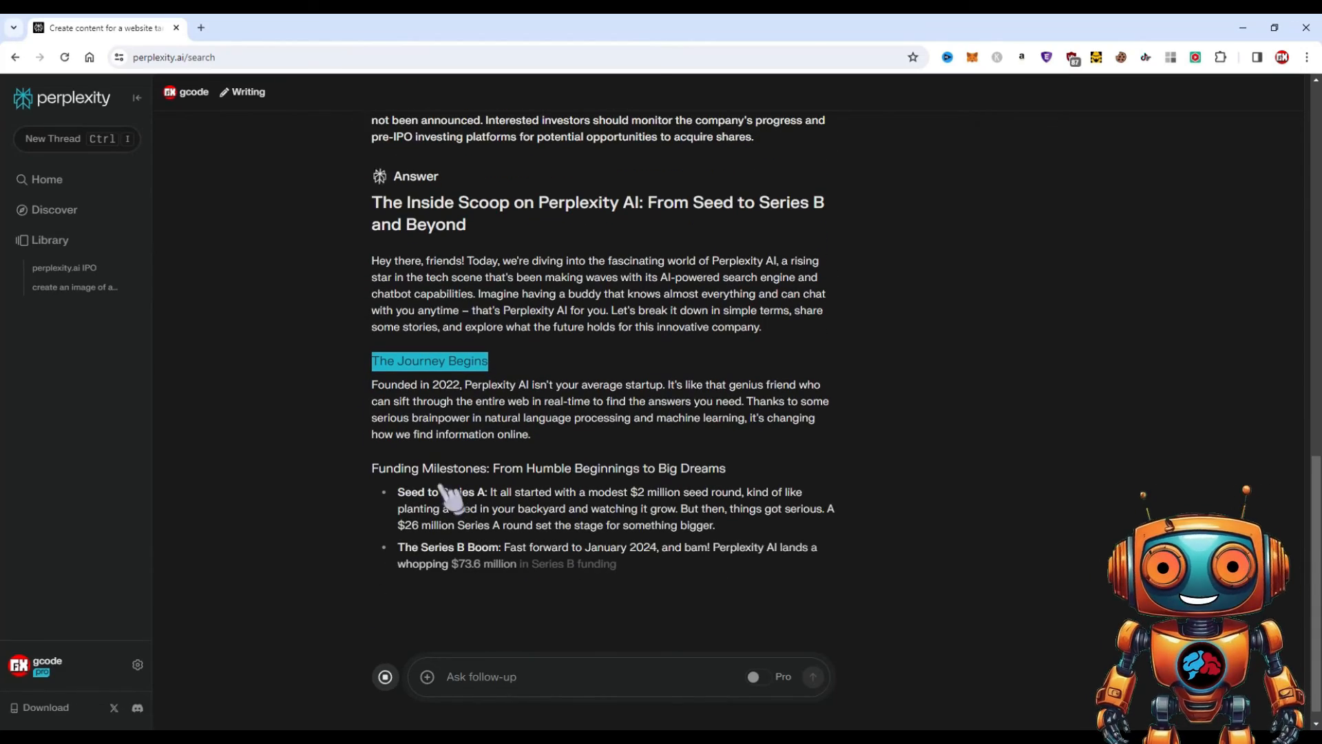
pyautogui.scroll(3)
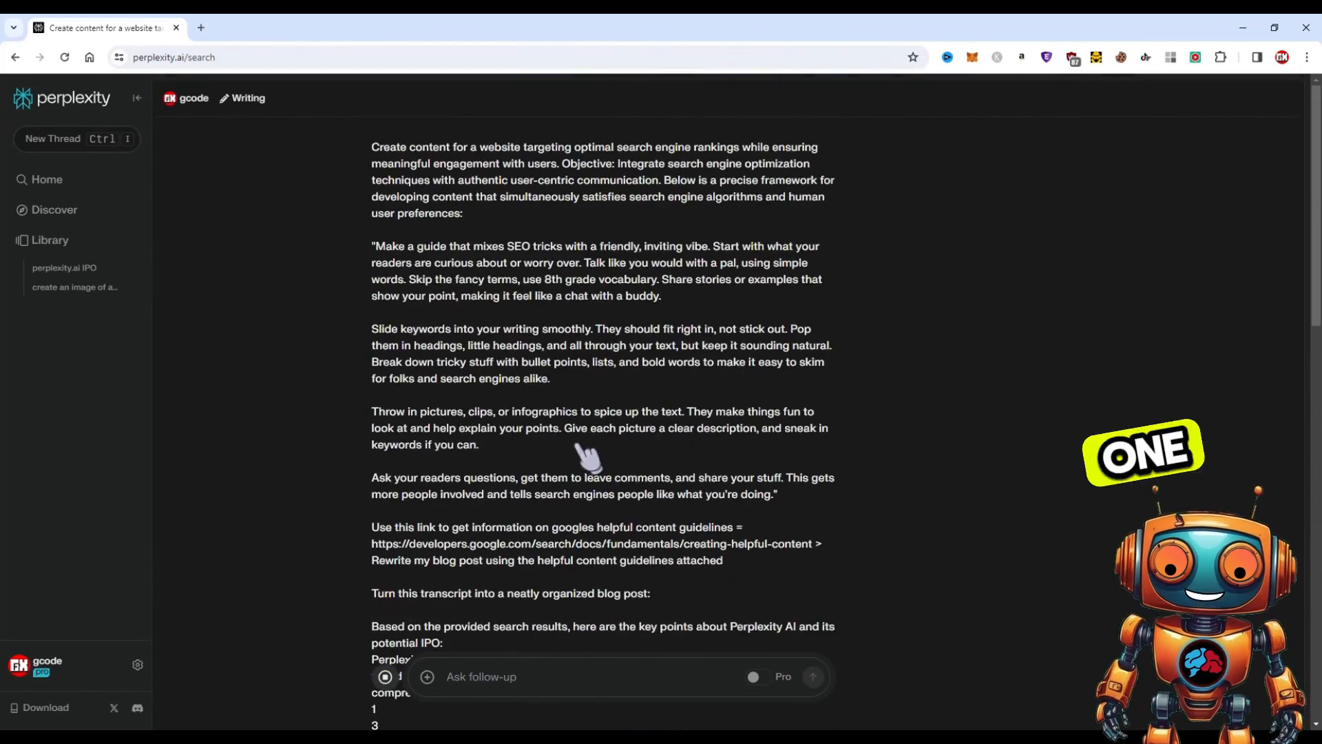
pyautogui.scroll(-3)
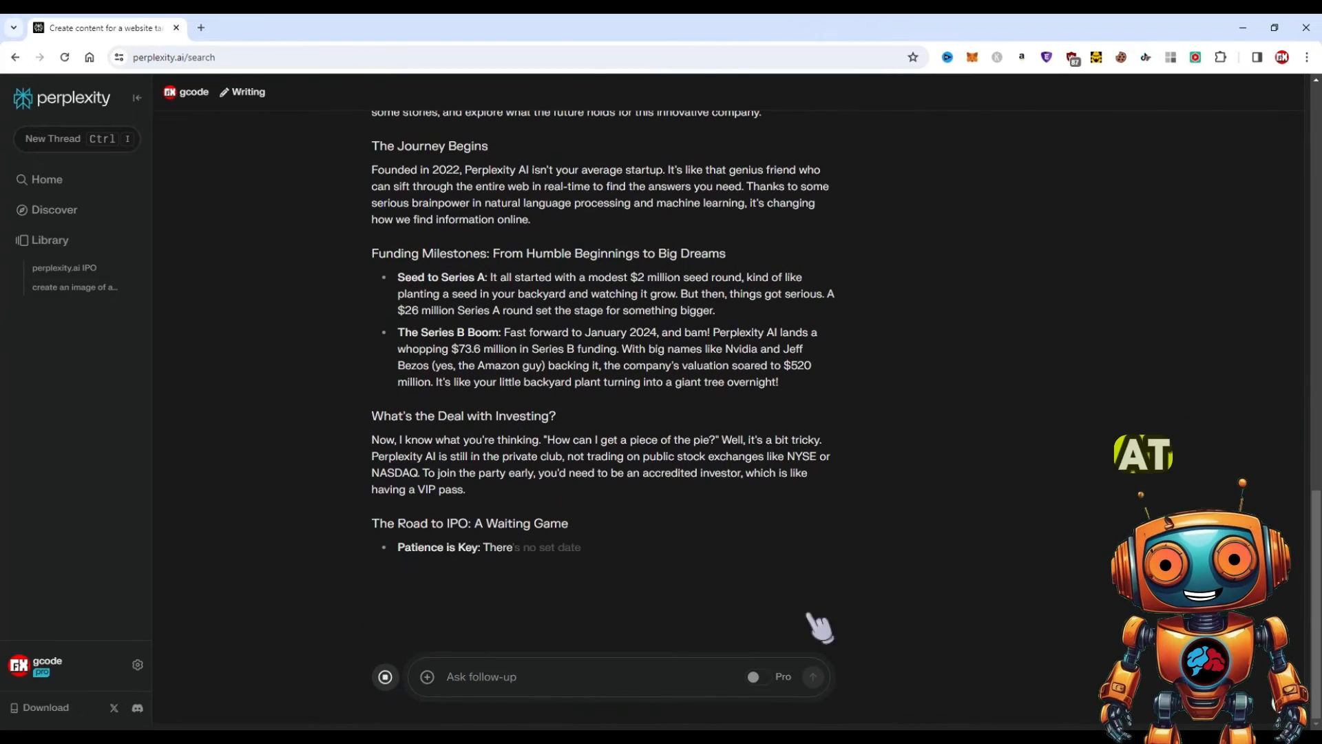
pyautogui.scroll(-3)
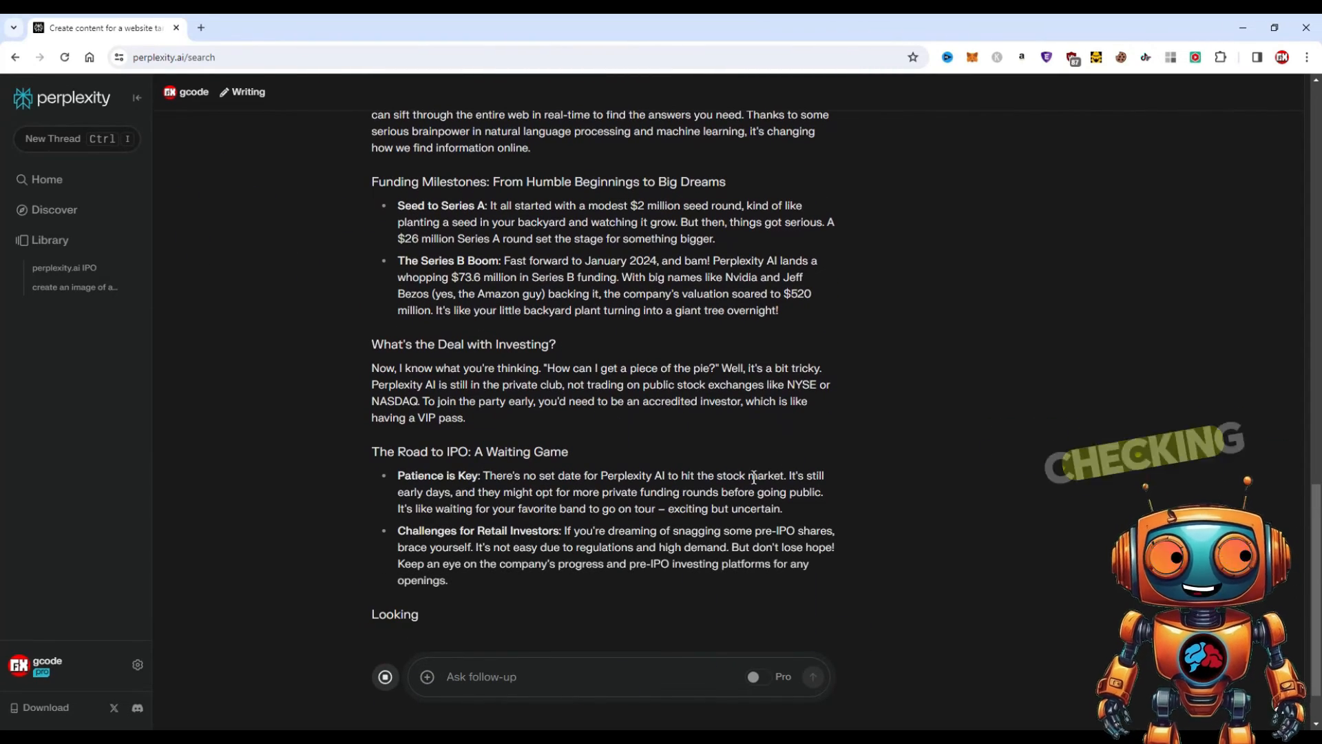
pyautogui.scroll(-3)
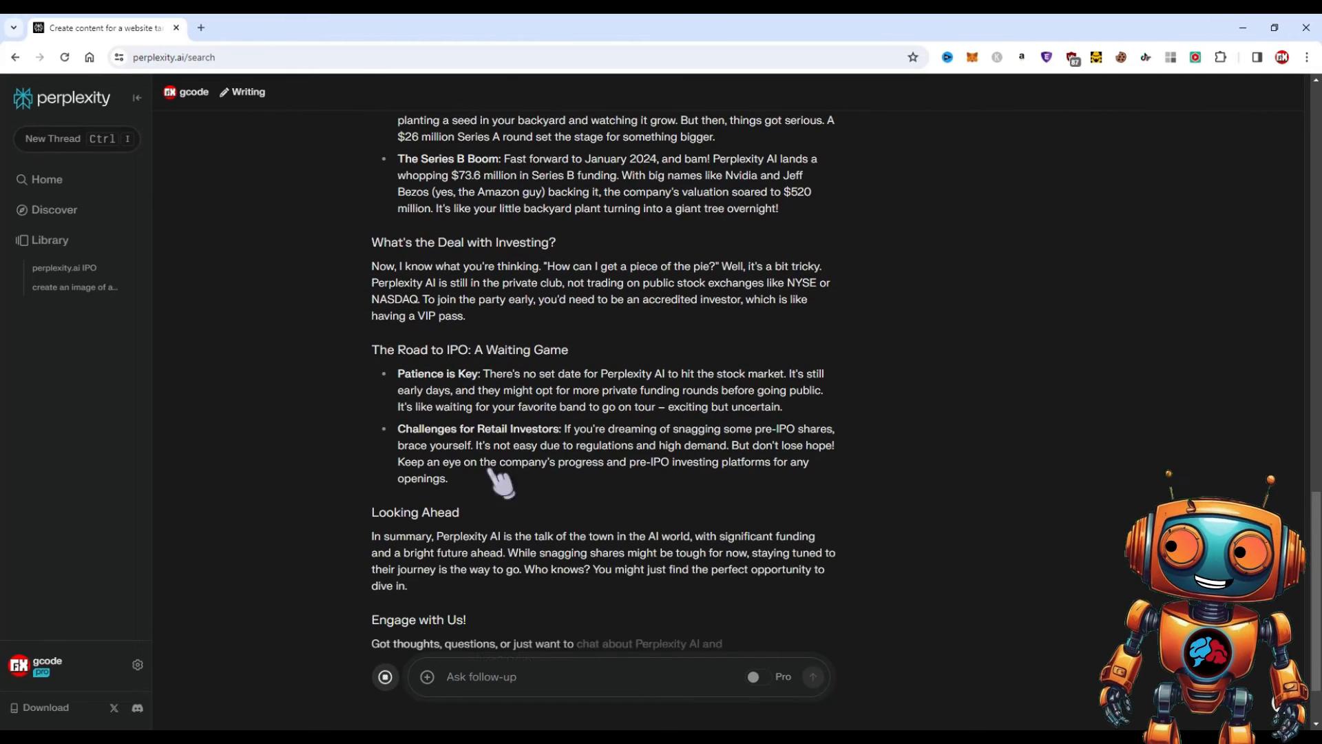
pyautogui.scroll(-3)
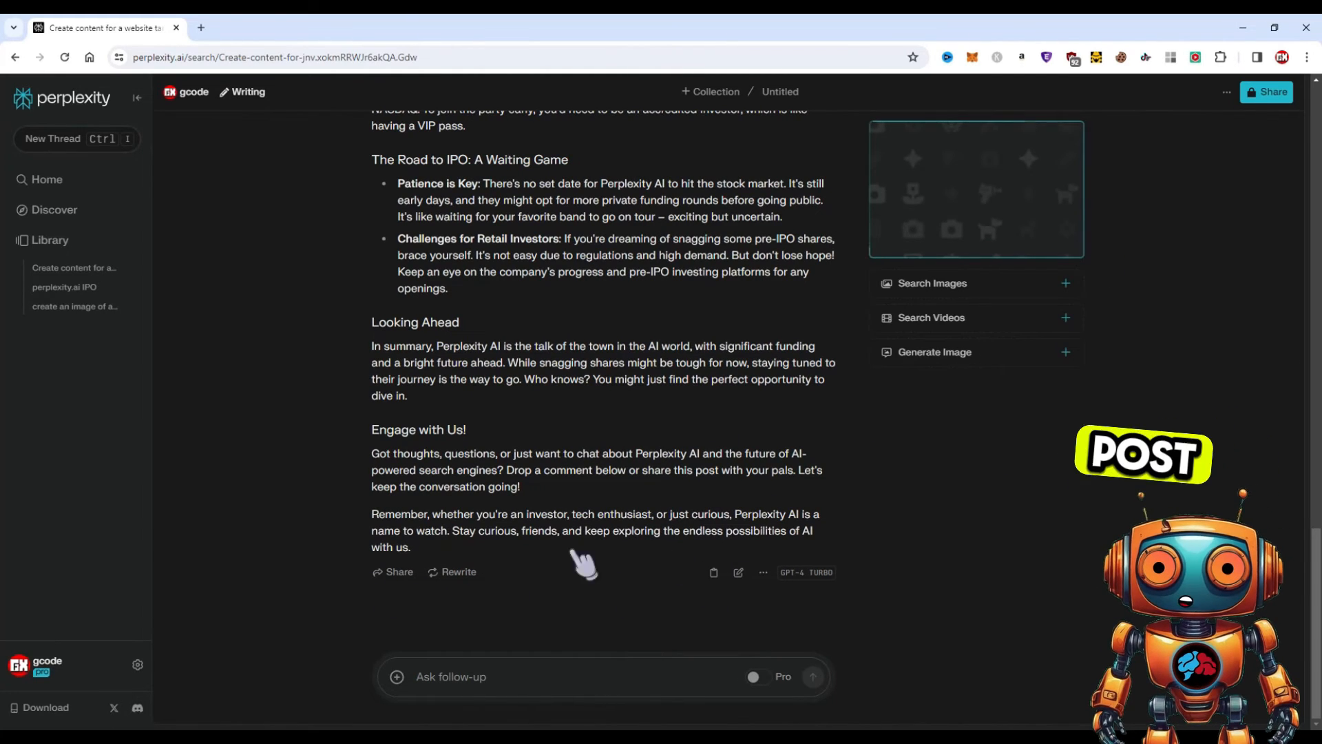
# Look over the blog post's generated images, then return to the home page.
pyautogui.scroll(3)
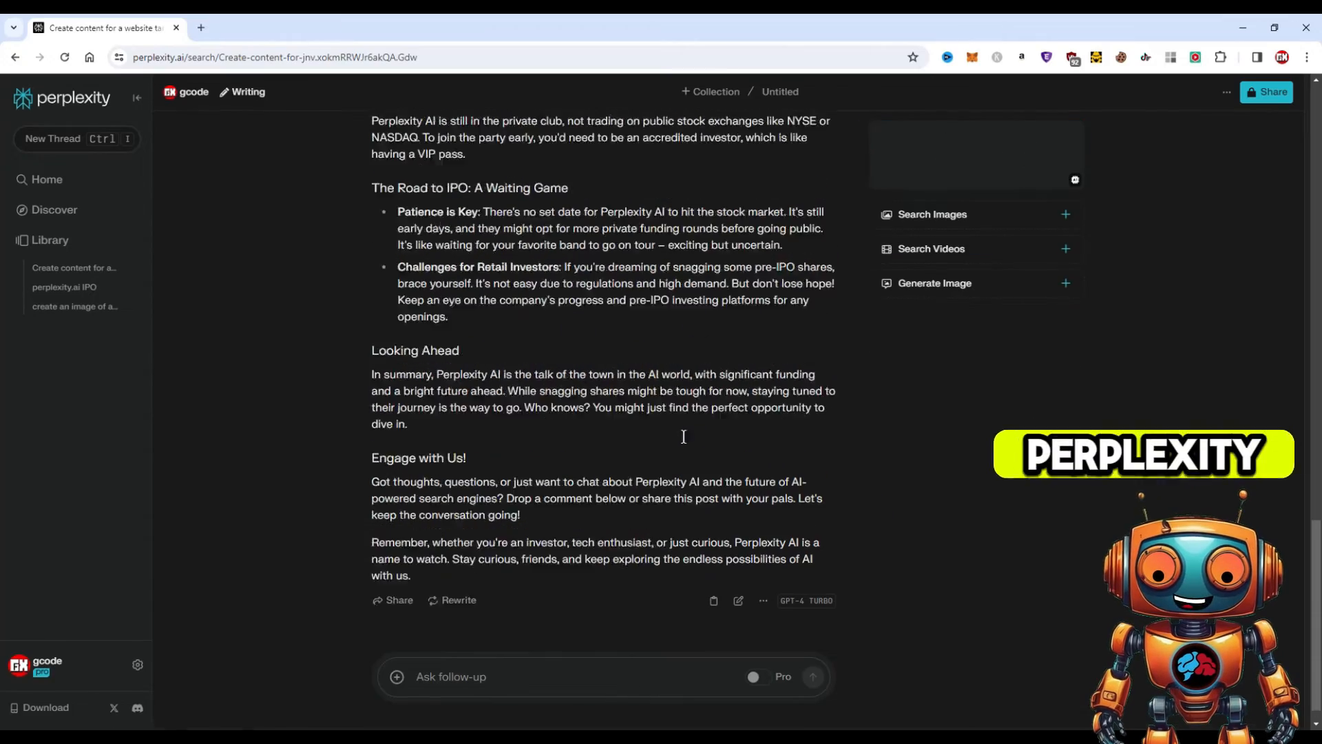
pyautogui.scroll(3)
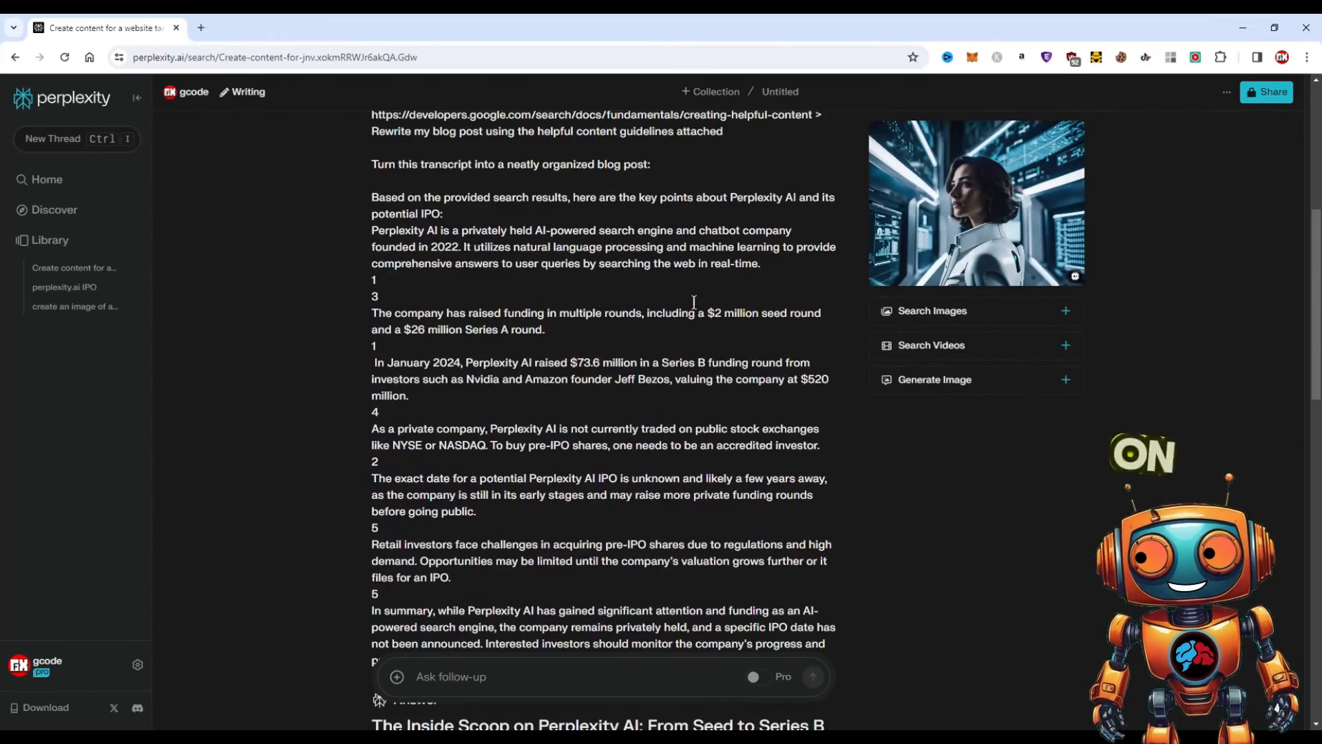
pyautogui.scroll(-3)
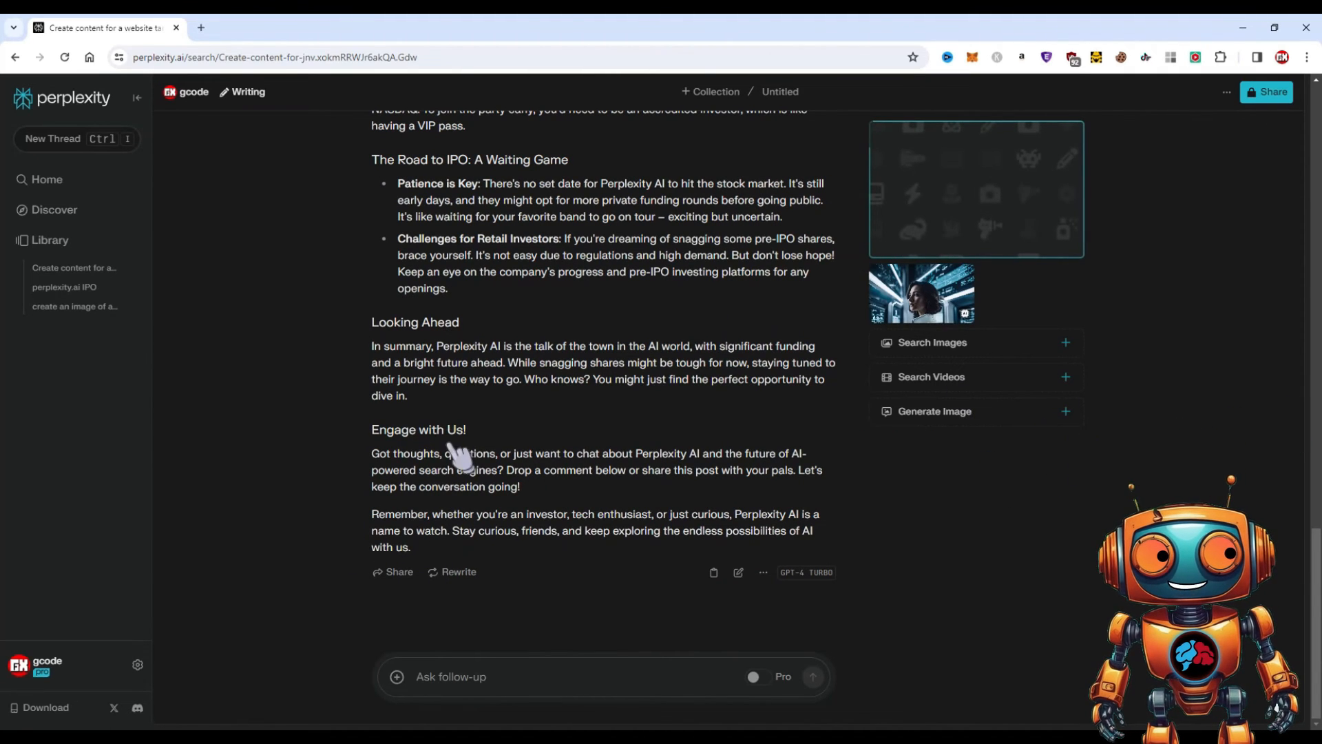
pyautogui.scroll(3)
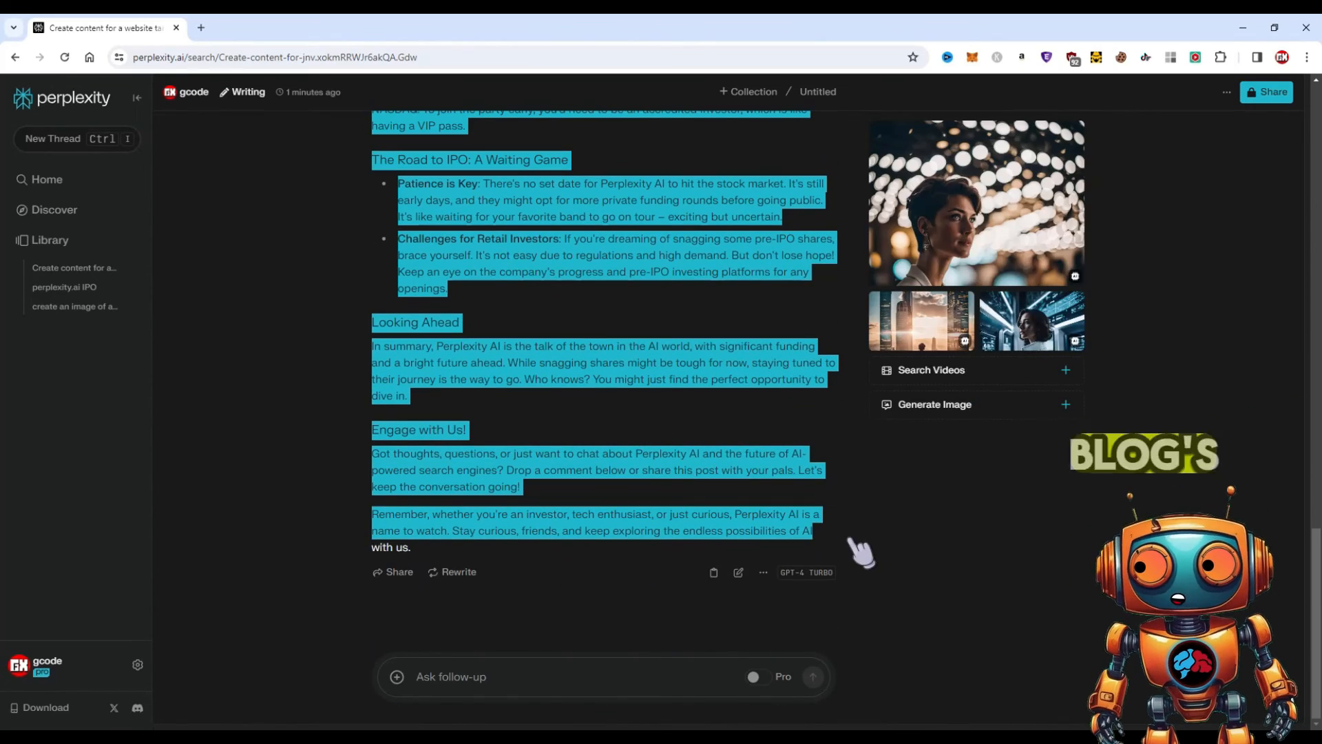
pyautogui.click(45, 178)
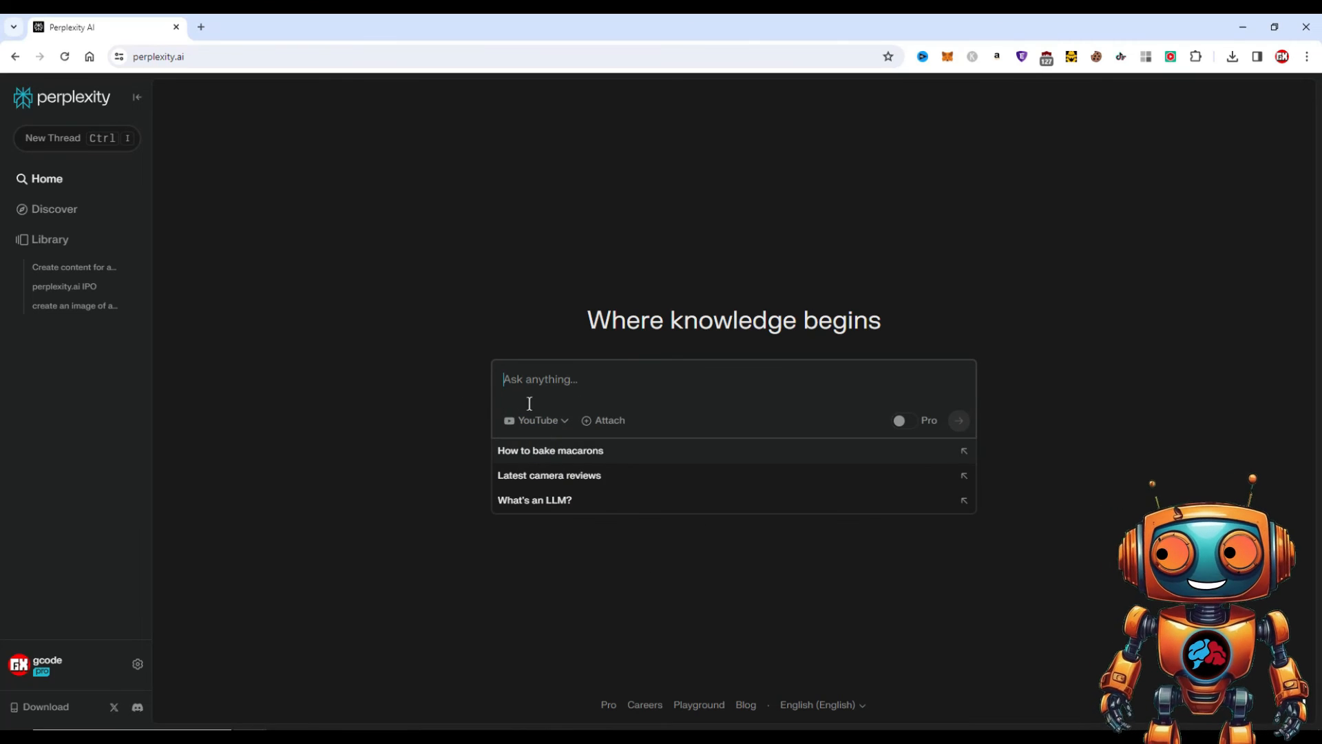
# Ask 'Give me 5 links for perplexity ai provide only the links nothing more.' and view the links.
pyautogui.write('Give me 5 links for perplexity ai provide only the links nothing more.')
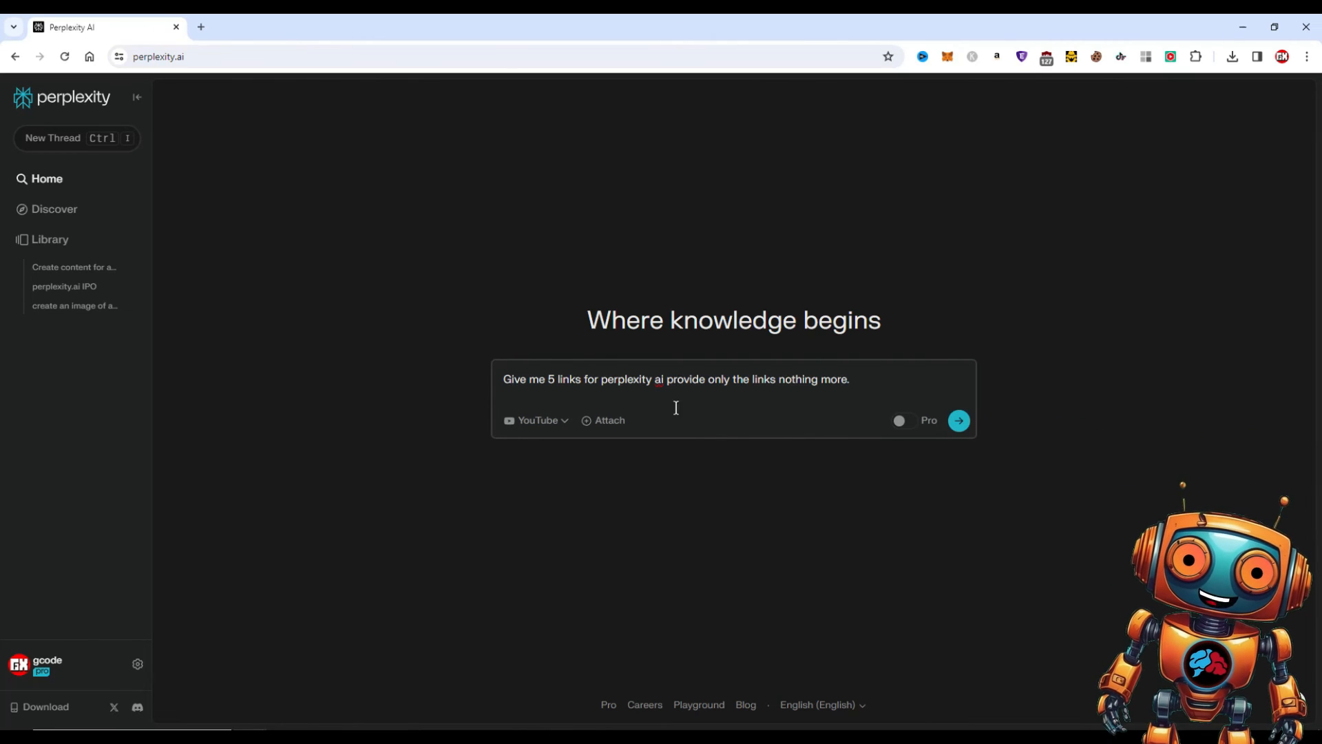
pyautogui.click(959, 420)
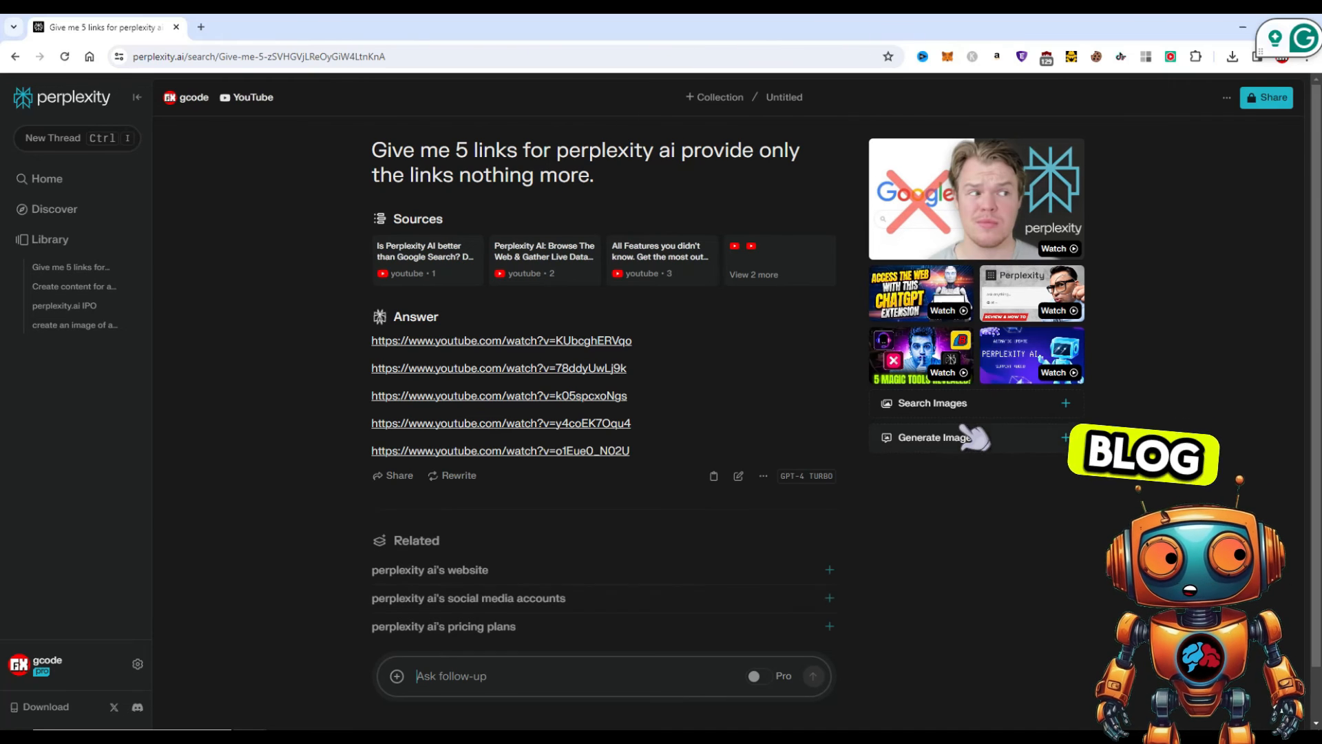
pyautogui.moveTo(557, 368)
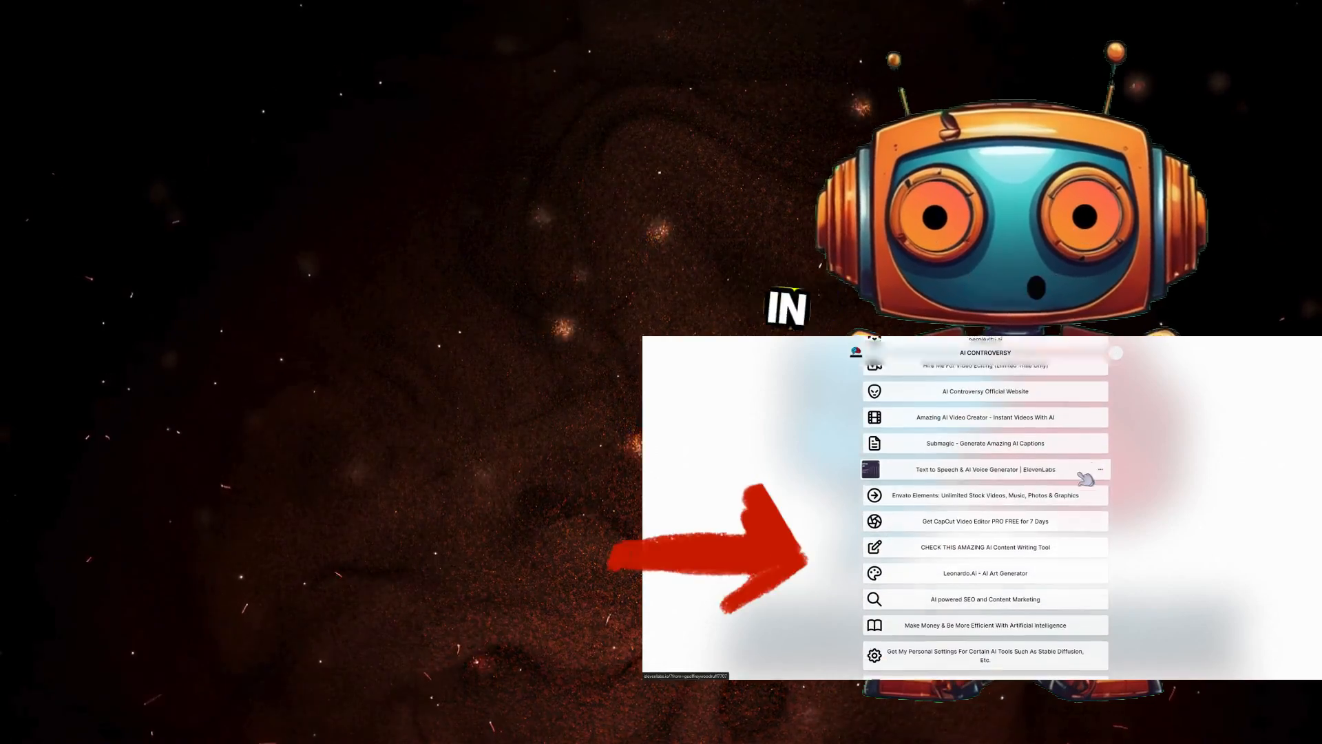
pyautogui.scroll(-3)
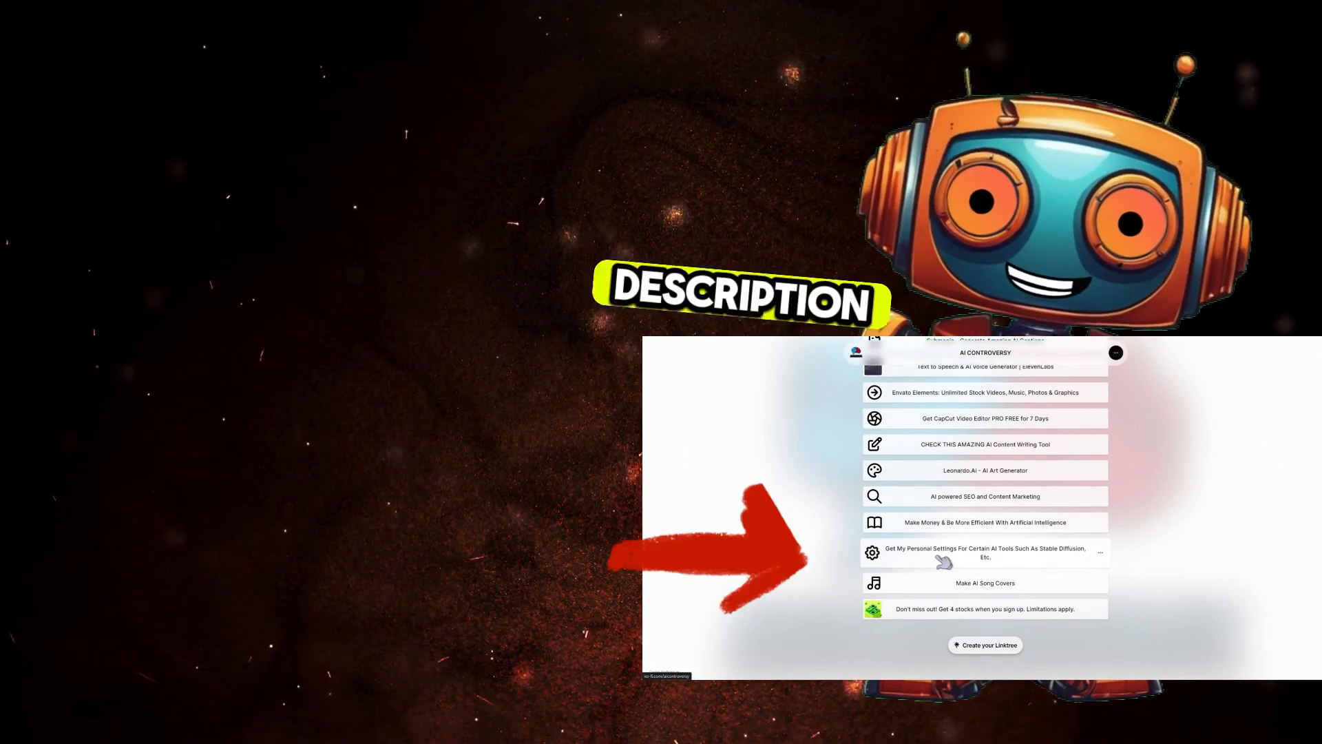